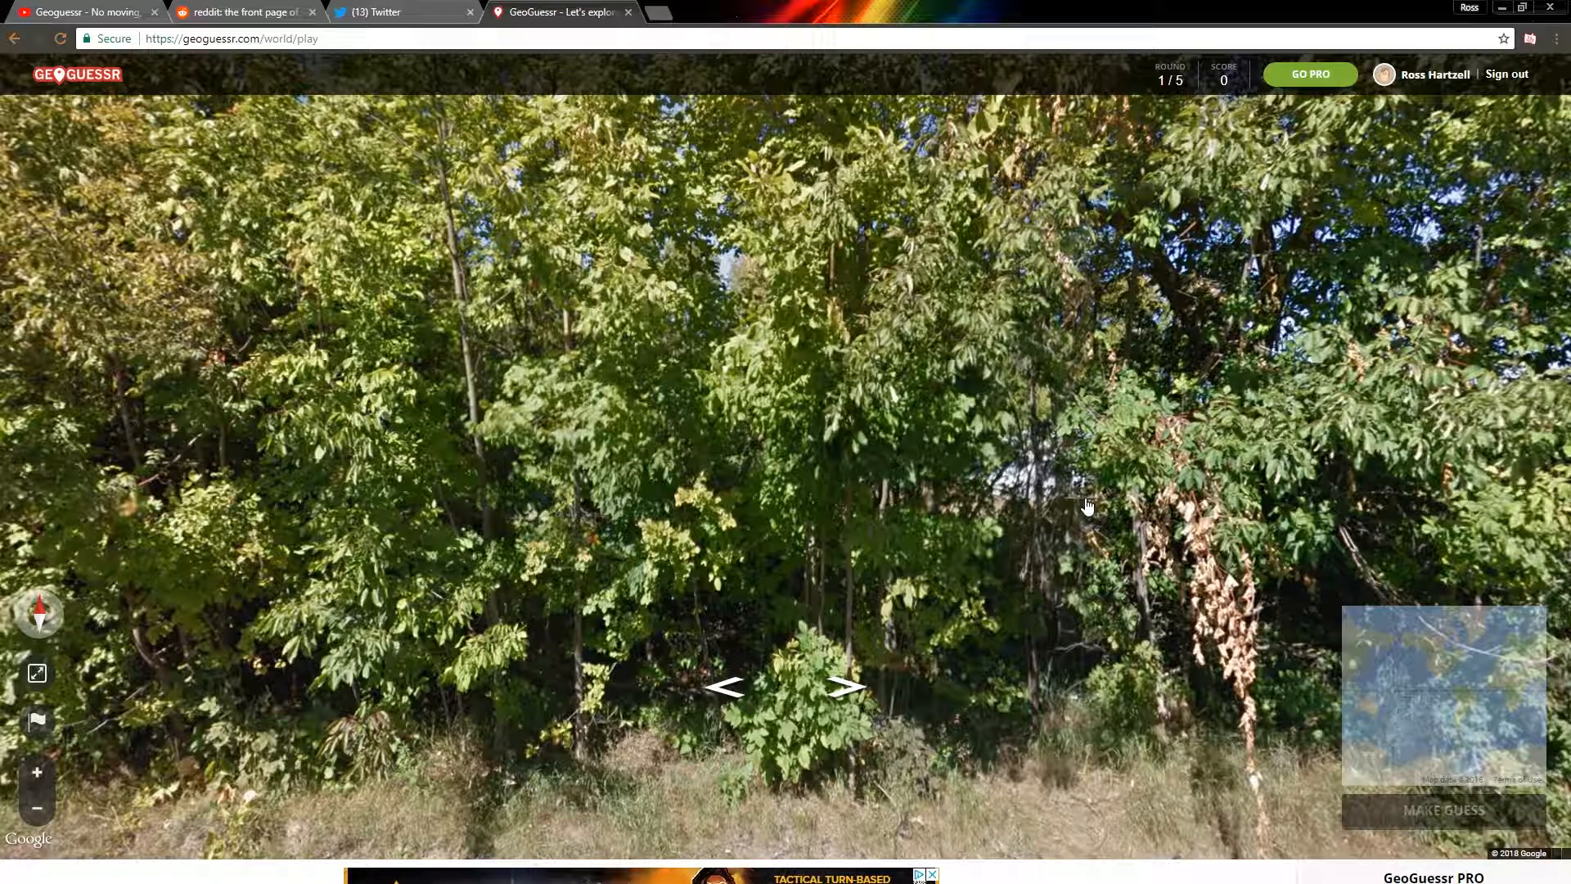
mouse_move(1110, 551)
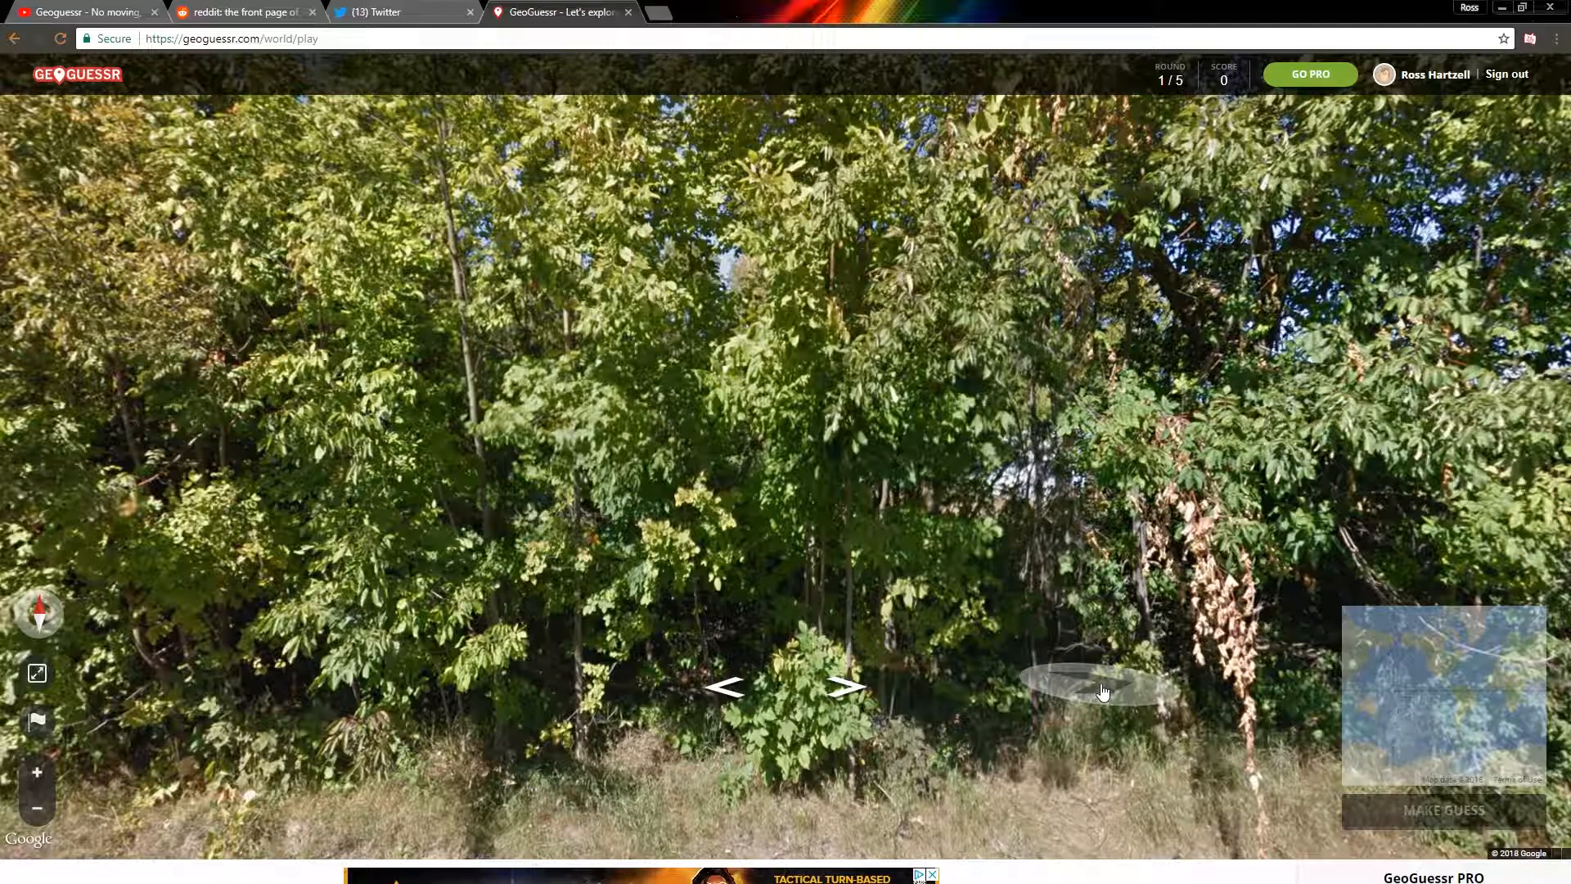
mouse_move(1152, 651)
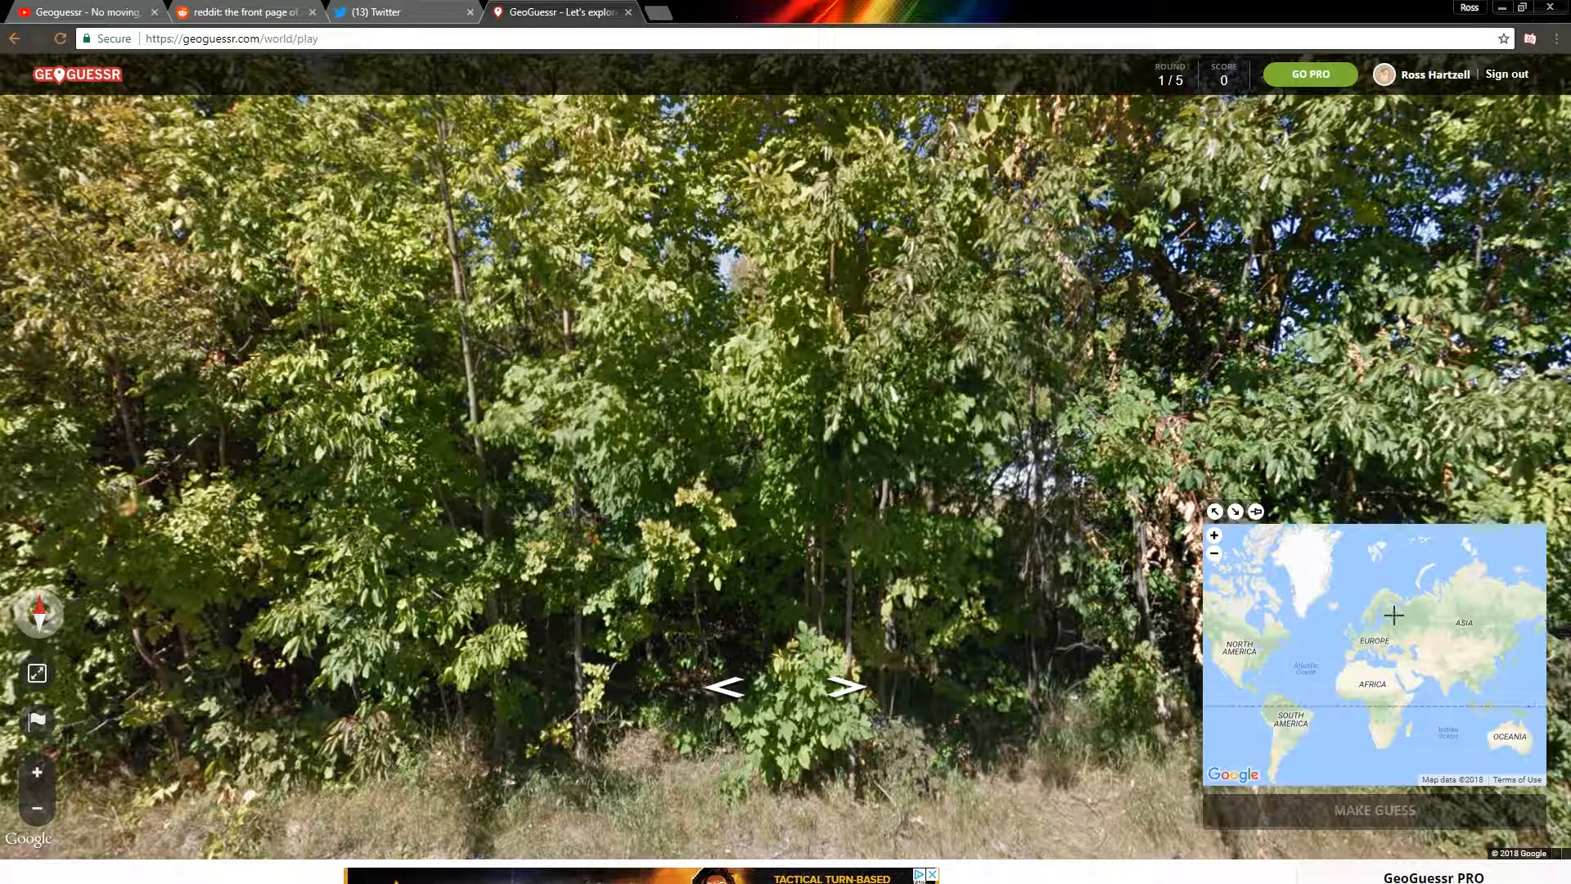
mouse_move(1215, 512)
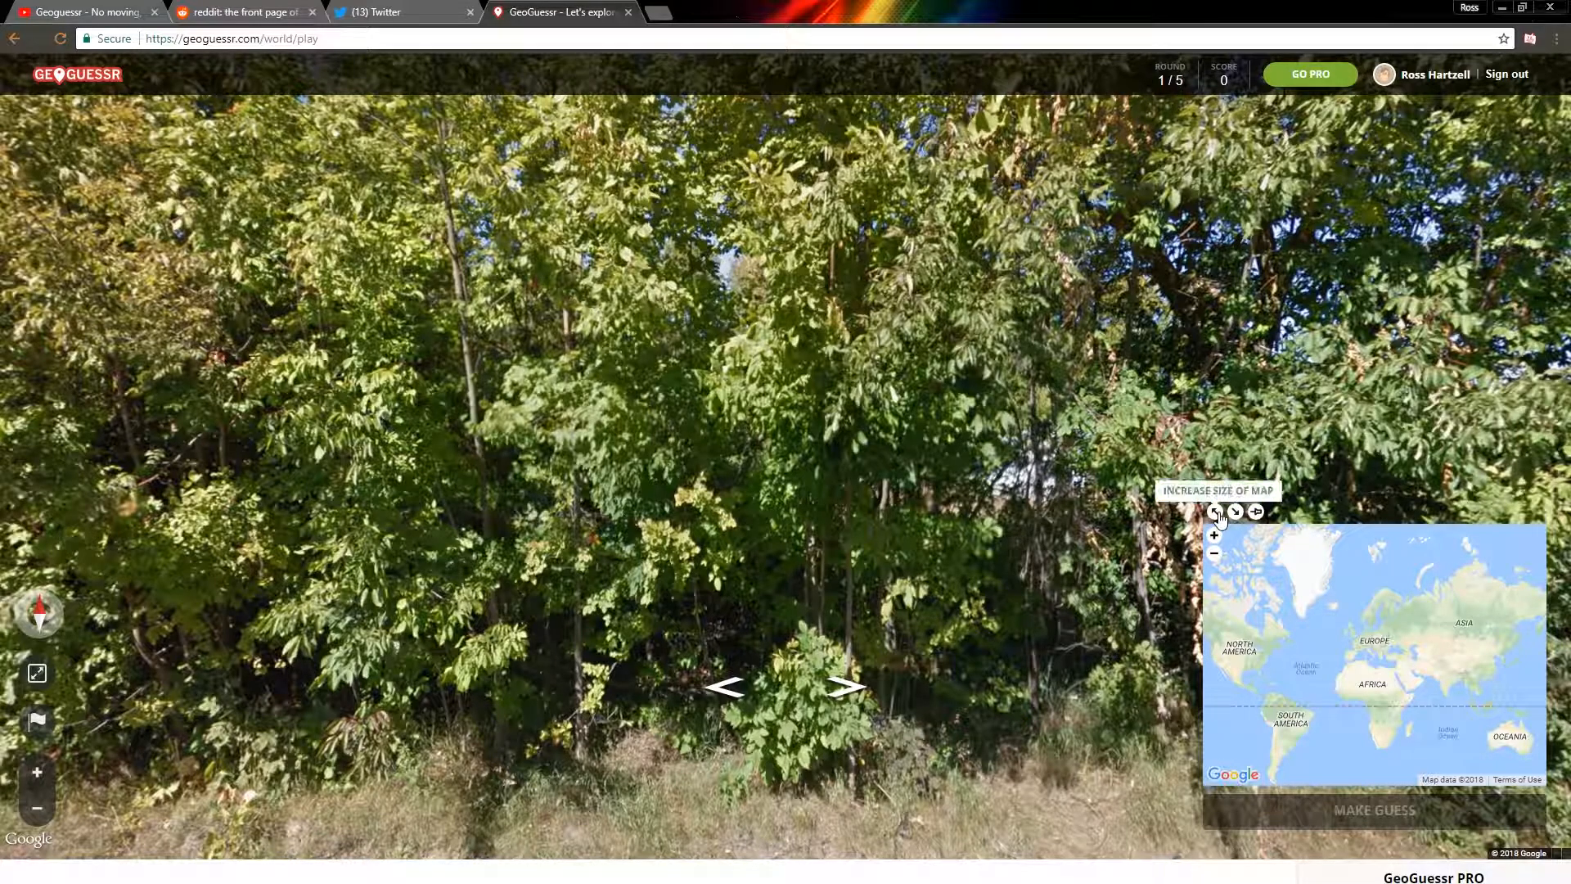
Enlarge the round 1 guess map to a bigger world view.
click(1254, 512)
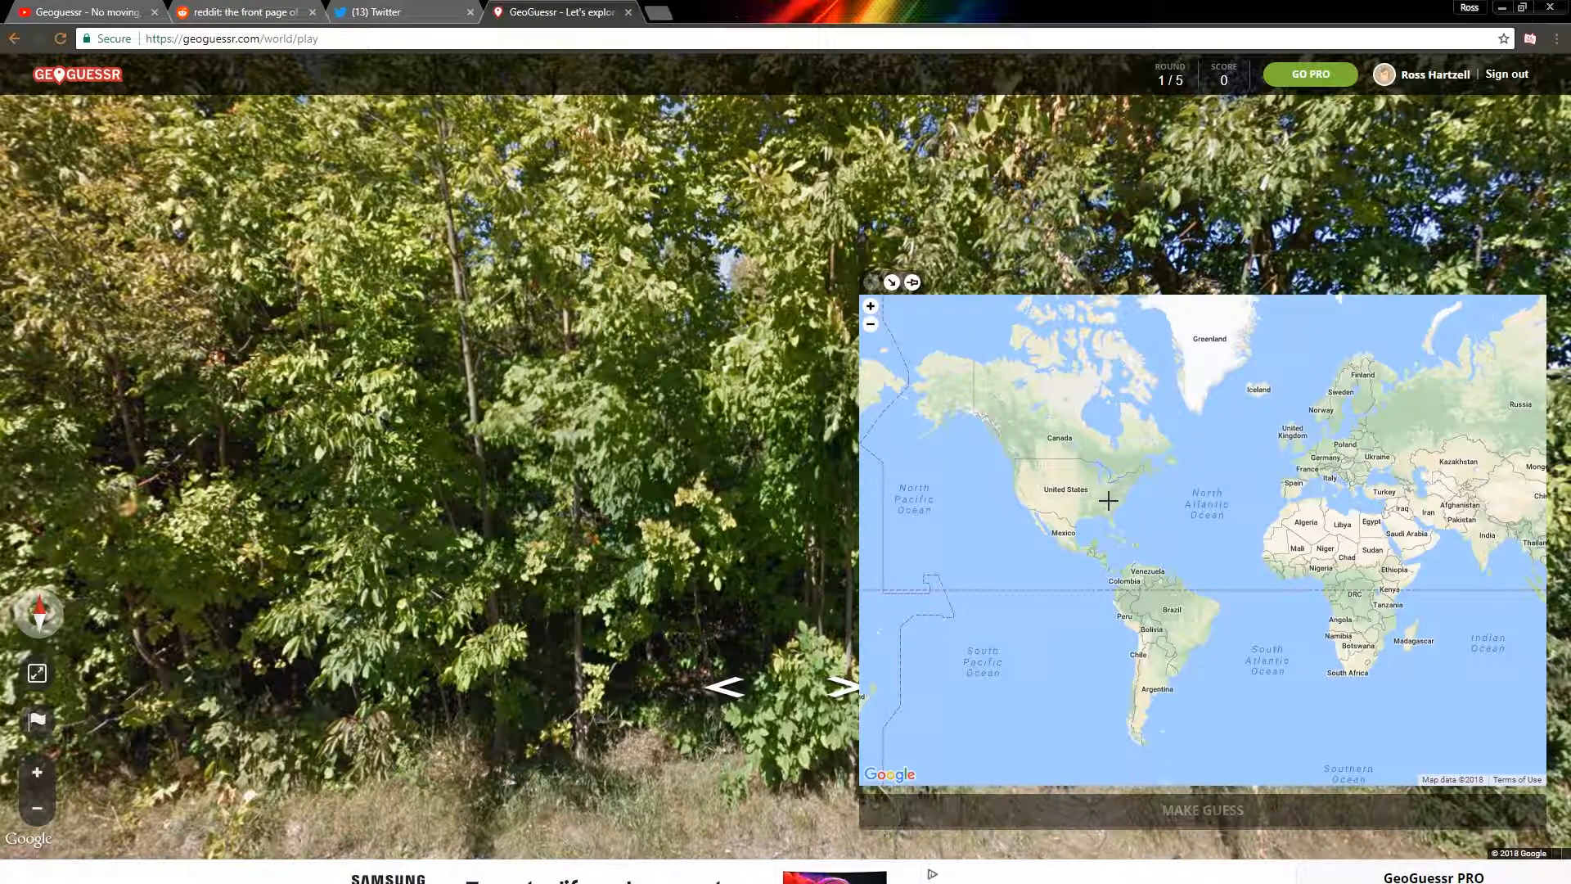
mouse_move(1133, 501)
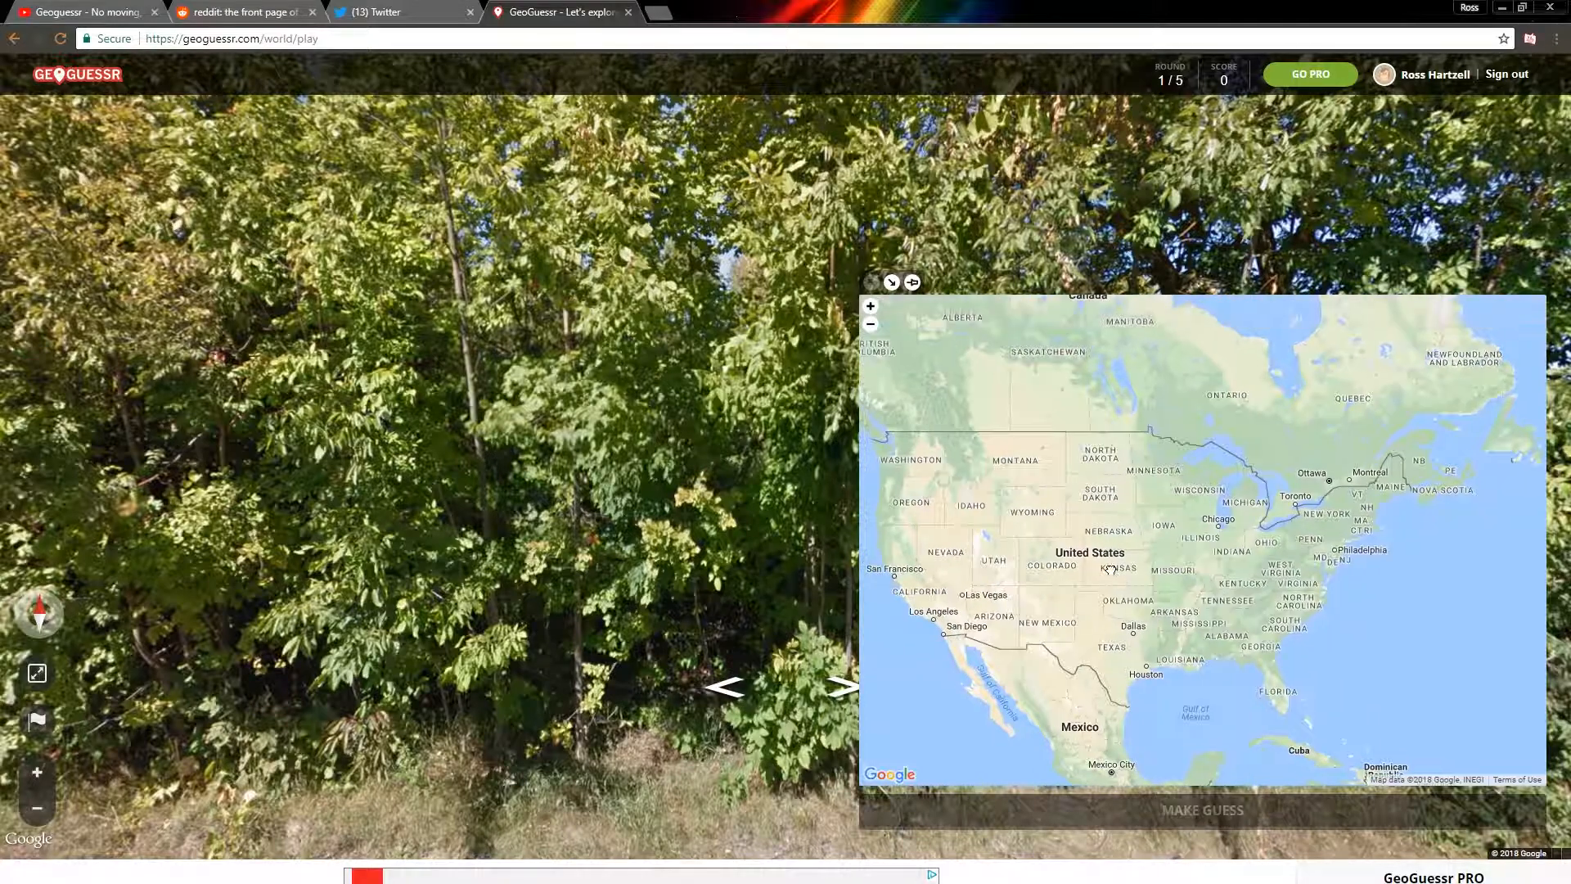
mouse_move(1406, 478)
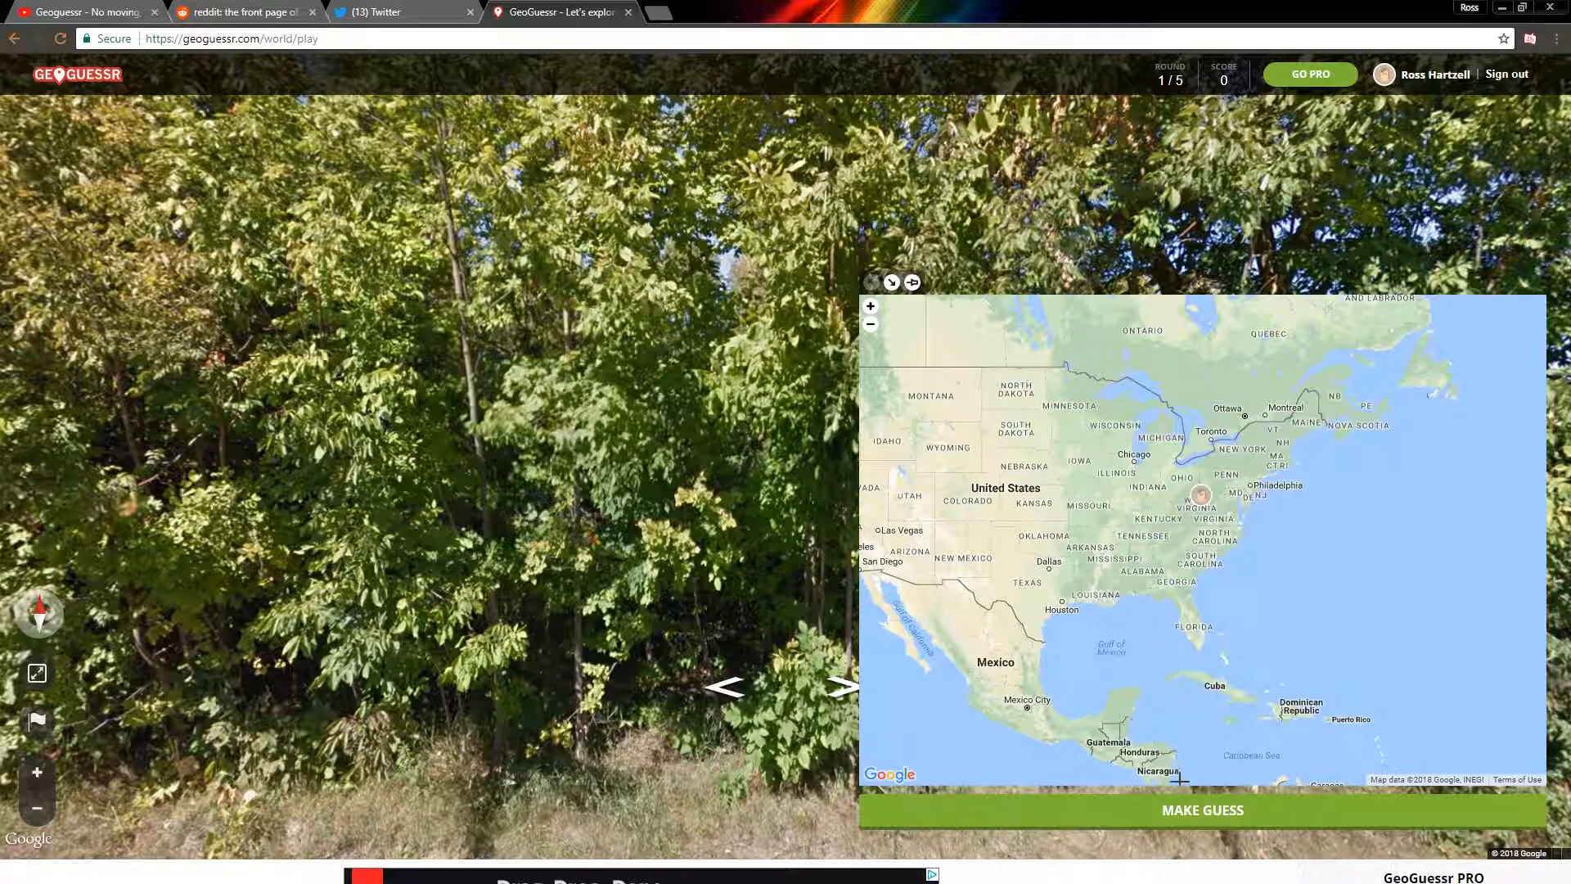
Submit the round 1 guess, scoring 2790 points at 870.2 km off.
click(1201, 809)
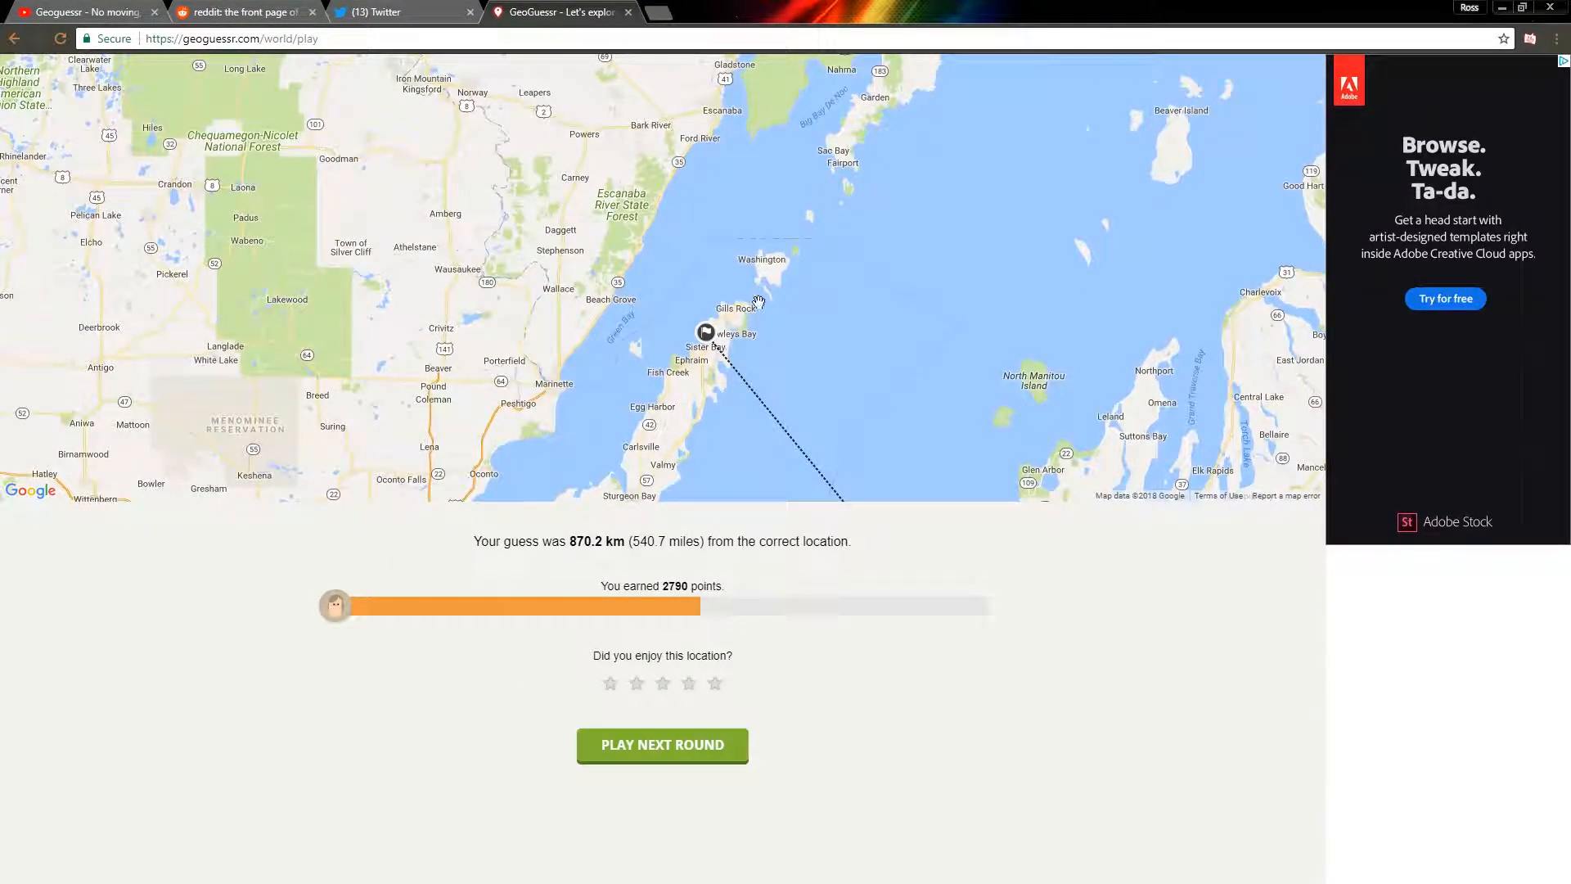
Start round 2 and move forward along the red-roofed village street.
click(661, 745)
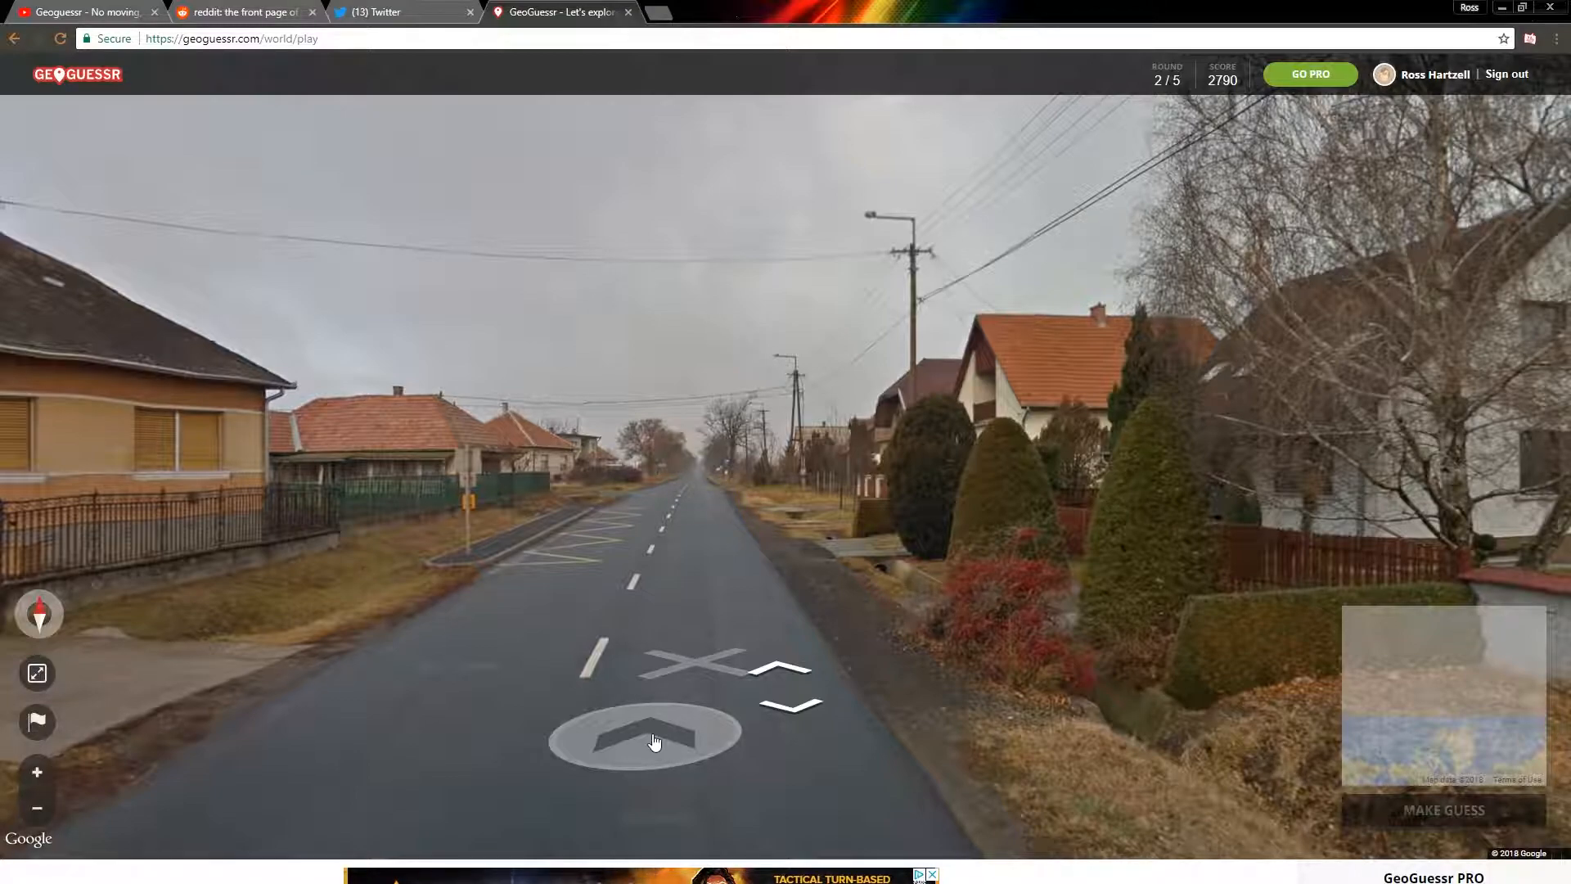
click(652, 732)
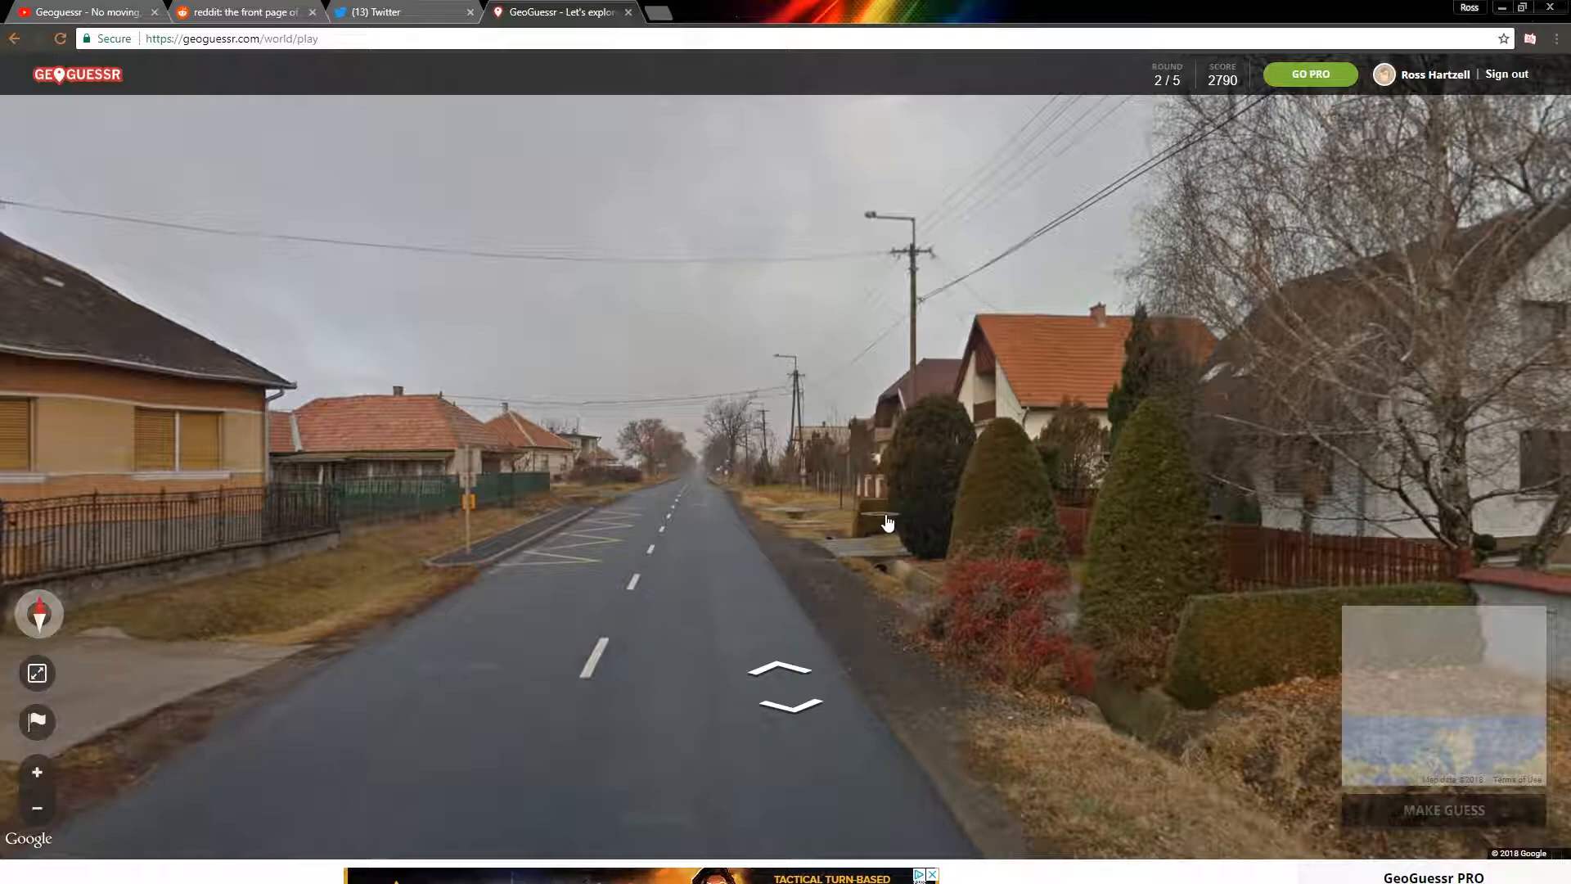
mouse_move(991, 491)
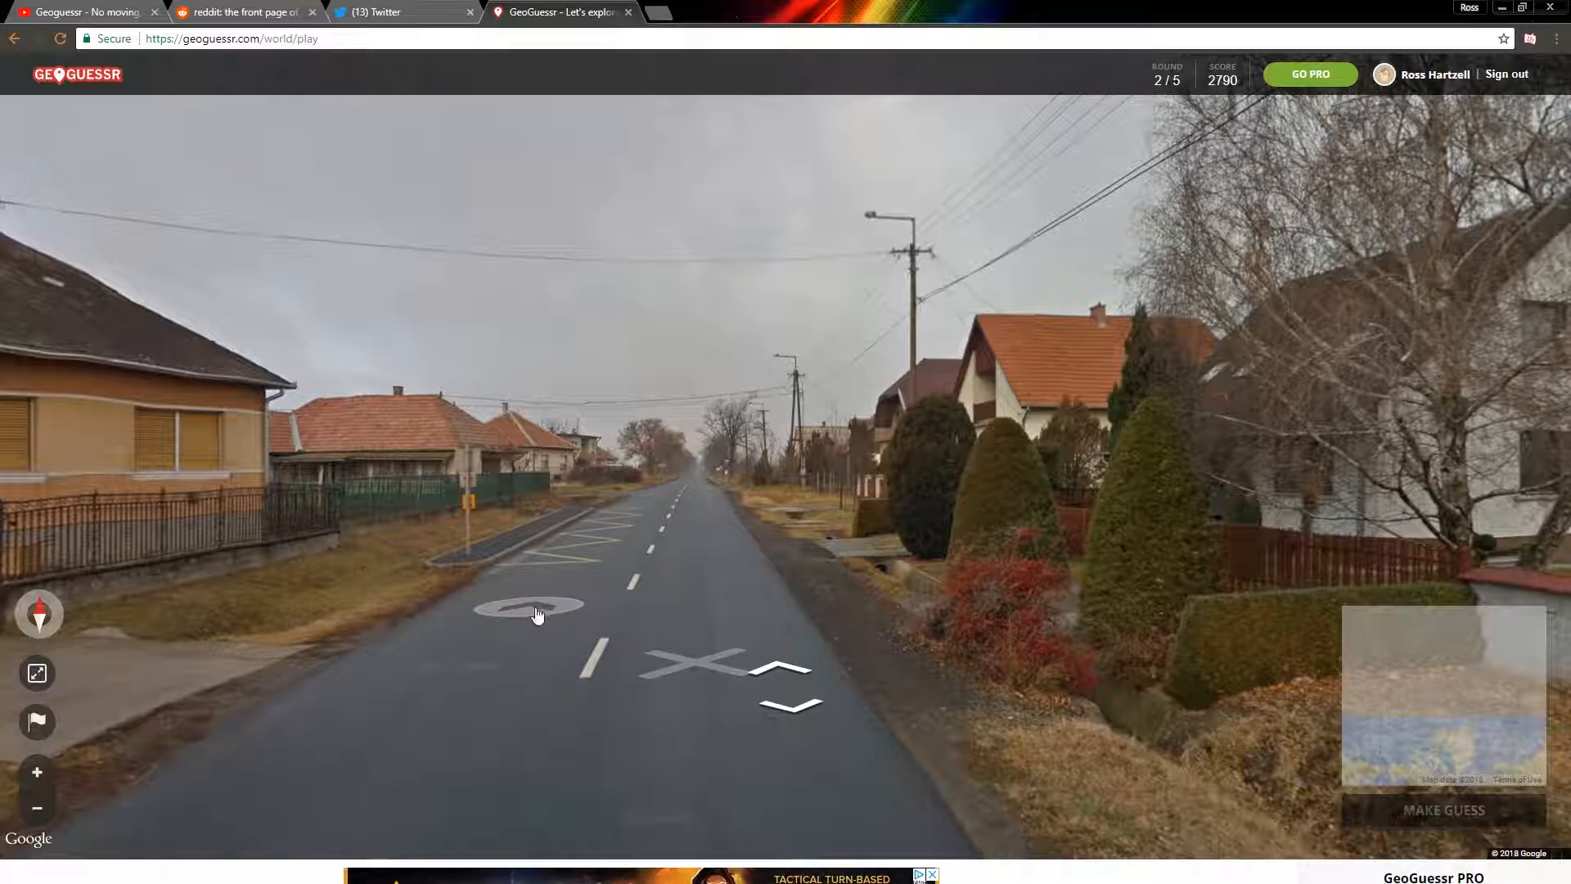
mouse_move(537, 614)
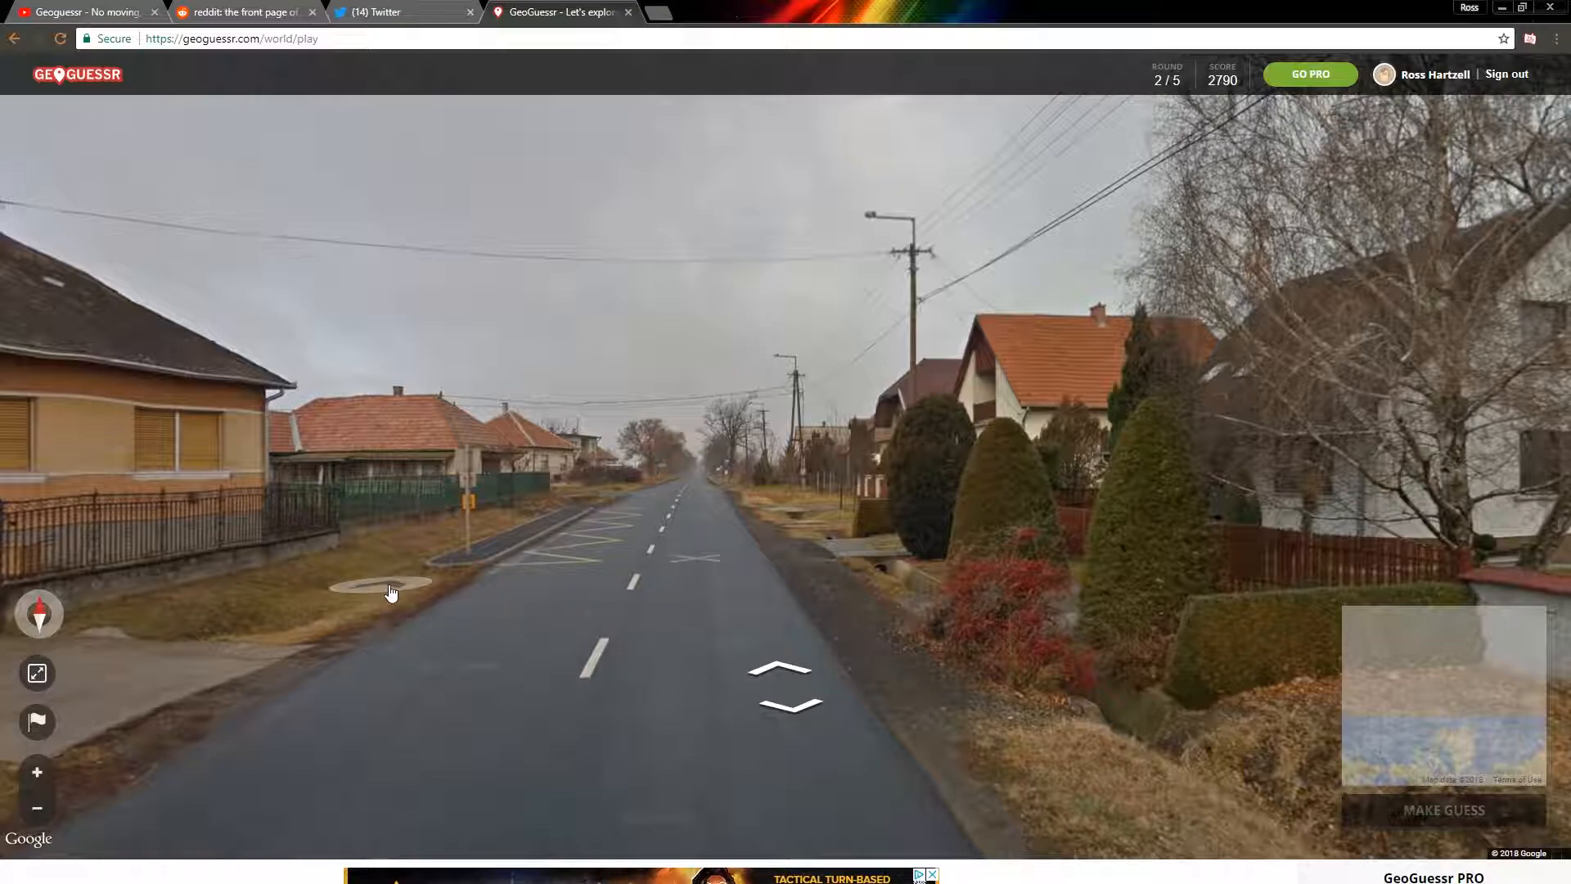
mouse_move(268, 570)
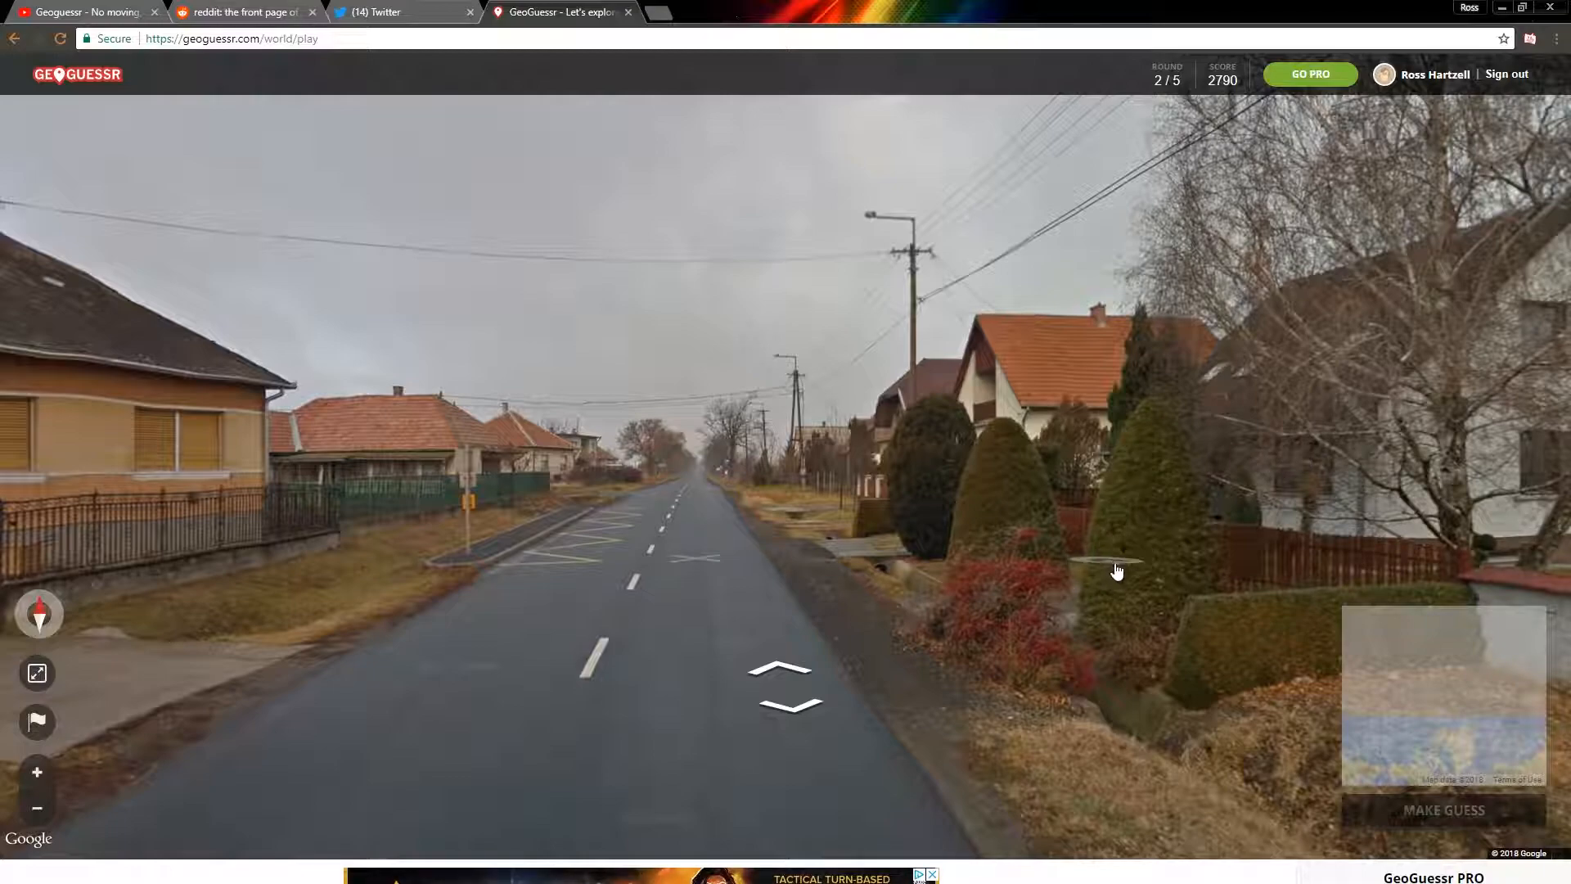
mouse_move(1149, 581)
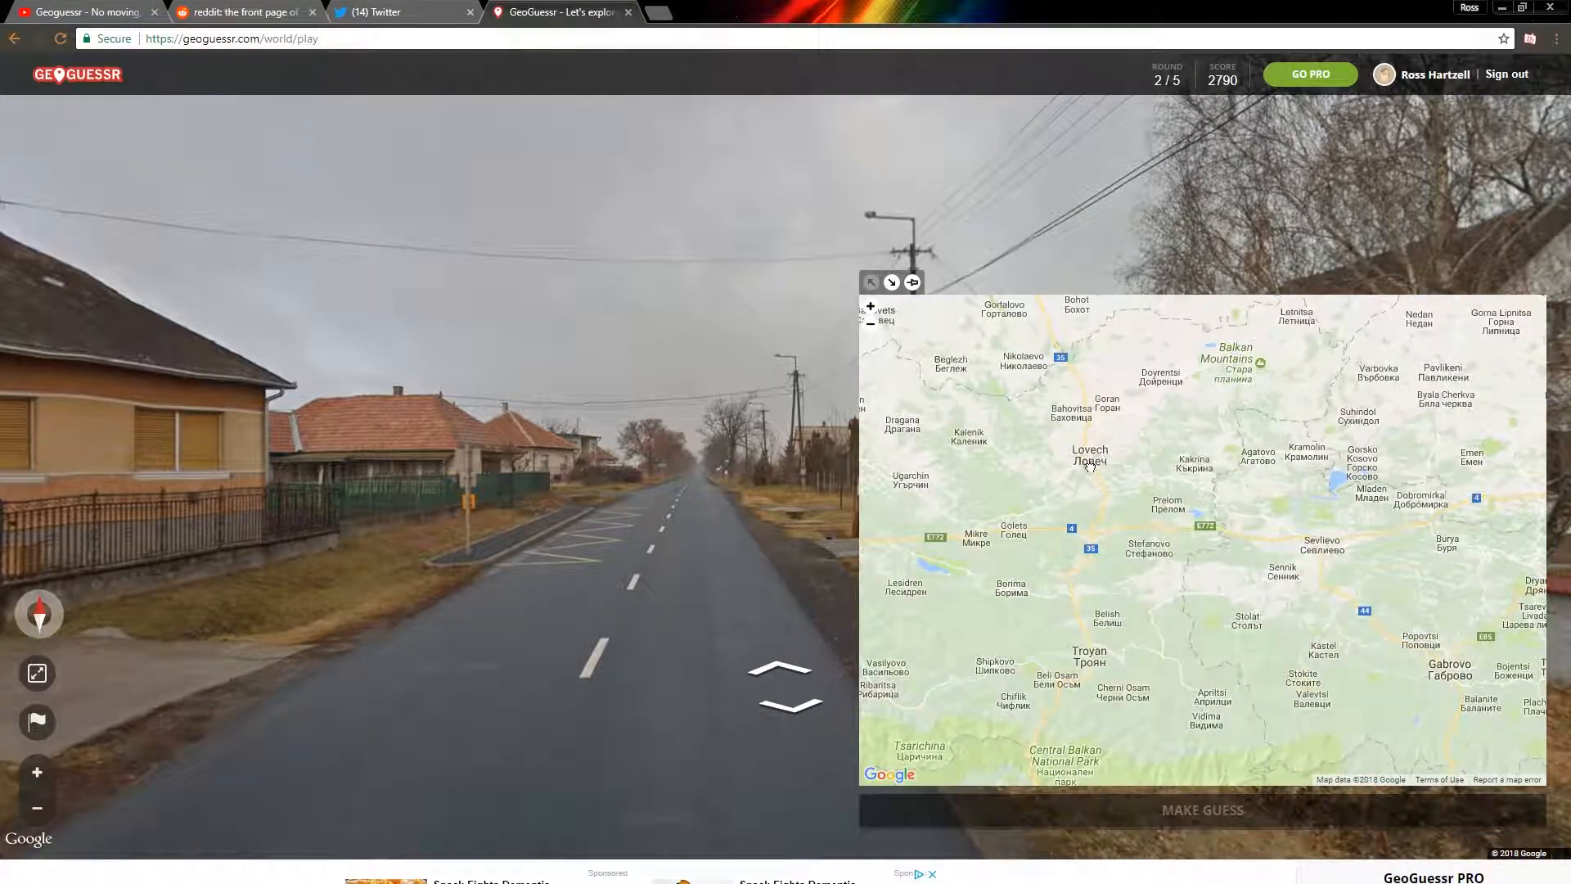
Pin near Lovech, Bulgaria and submit, earning 3269 points at 633.8 km.
click(1090, 464)
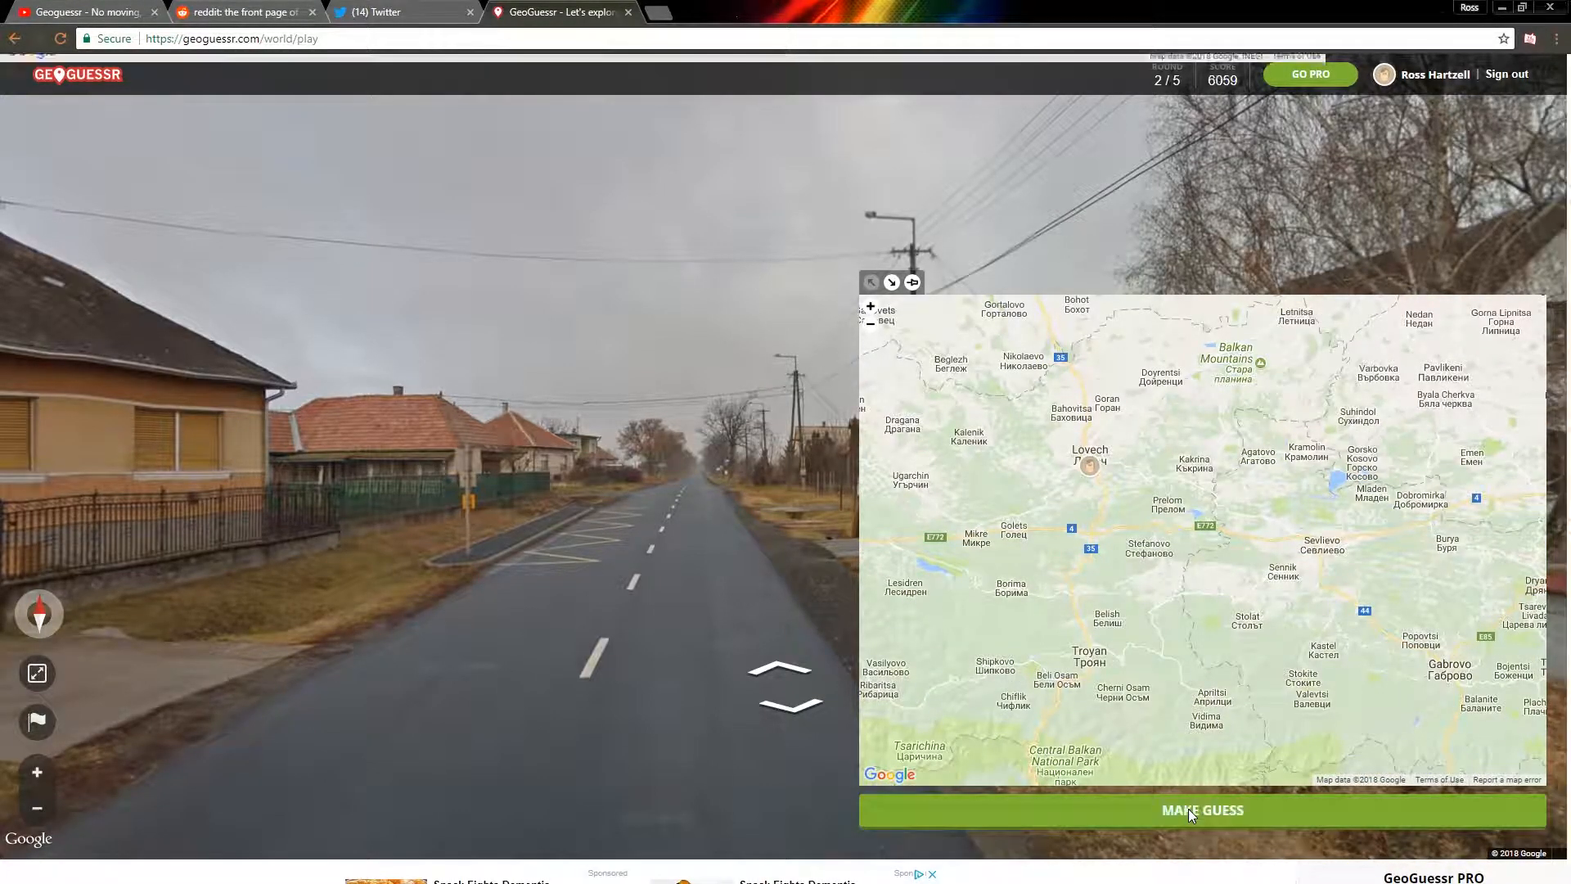
click(1201, 810)
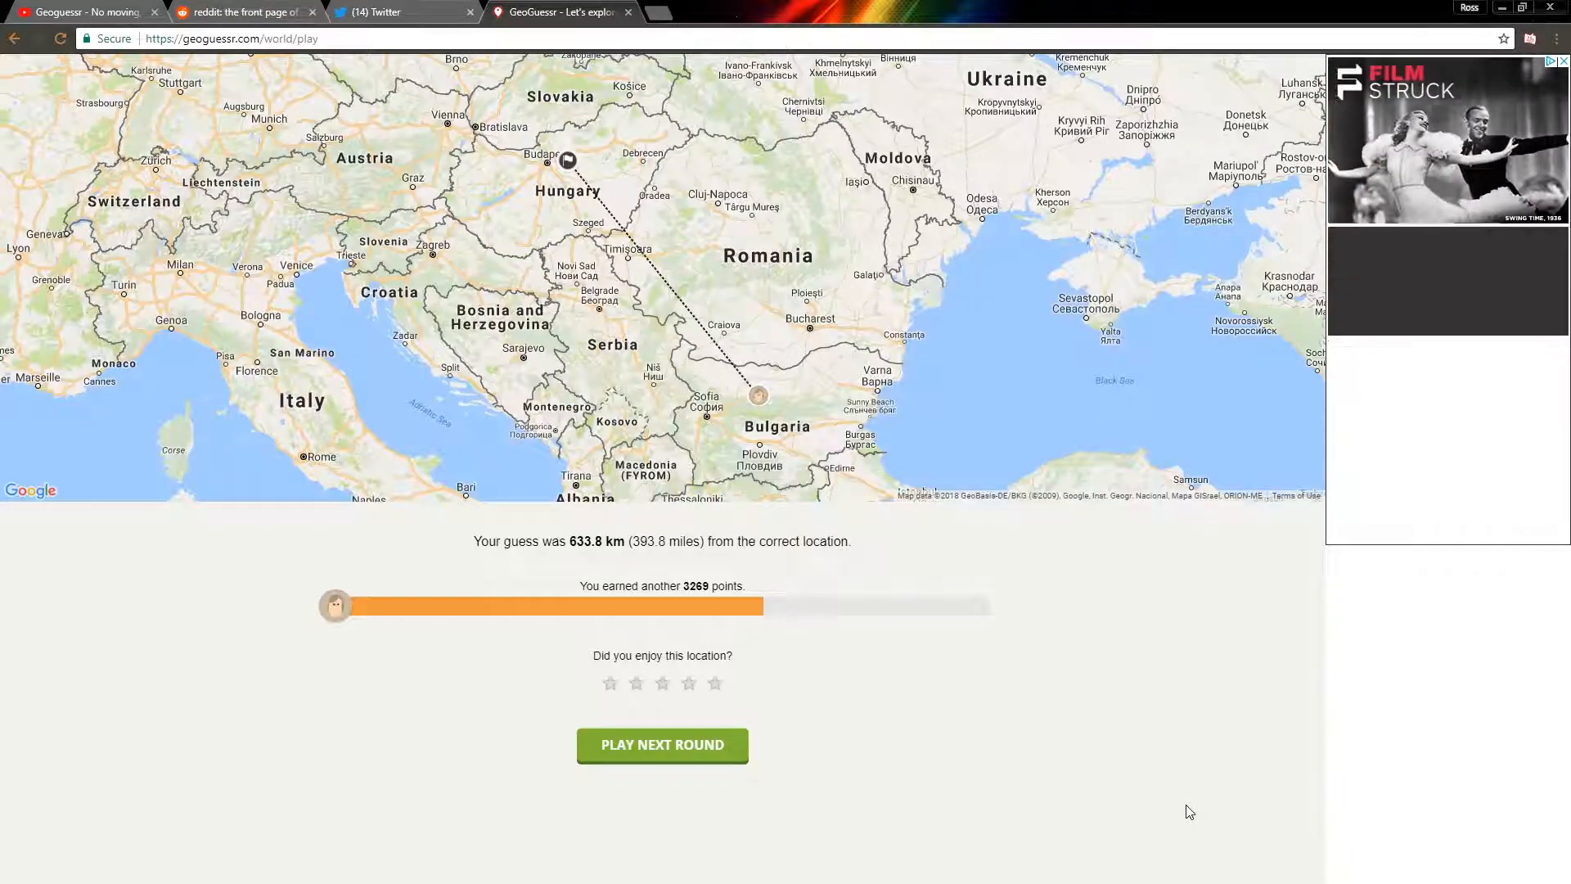
mouse_move(731, 316)
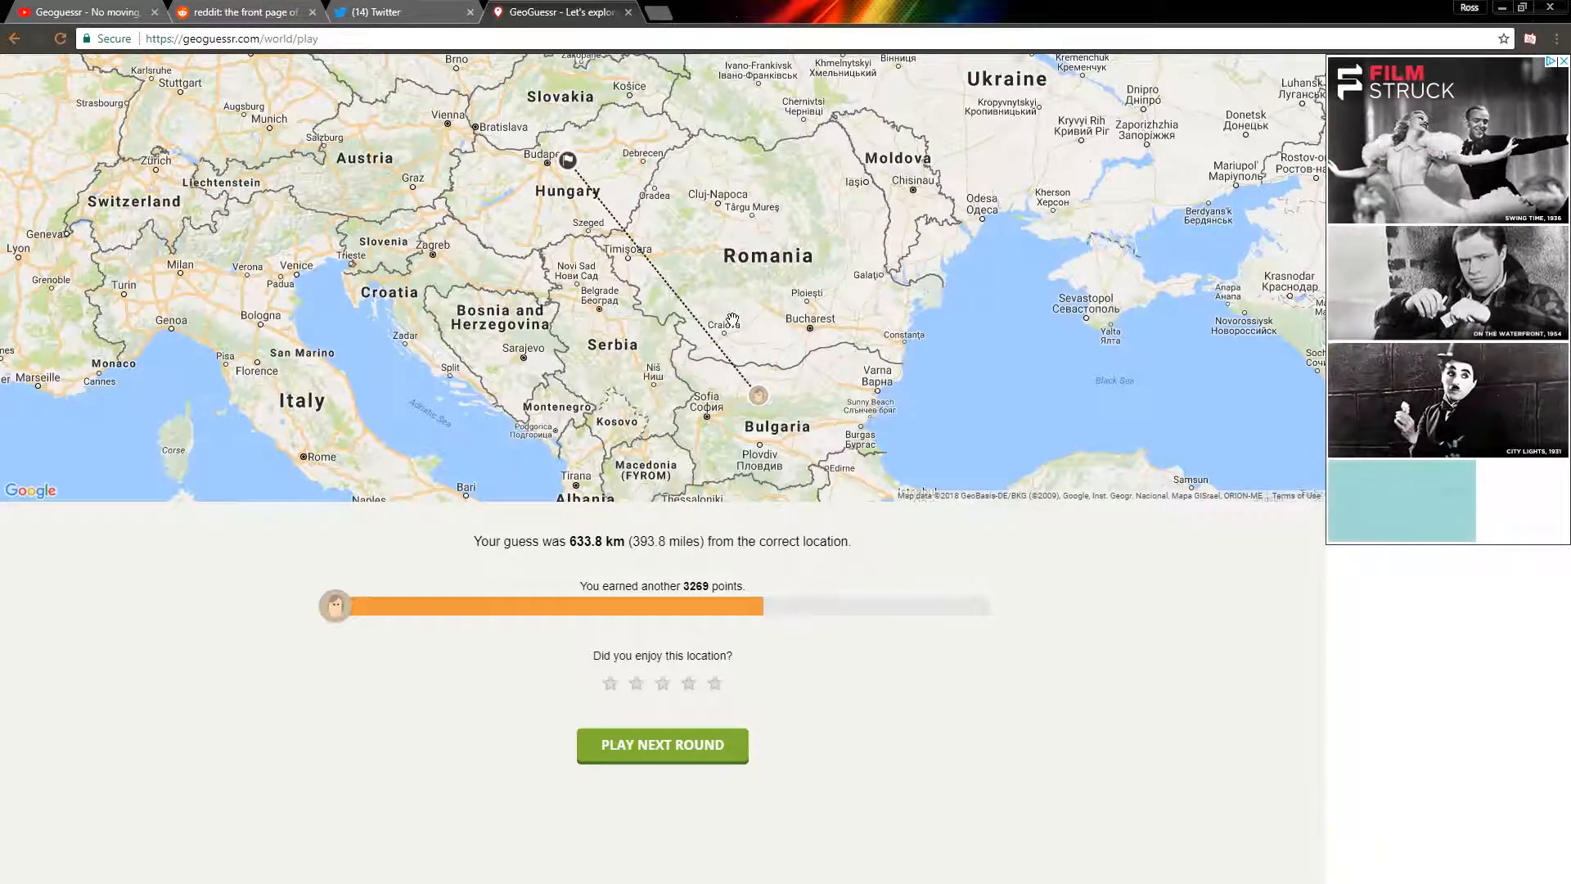
scroll(down, 3)
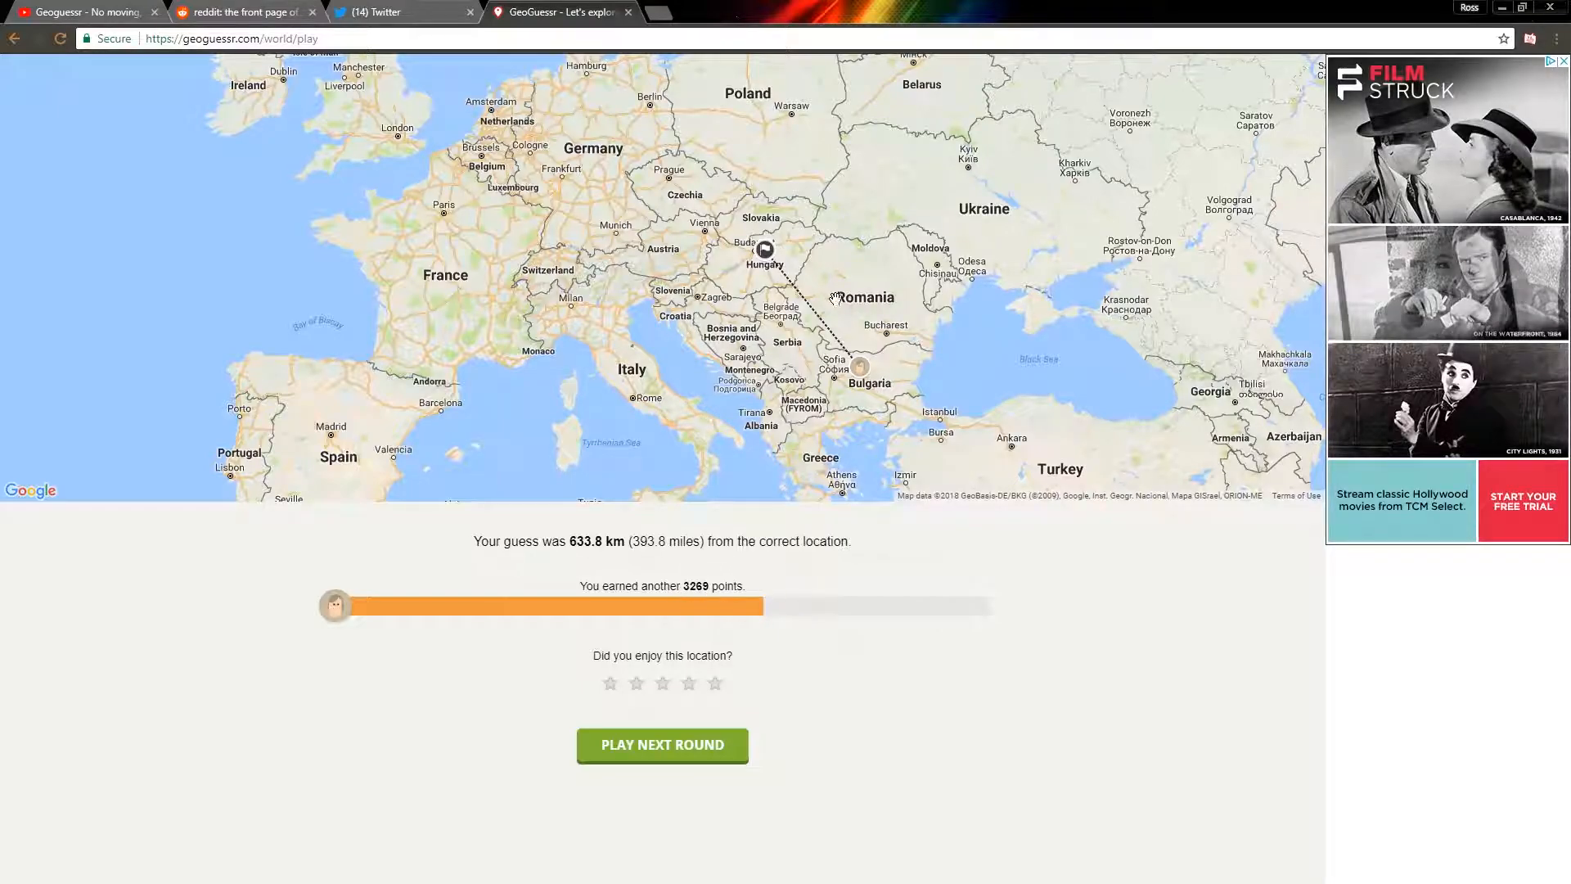
scroll(down, 3)
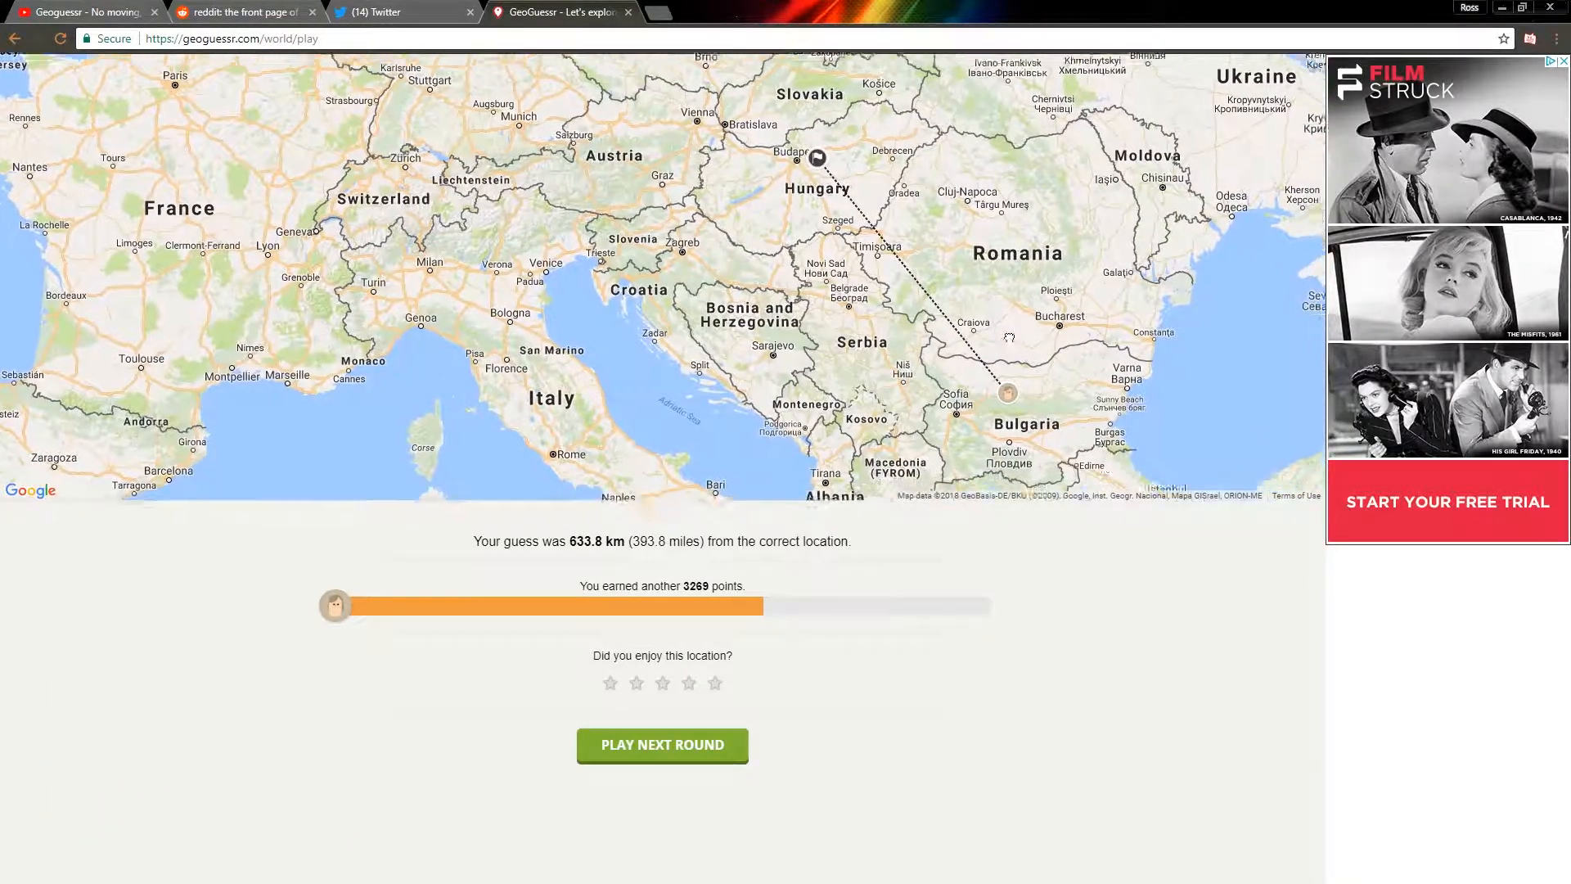
scroll(down, 3)
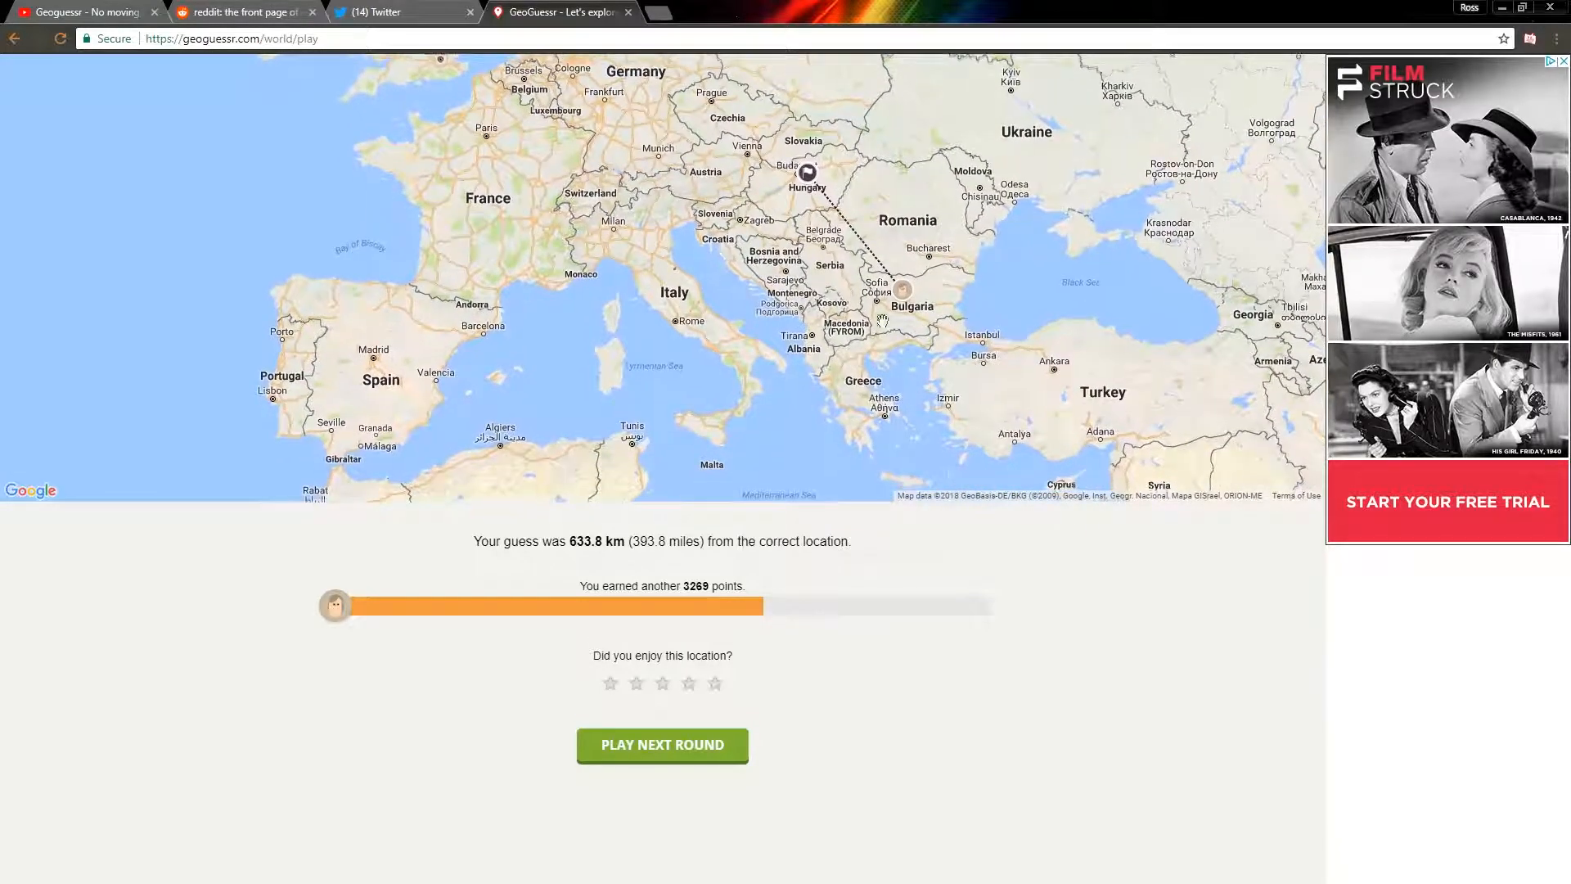
Start round 3 and move forward along the gravel farm road.
click(661, 745)
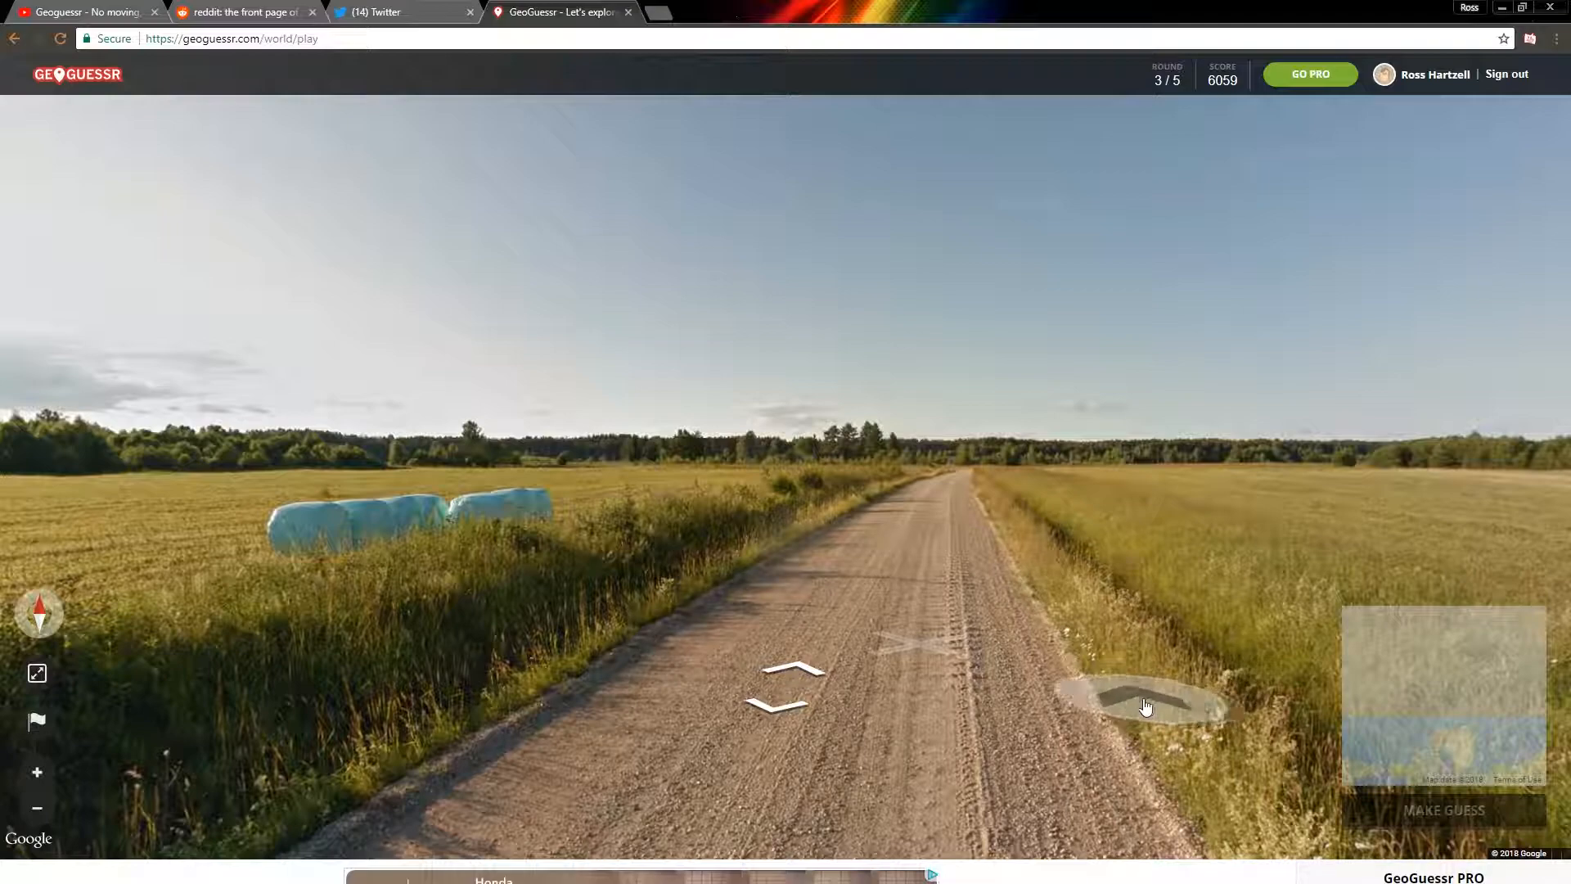
mouse_move(1145, 707)
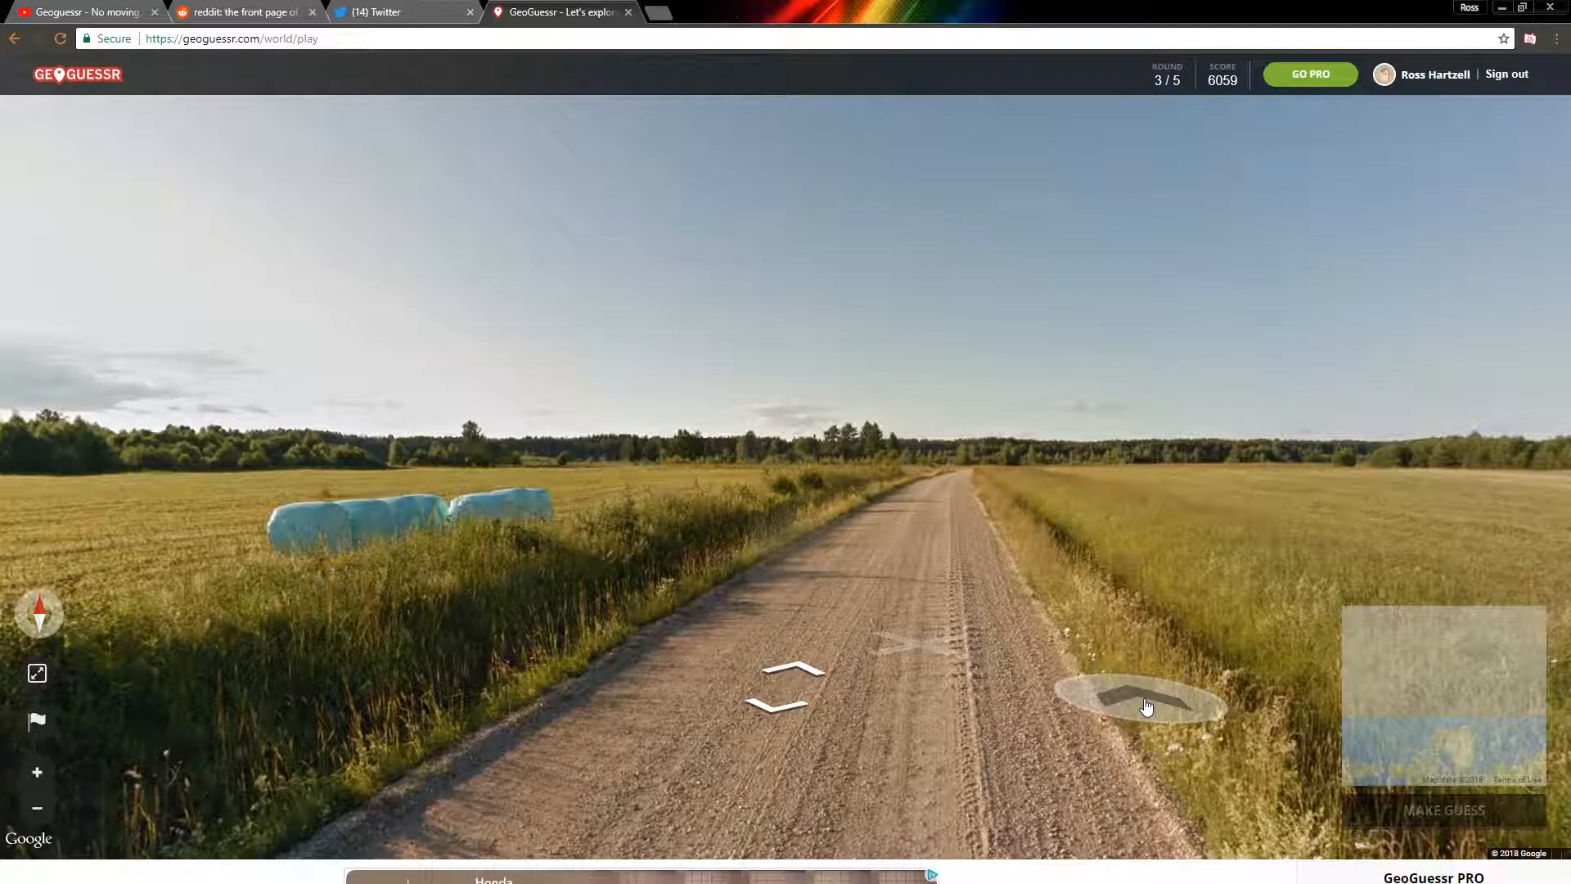
click(1142, 701)
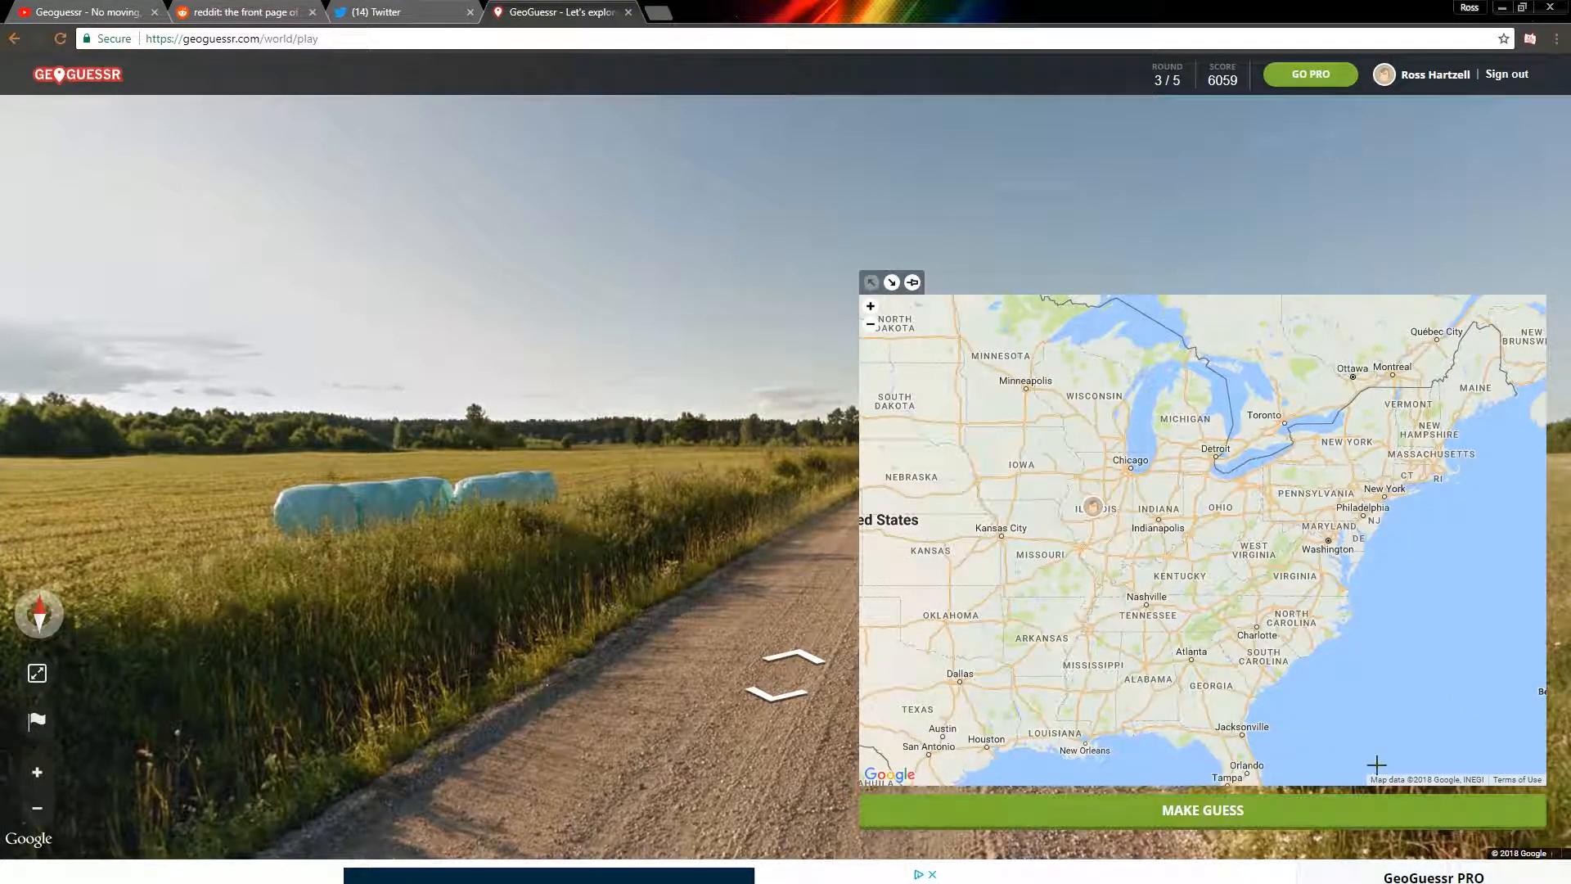
Submit round 3 (7652.9 km, 30 points), zoom out on the result, and start round 4.
click(1200, 810)
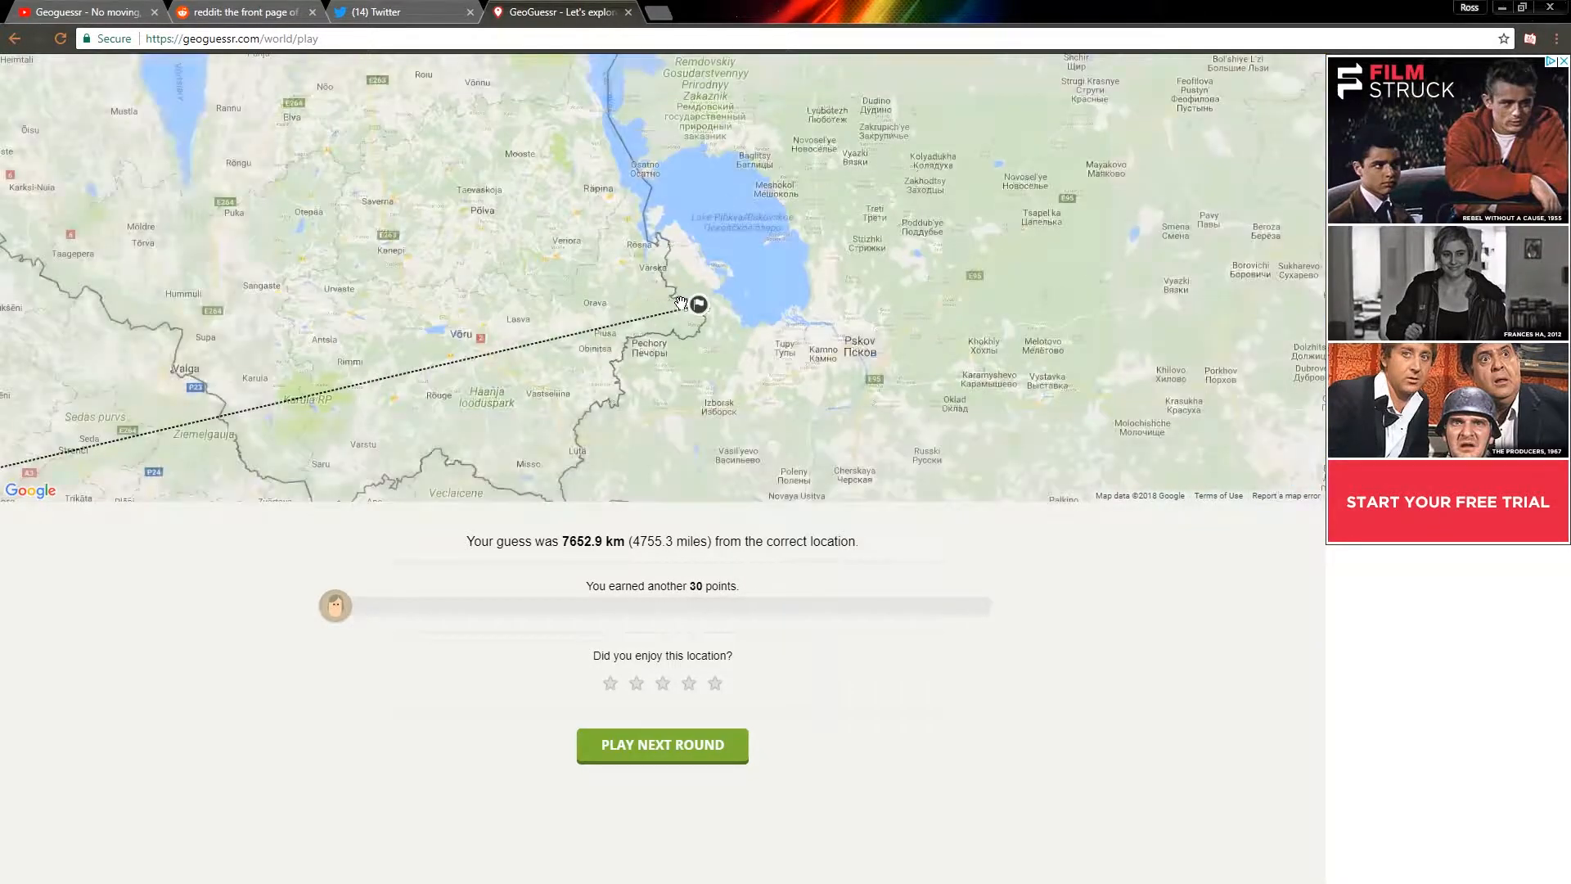
scroll(down, 3)
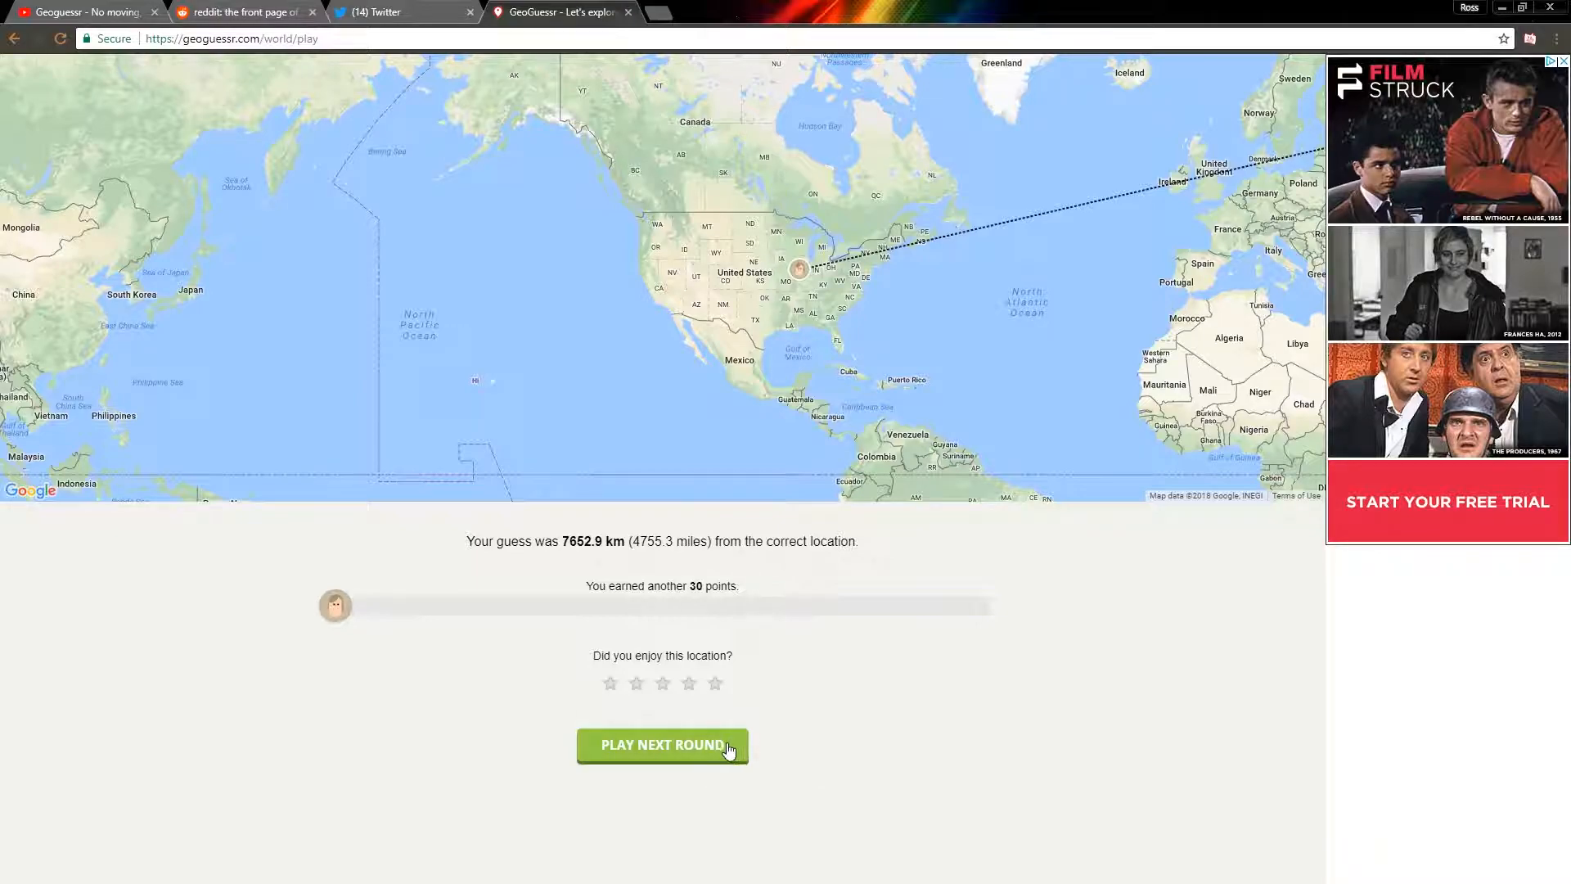
click(661, 745)
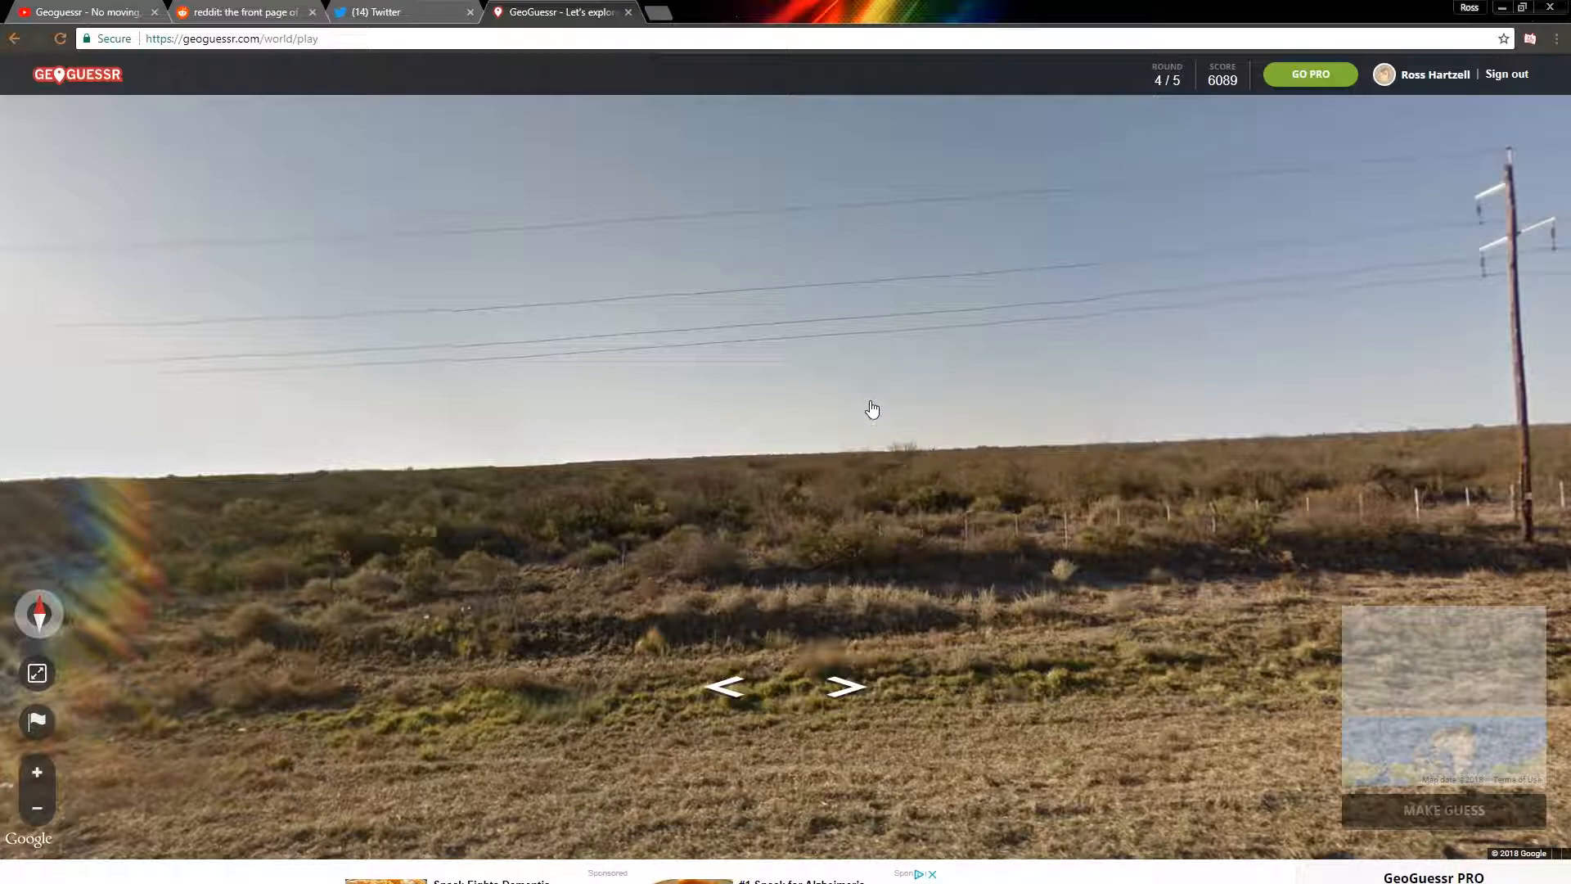
mouse_move(1183, 143)
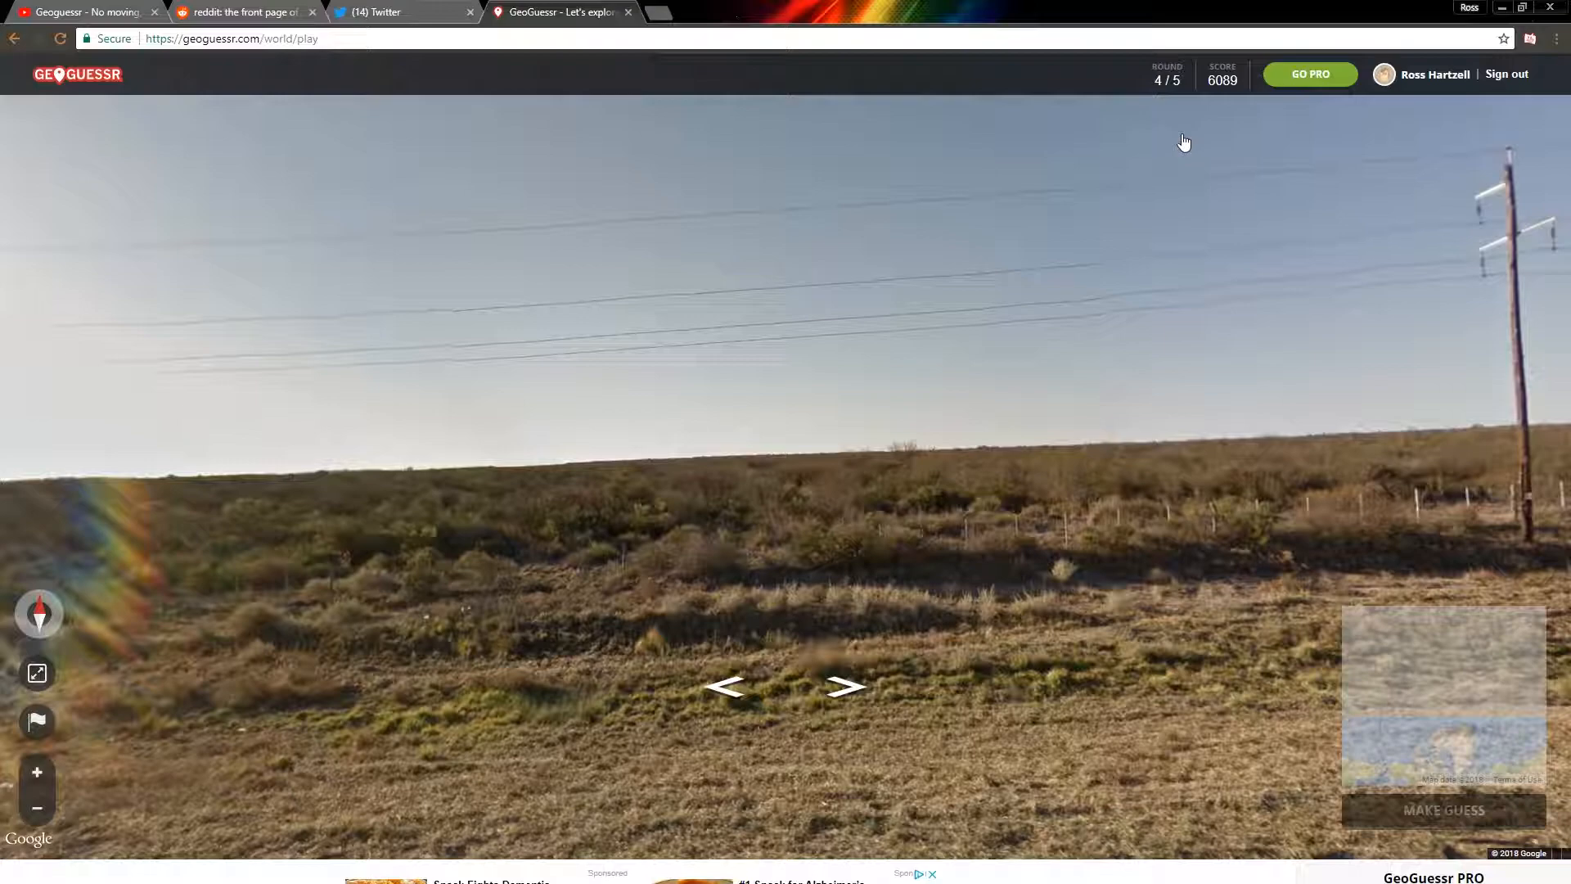
mouse_move(1201, 126)
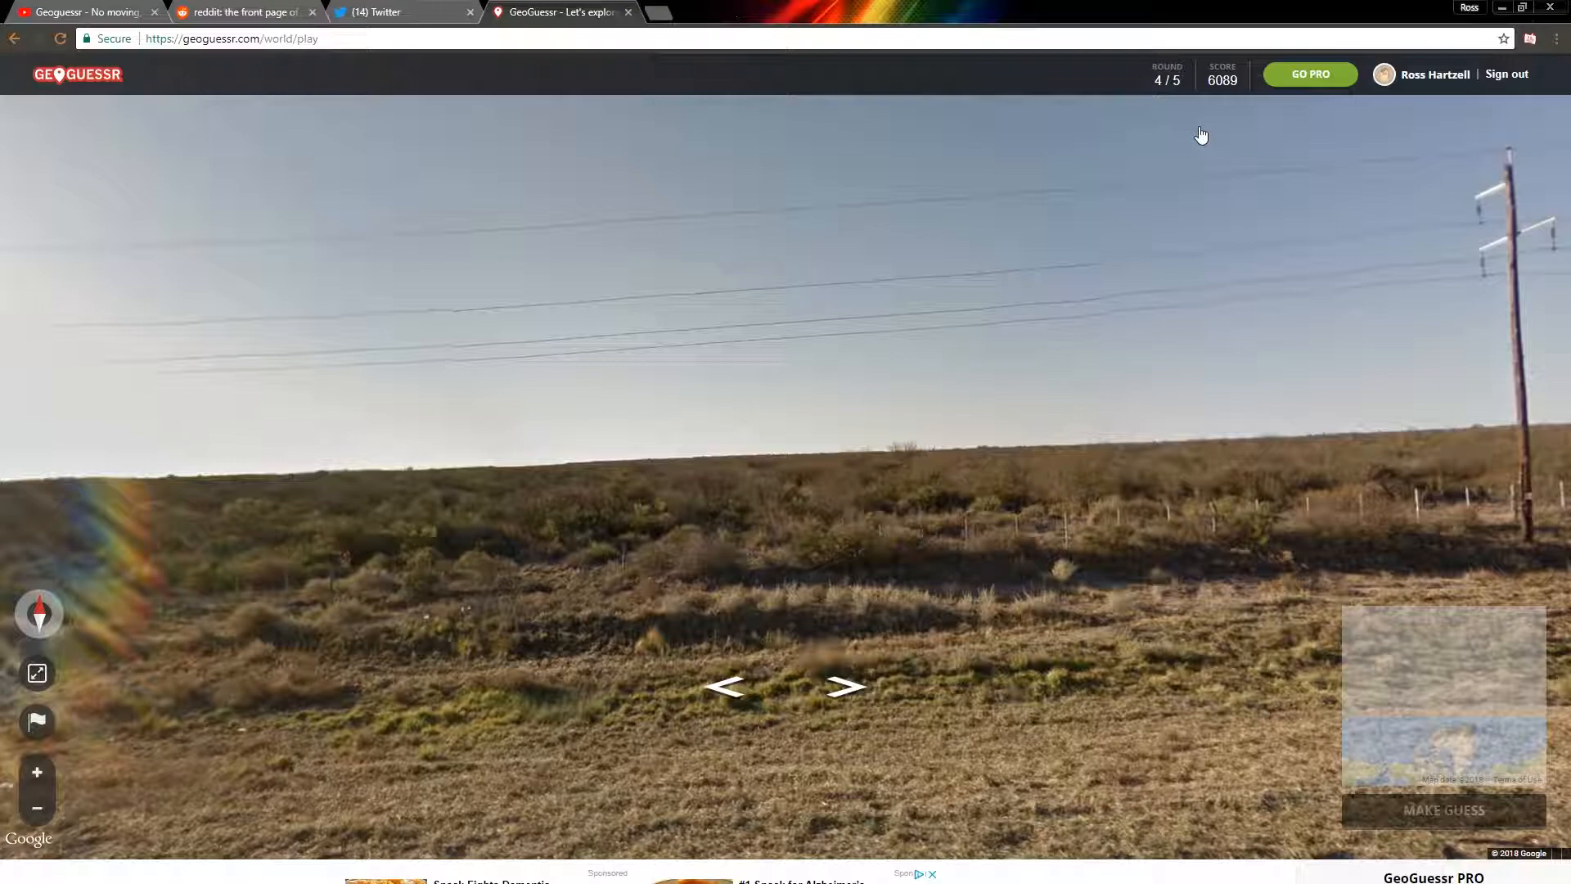
mouse_move(1202, 135)
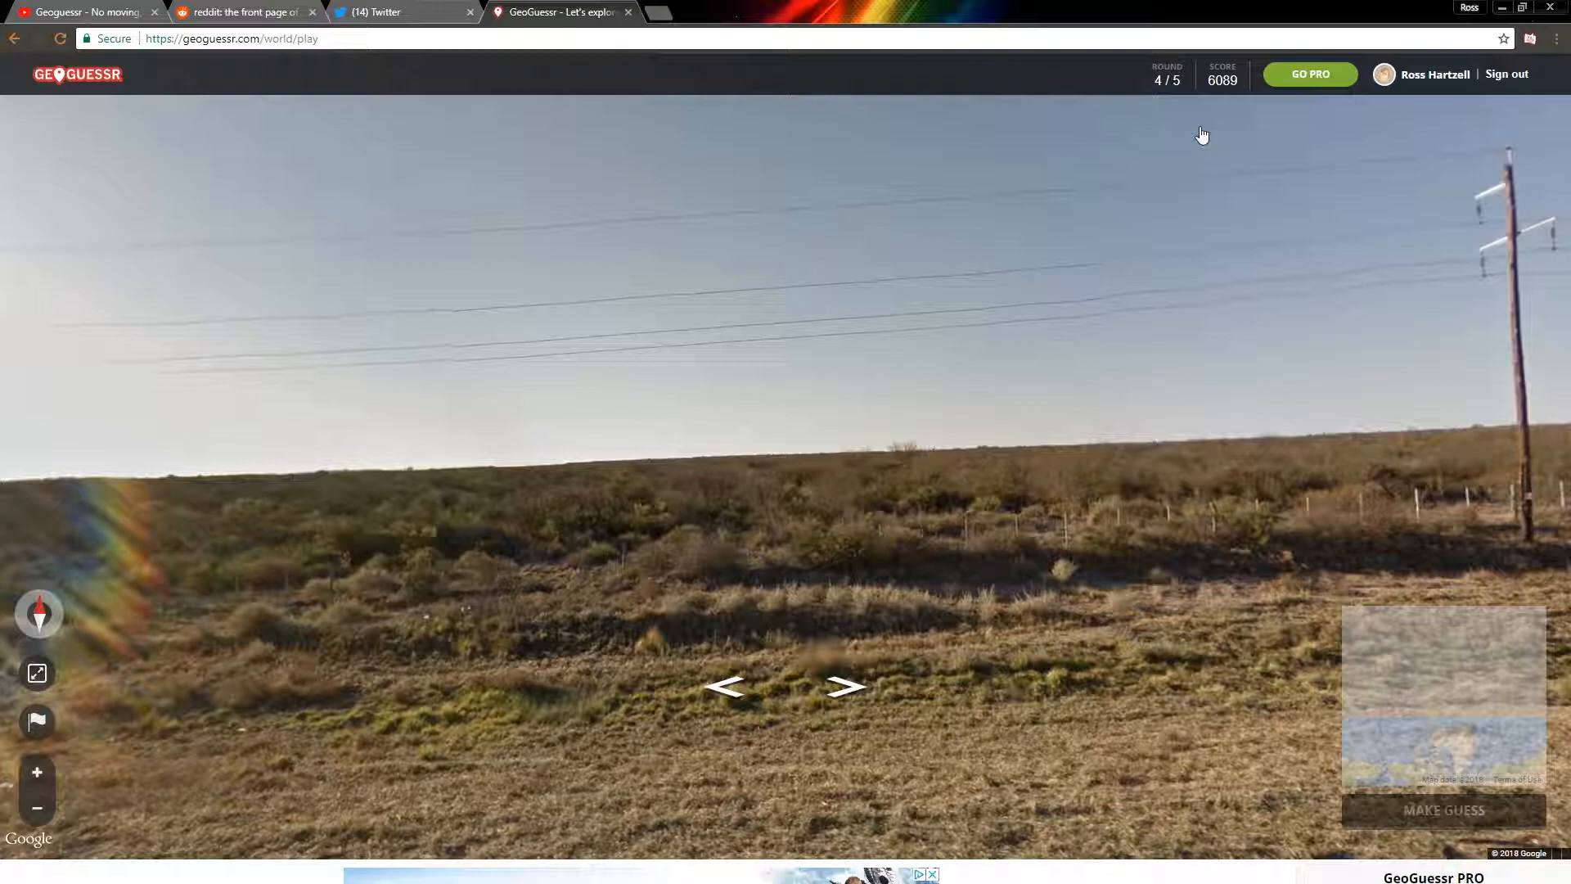
mouse_move(940, 464)
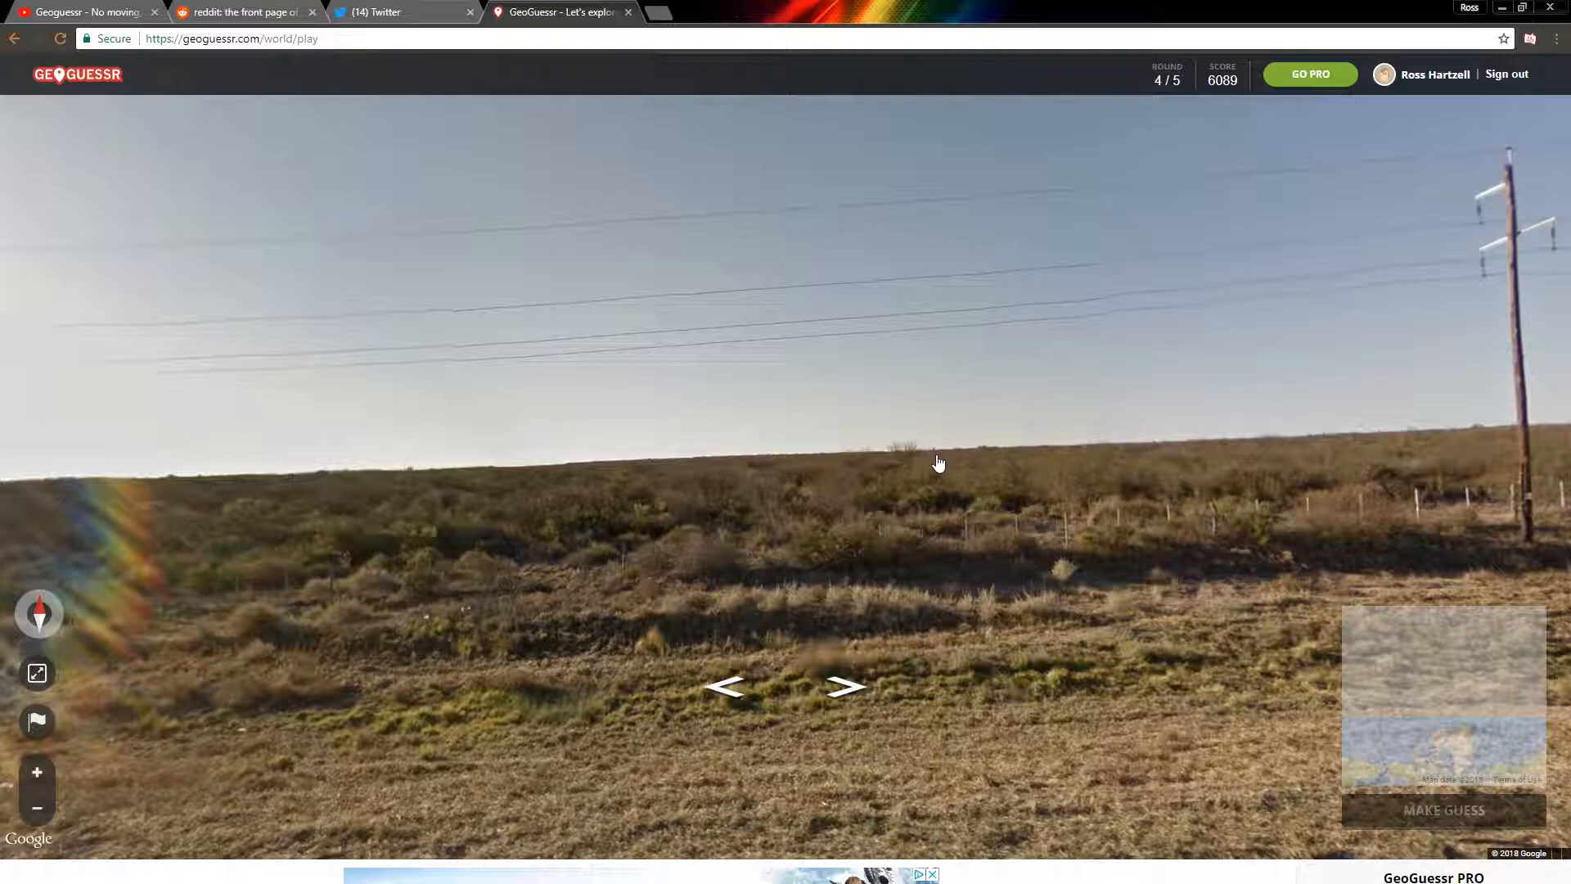
mouse_move(144, 410)
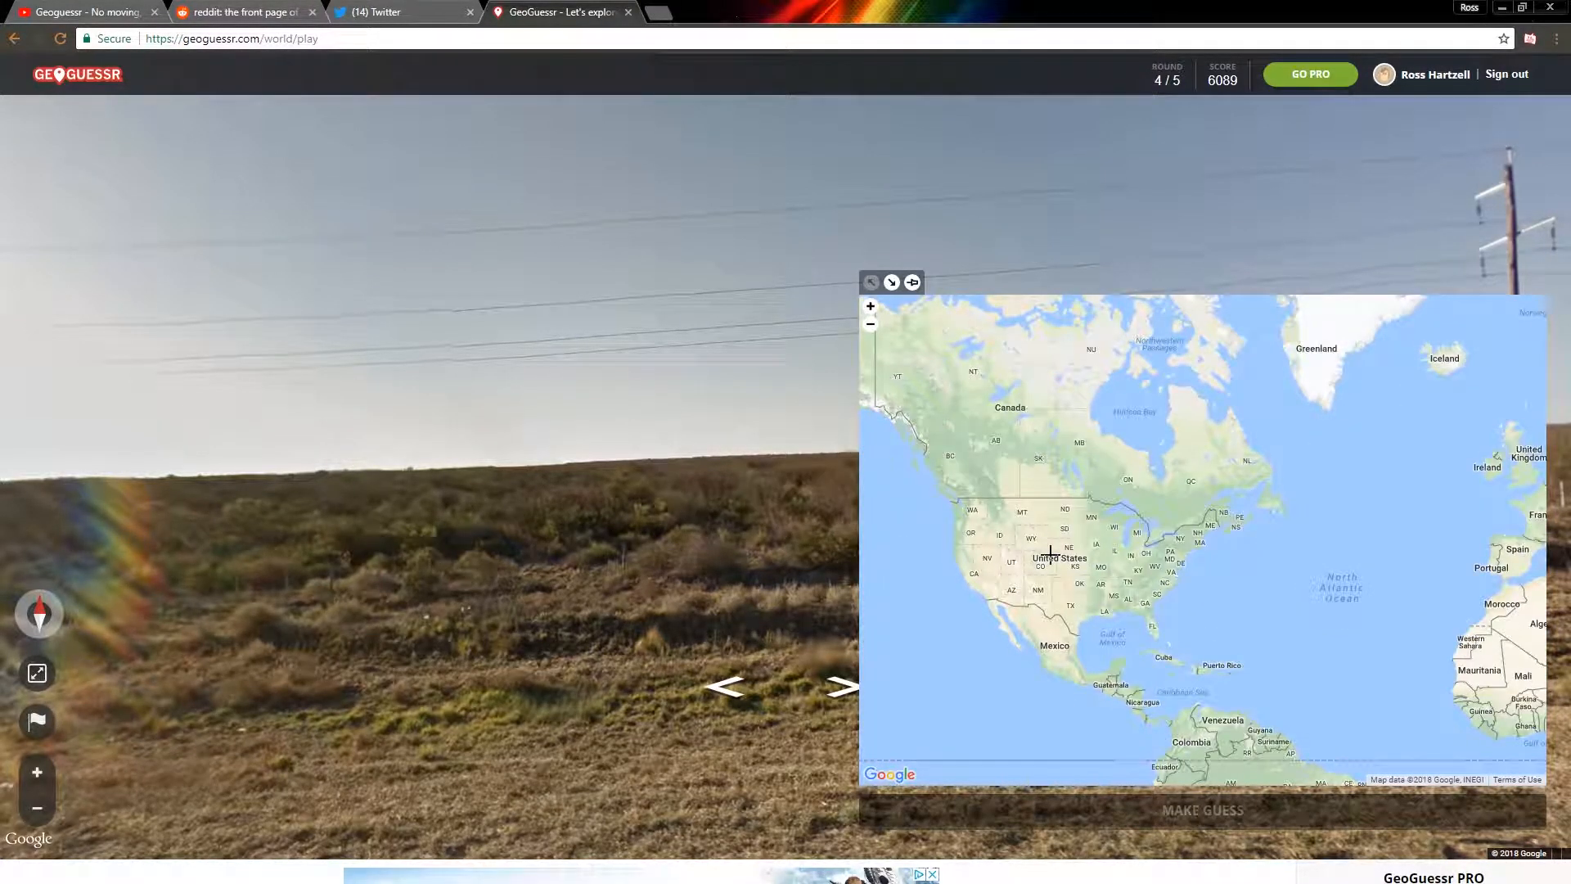
Guess central United States (8741.8 km, 14 points) and start round 5.
click(1092, 558)
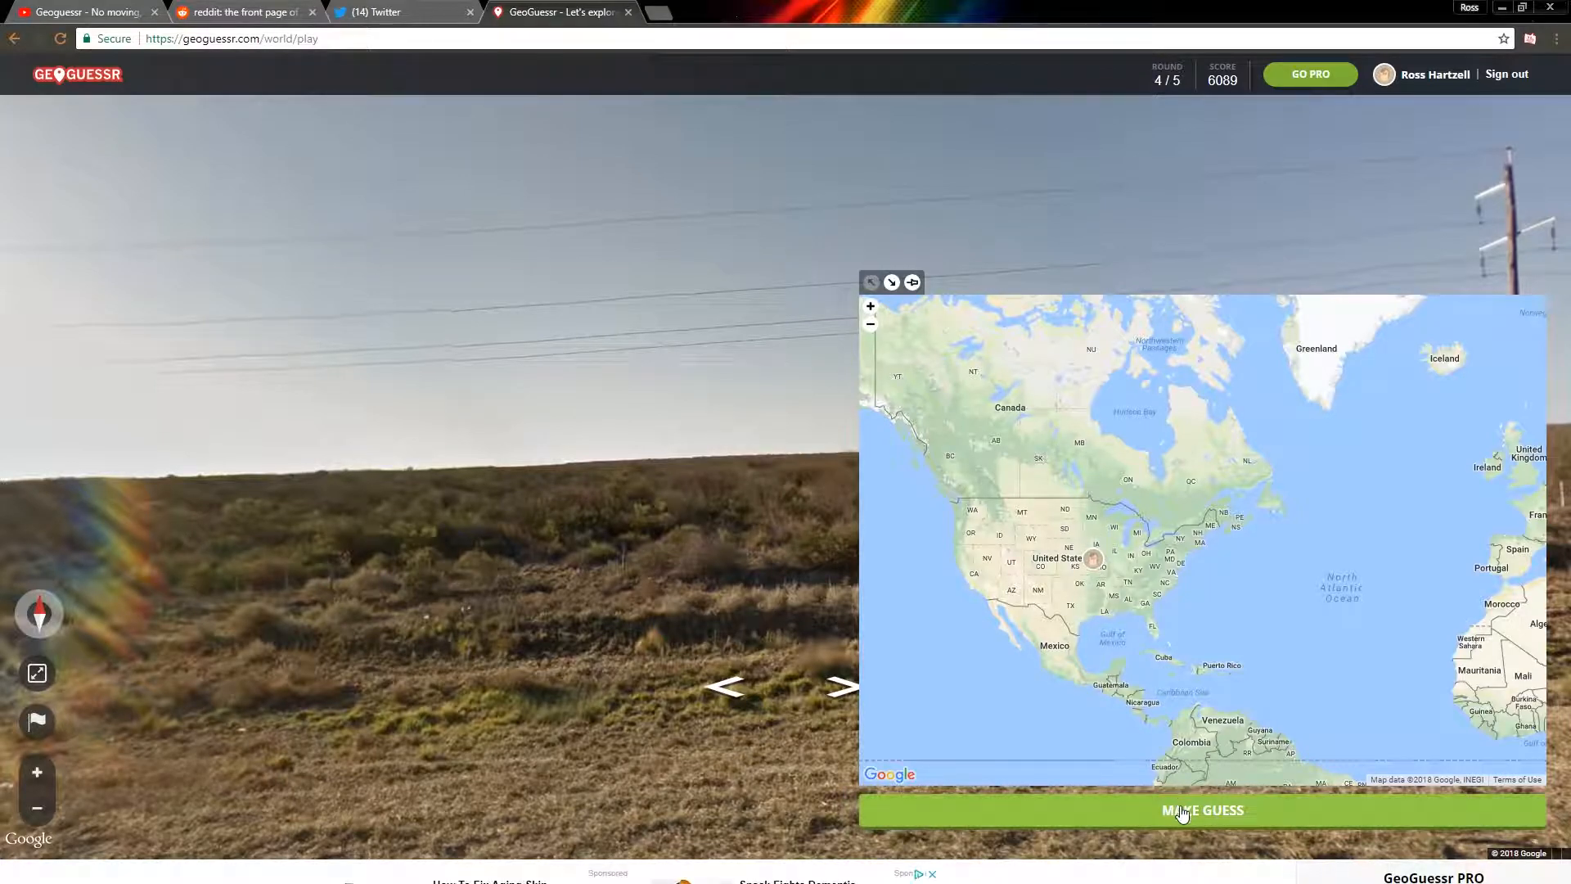
click(1201, 809)
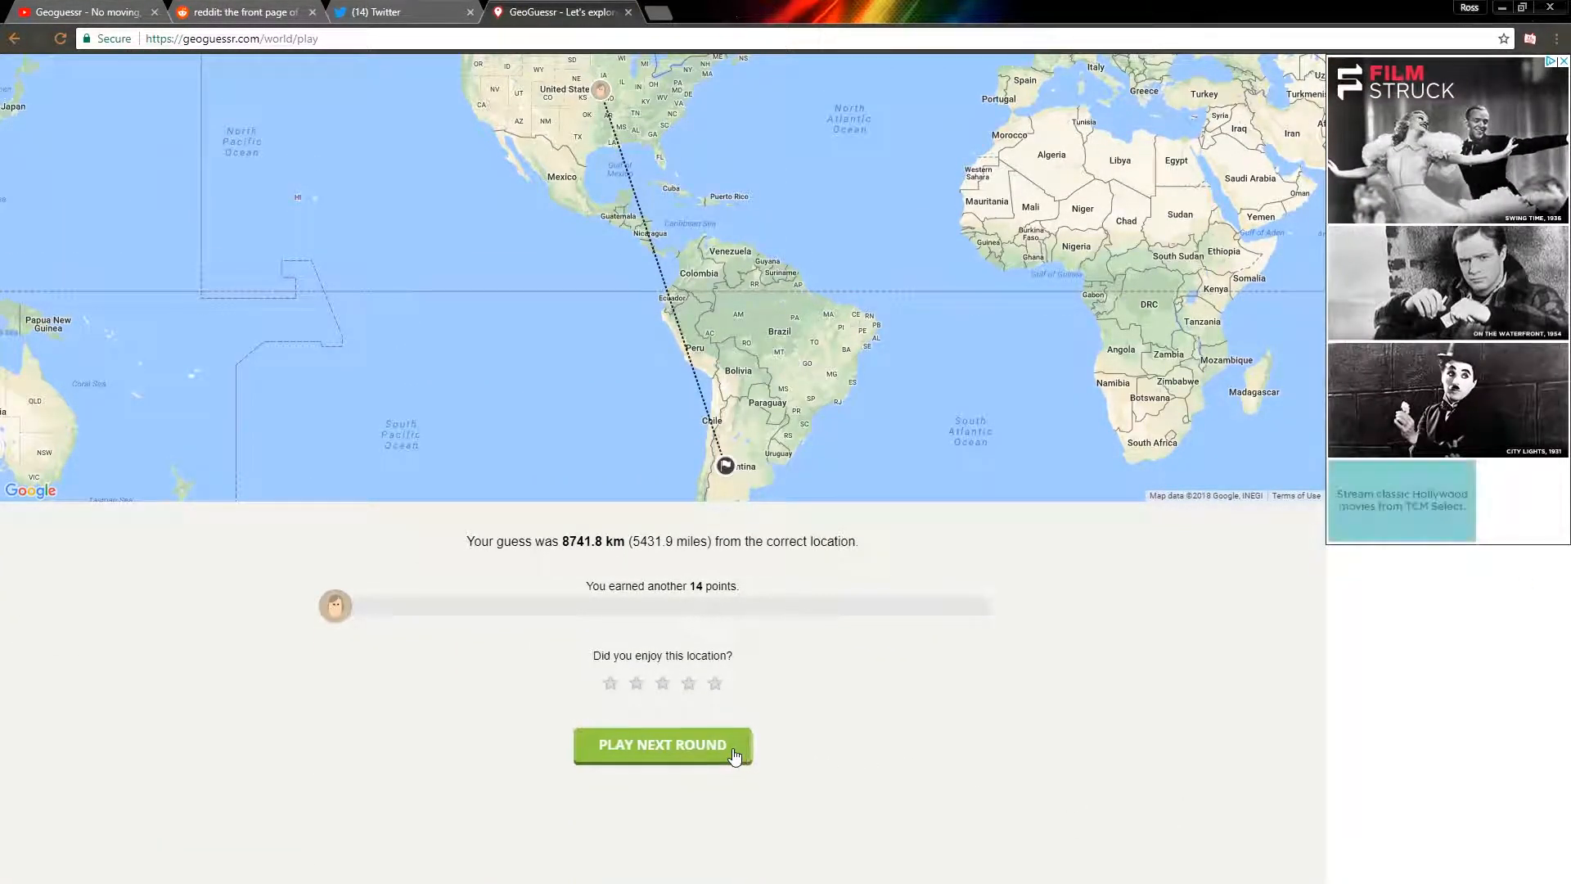
click(662, 745)
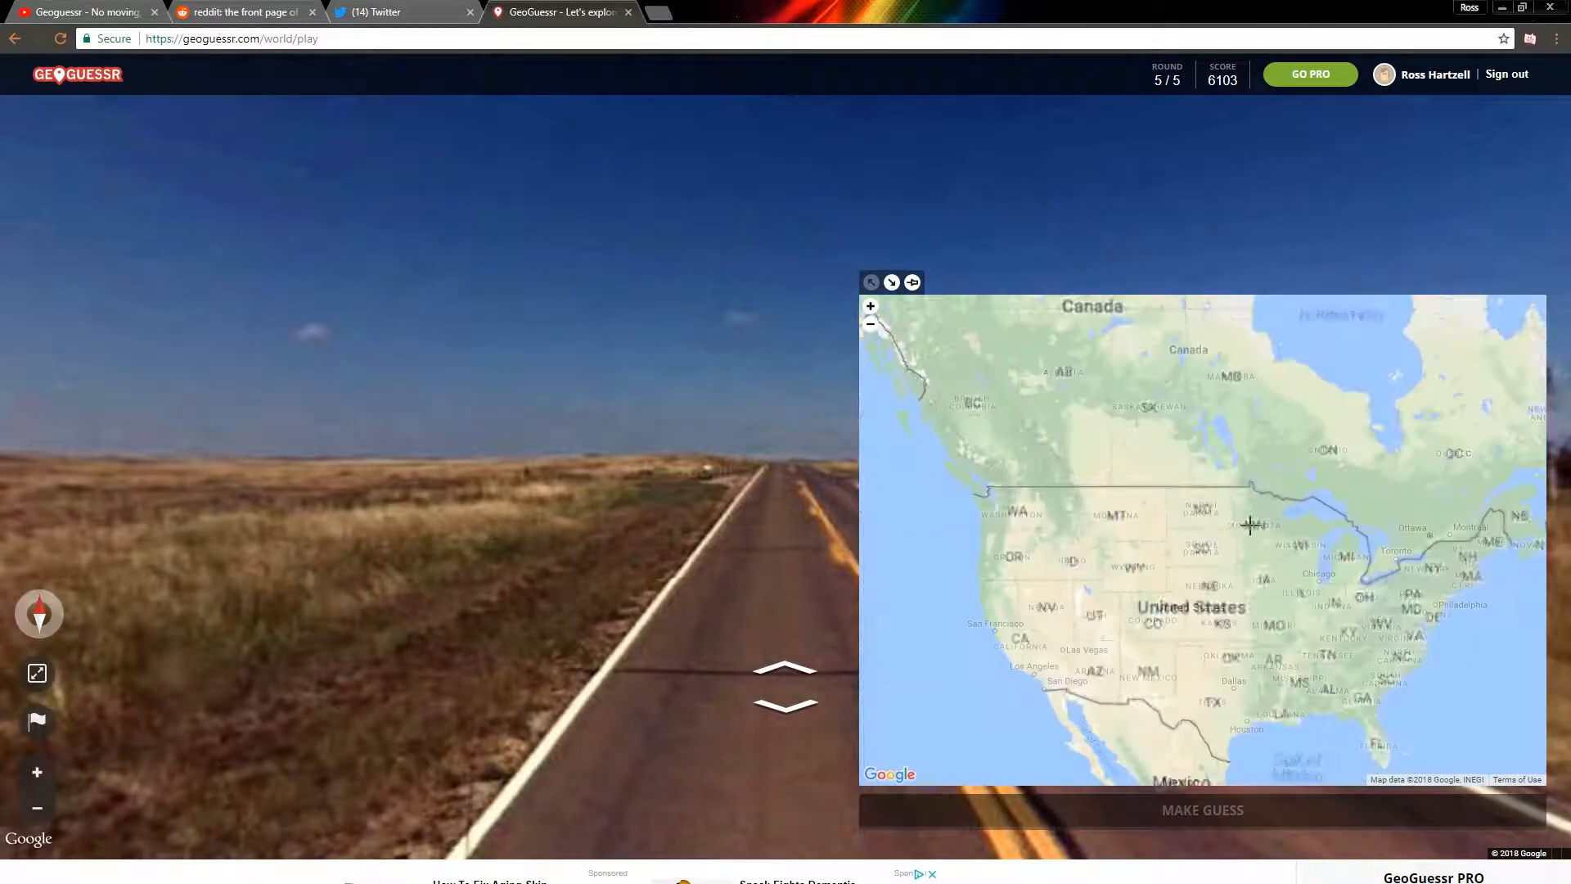
Pin North Dakota and submit, earning 2871 points at 827.8 km.
click(1199, 514)
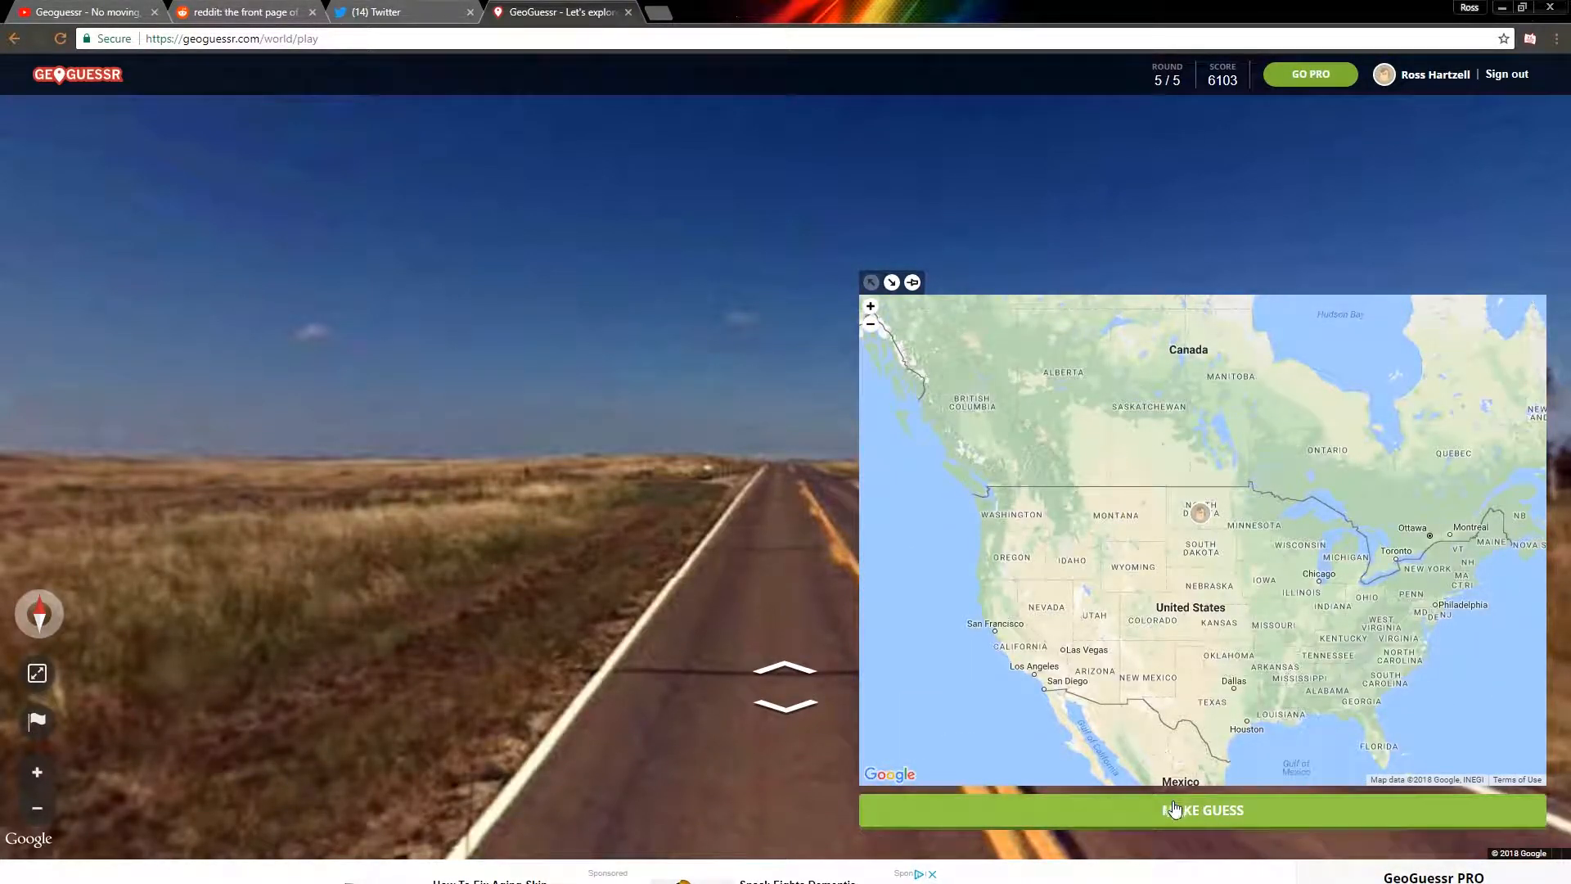
click(1201, 809)
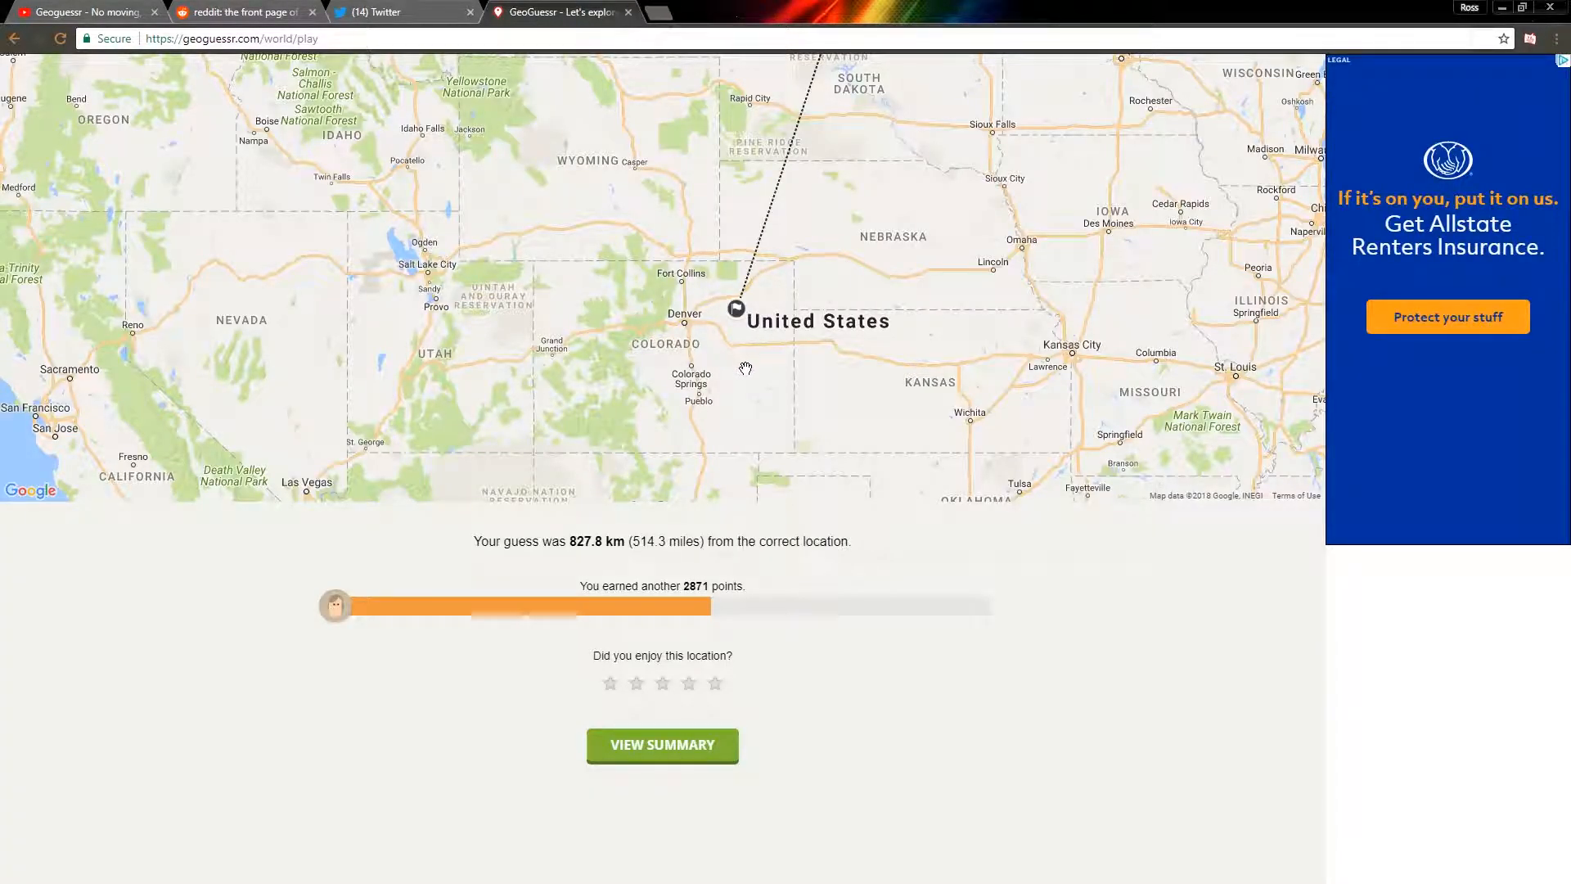
View the 8974-point game summary and replay the same world map.
click(661, 745)
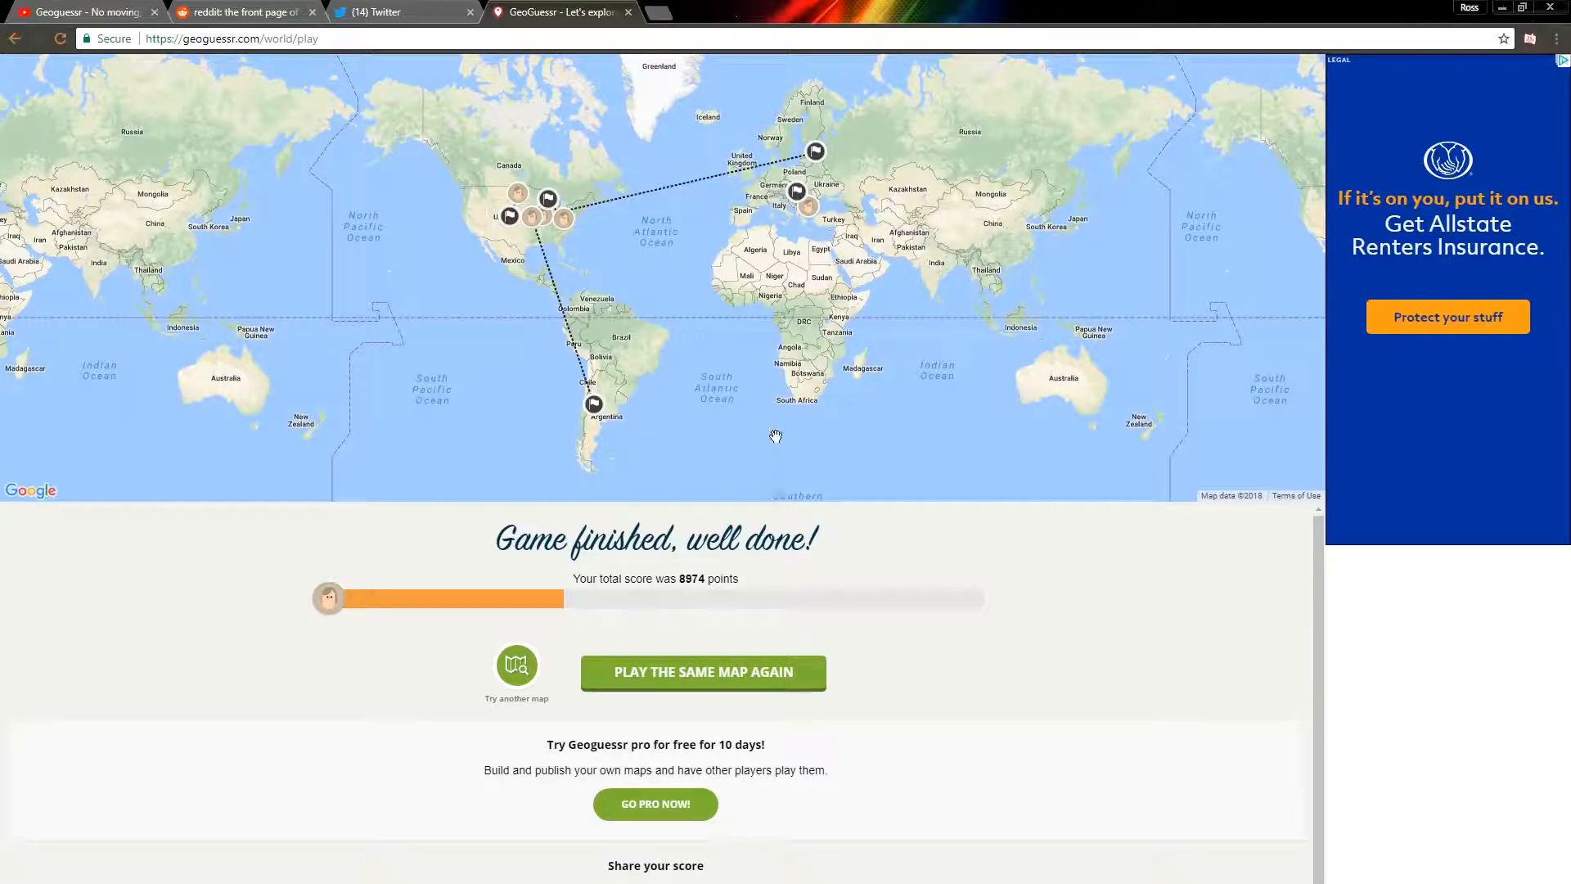
mouse_move(753, 441)
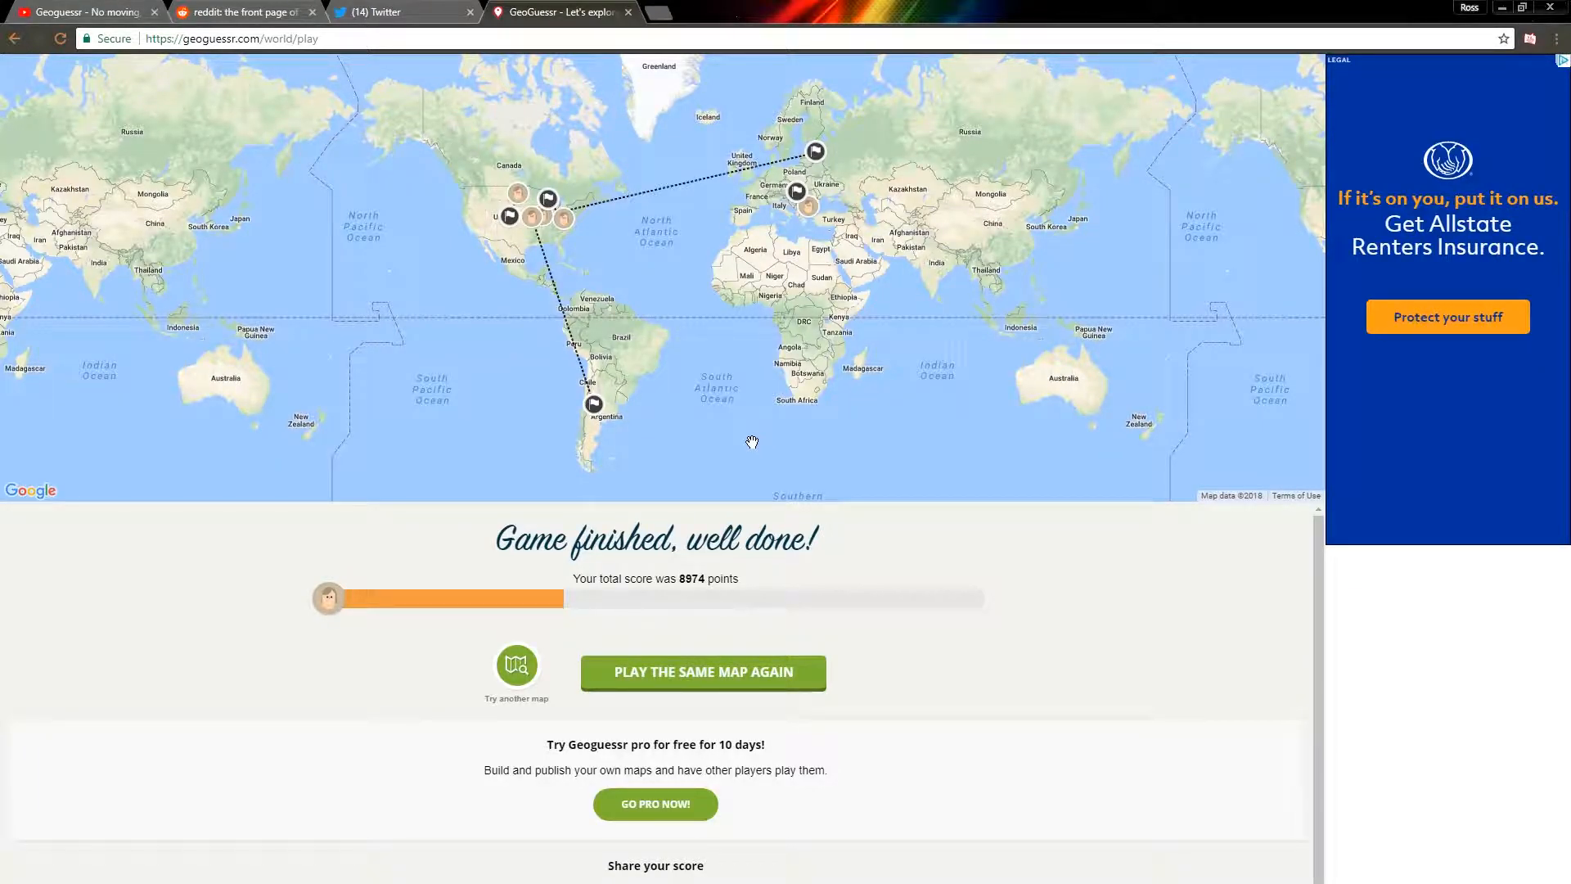
mouse_move(711, 455)
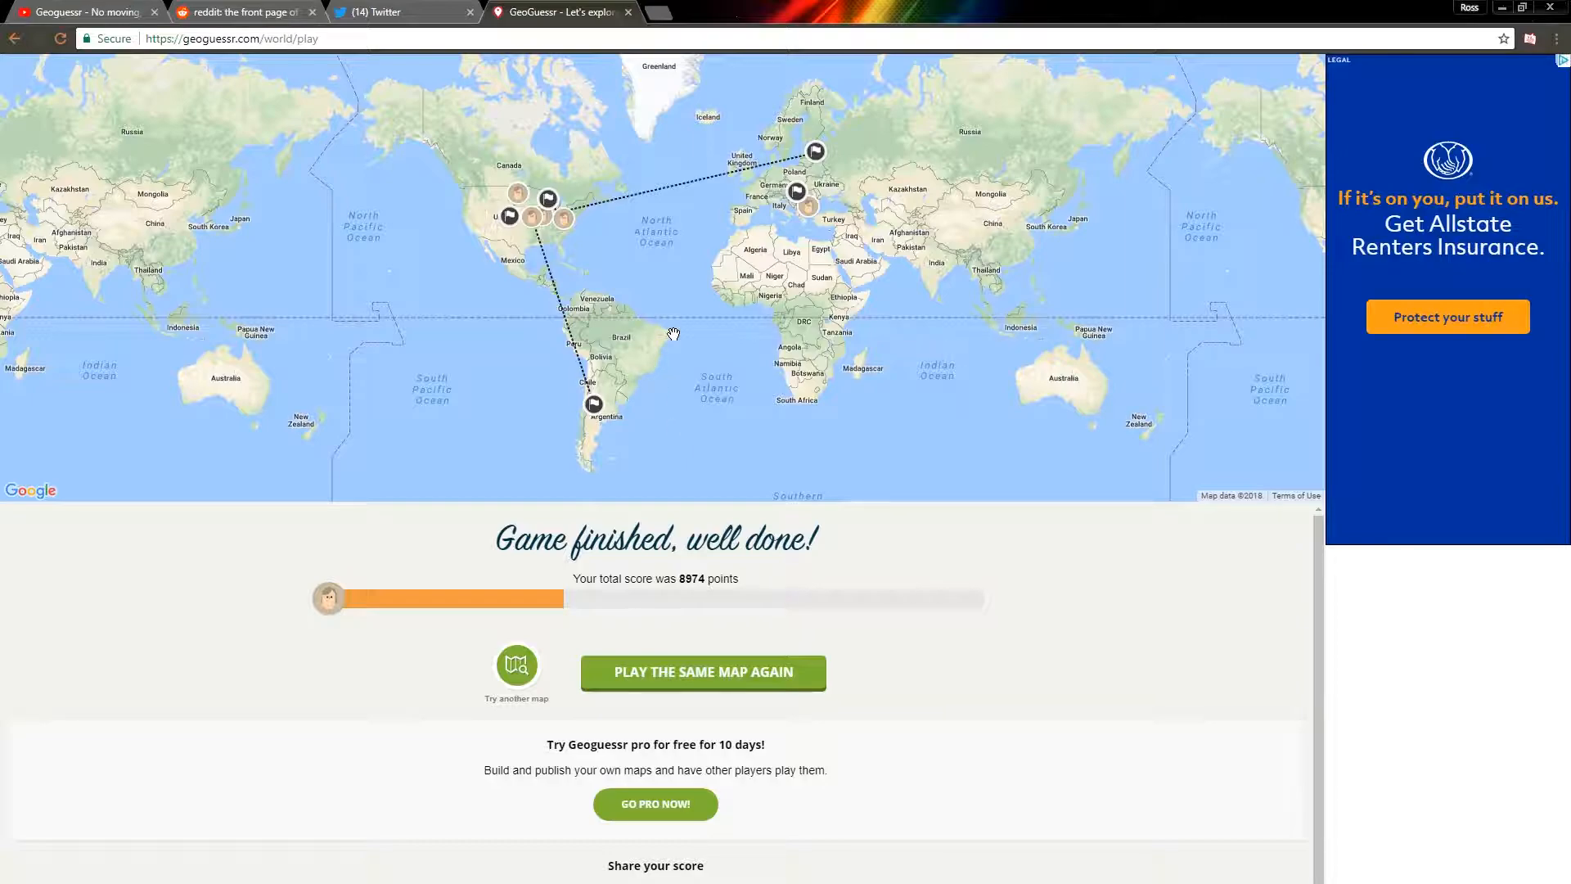
mouse_move(664, 352)
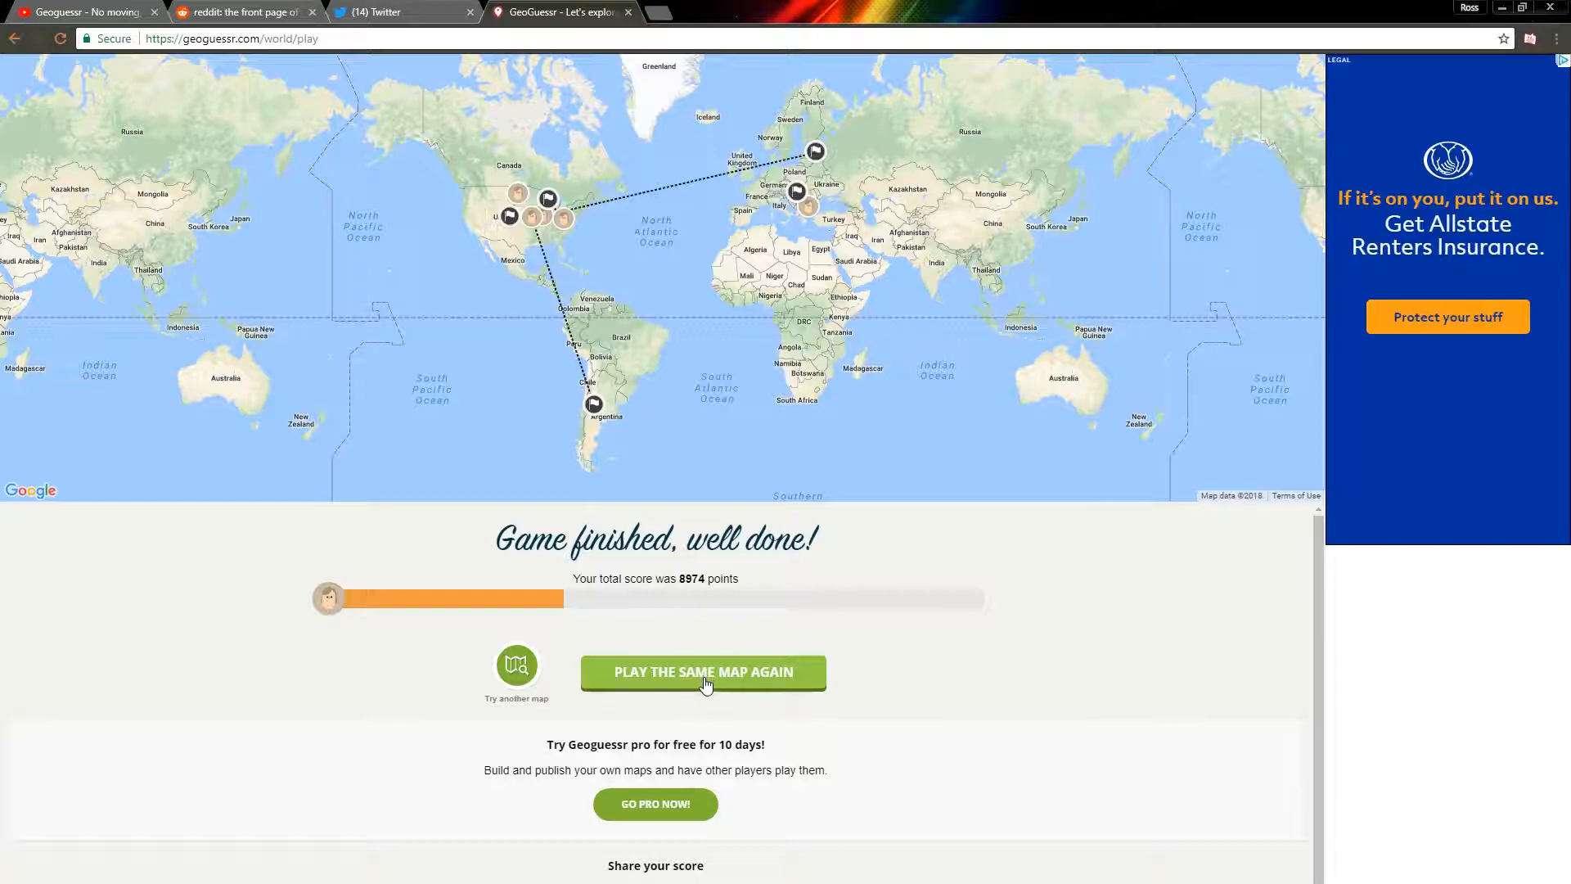
click(702, 671)
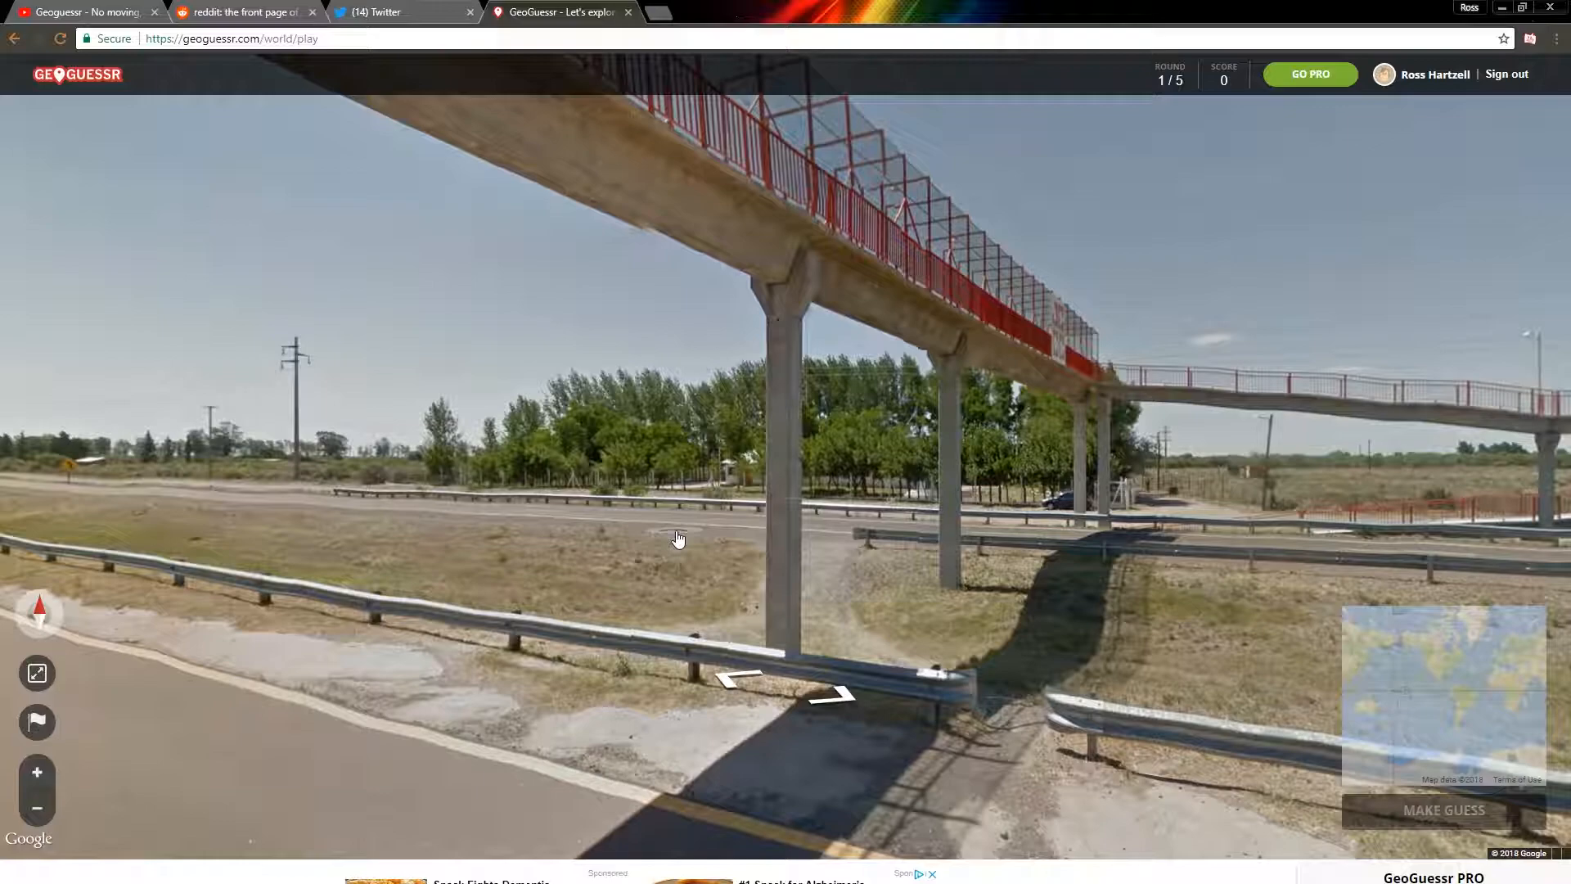
mouse_move(1046, 335)
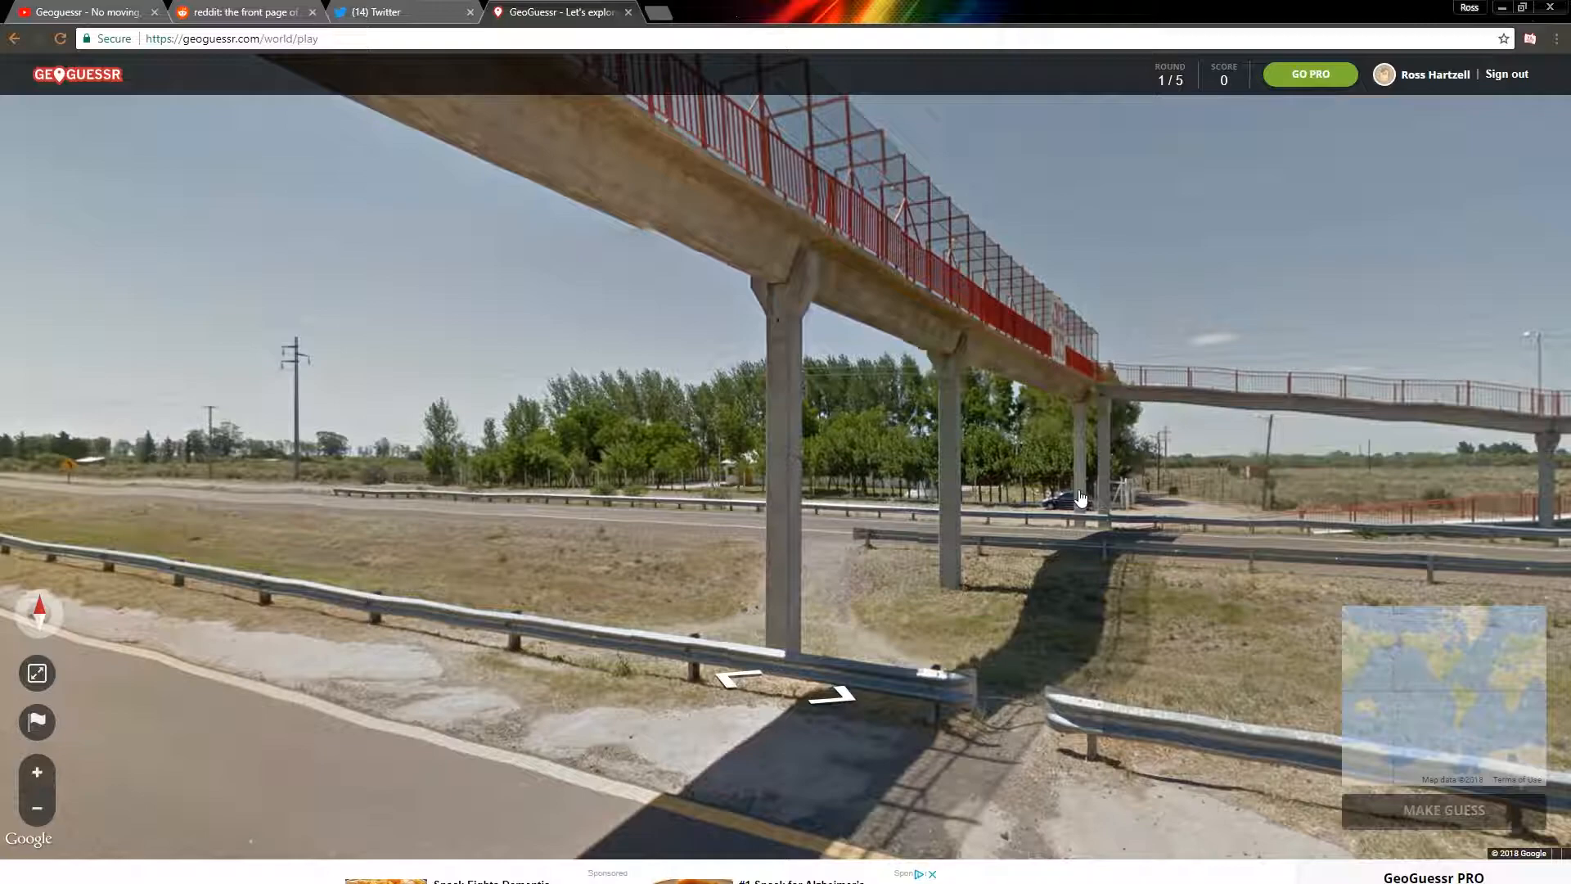
mouse_move(321, 454)
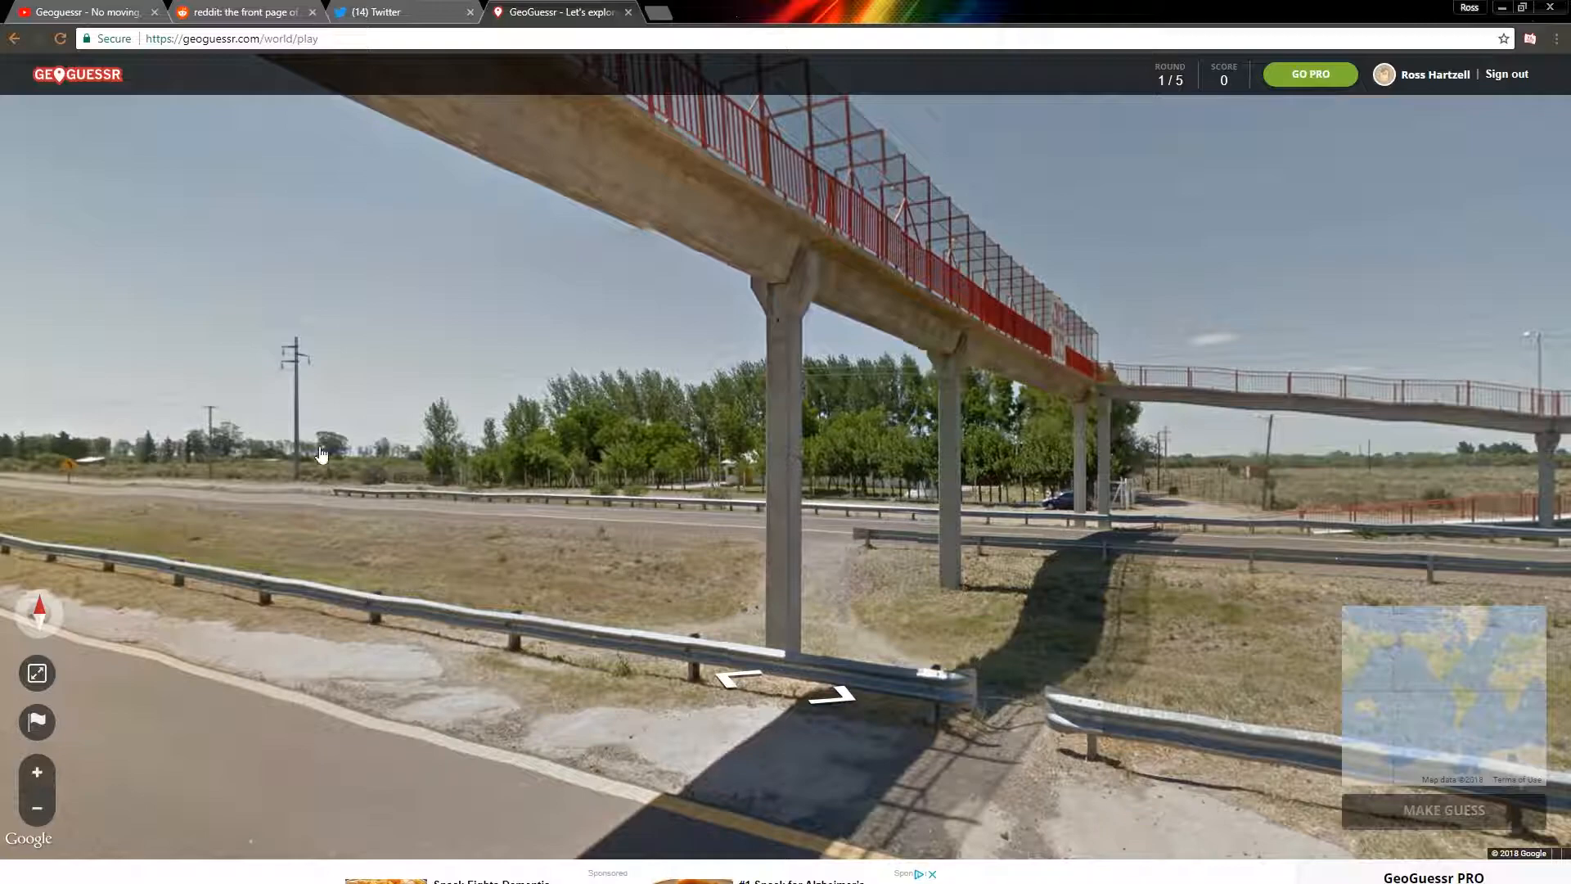
mouse_move(93, 504)
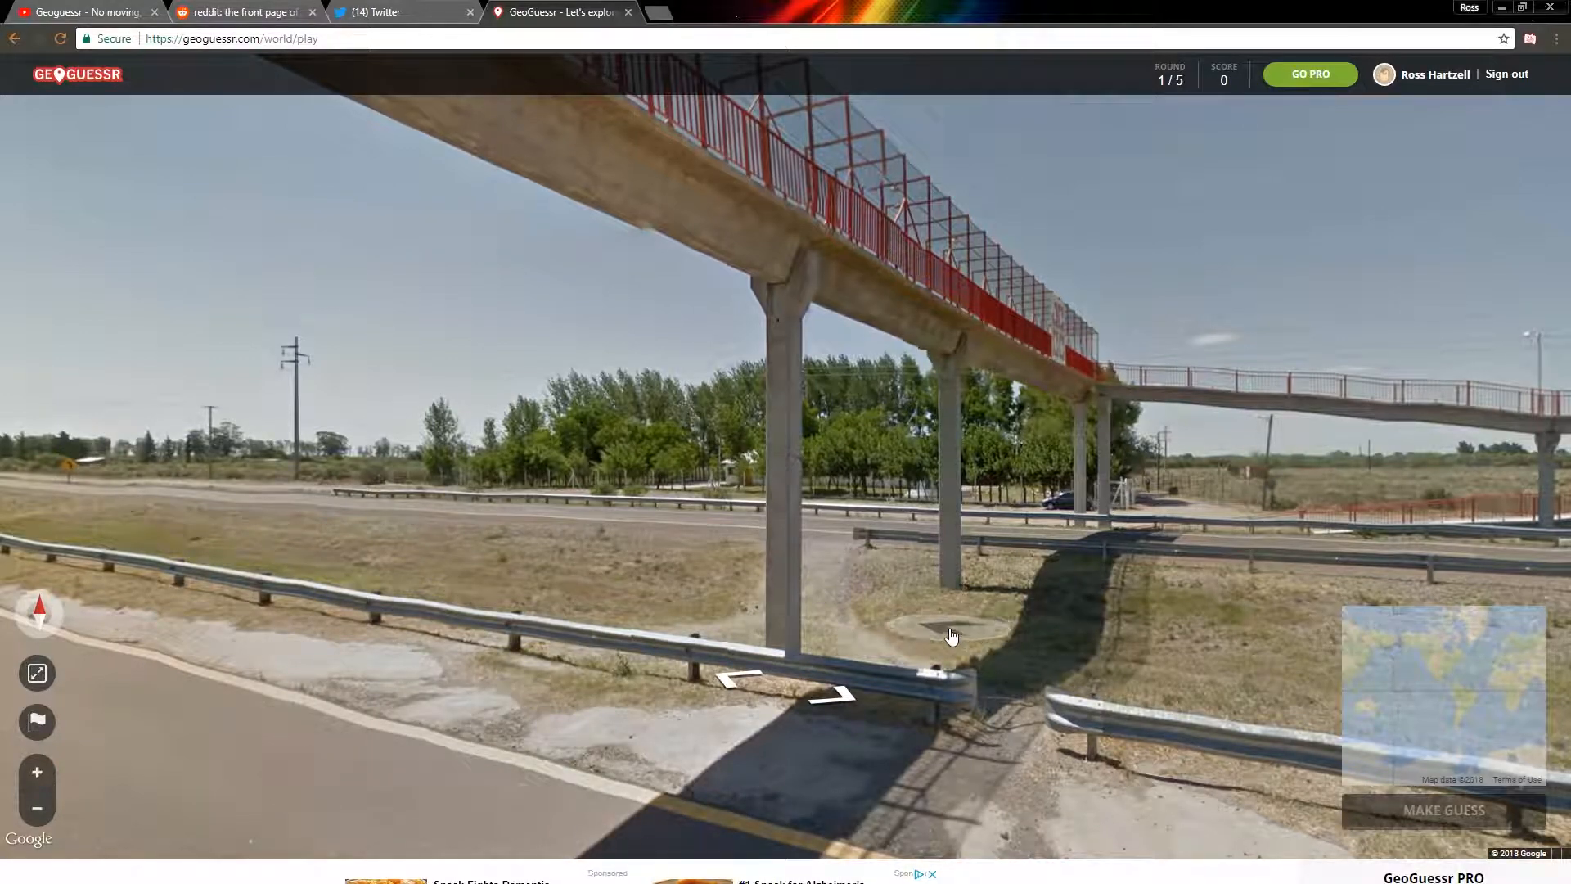
click(950, 634)
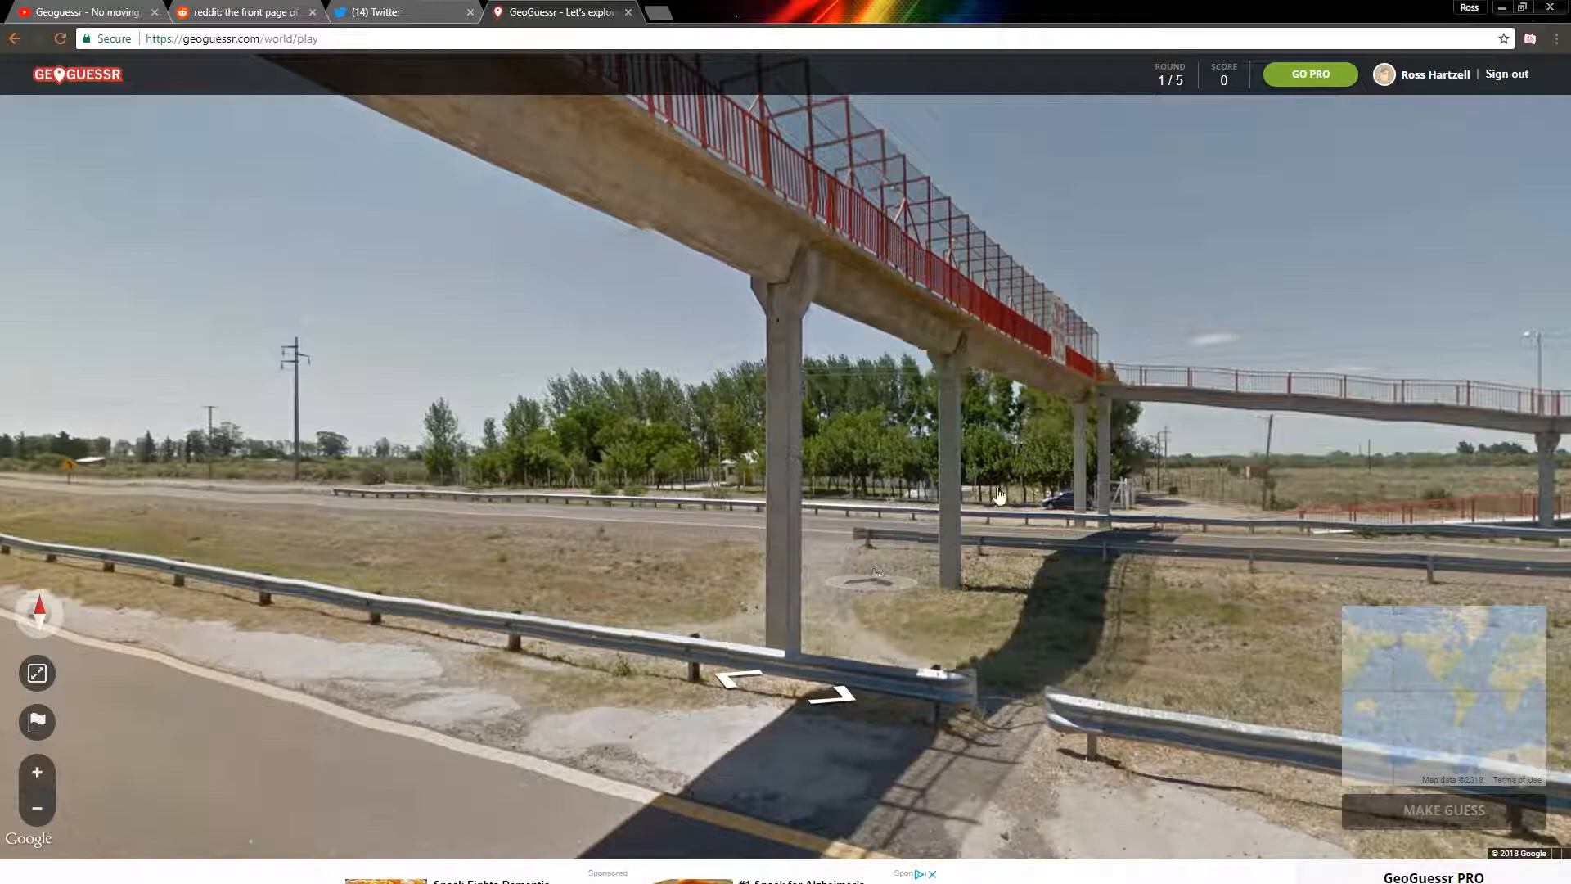
mouse_move(591, 629)
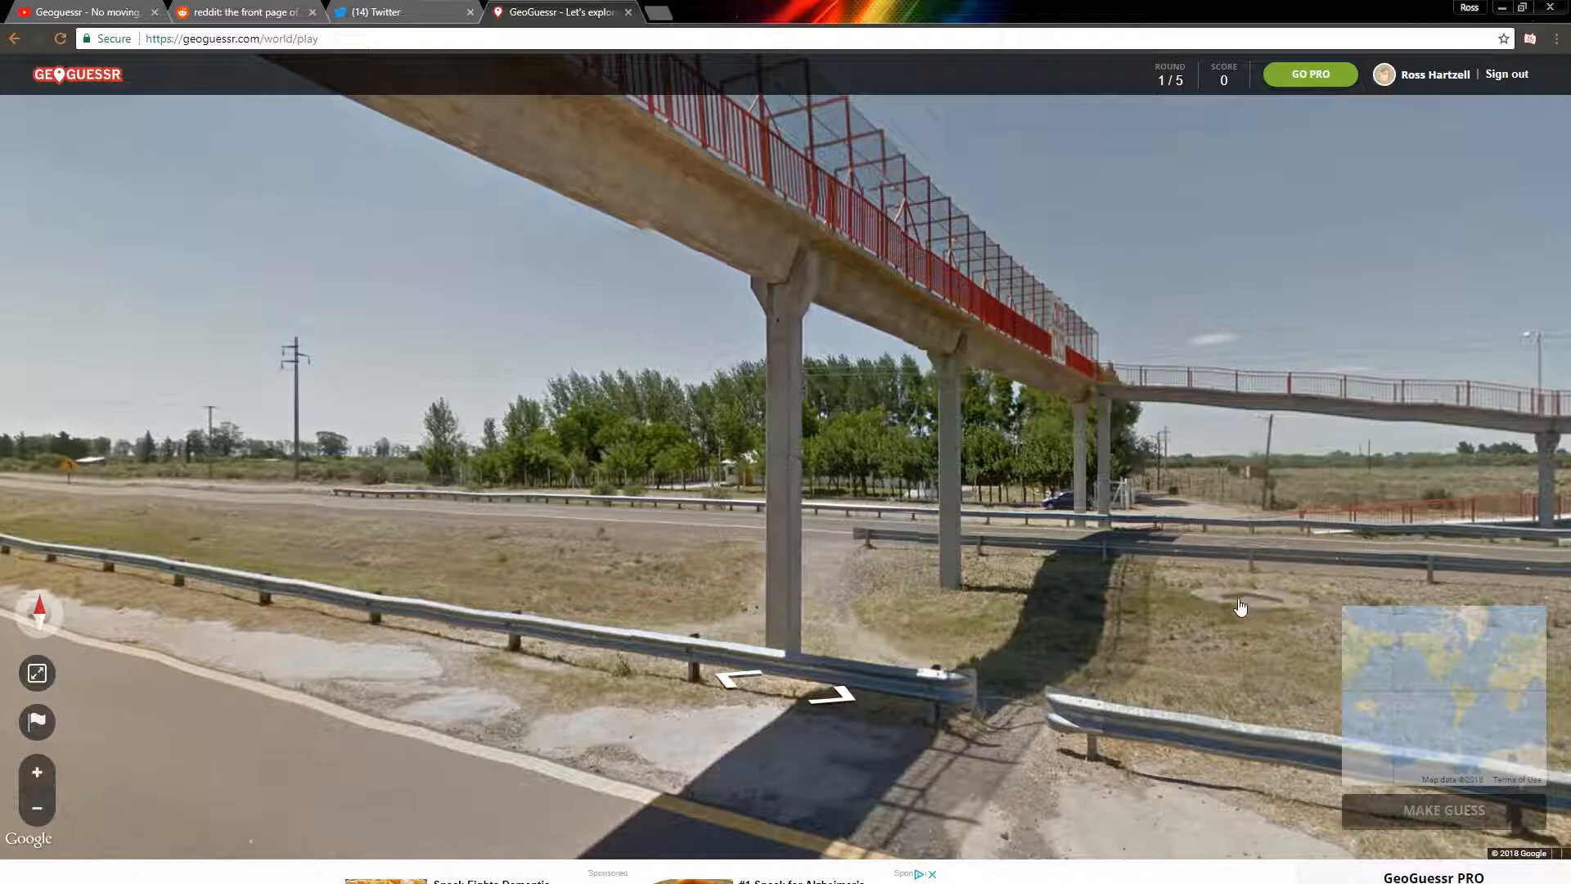
mouse_move(1142, 569)
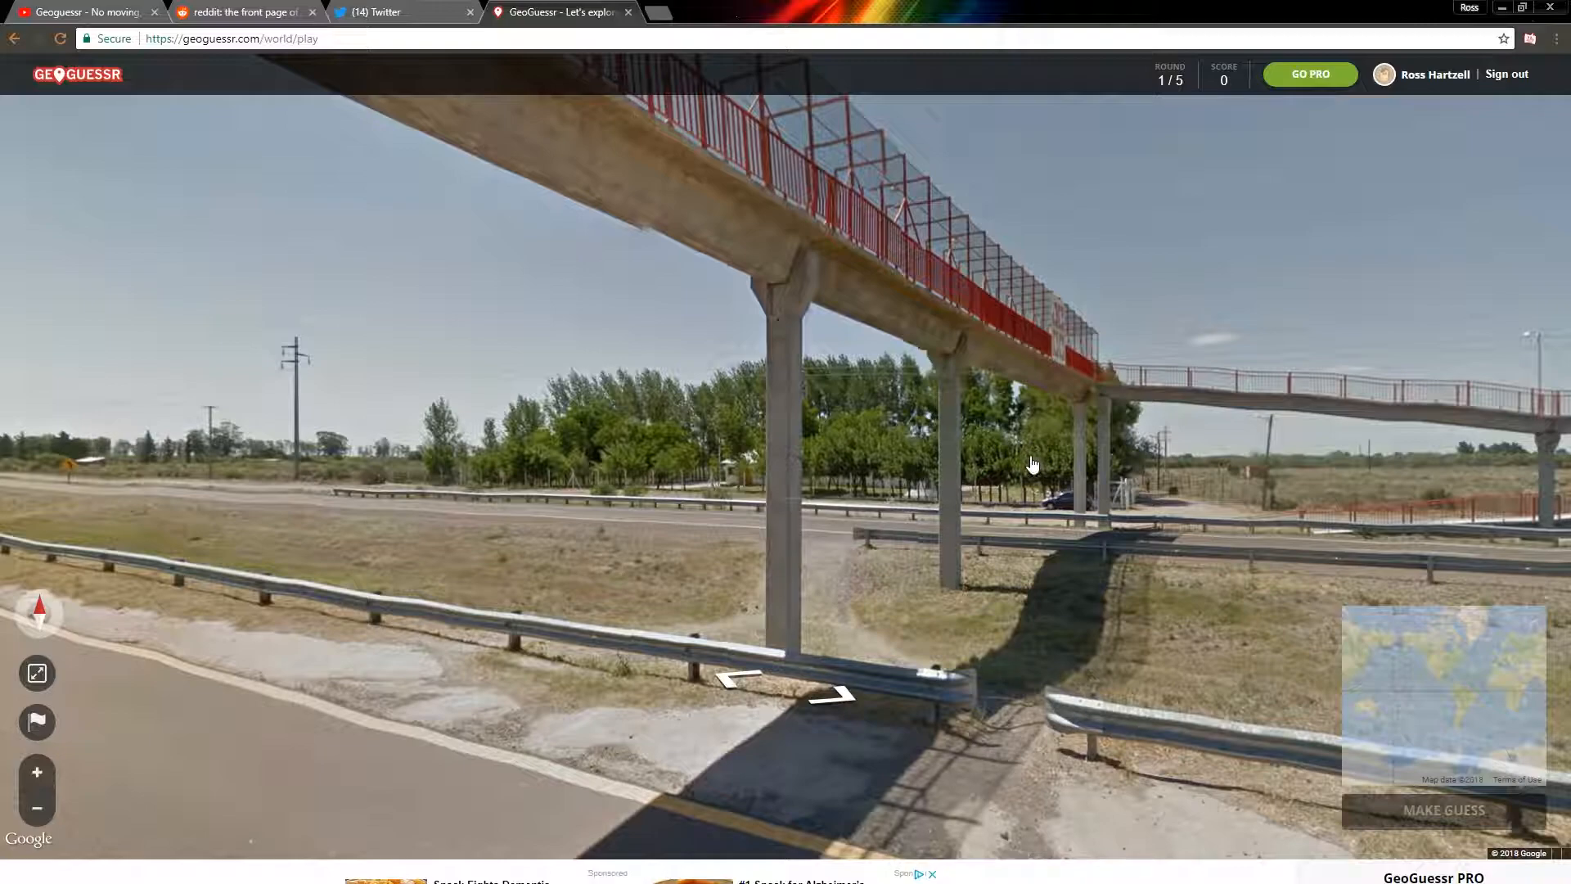
mouse_move(1024, 468)
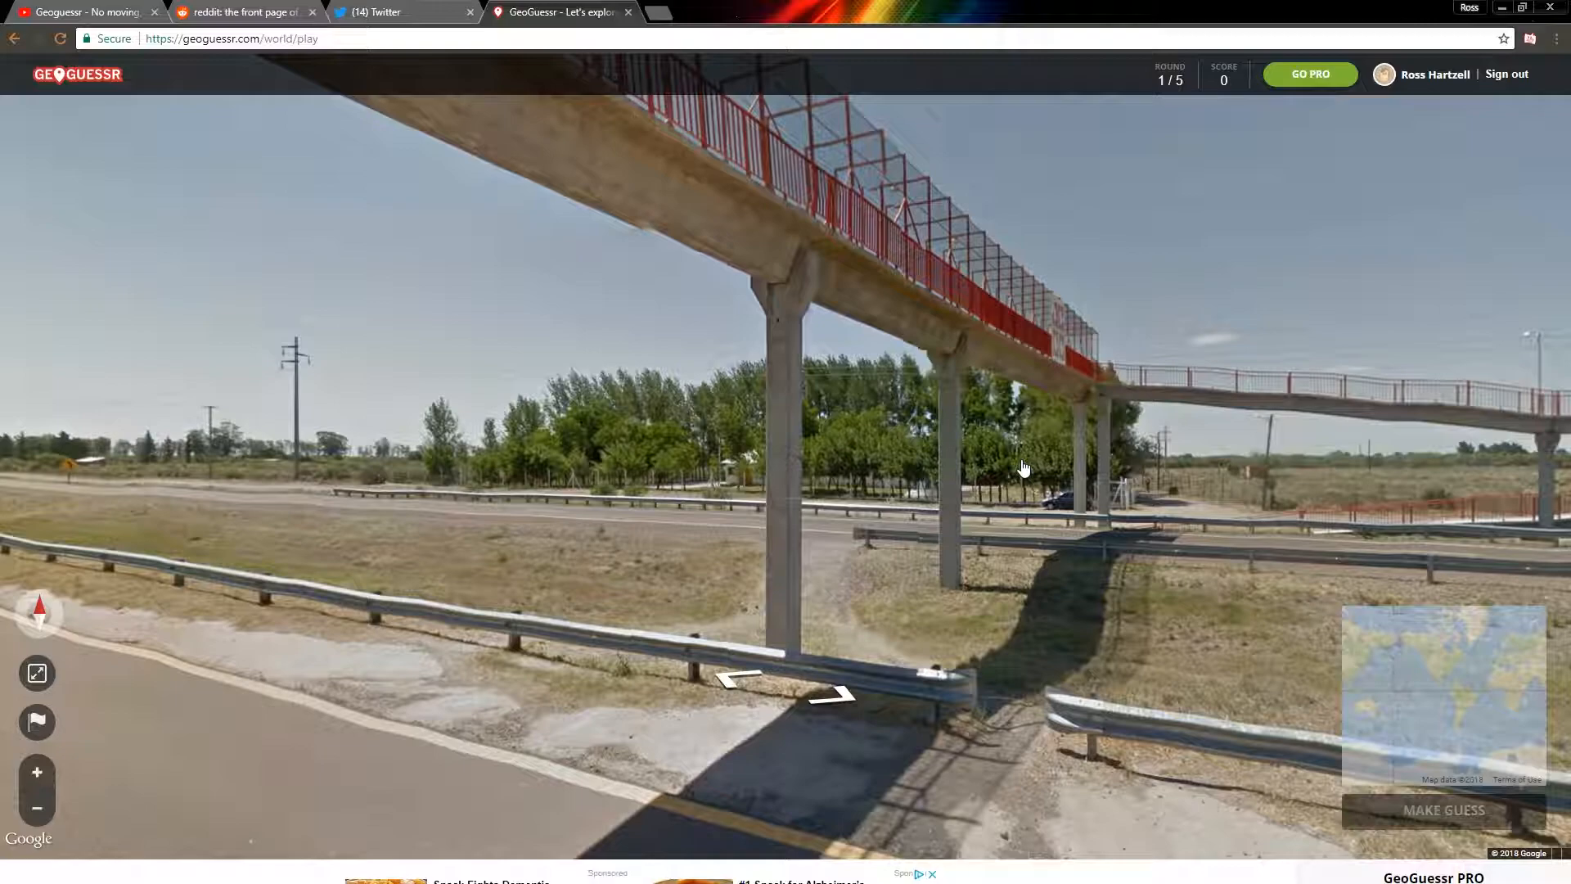
mouse_move(1081, 492)
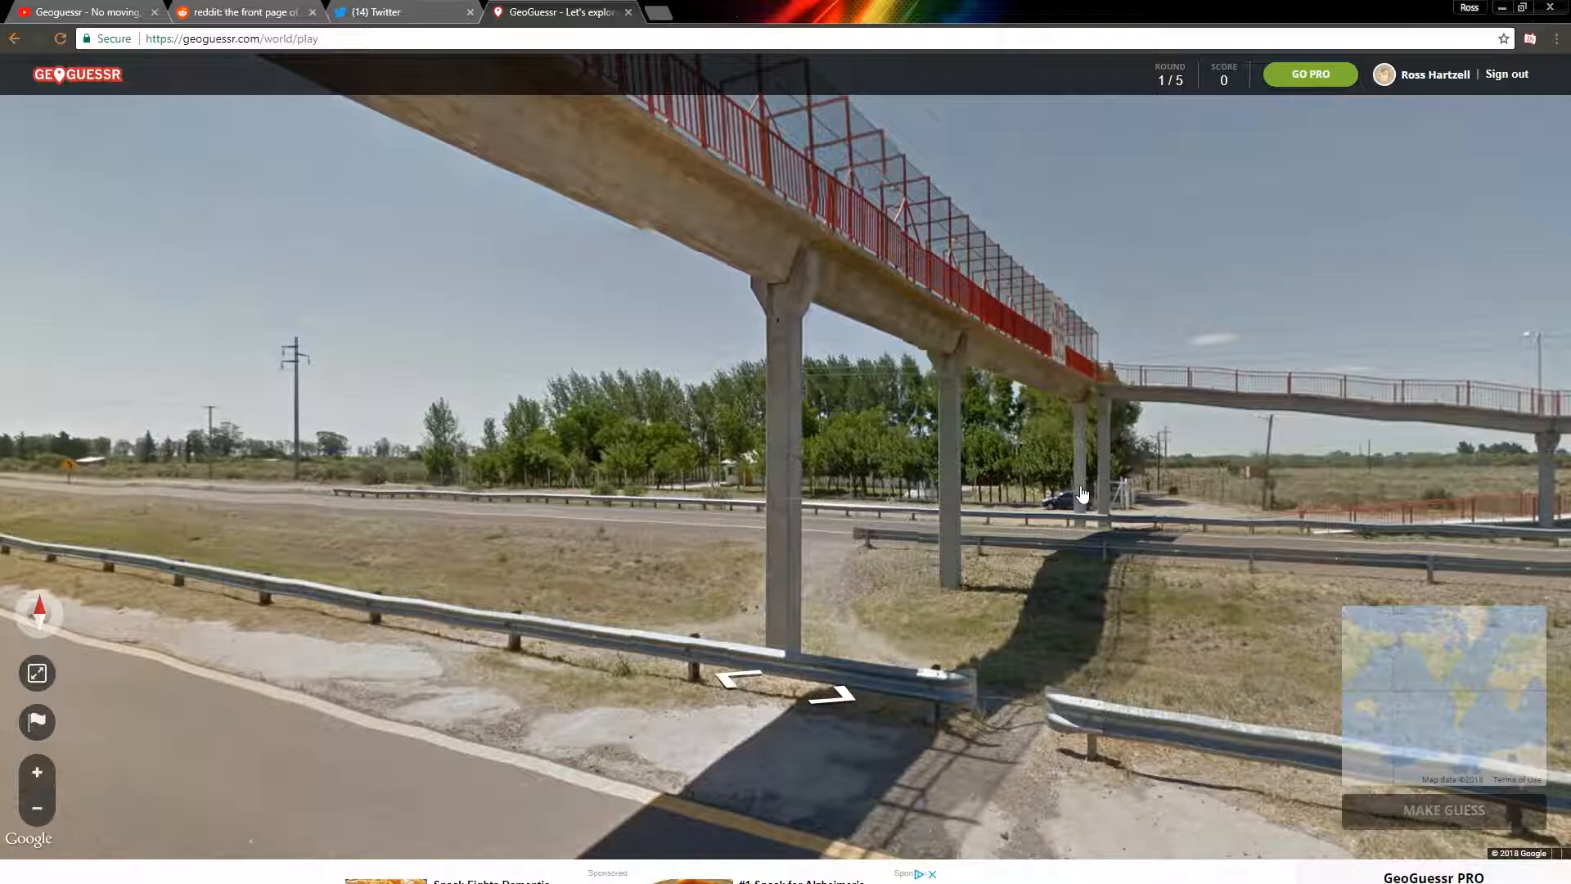
mouse_move(555, 551)
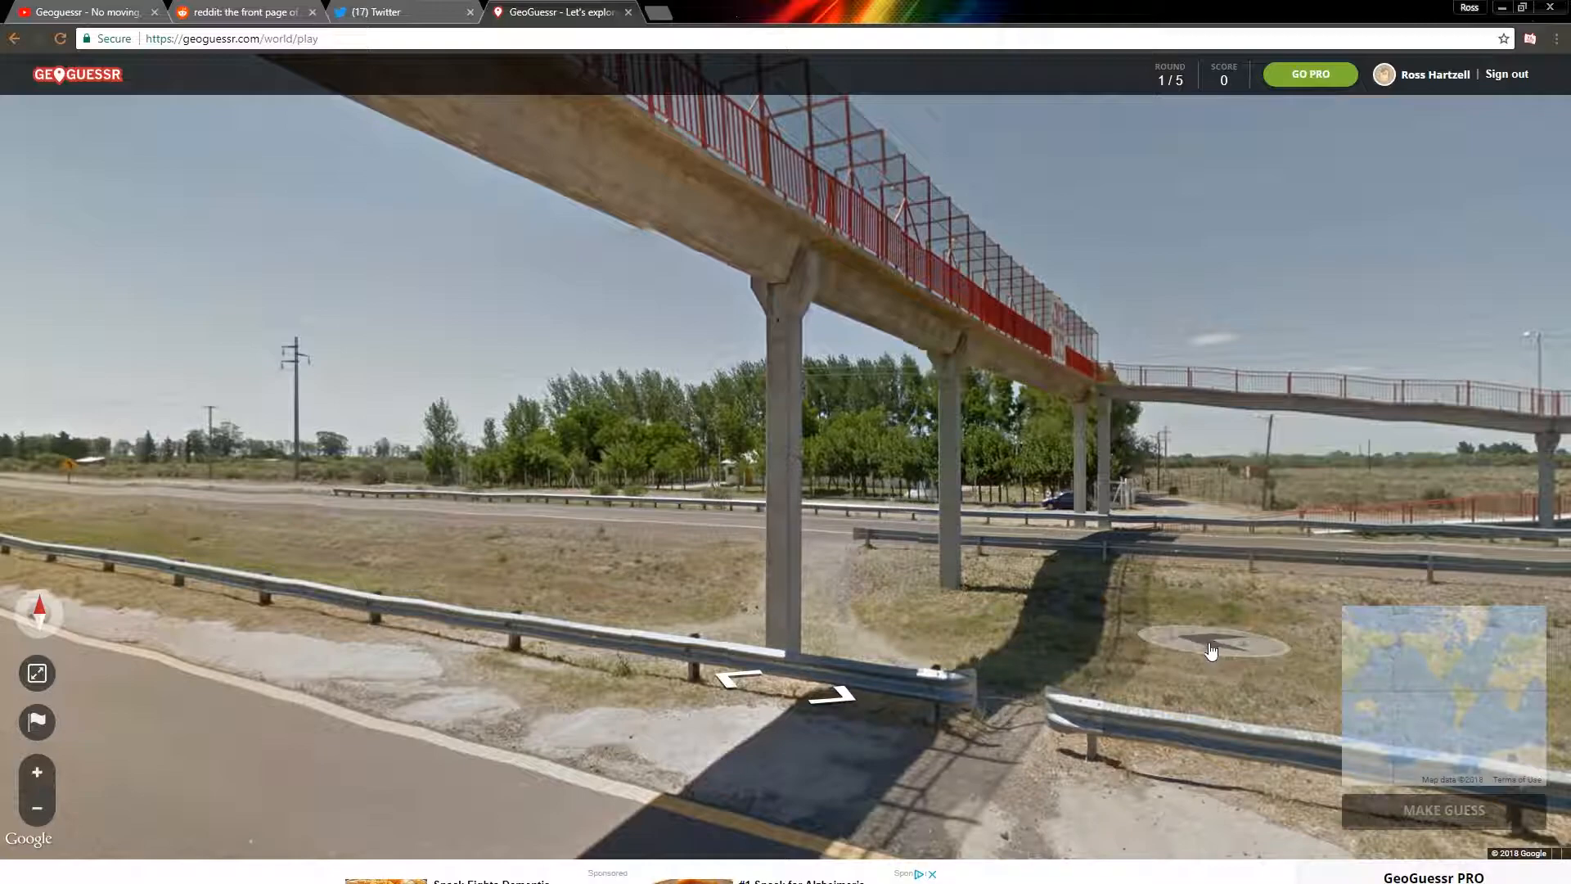
mouse_move(1175, 683)
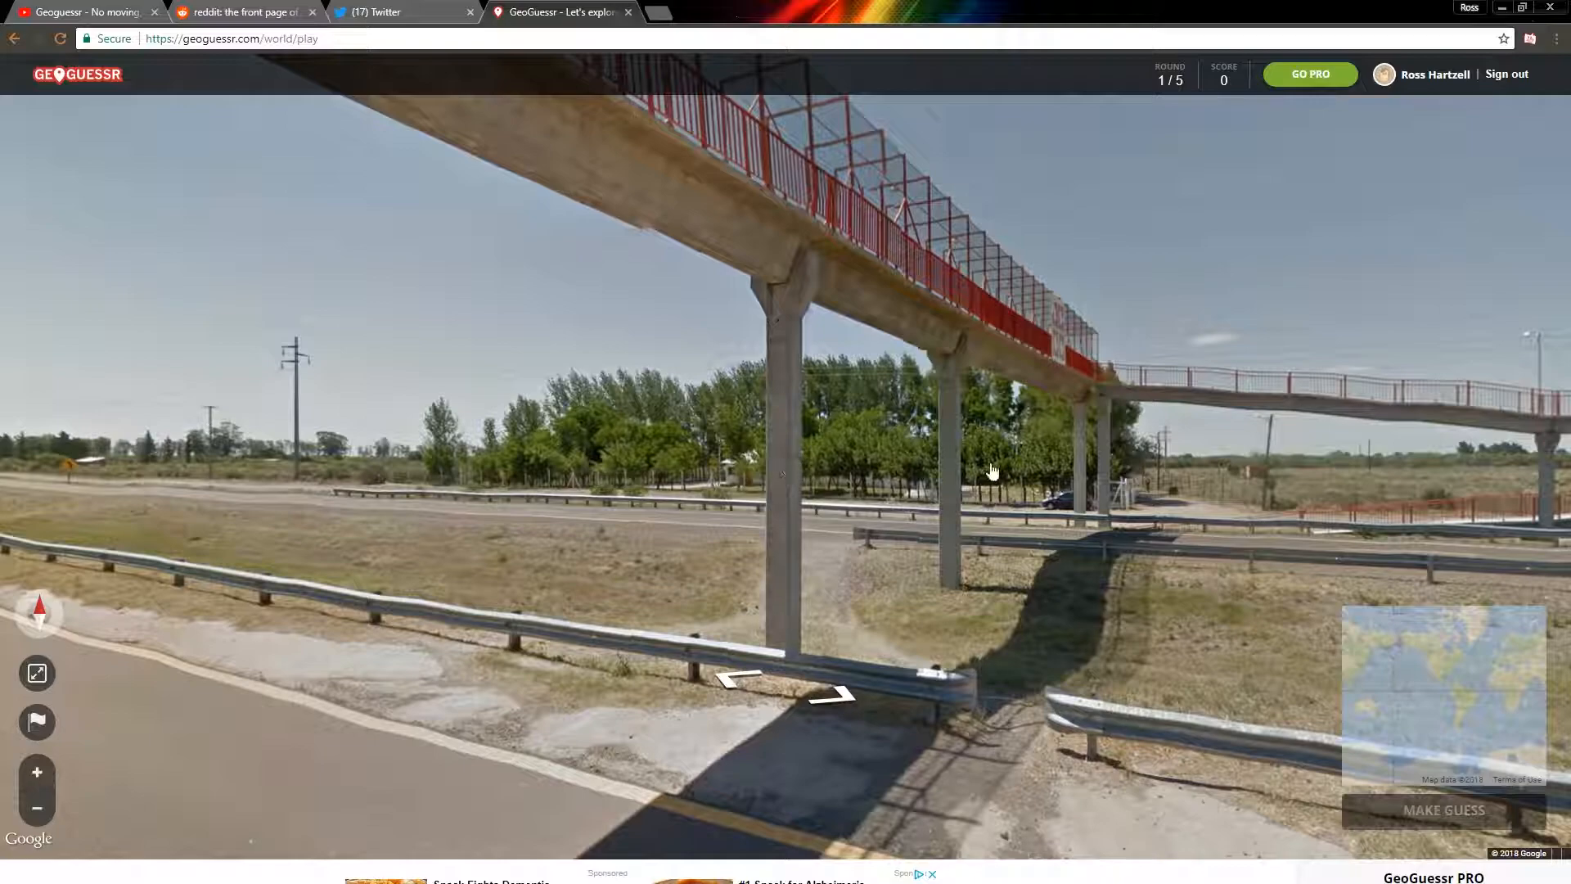
mouse_move(832, 550)
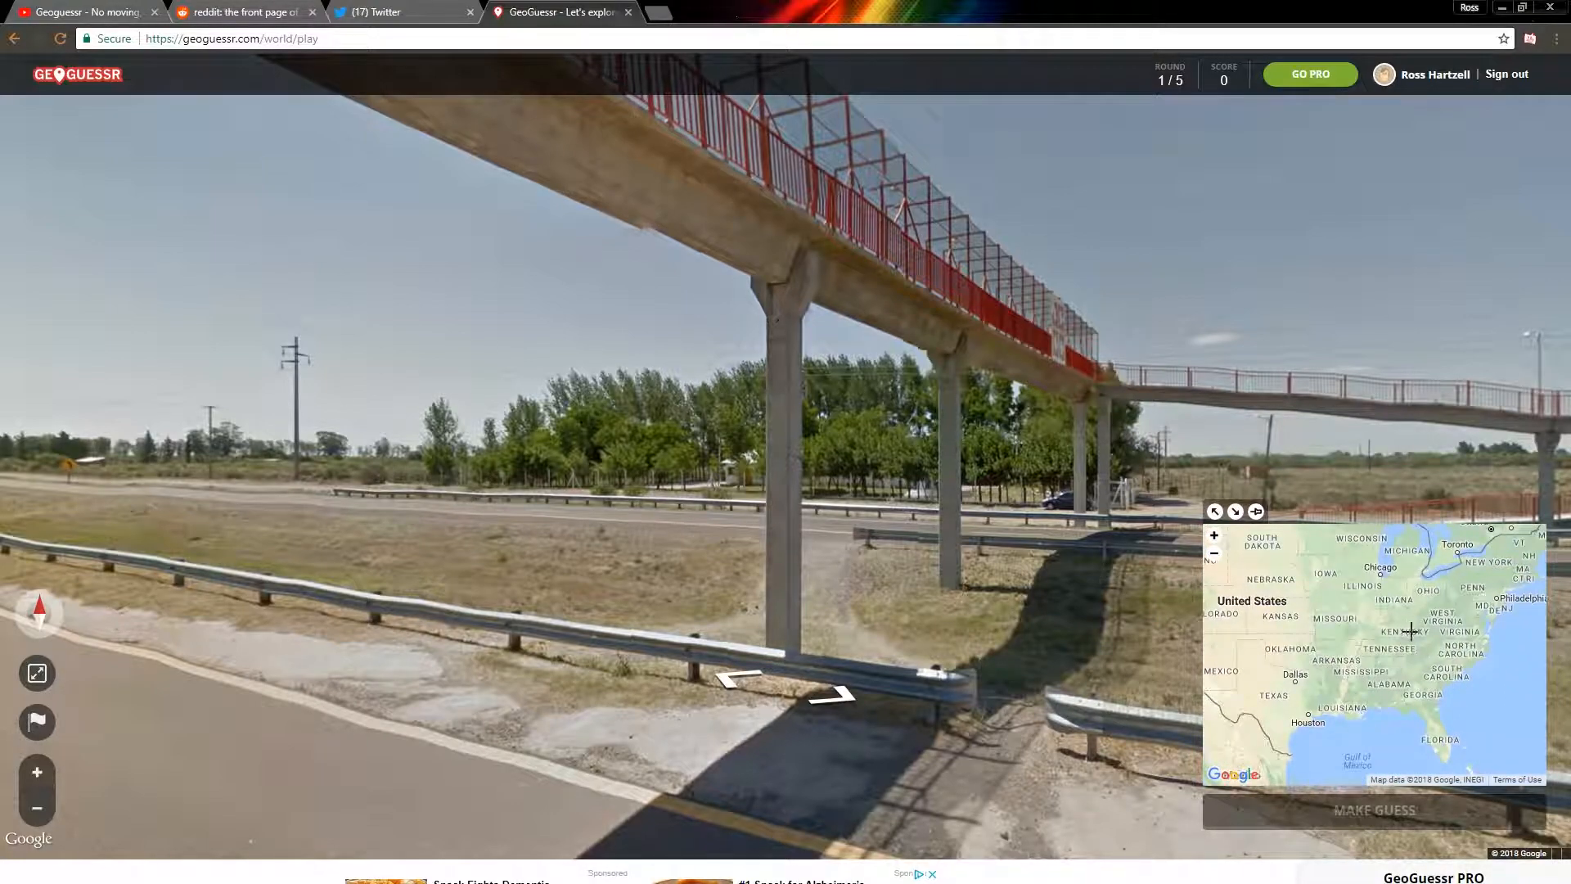
mouse_move(1451, 631)
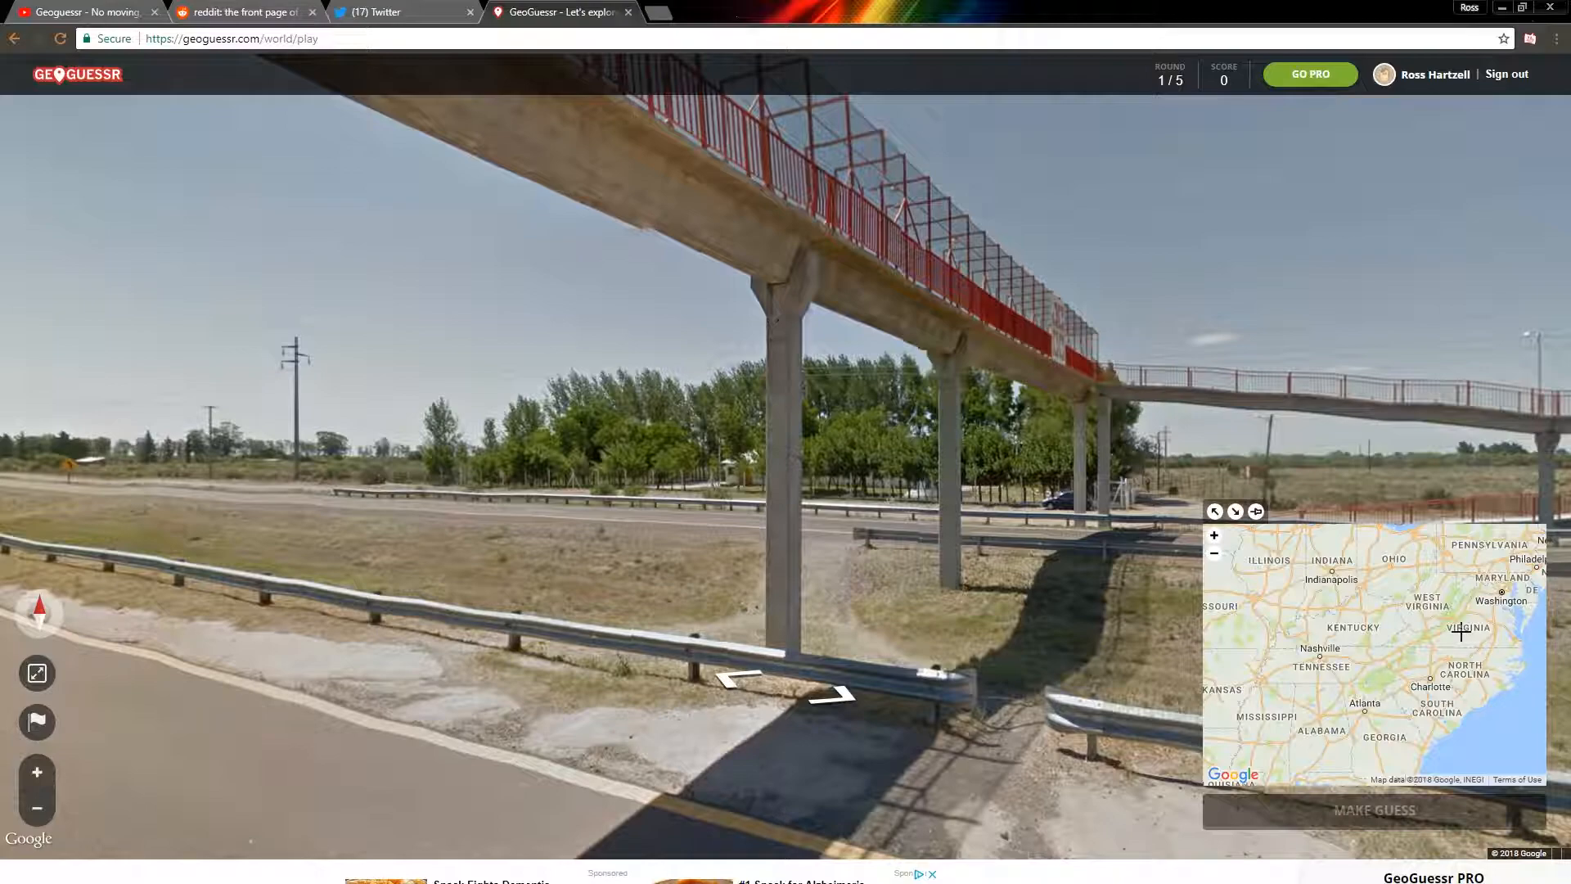
Pin Virginia and submit, landing 7943.3 km off for 24 points.
click(1450, 649)
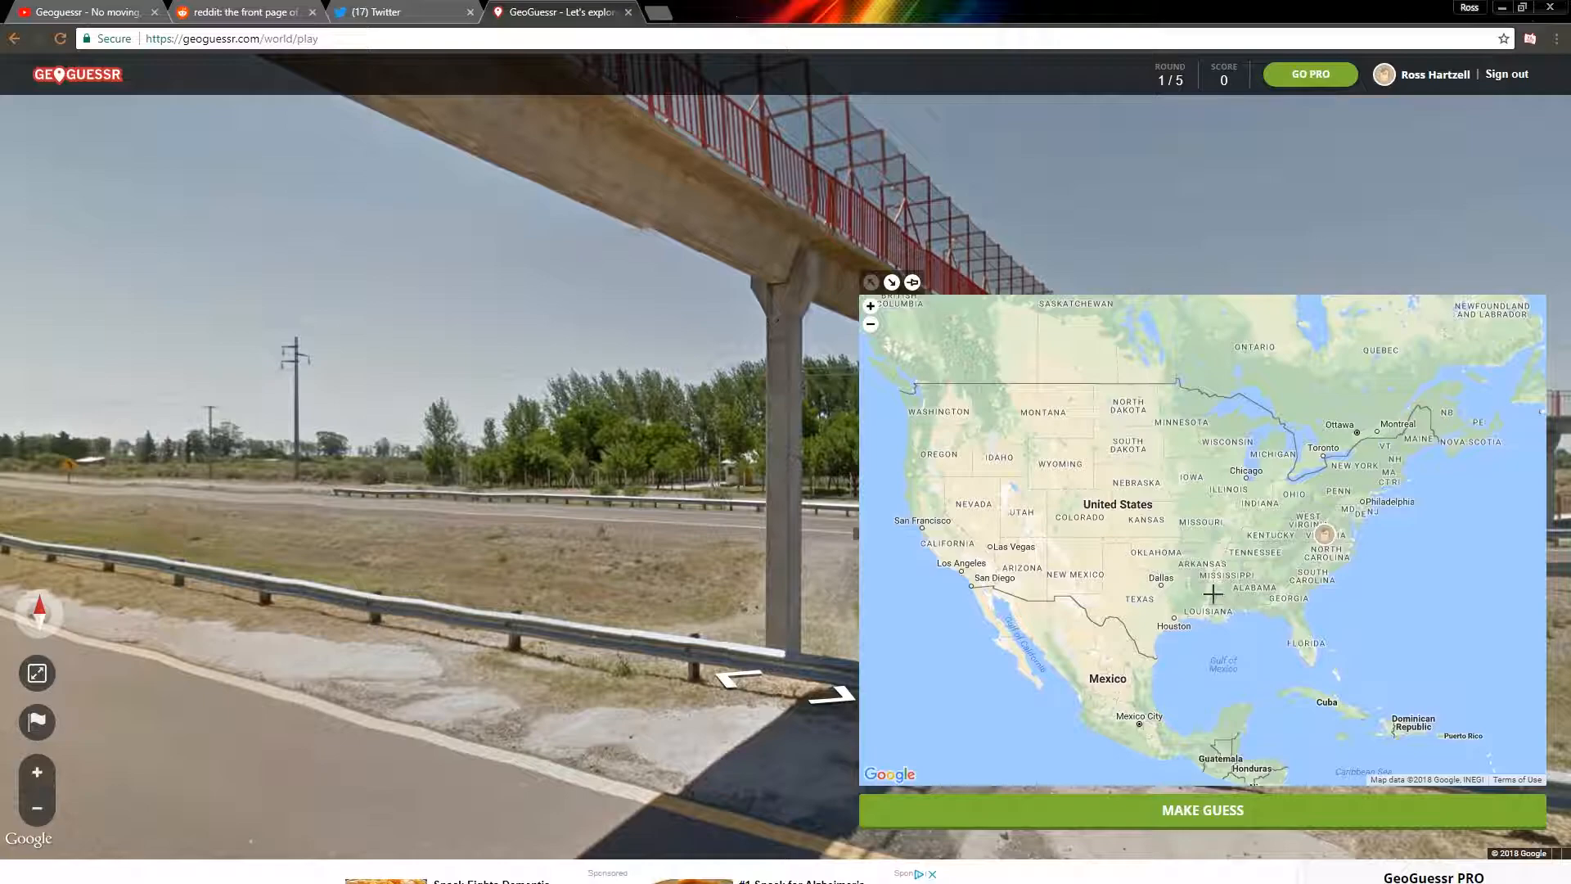
mouse_move(1220, 825)
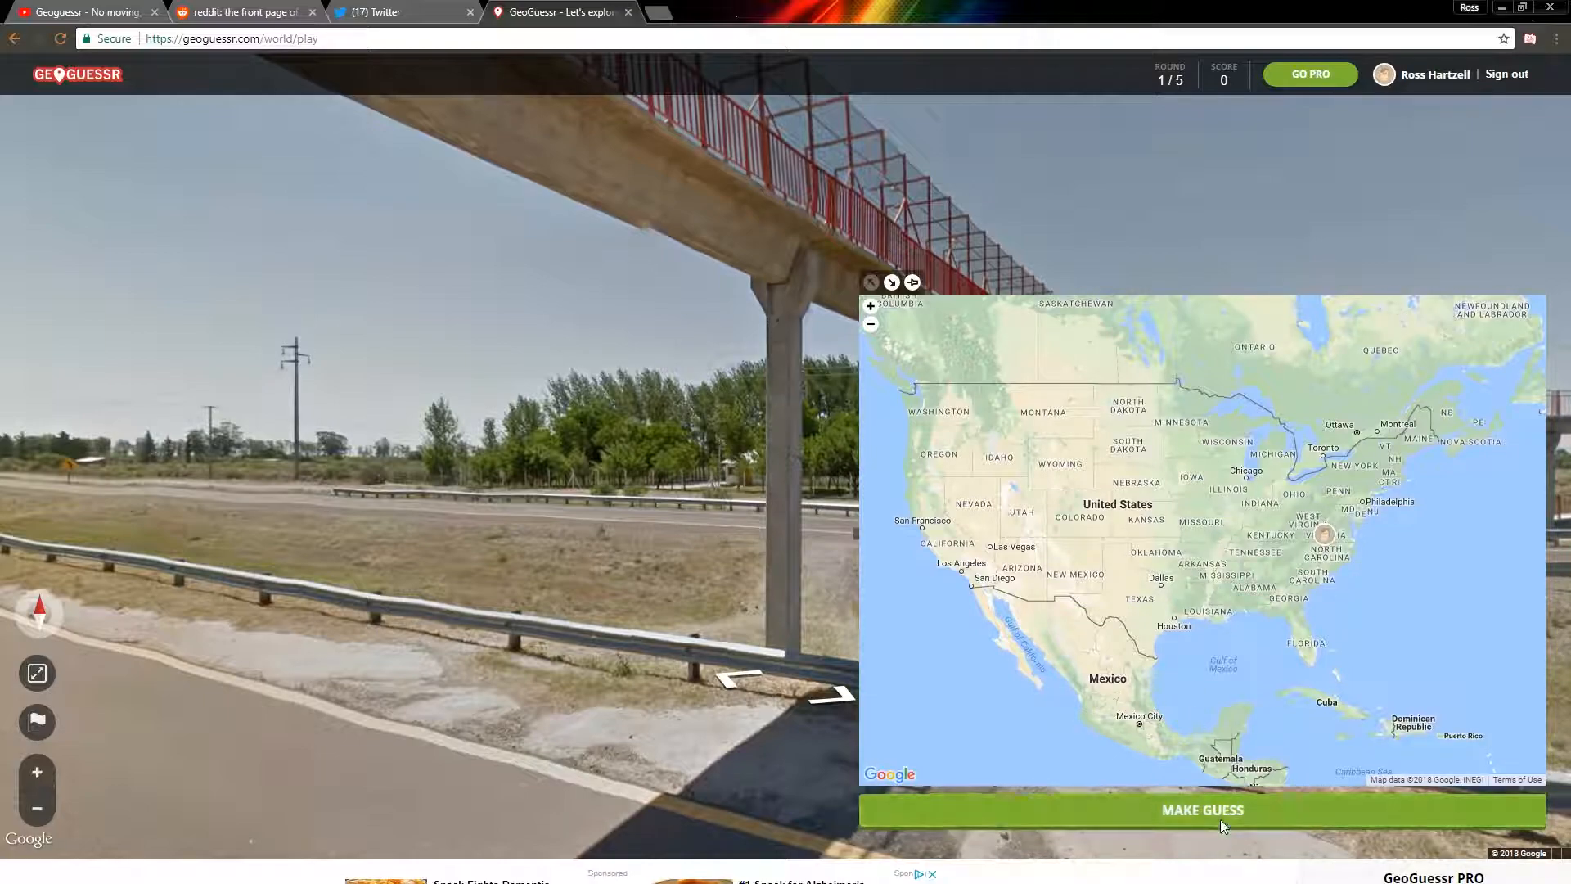
click(1199, 809)
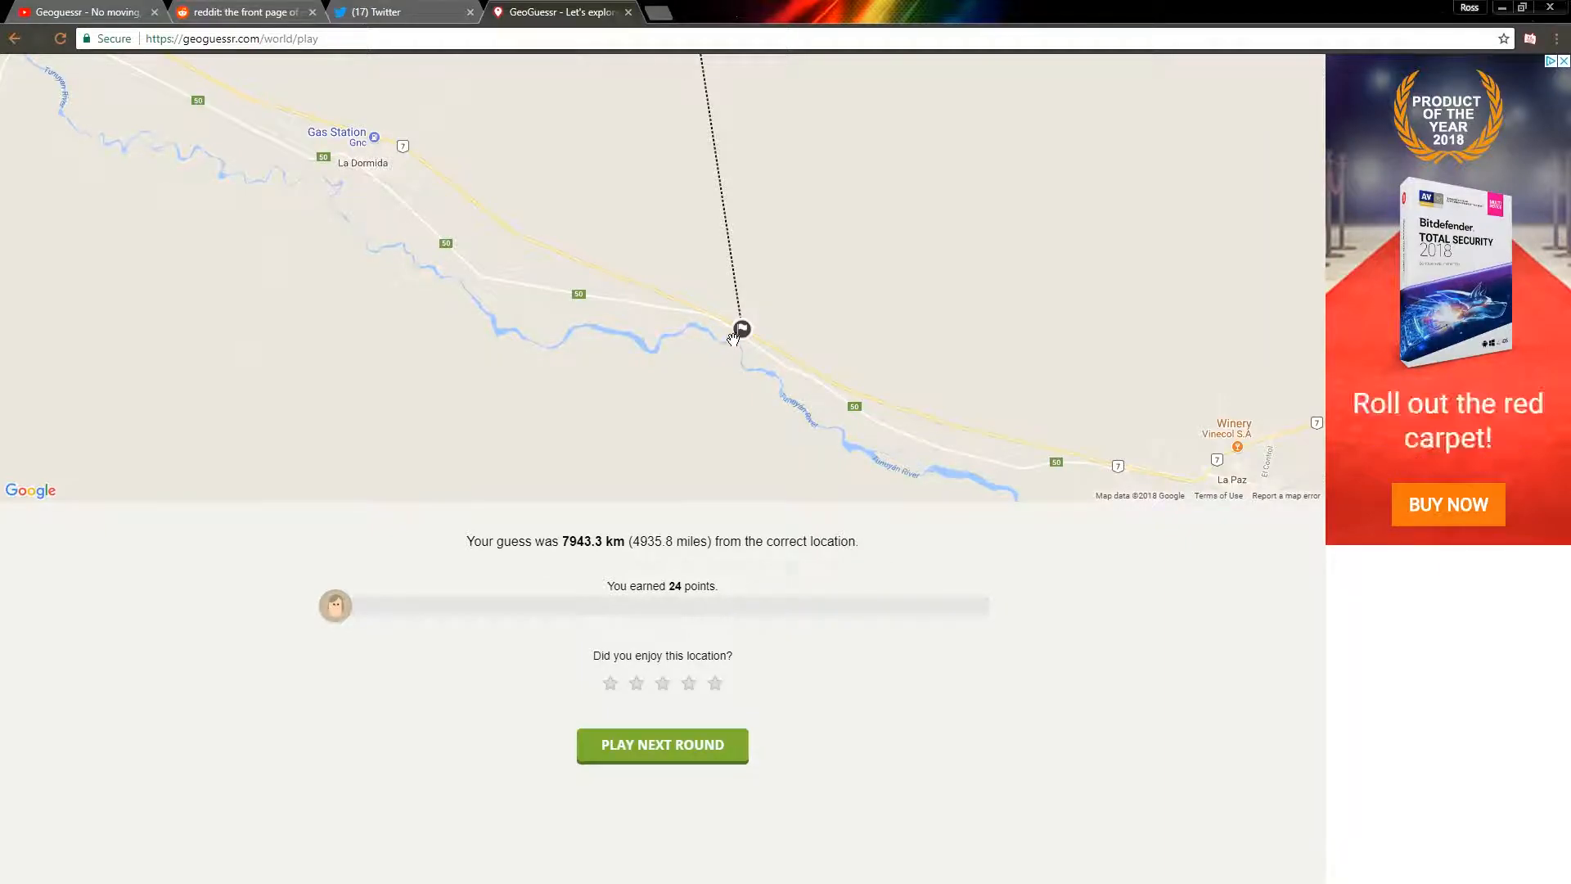
Zoom out on the round 1 result (7943.3 km off, 24 points) and start round 2.
scroll(down, 3)
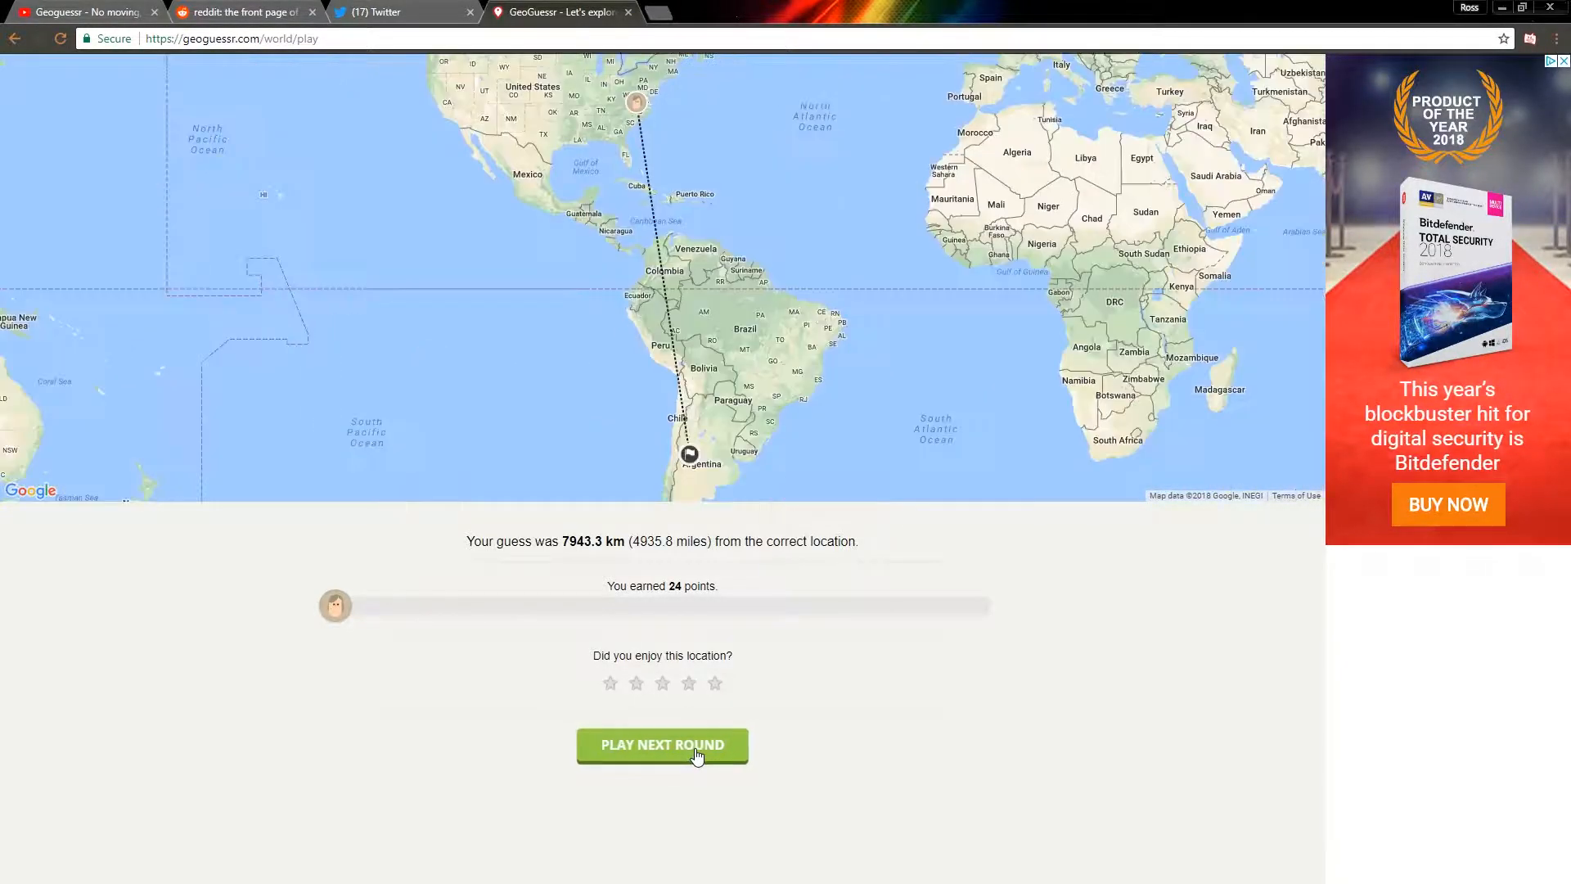
click(661, 744)
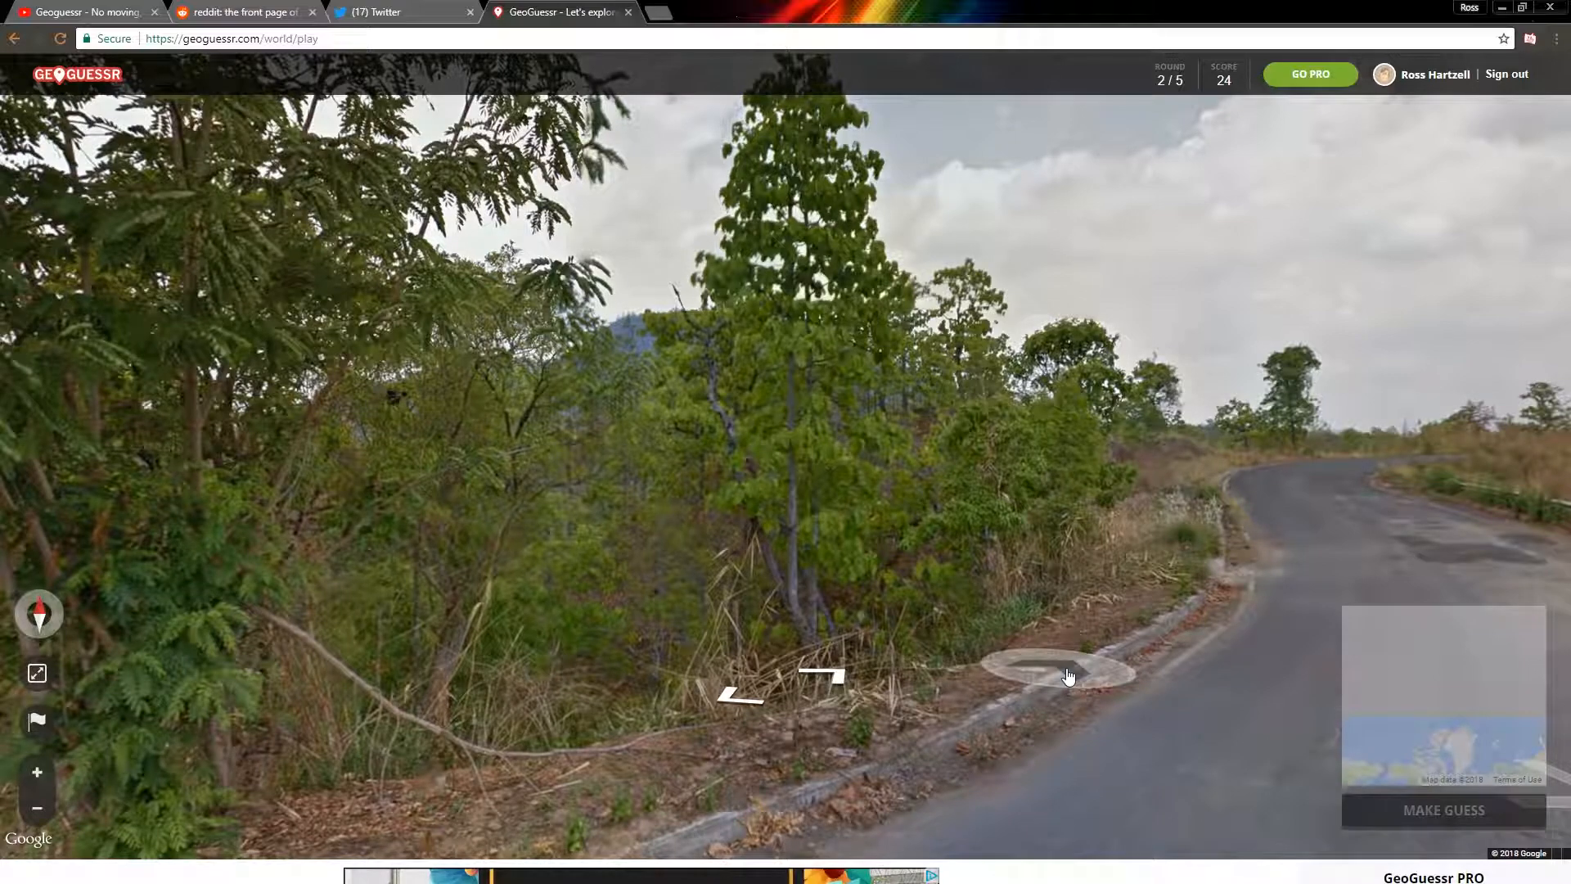
Pin the round 2 guess in Pará, northern Brazil, and submit it.
click(1067, 674)
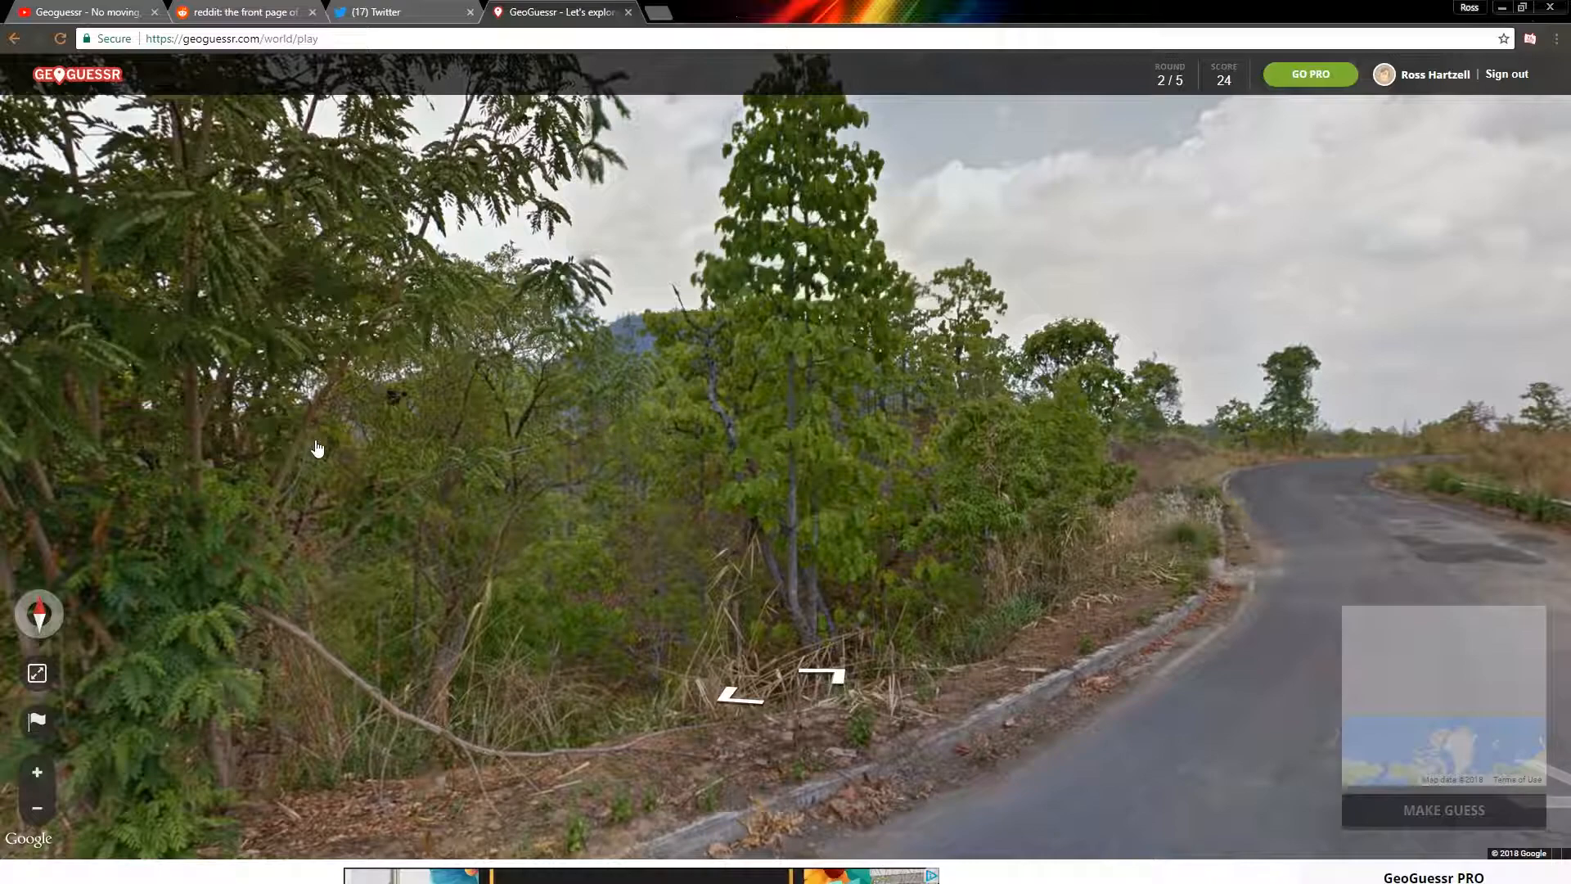
mouse_move(346, 231)
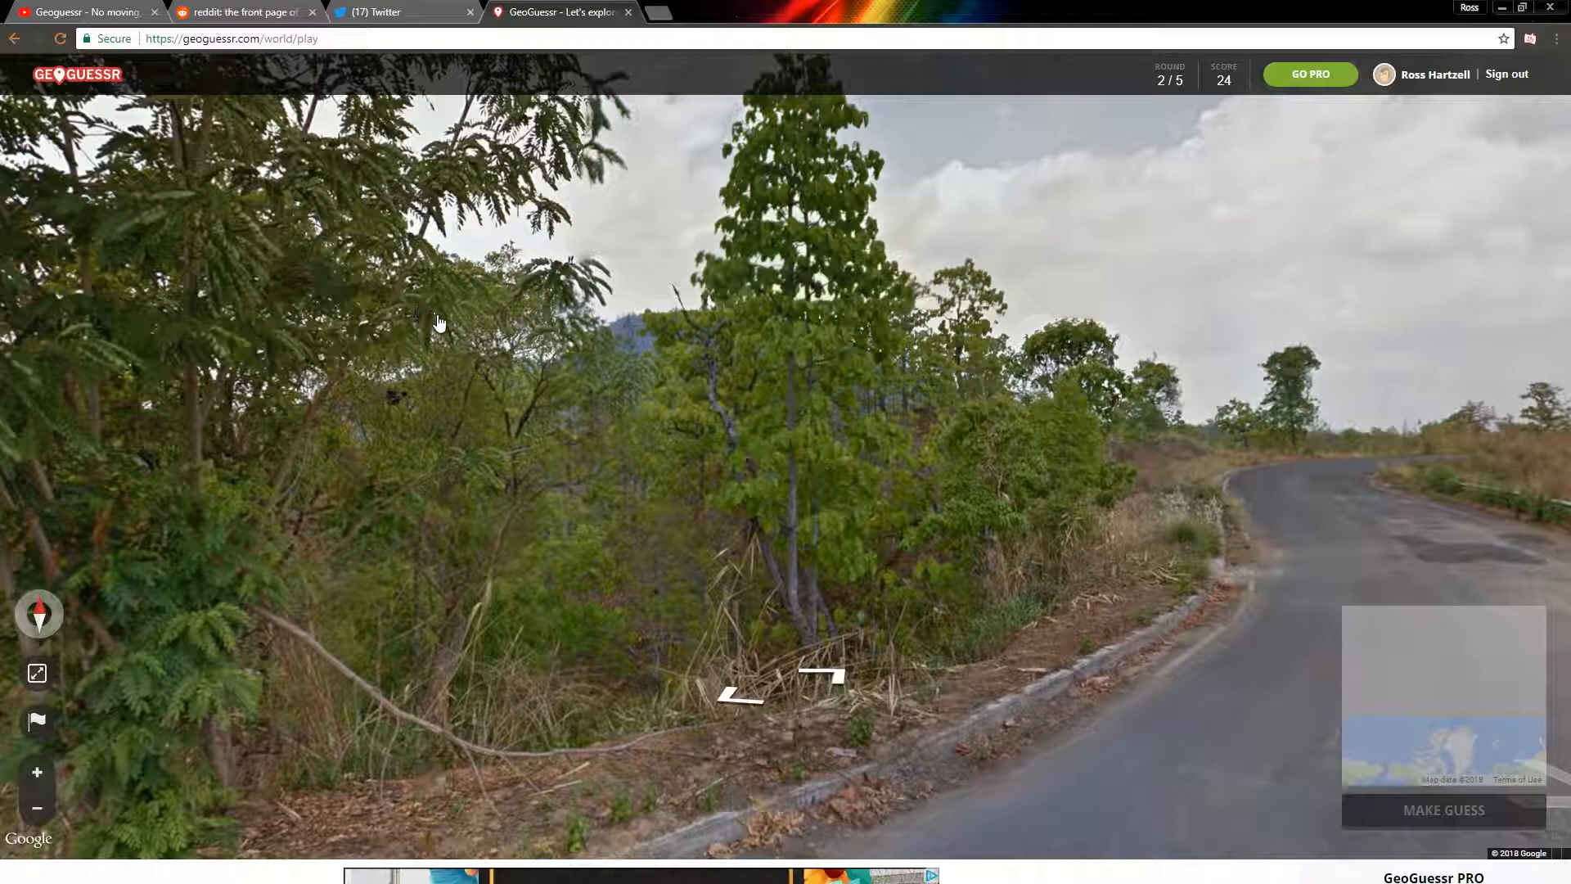
mouse_move(557, 369)
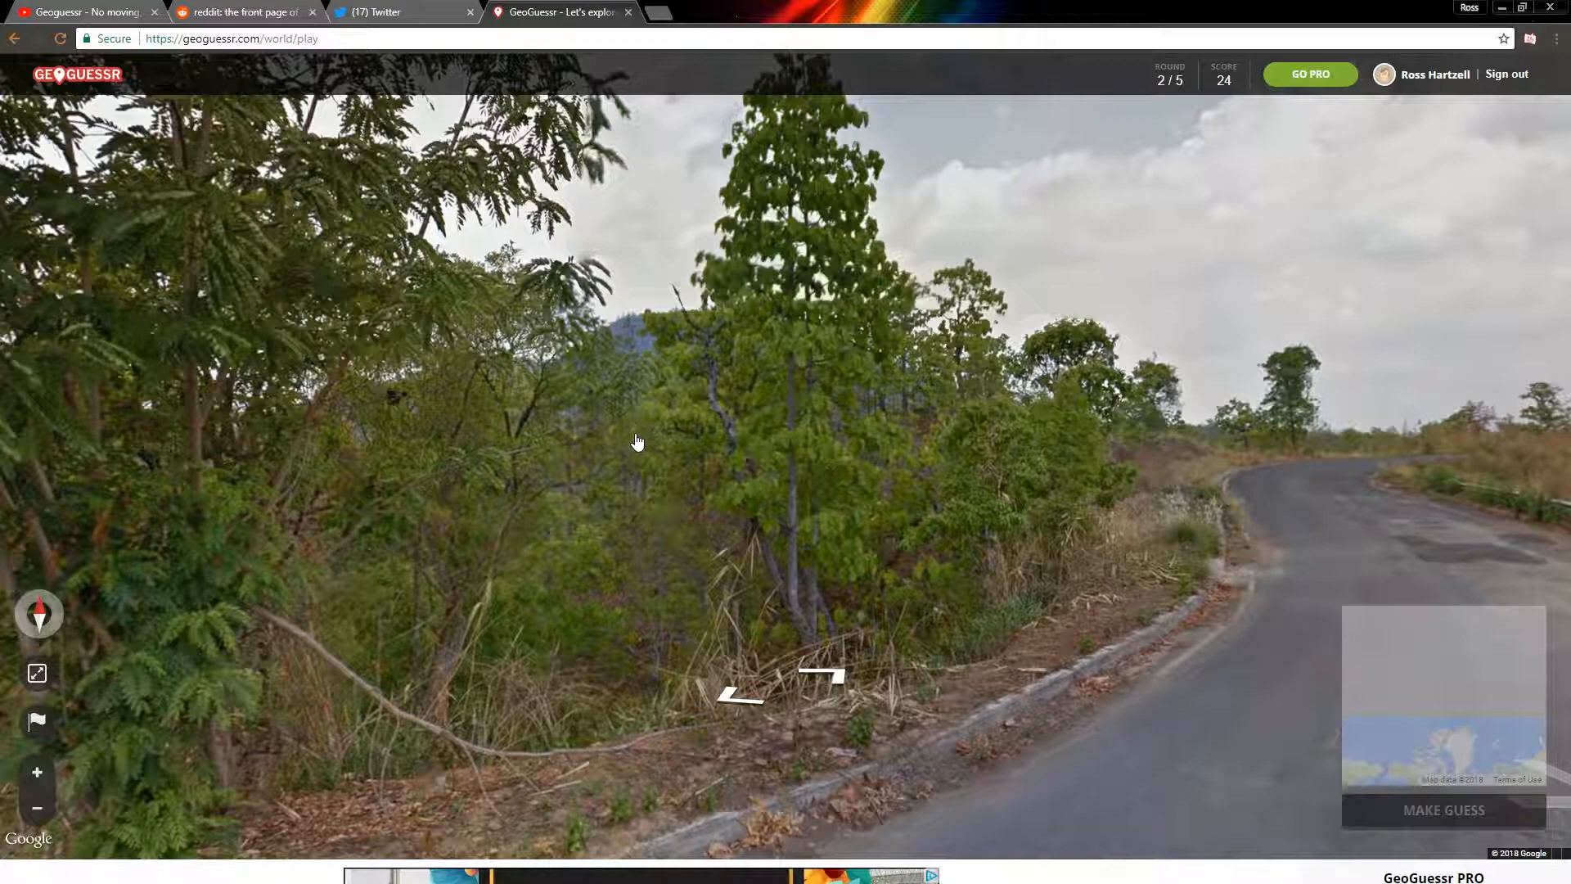
mouse_move(639, 450)
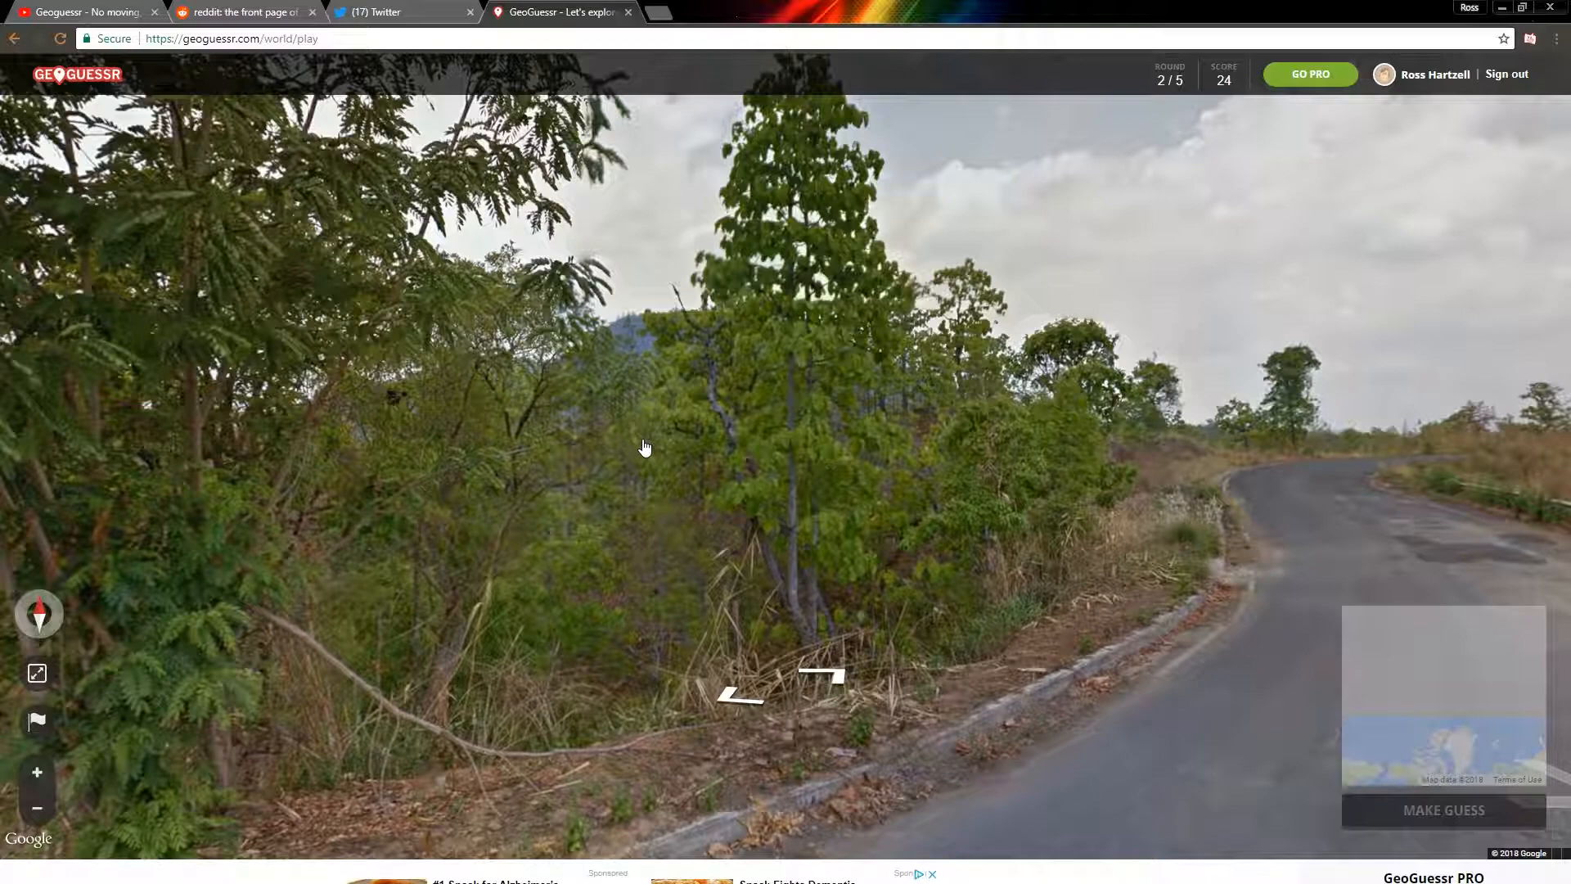
mouse_move(453, 343)
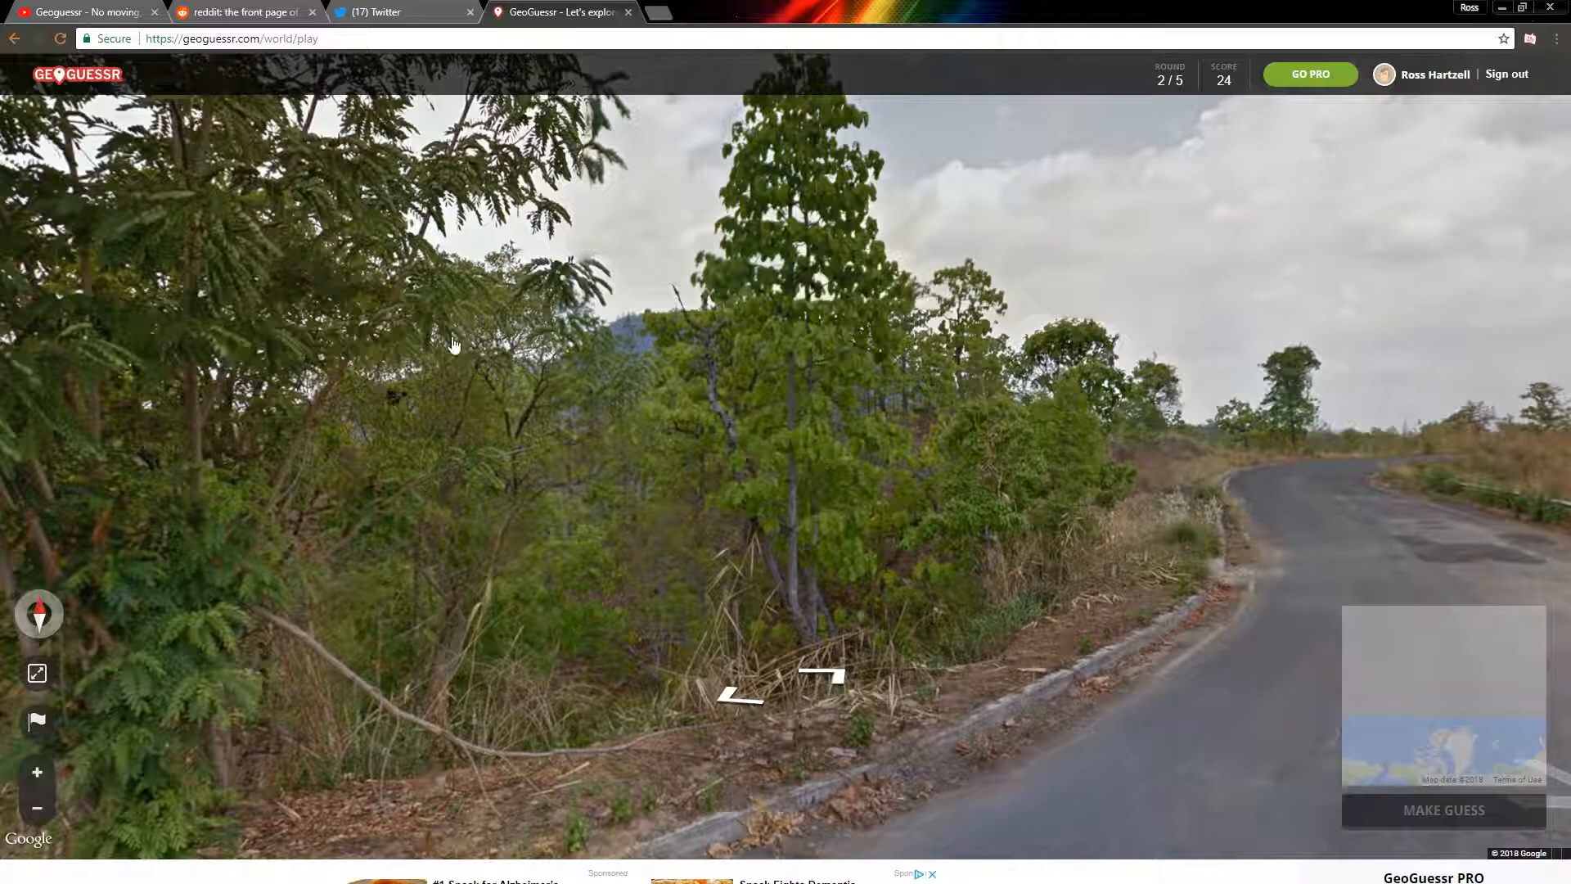
mouse_move(1490, 399)
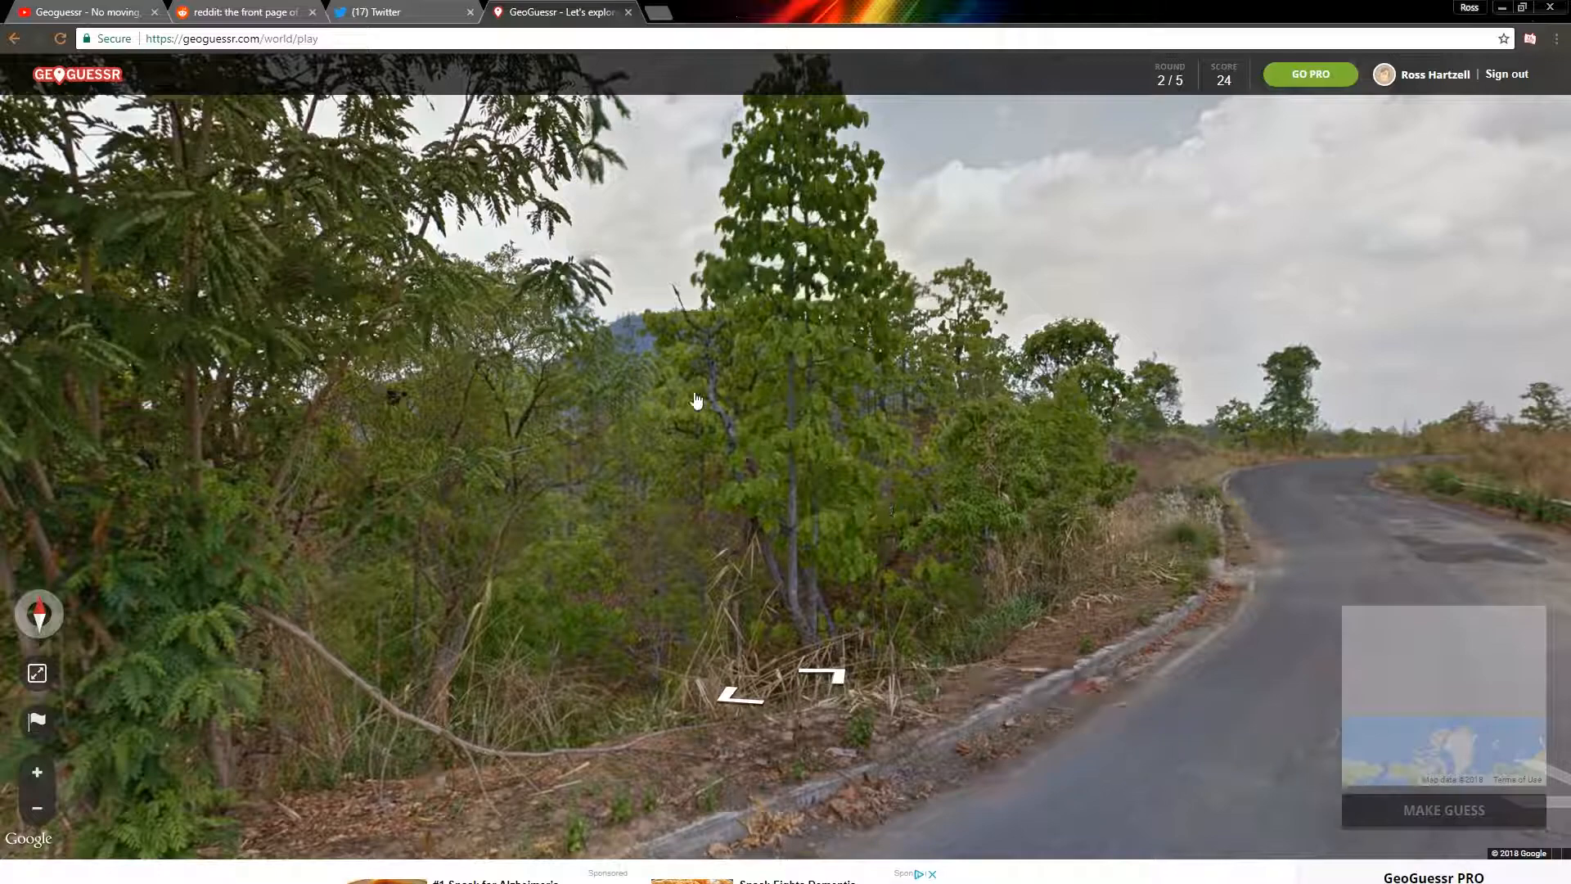
mouse_move(1142, 692)
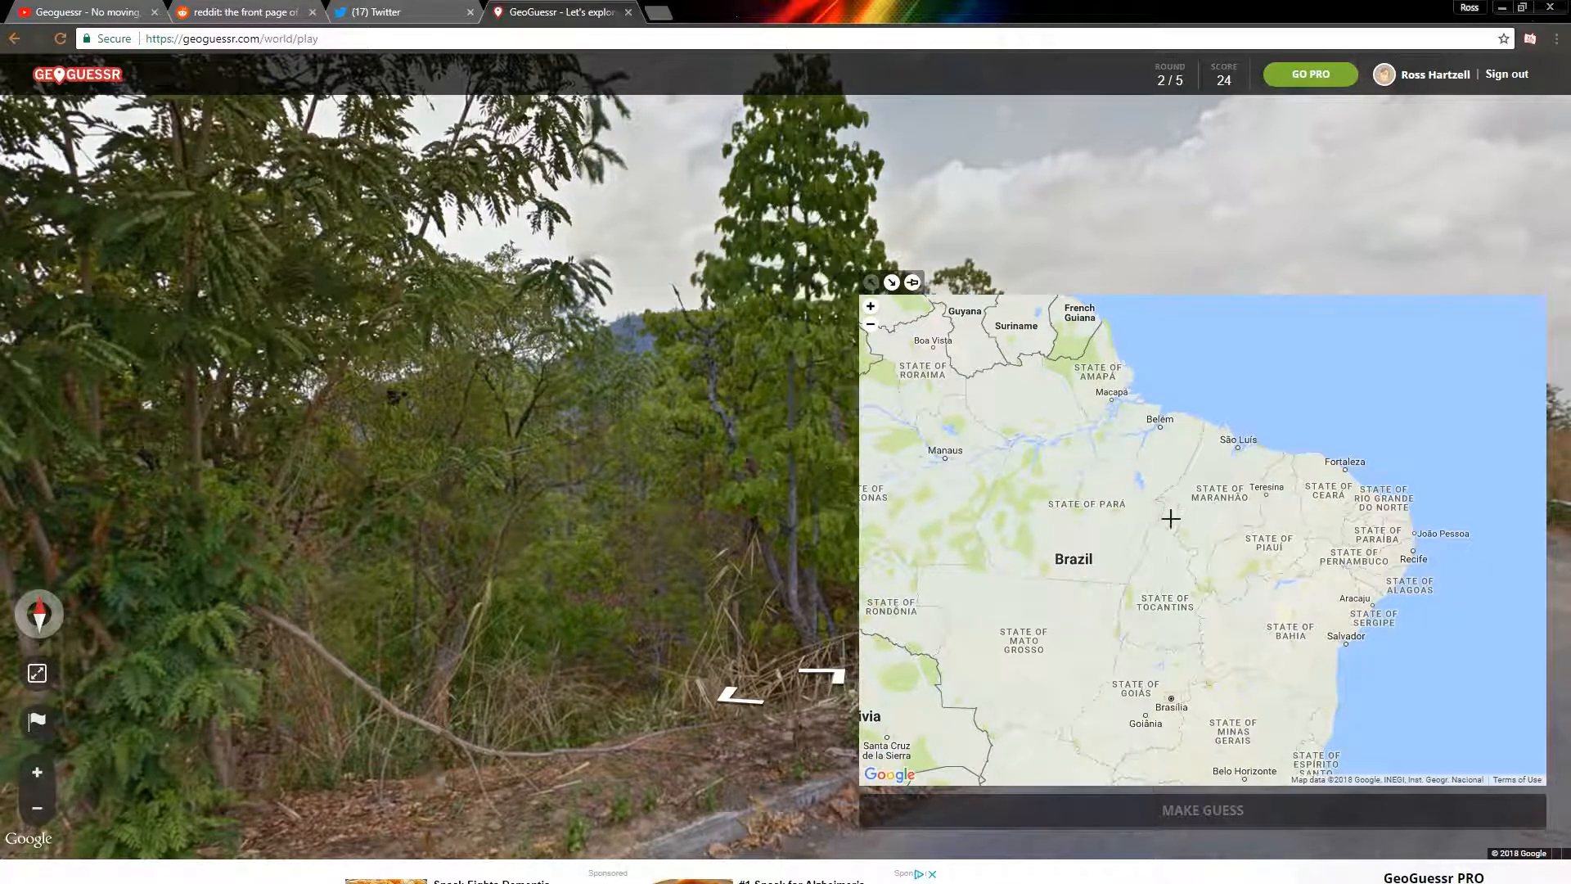
click(1160, 519)
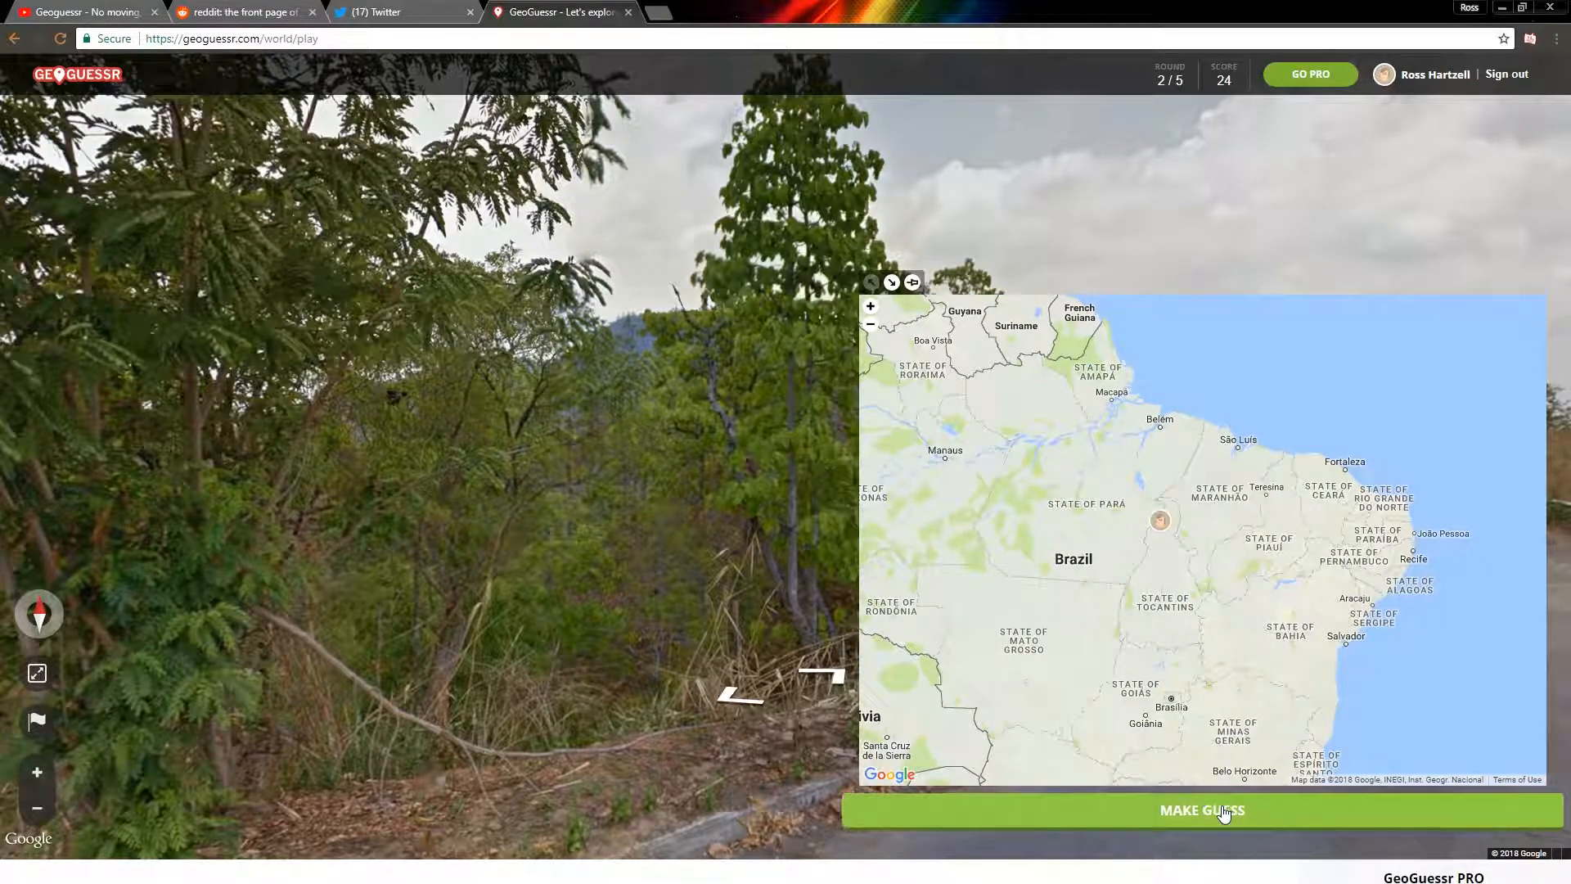
click(1202, 809)
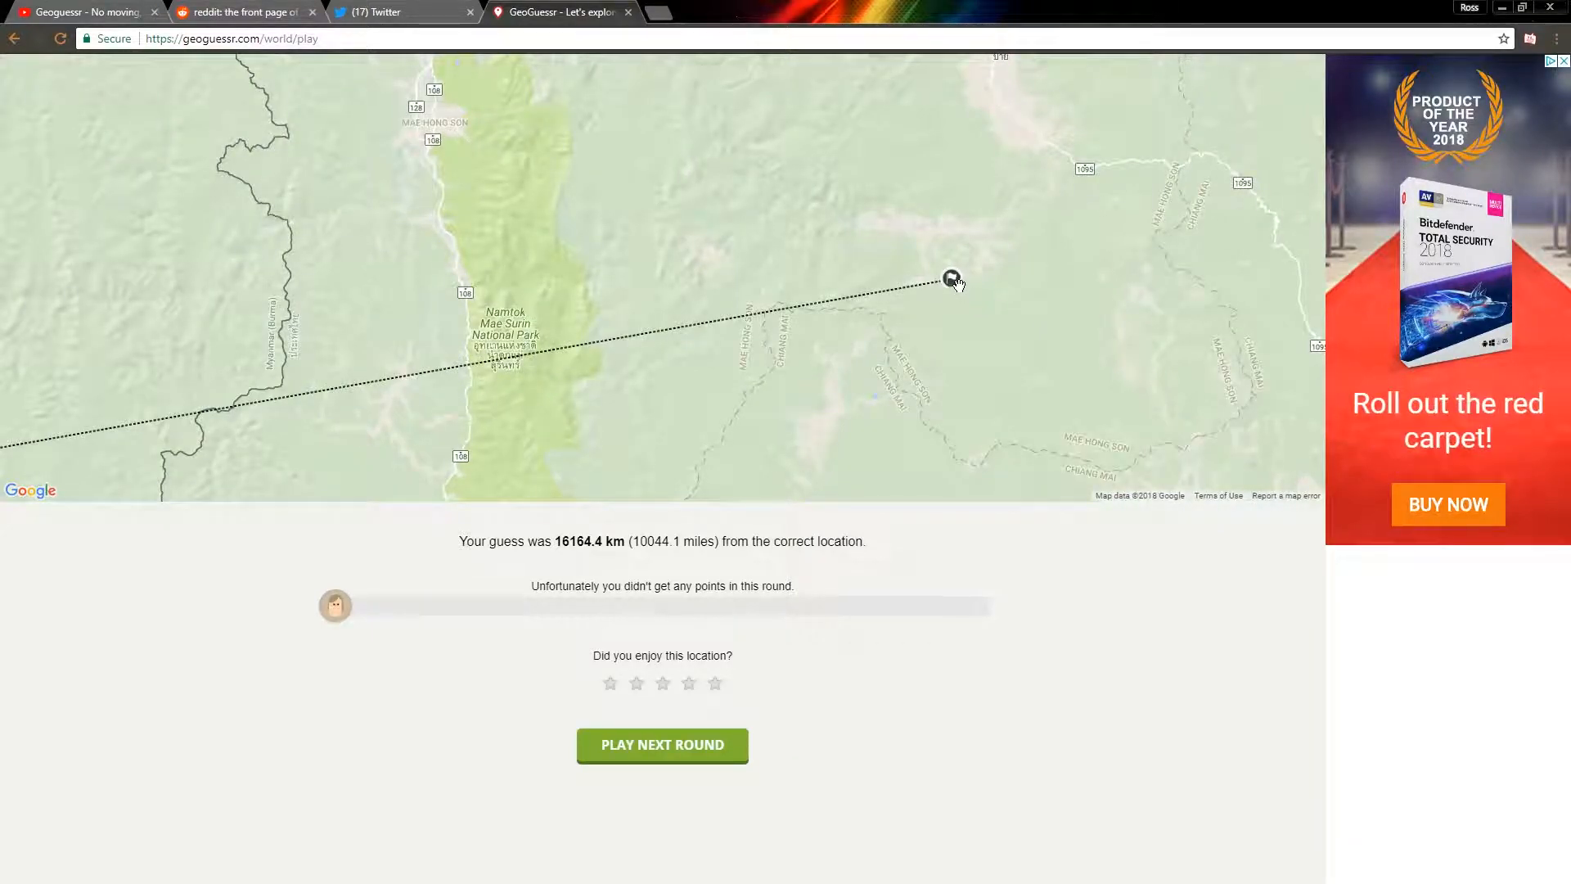
Zoom out on the round 2 result (16164.4 km, no points) and start round 3.
scroll(down, 3)
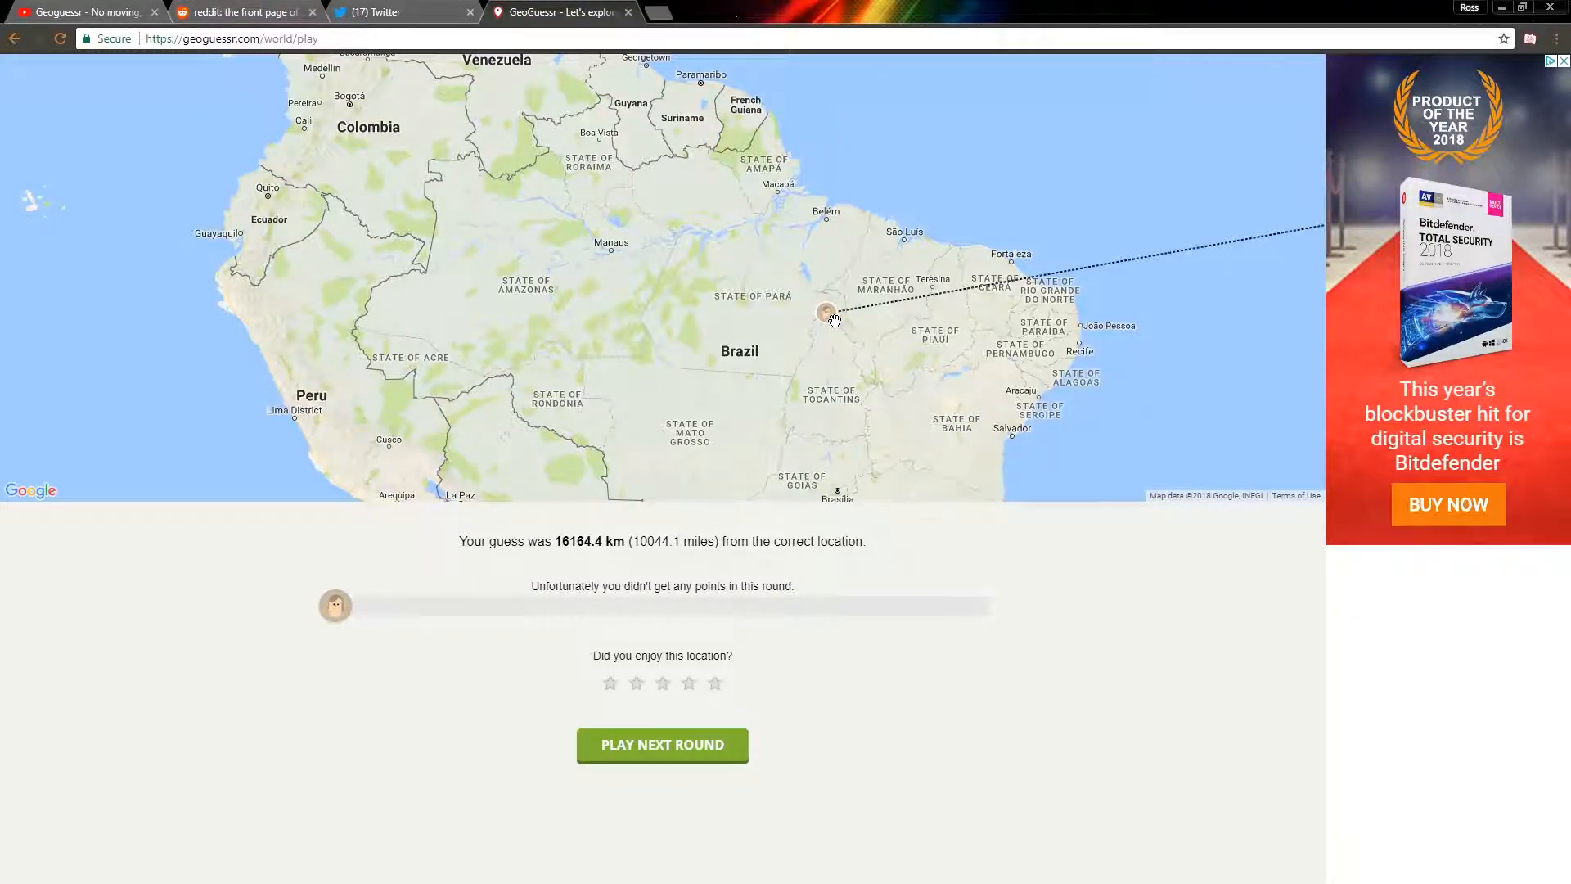
click(661, 745)
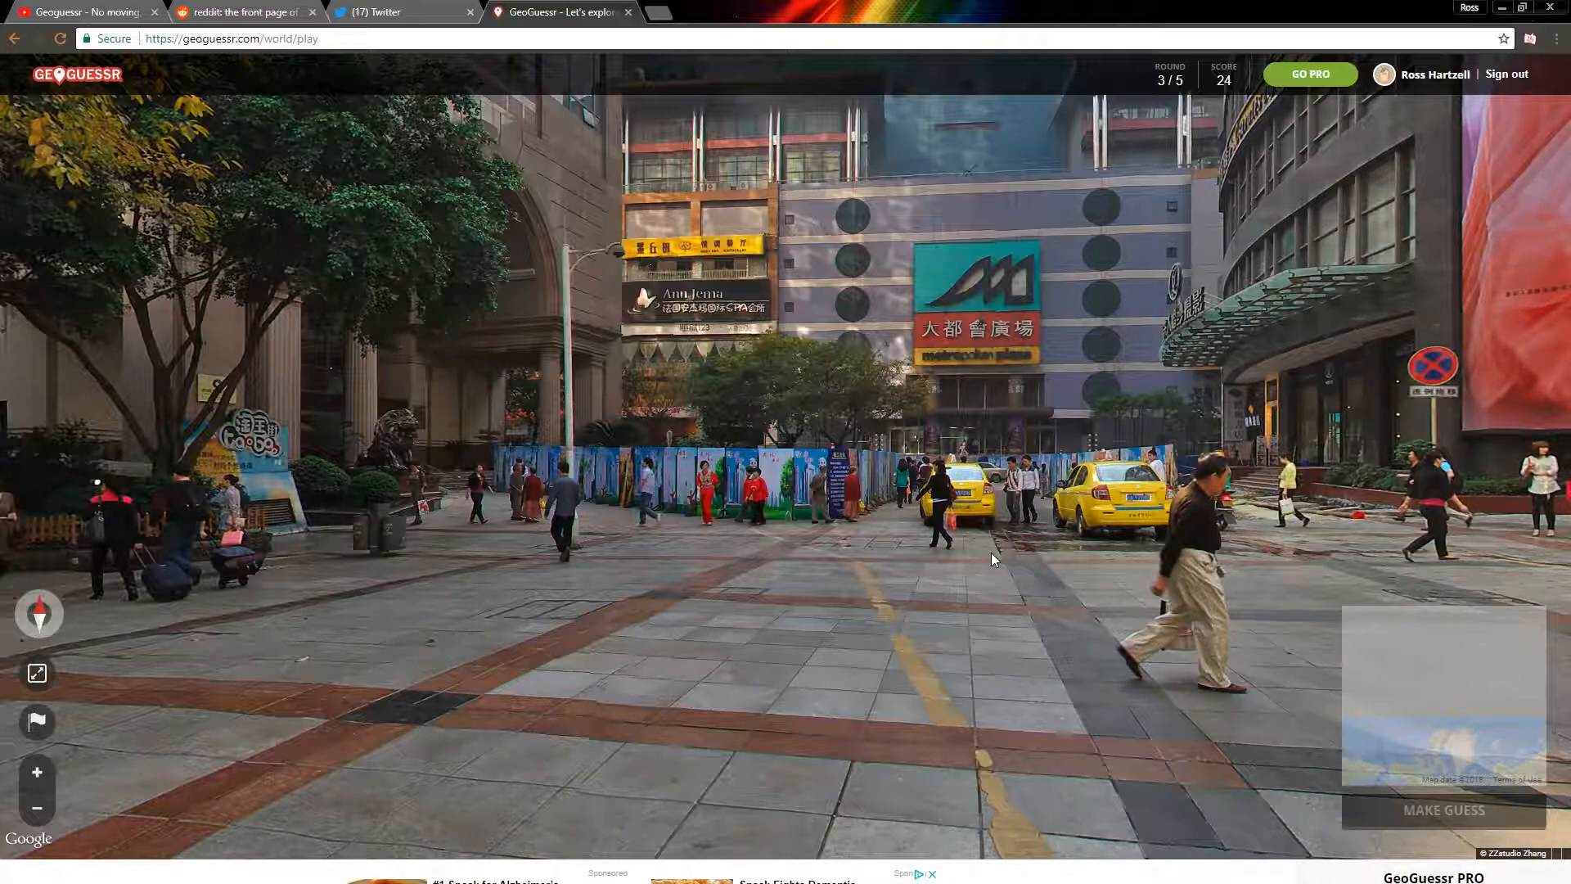
mouse_move(1000, 385)
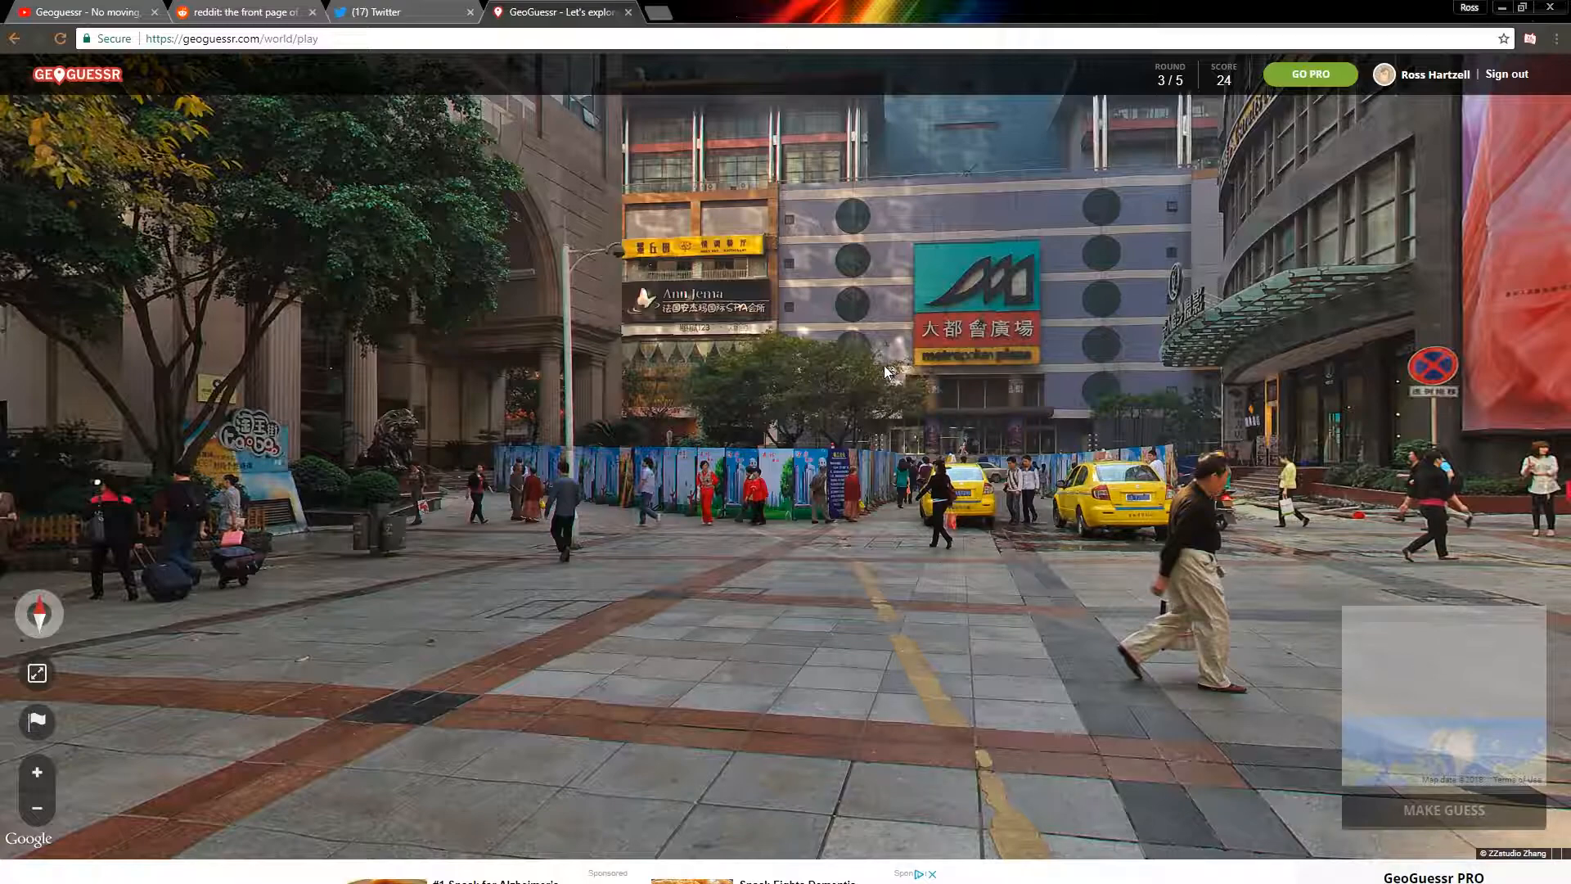
mouse_move(854, 366)
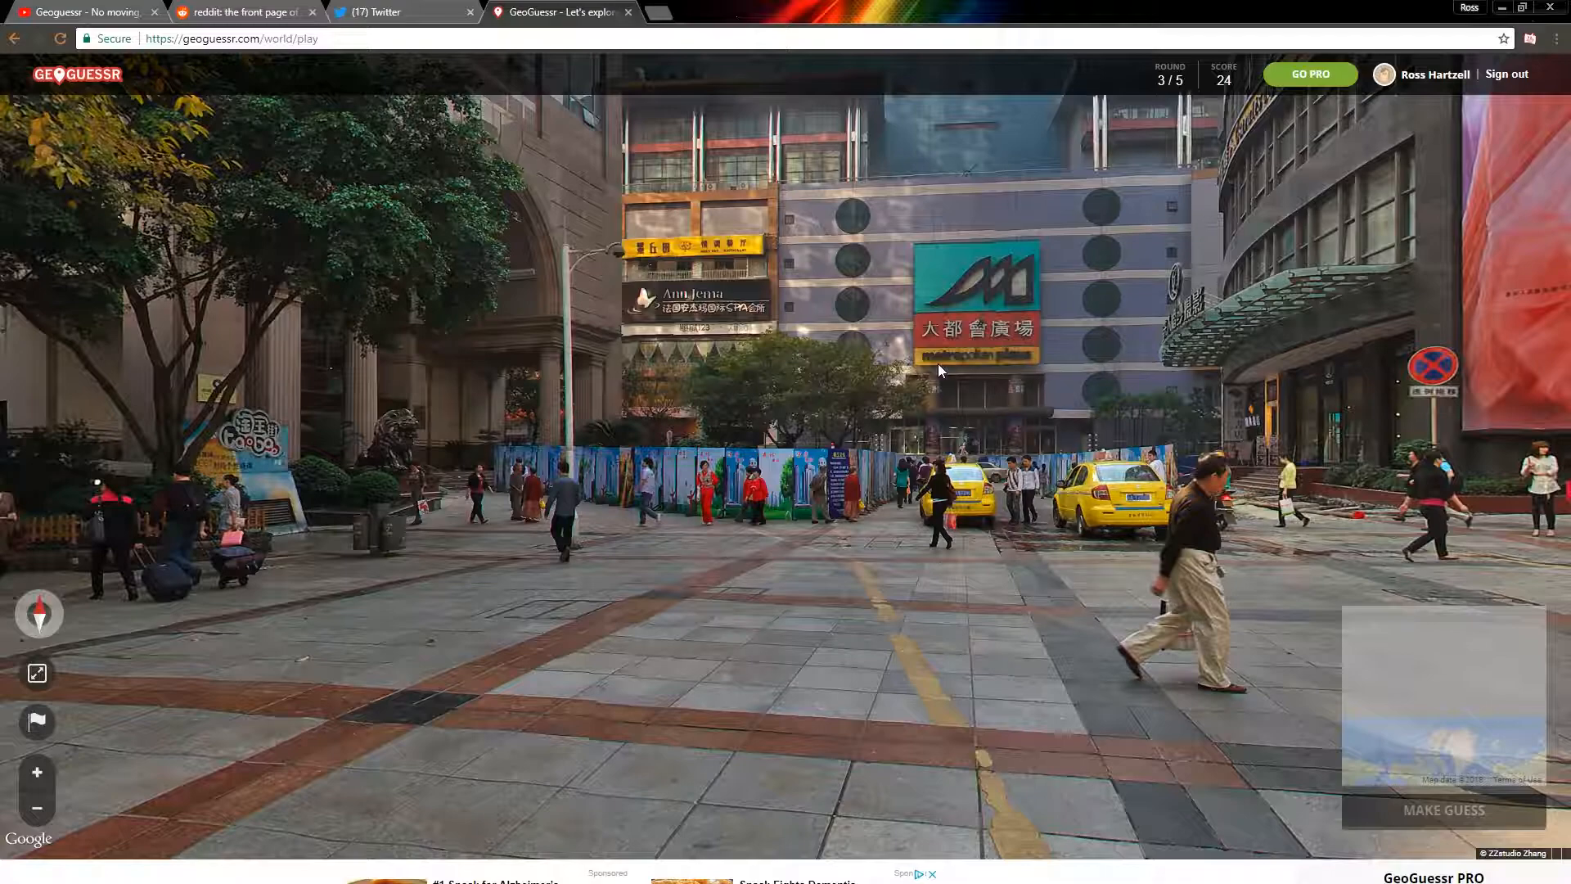
mouse_move(914, 342)
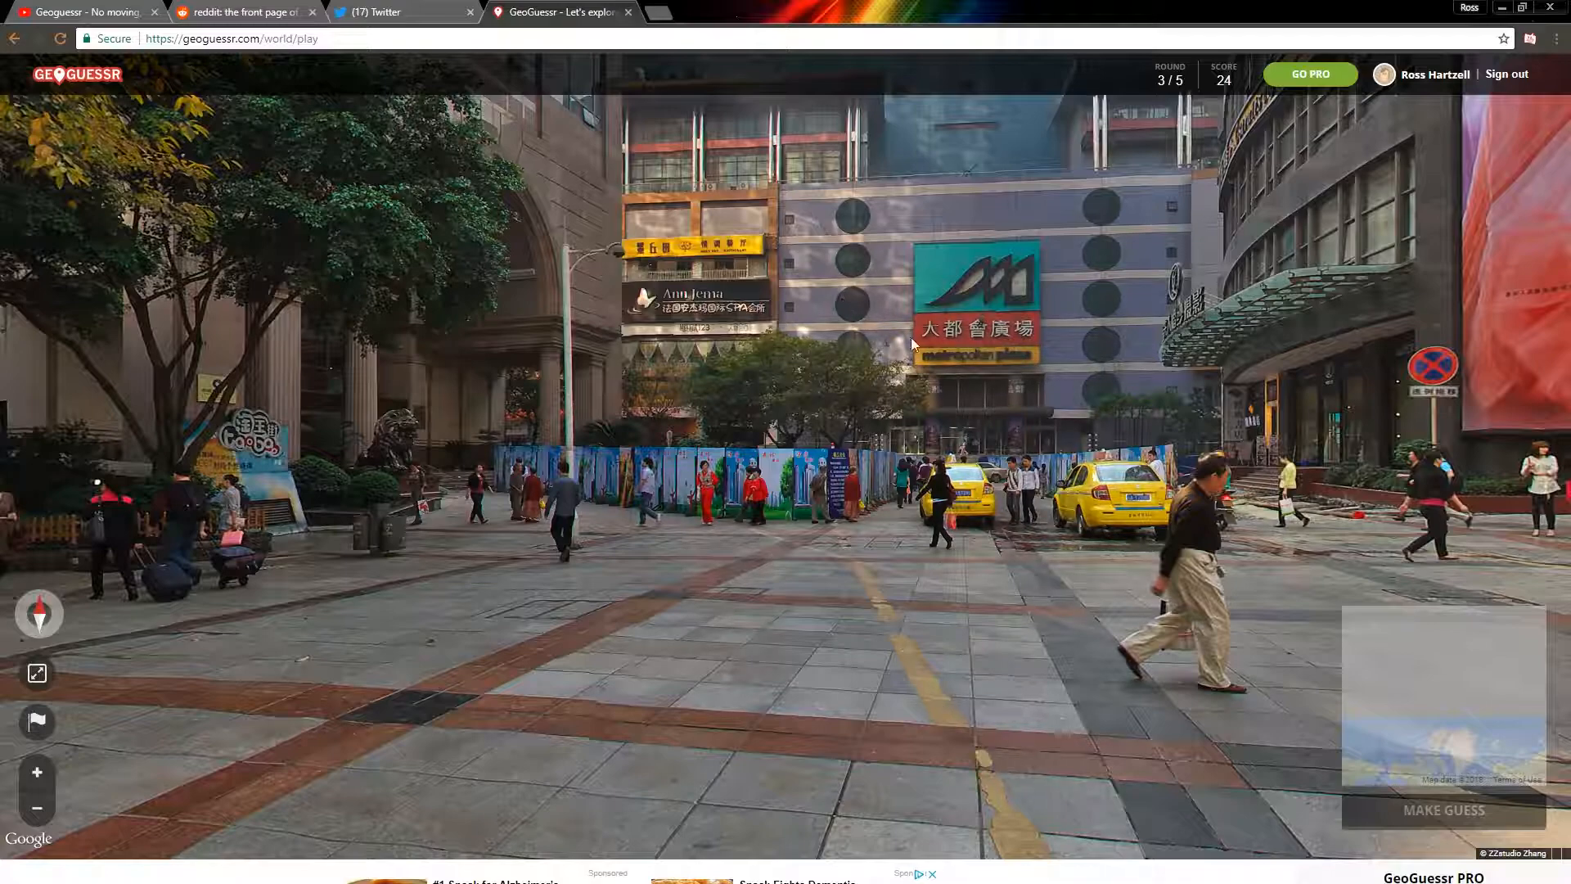
mouse_move(1015, 389)
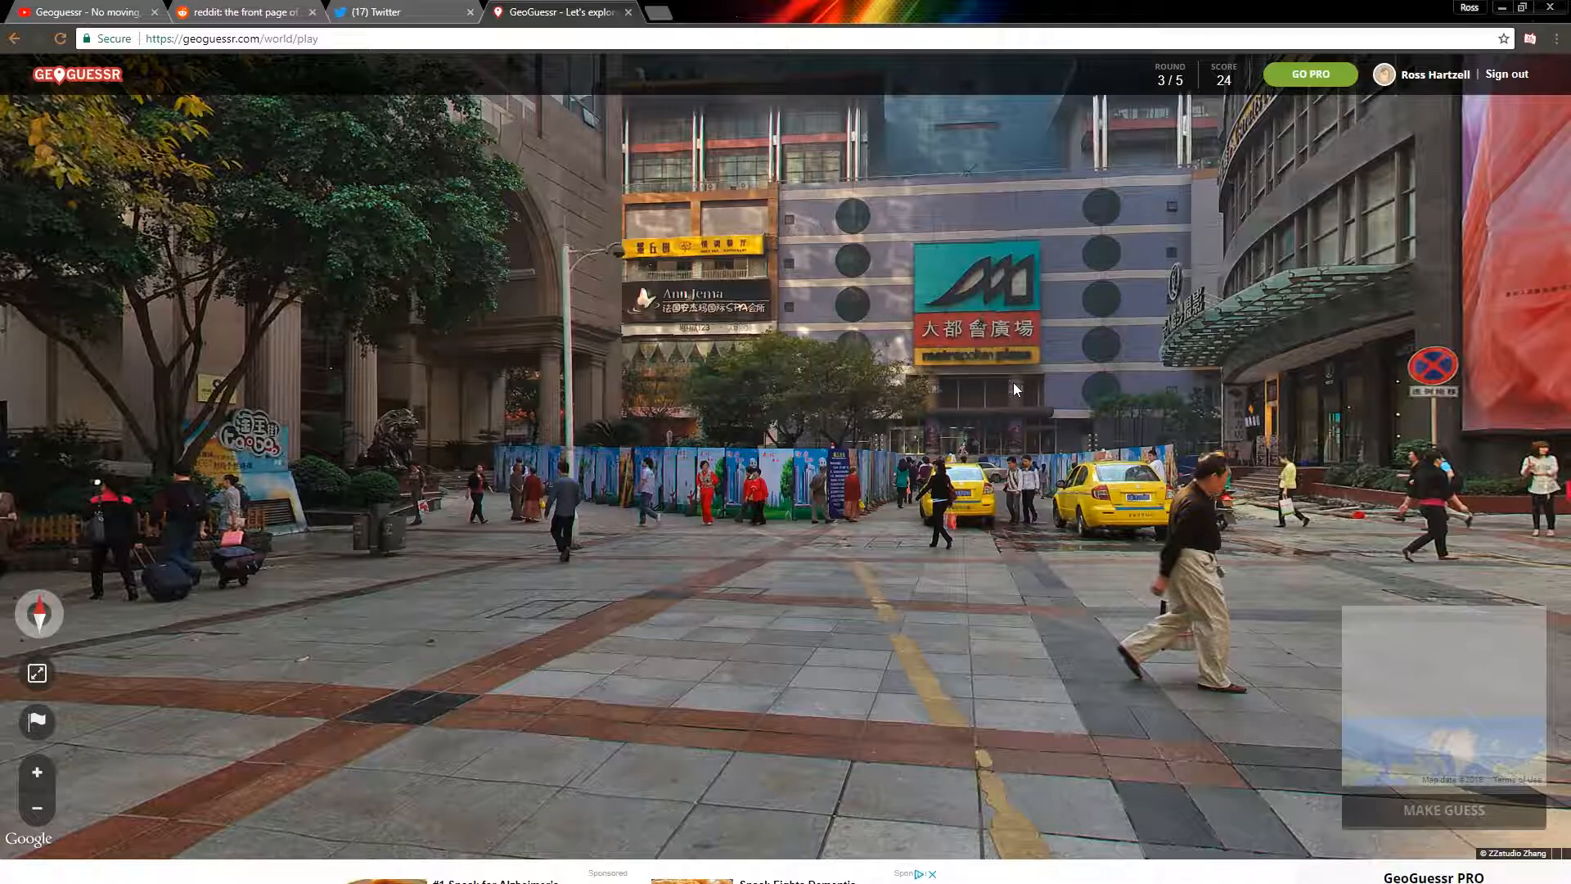
mouse_move(1049, 406)
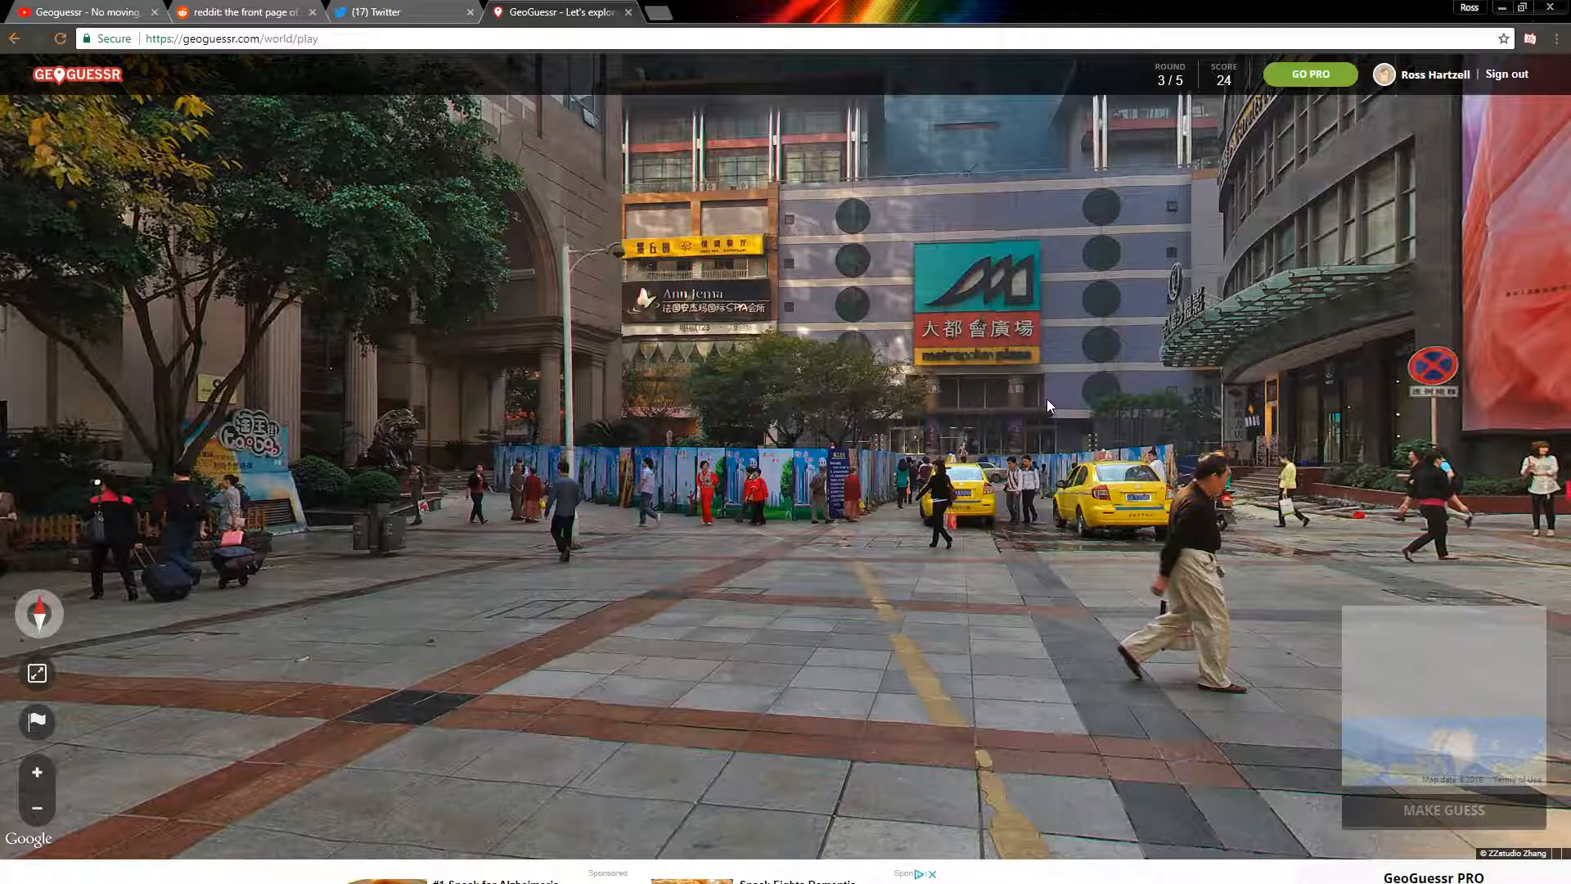
mouse_move(866, 374)
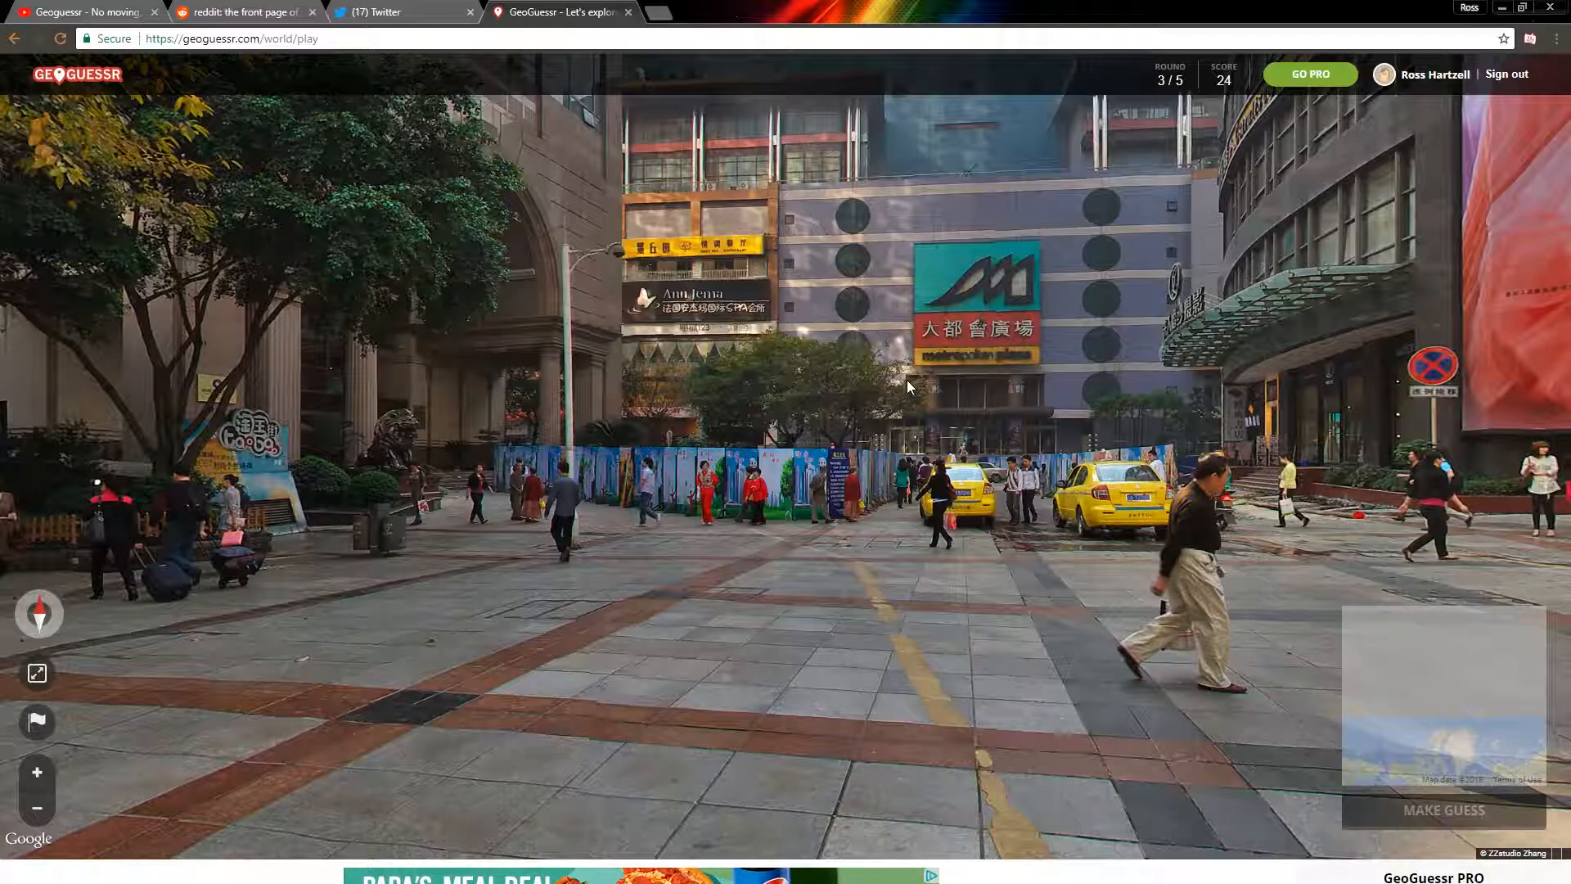
mouse_move(1130, 351)
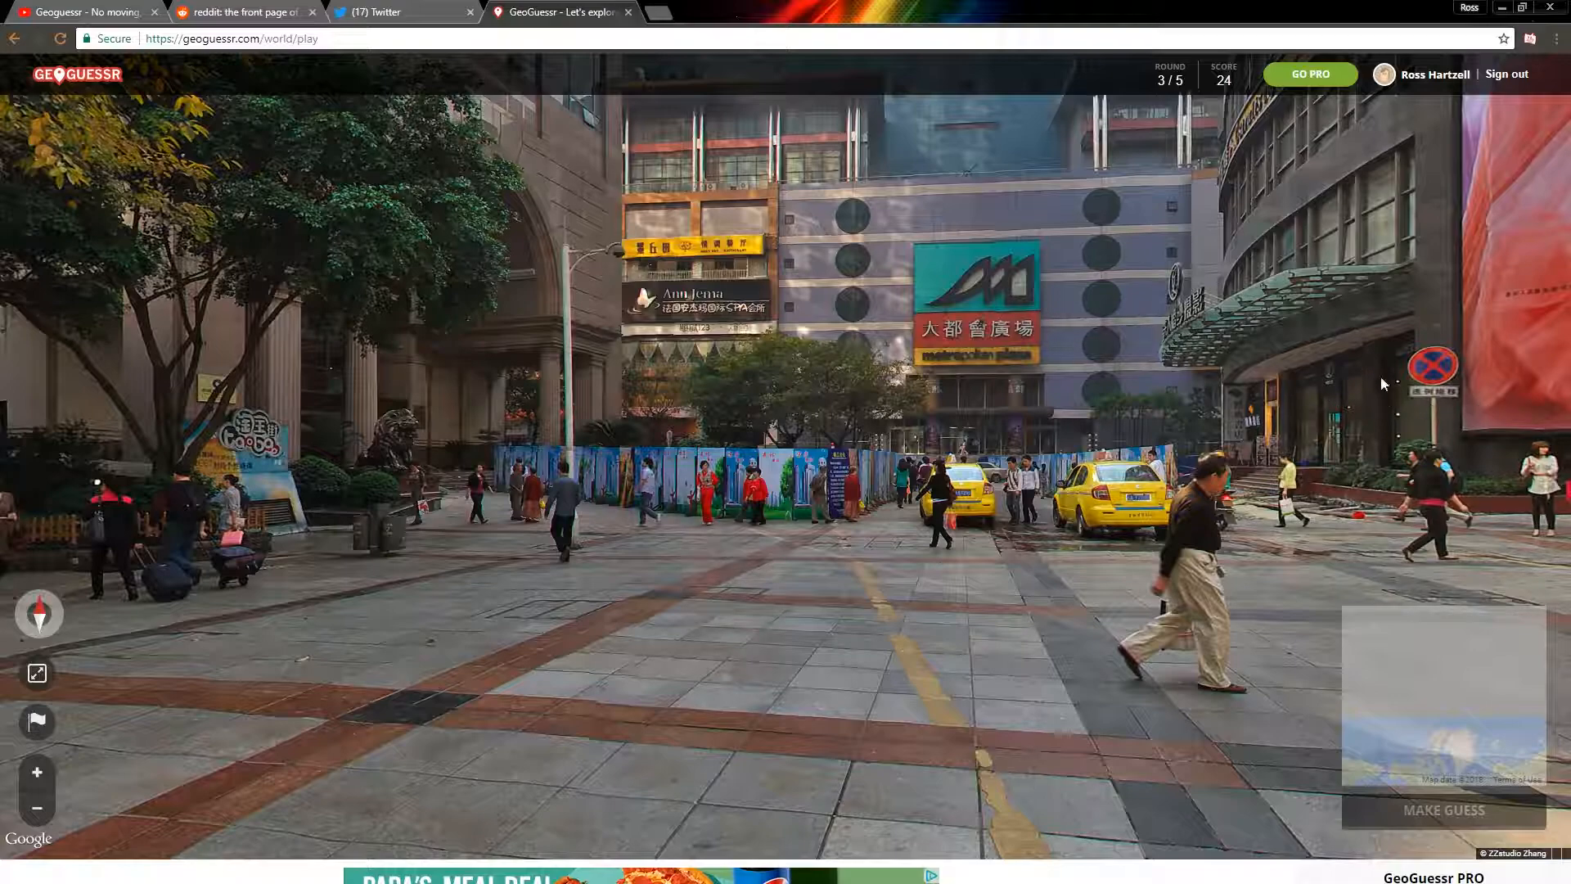
mouse_move(1409, 406)
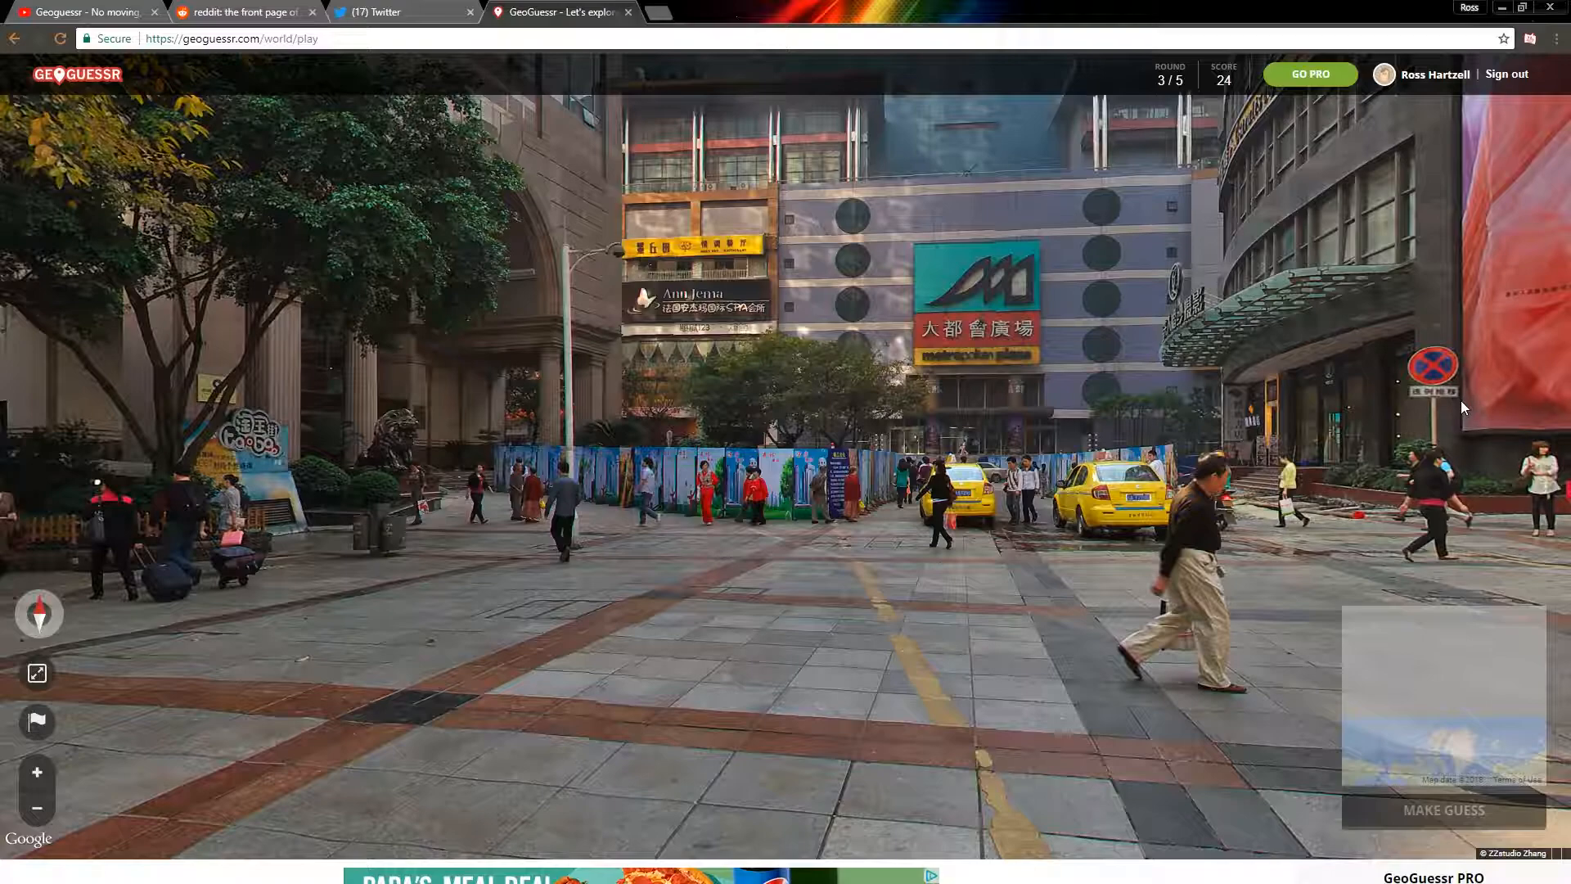
mouse_move(1498, 414)
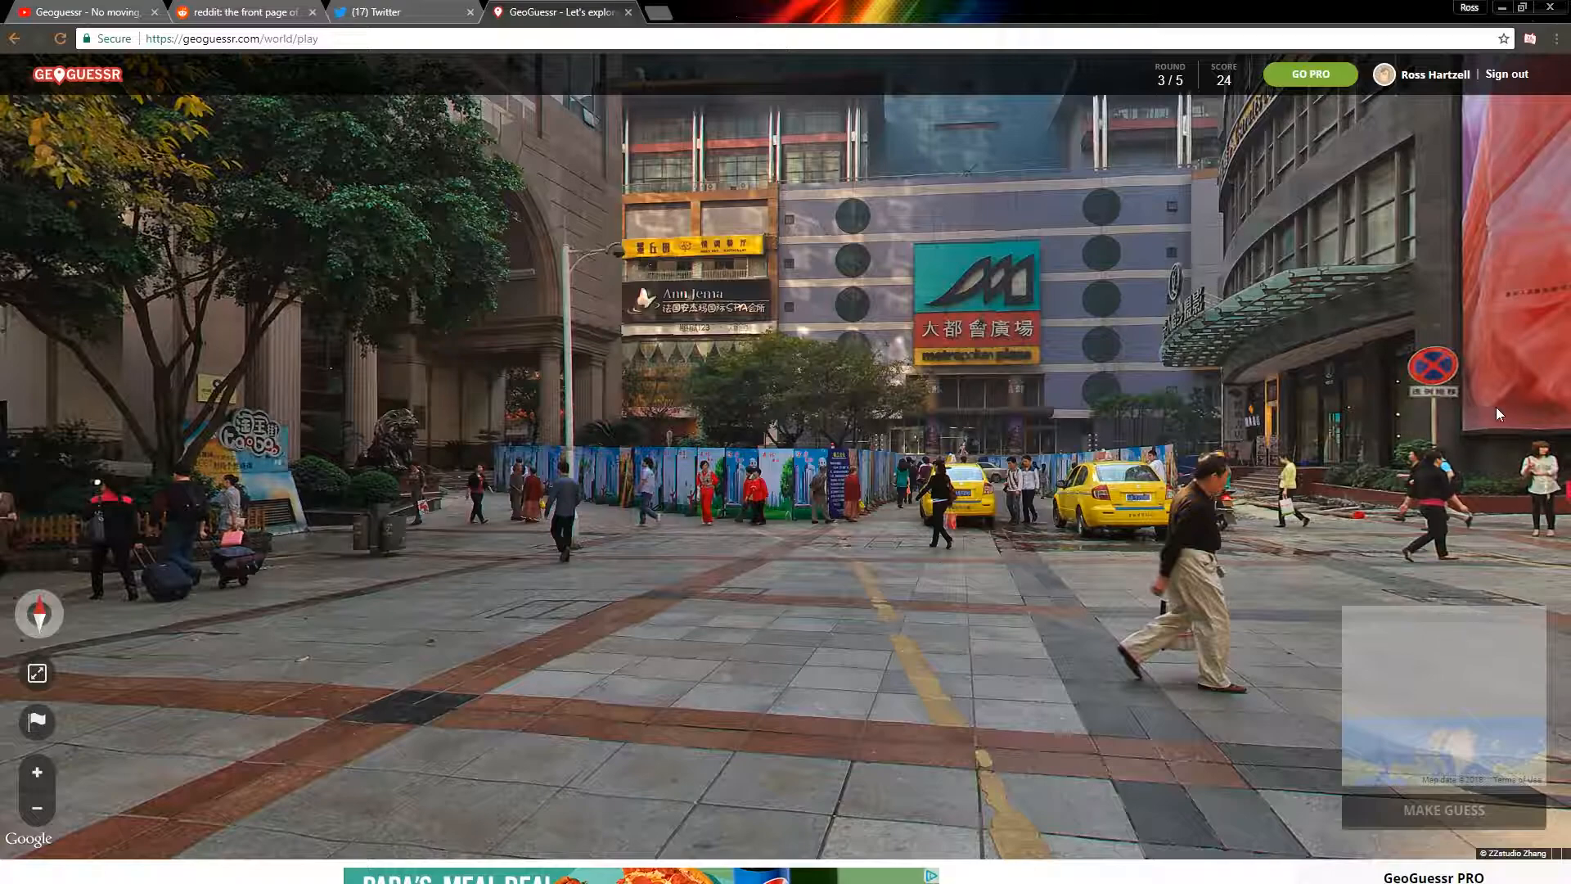
mouse_move(911, 193)
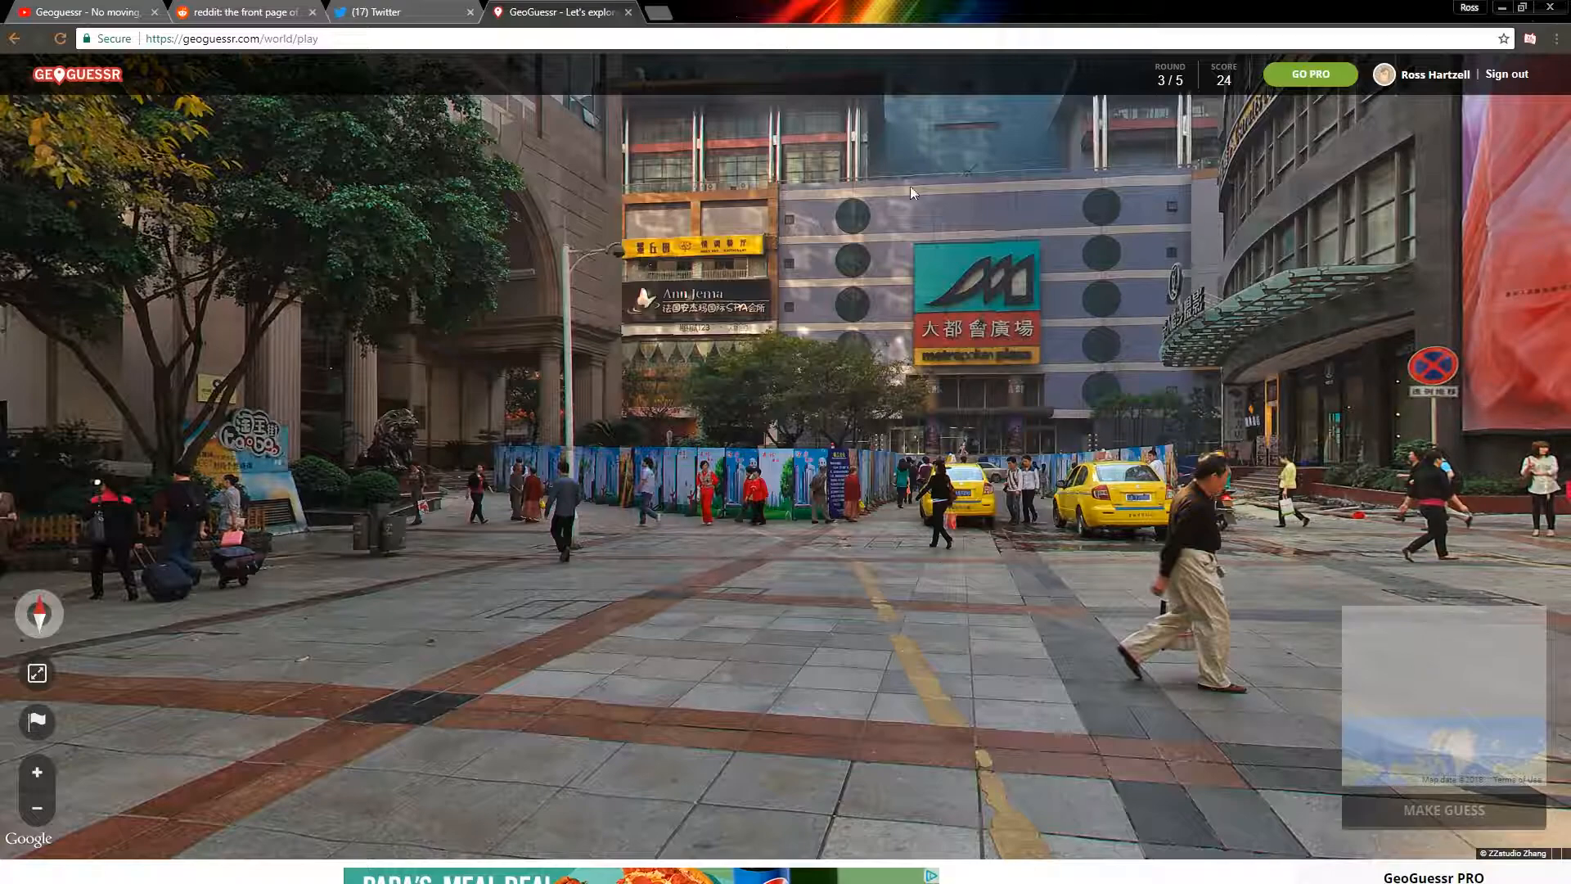
mouse_move(915, 195)
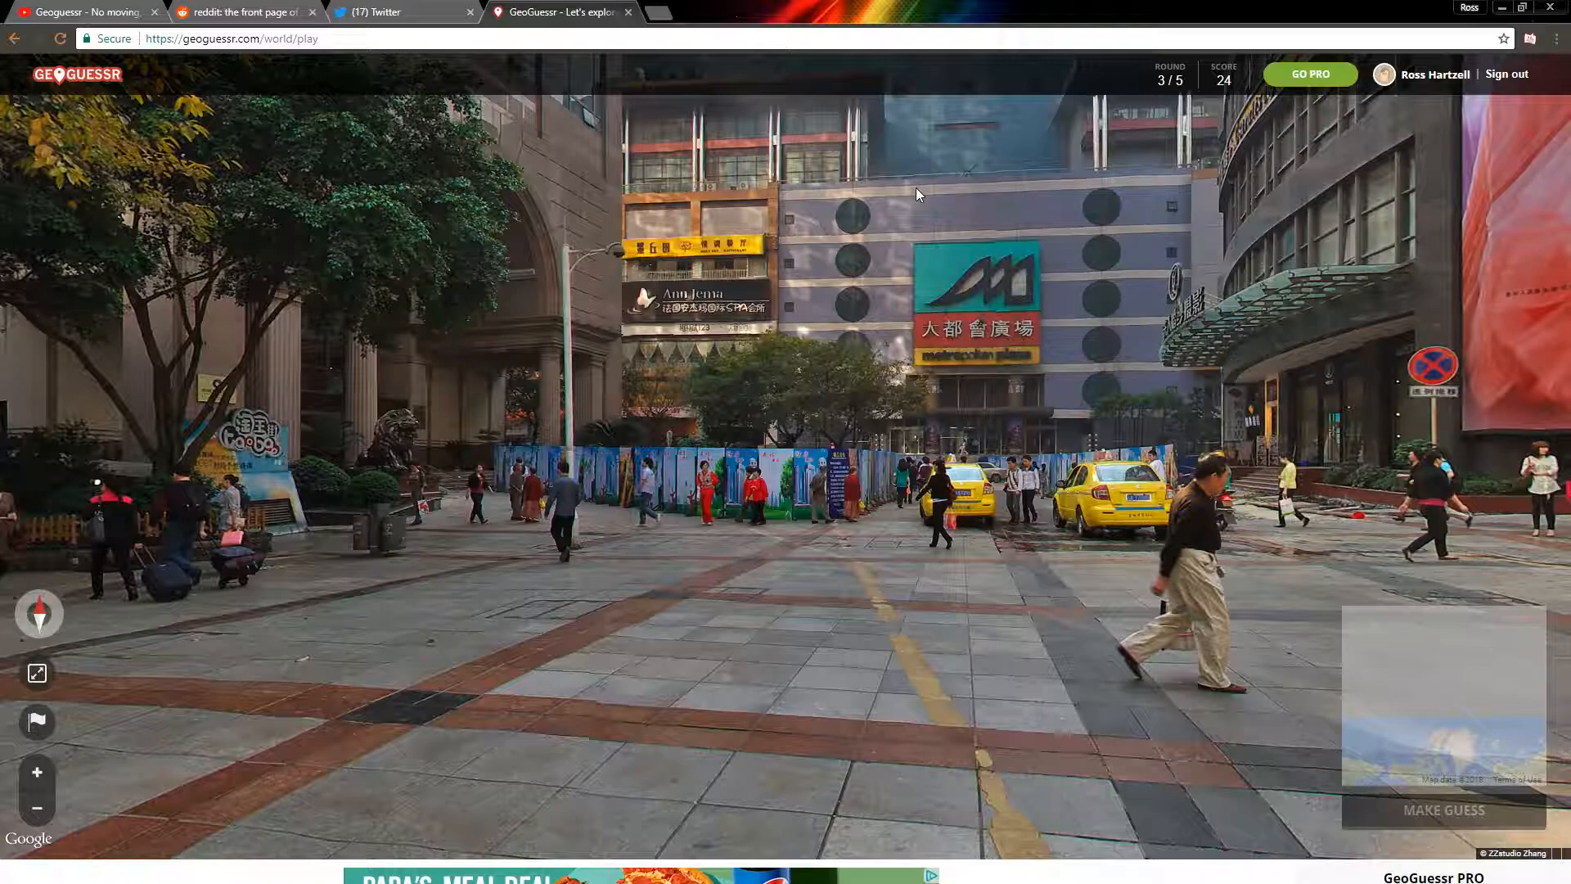
mouse_move(902, 376)
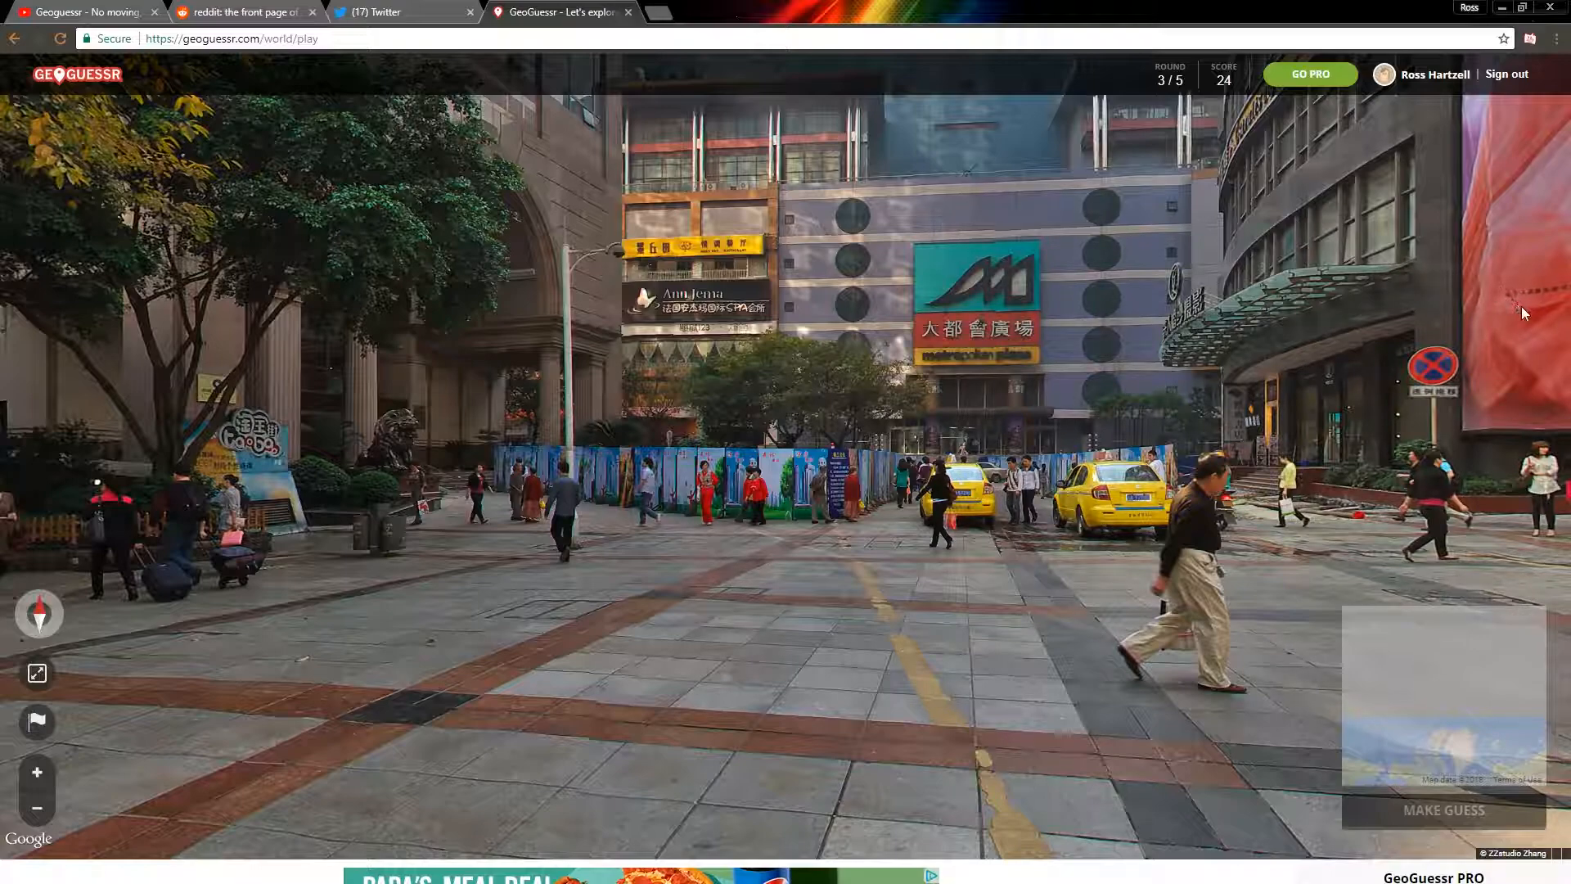
mouse_move(1535, 300)
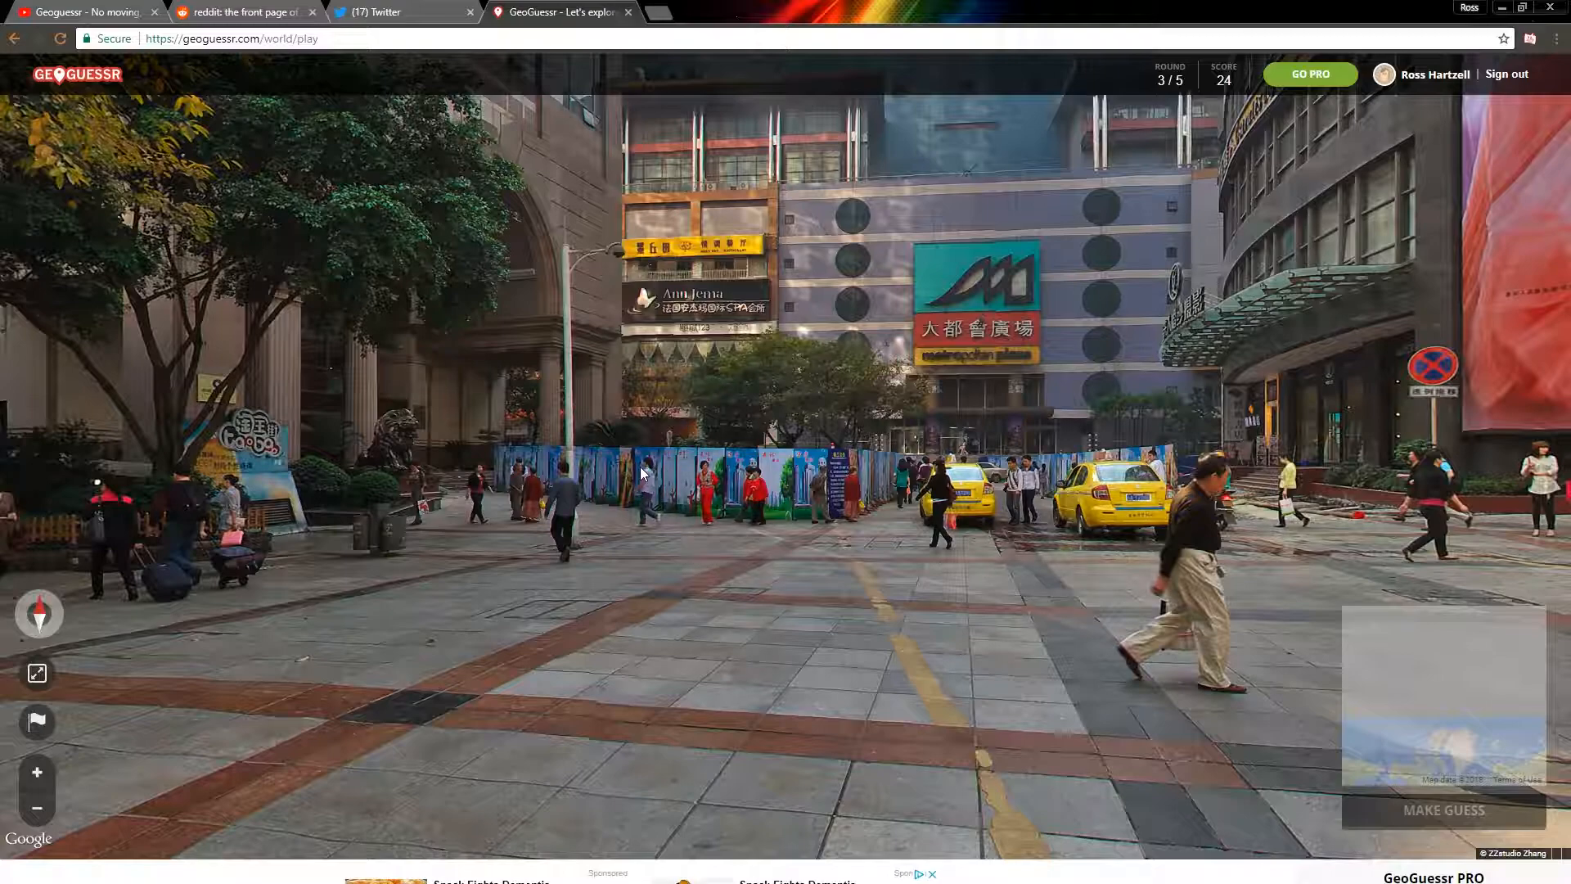
mouse_move(247, 471)
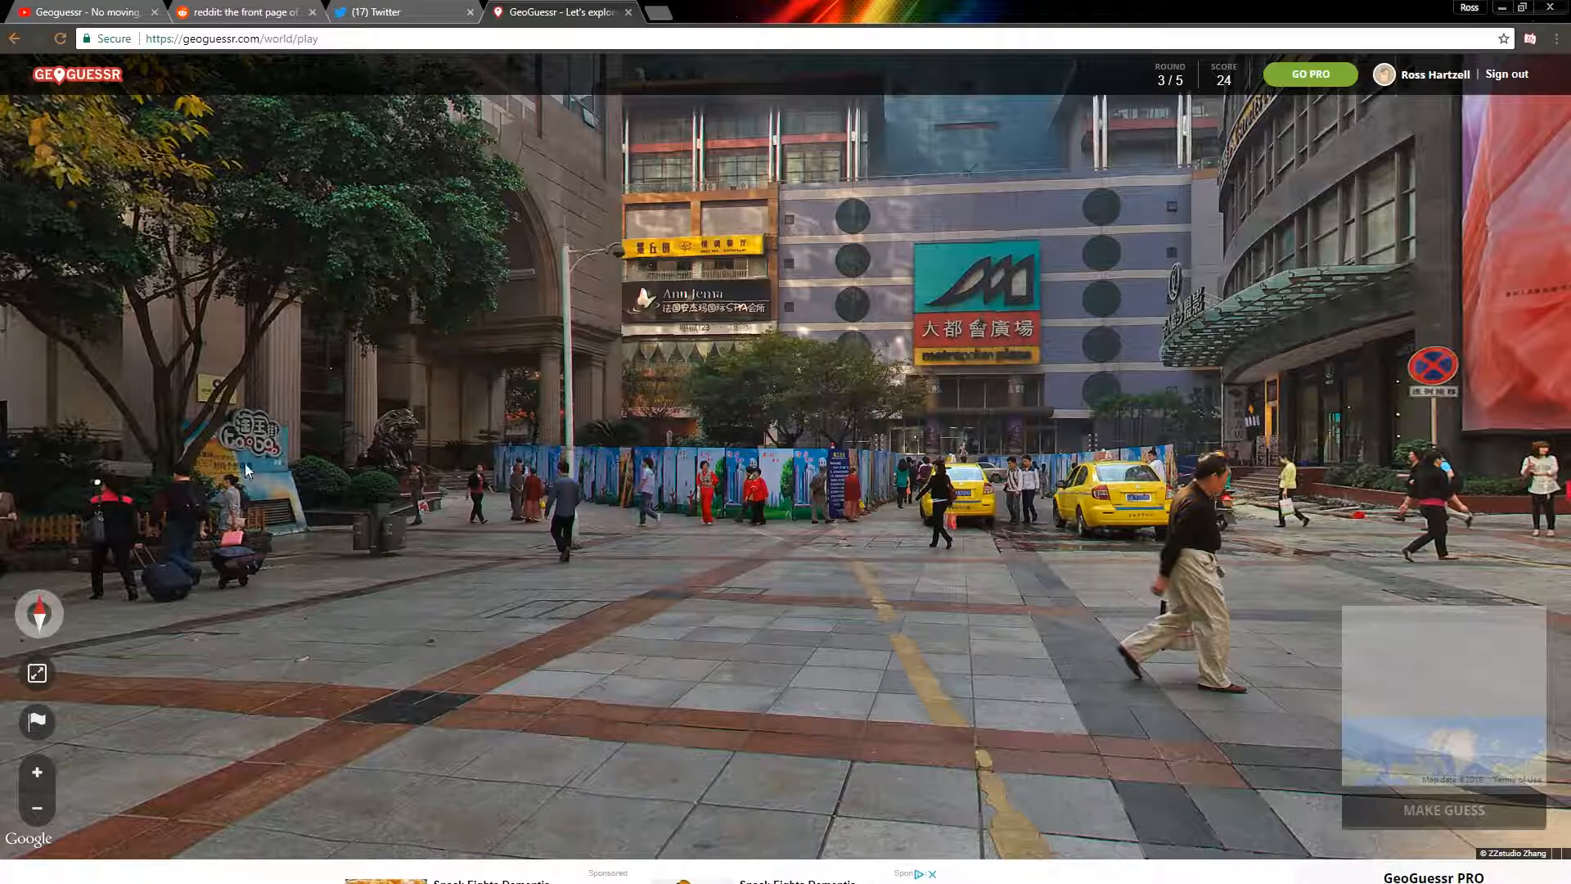
mouse_move(790, 531)
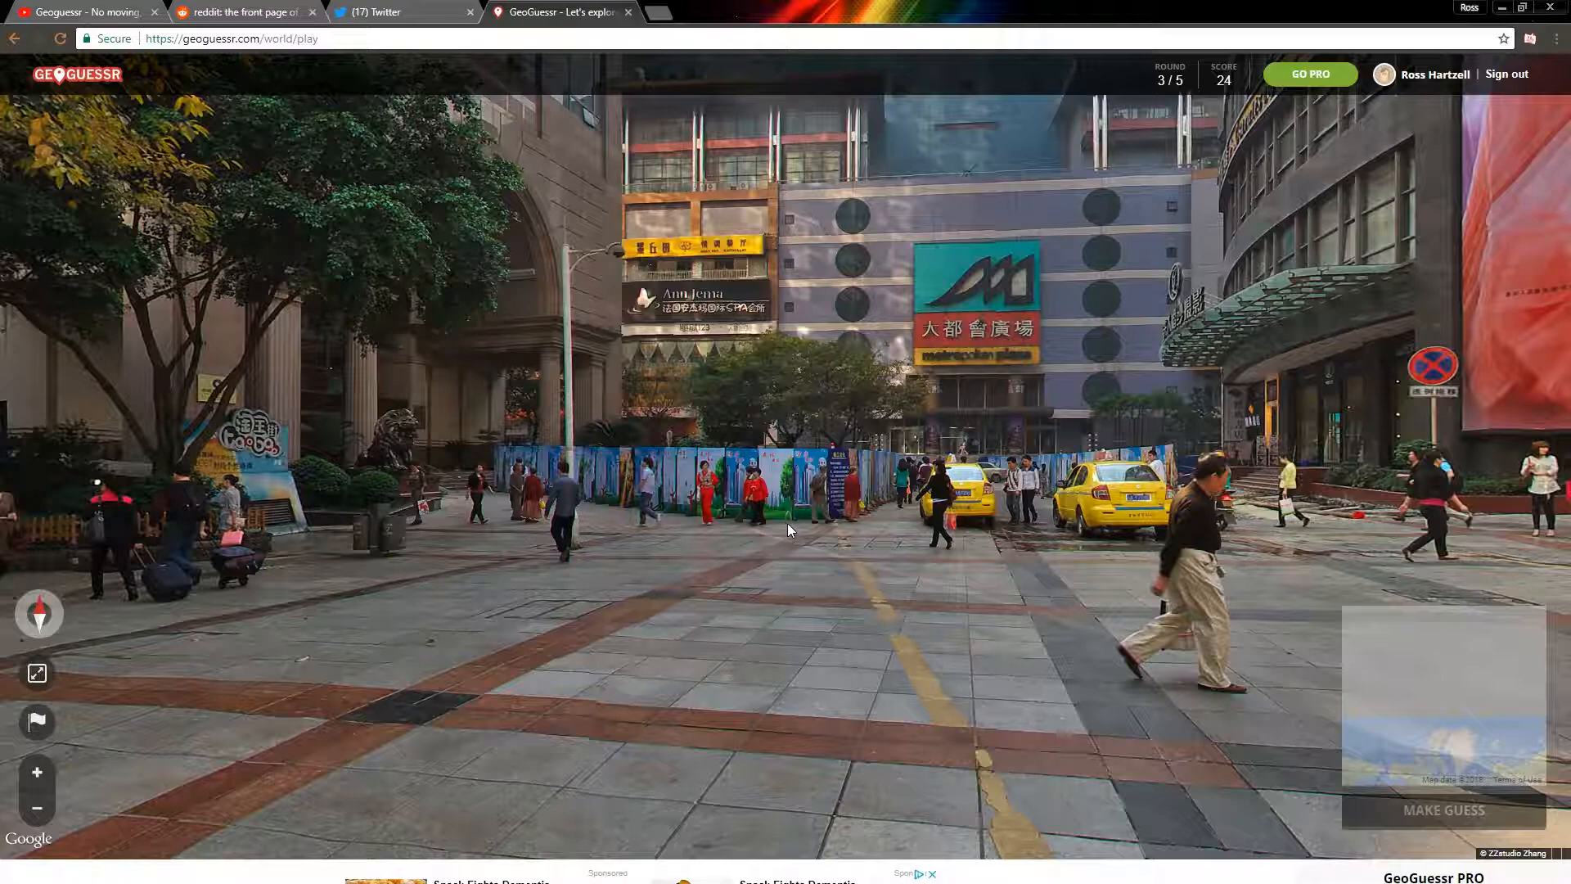
mouse_move(1262, 441)
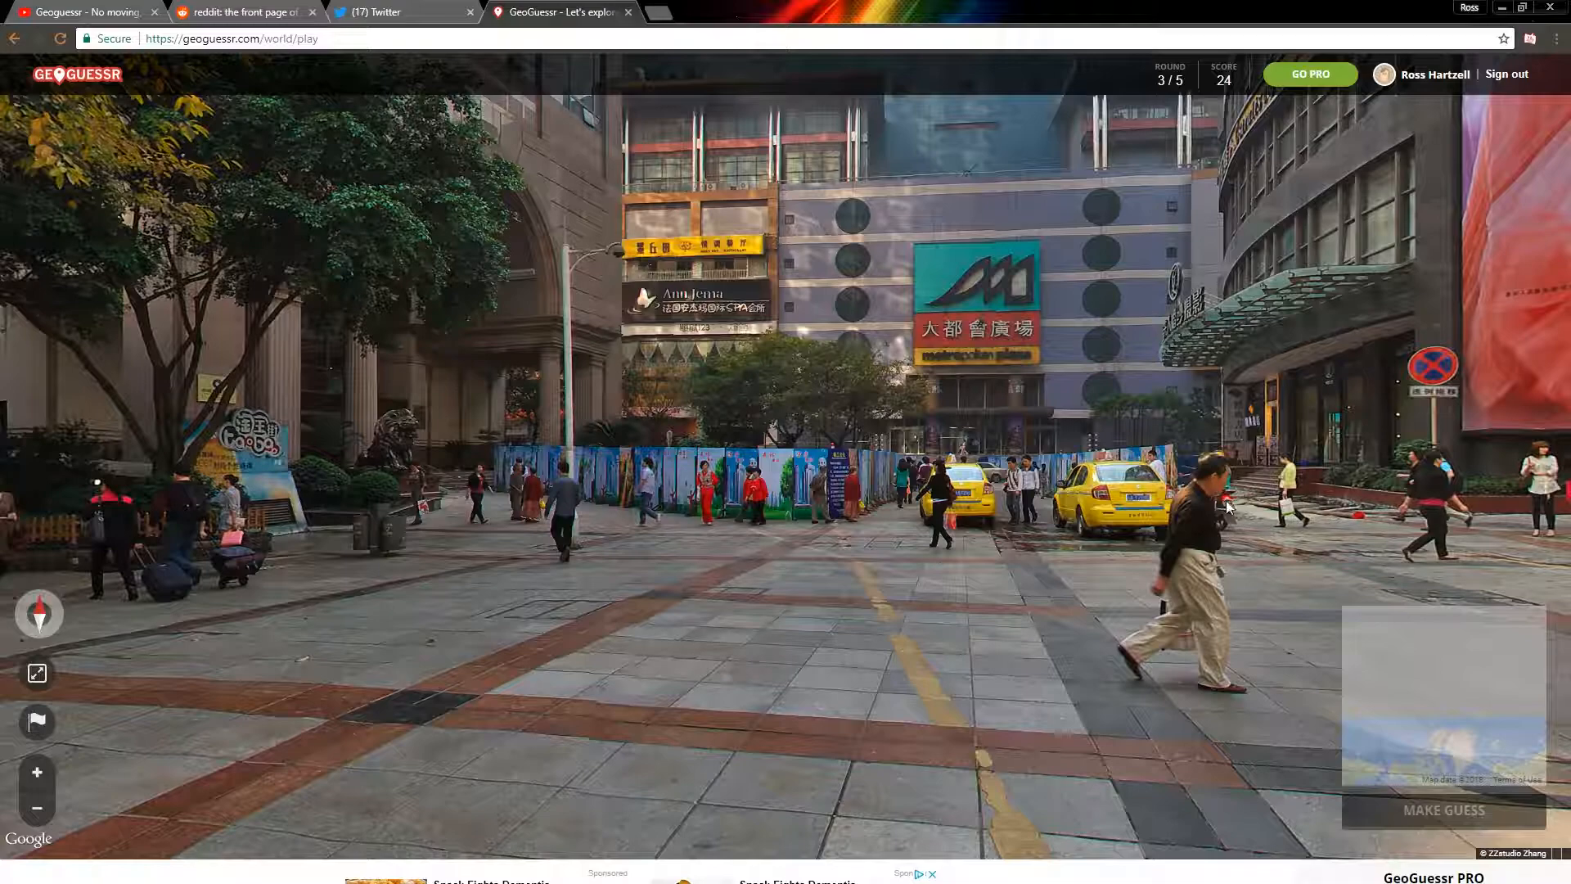
mouse_move(931, 556)
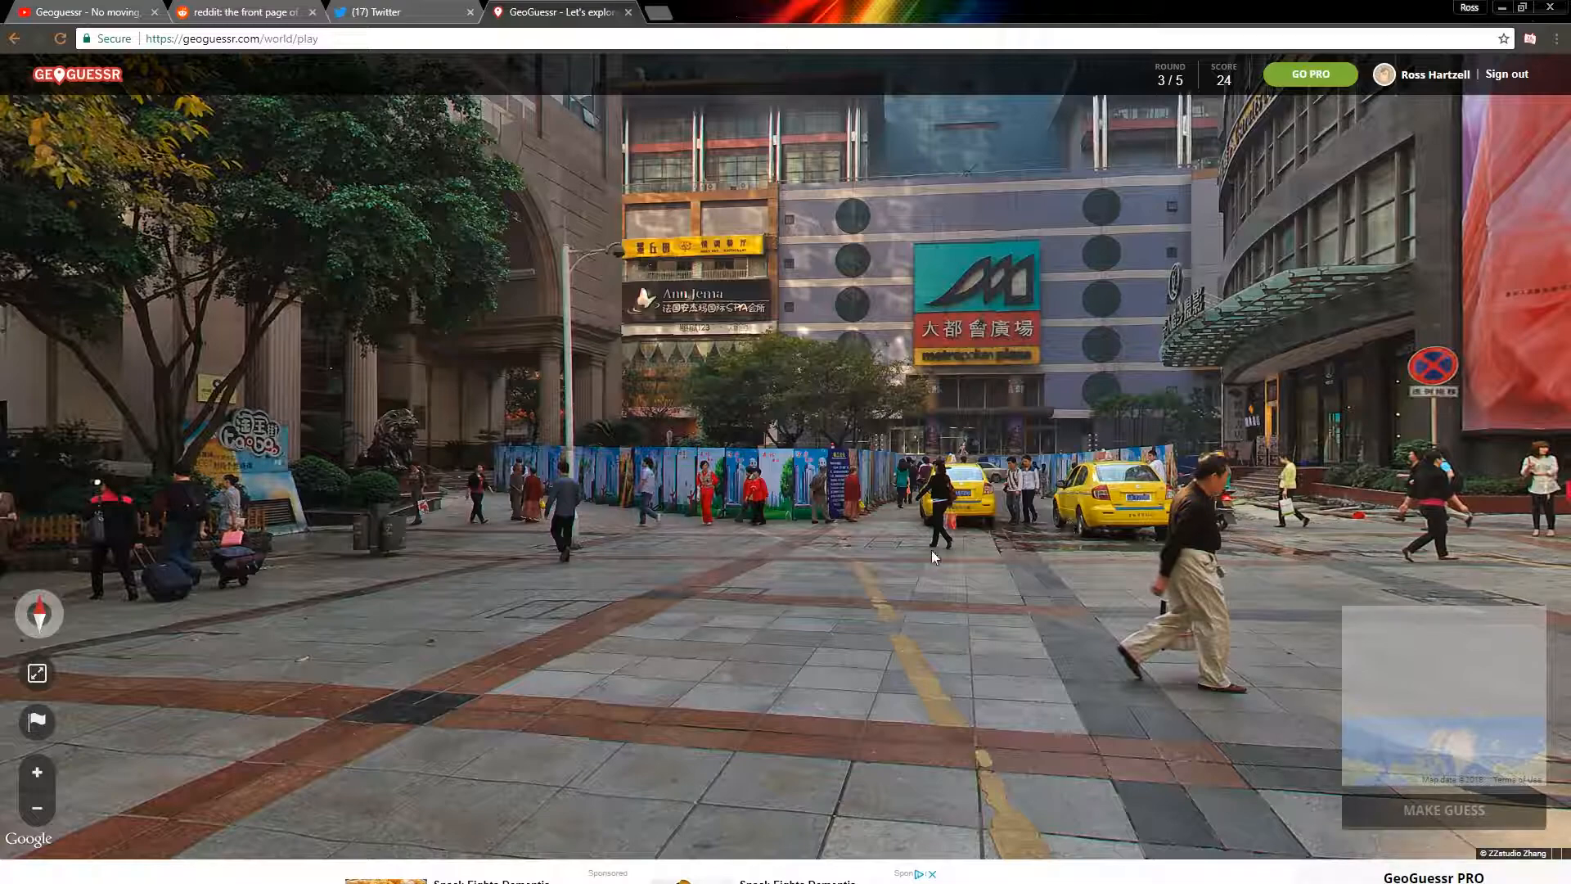
mouse_move(802, 571)
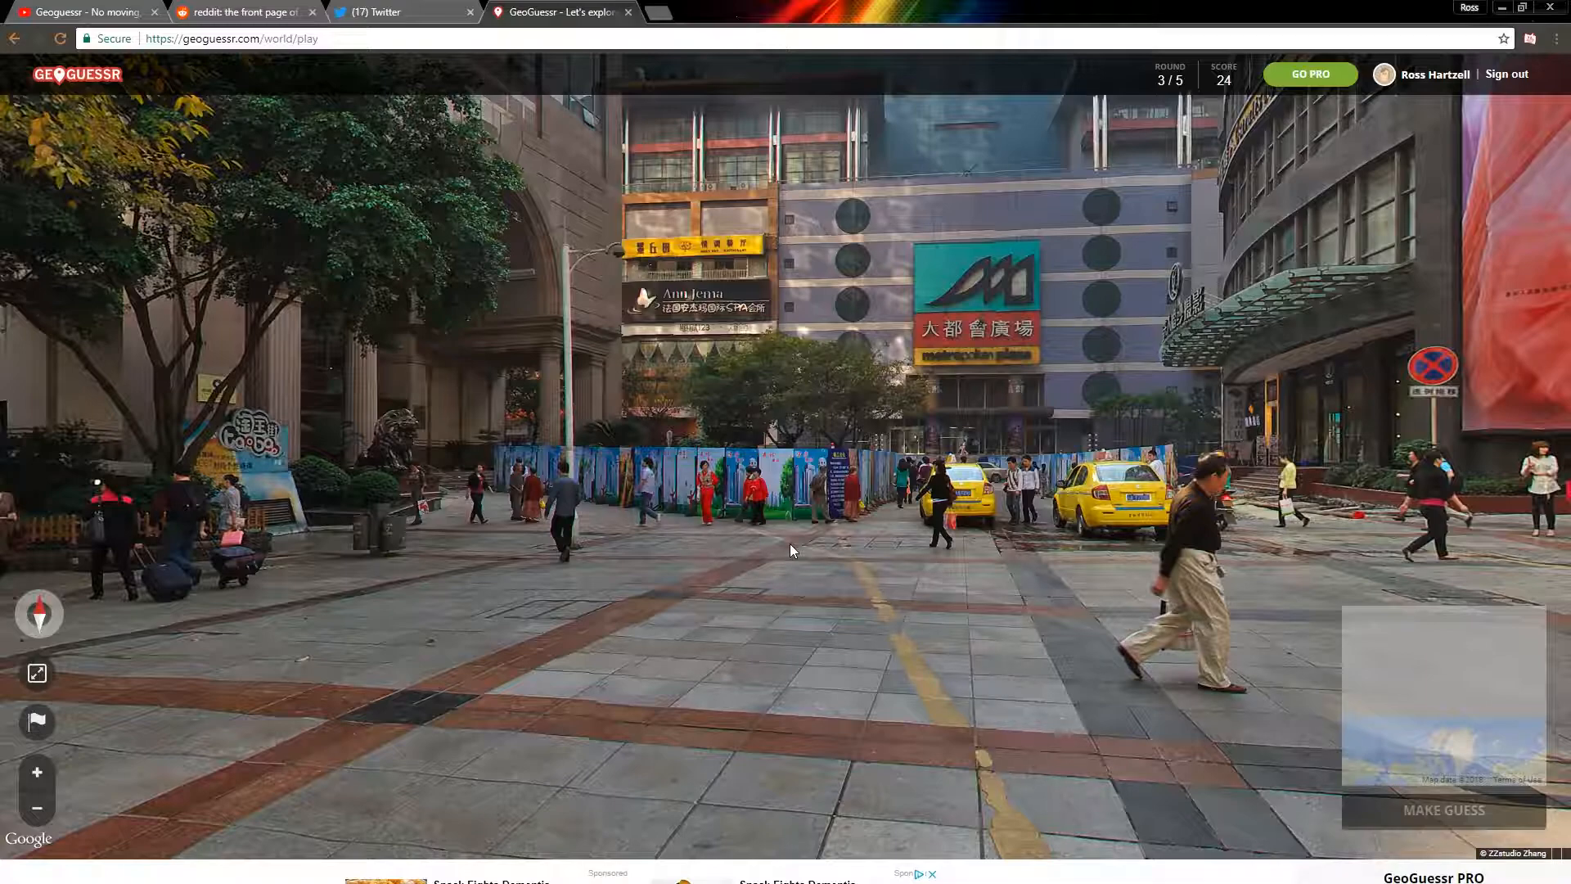
mouse_move(849, 620)
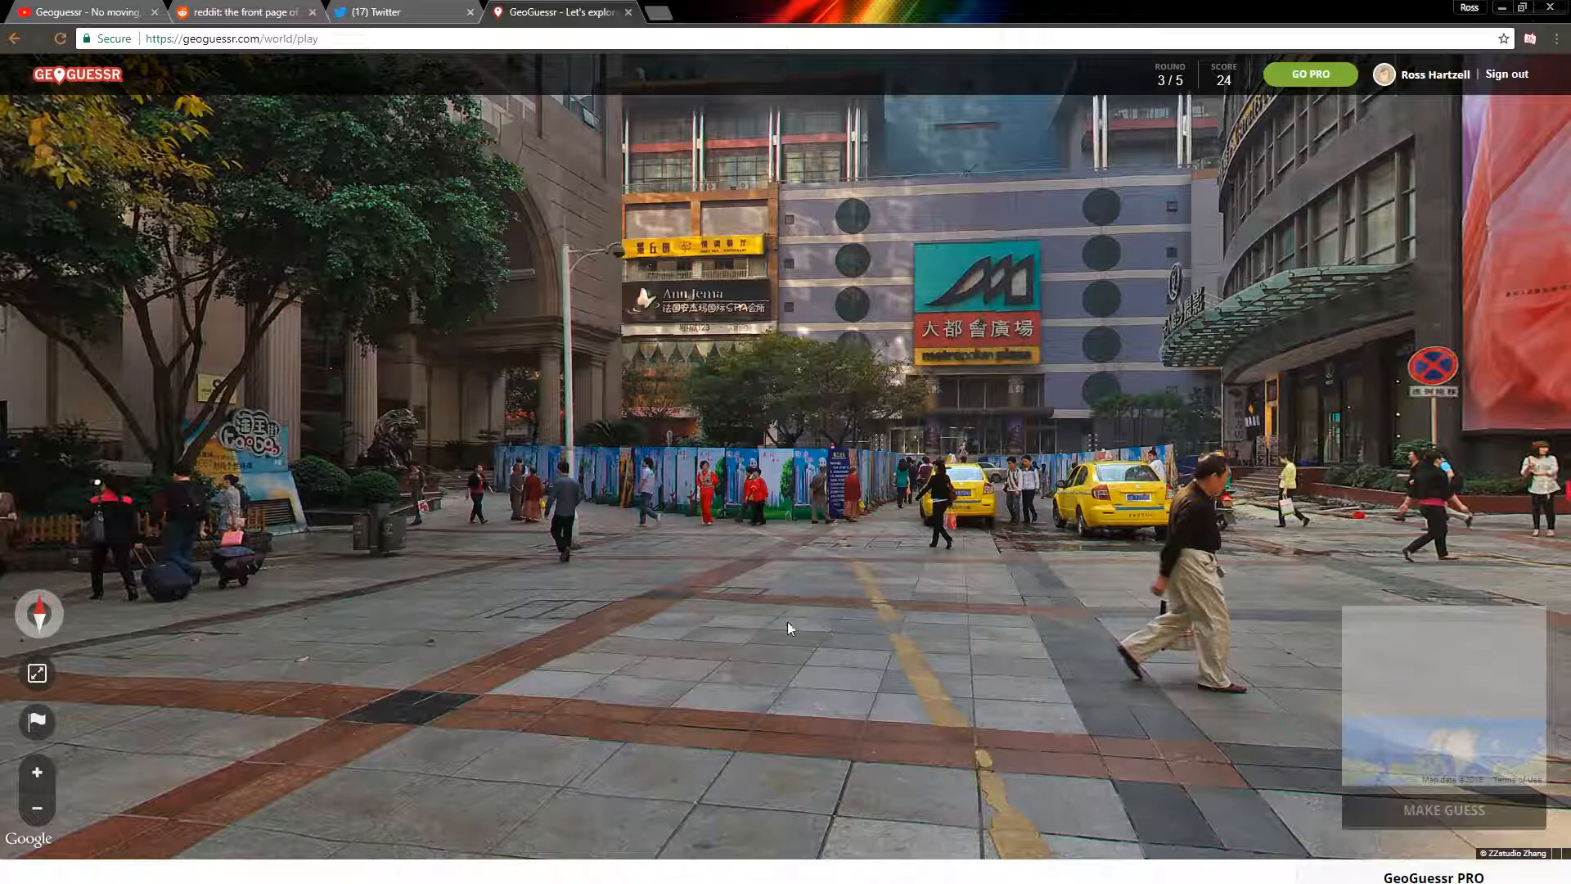
mouse_move(791, 630)
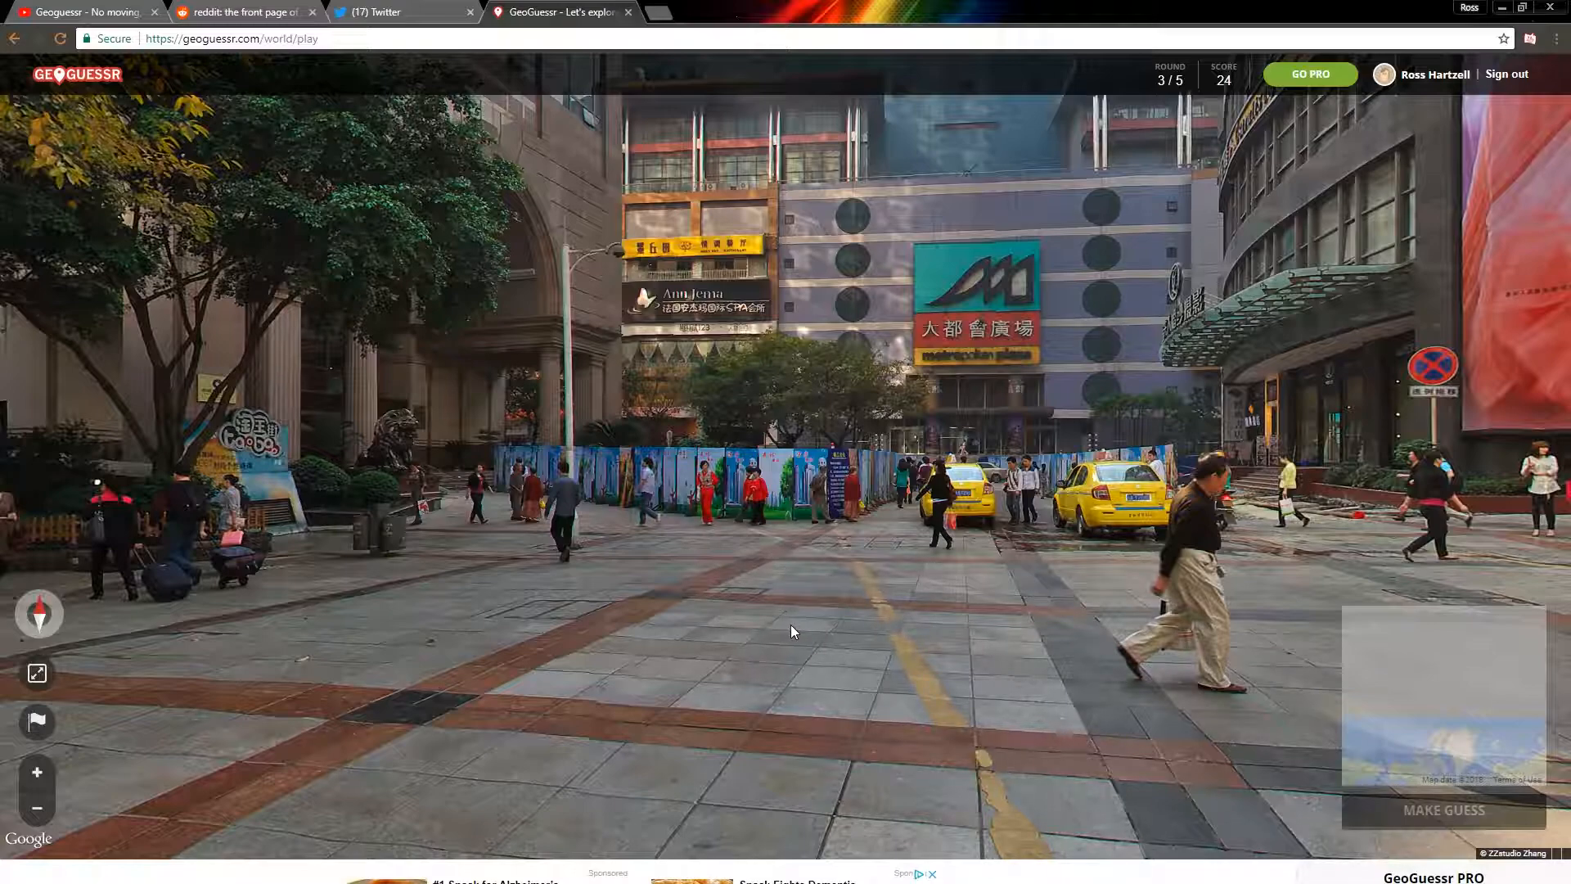
mouse_move(734, 569)
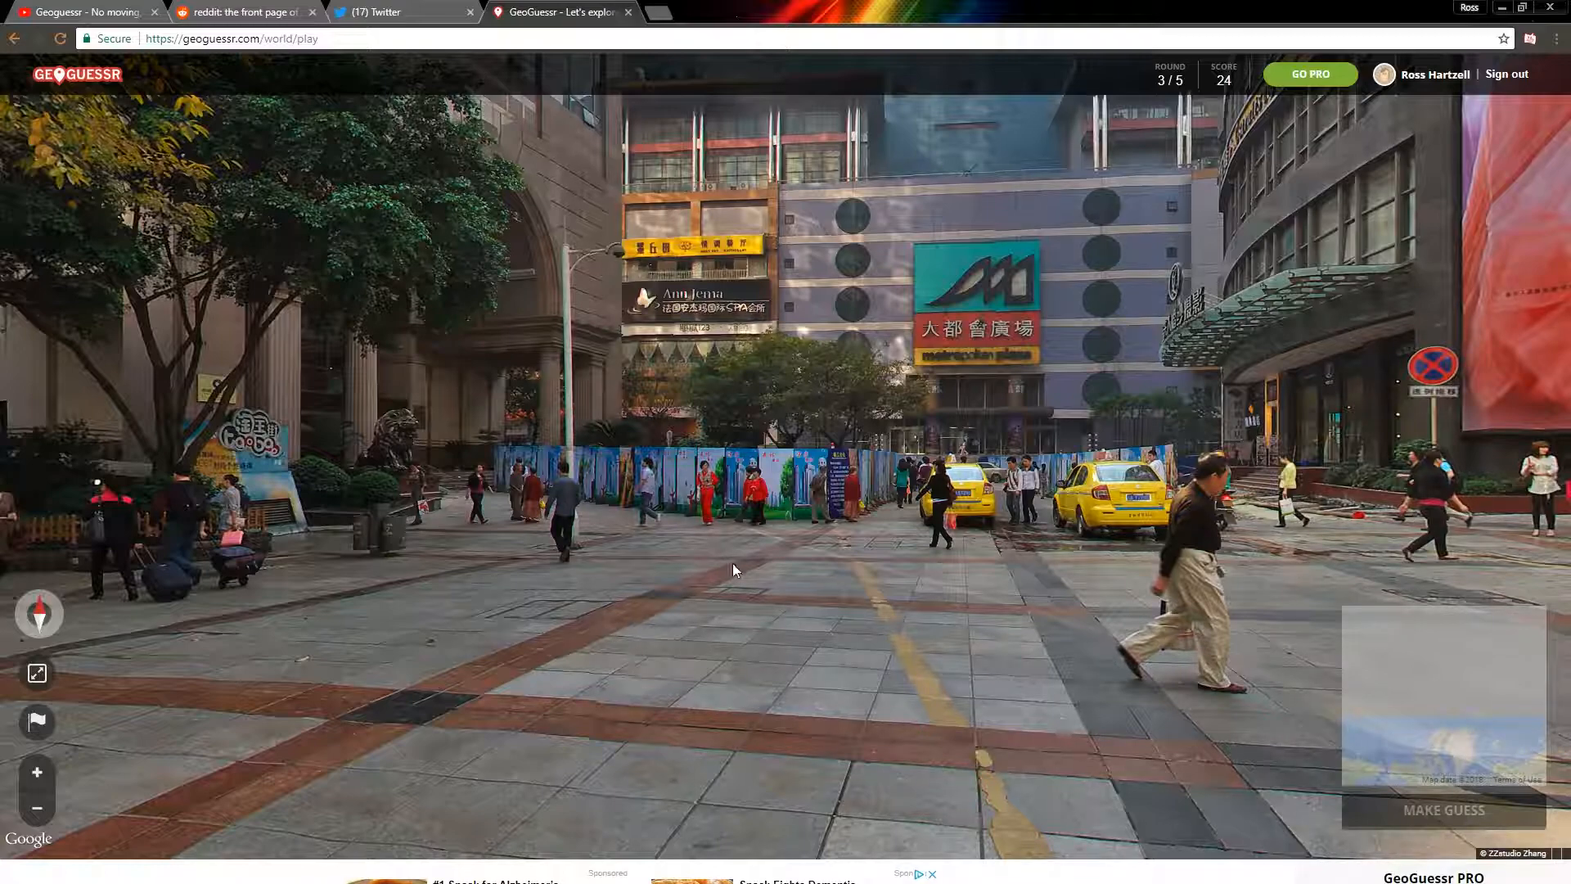
mouse_move(782, 612)
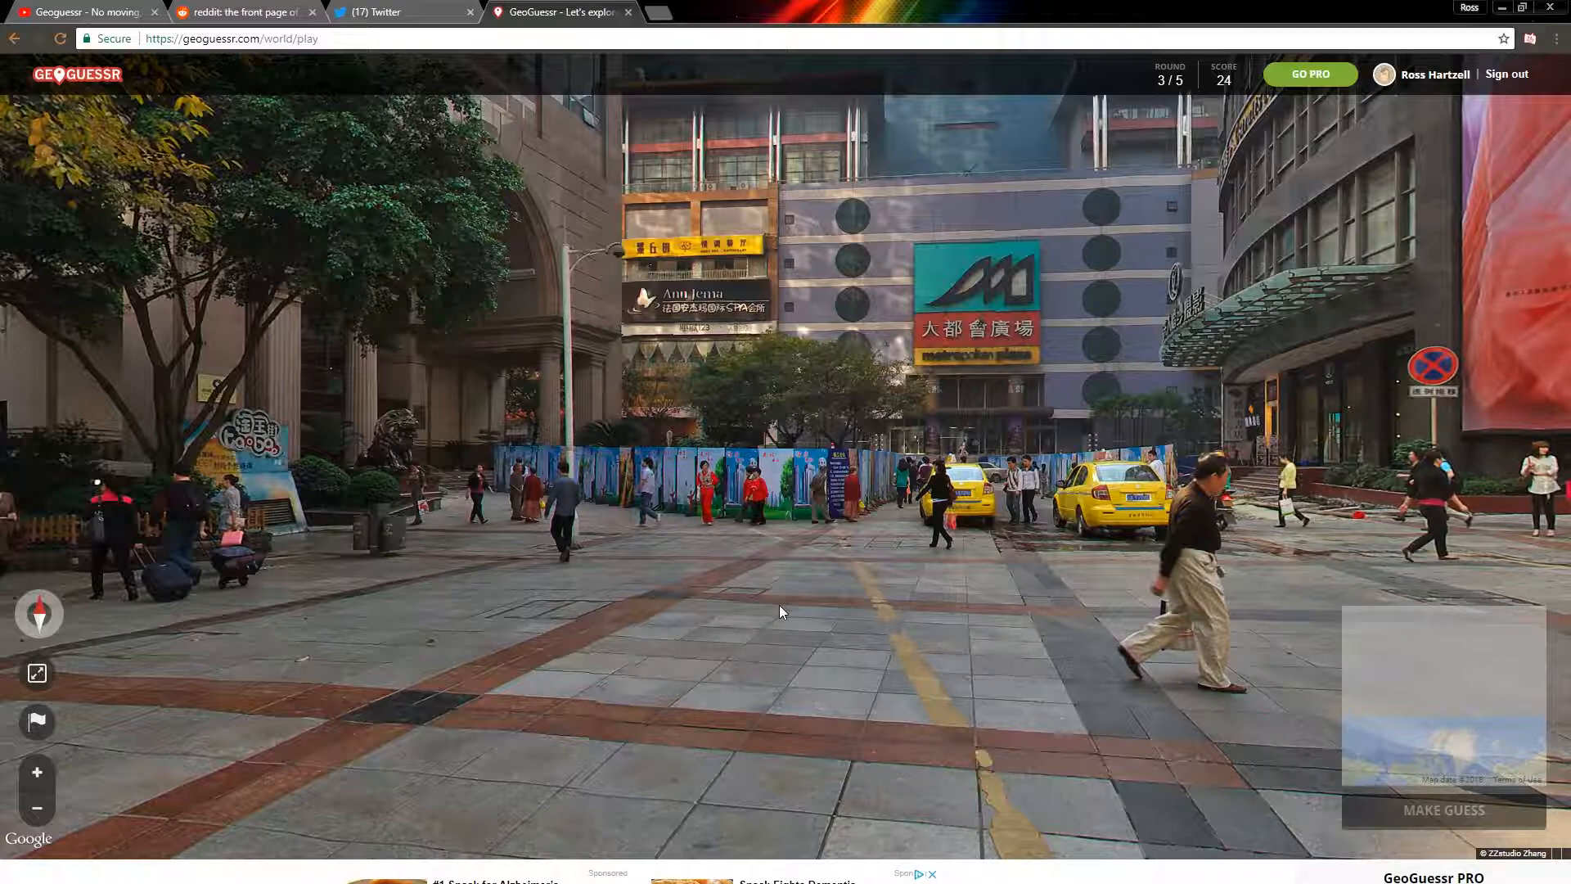
mouse_move(762, 618)
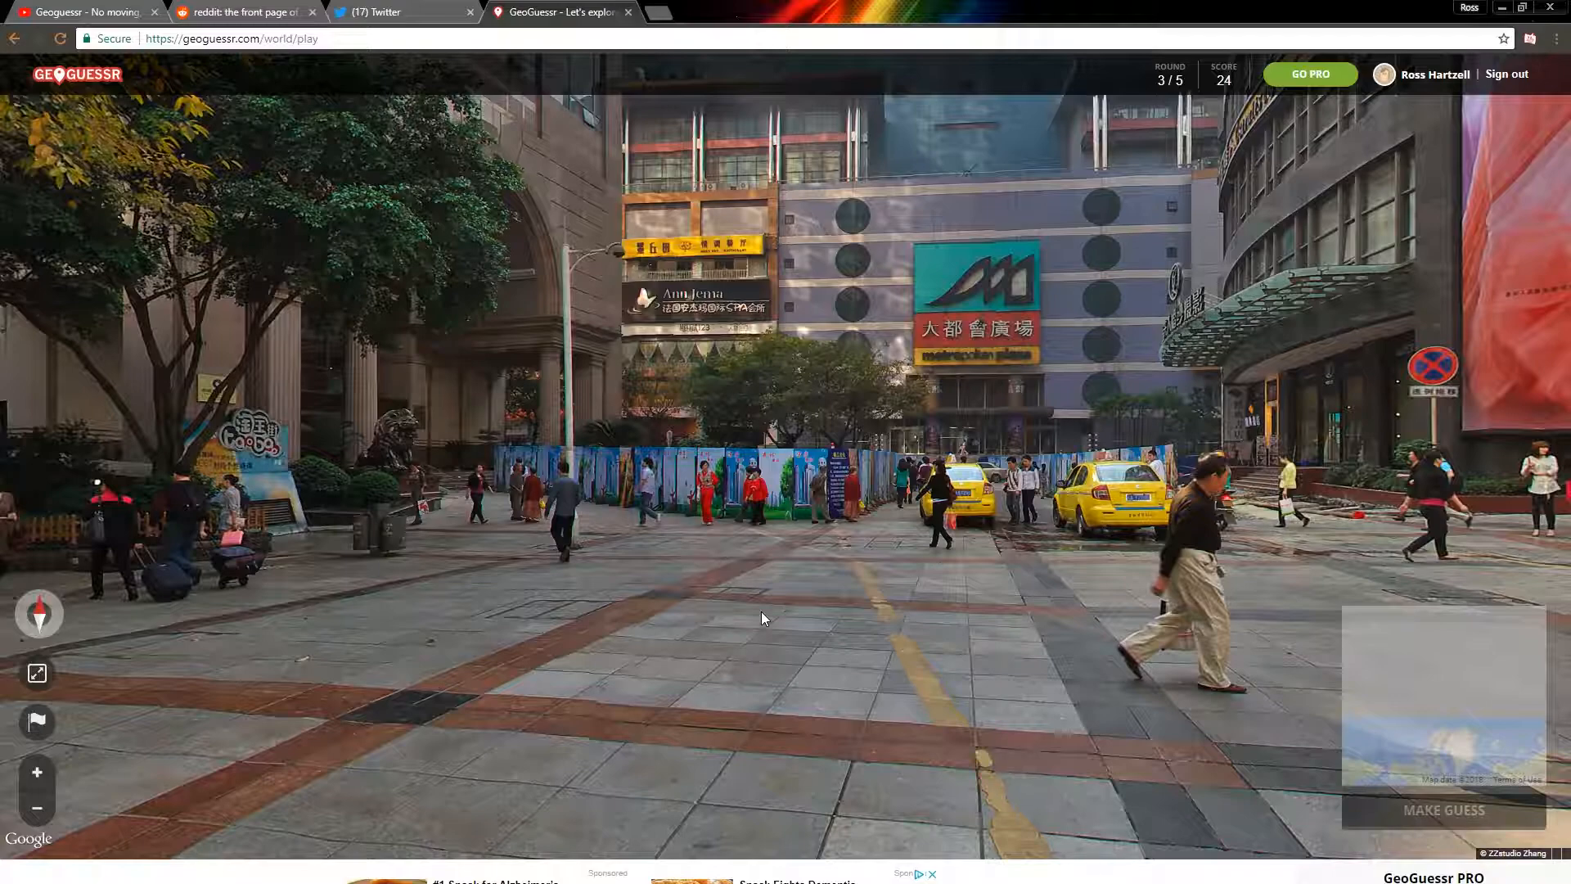
mouse_move(905, 860)
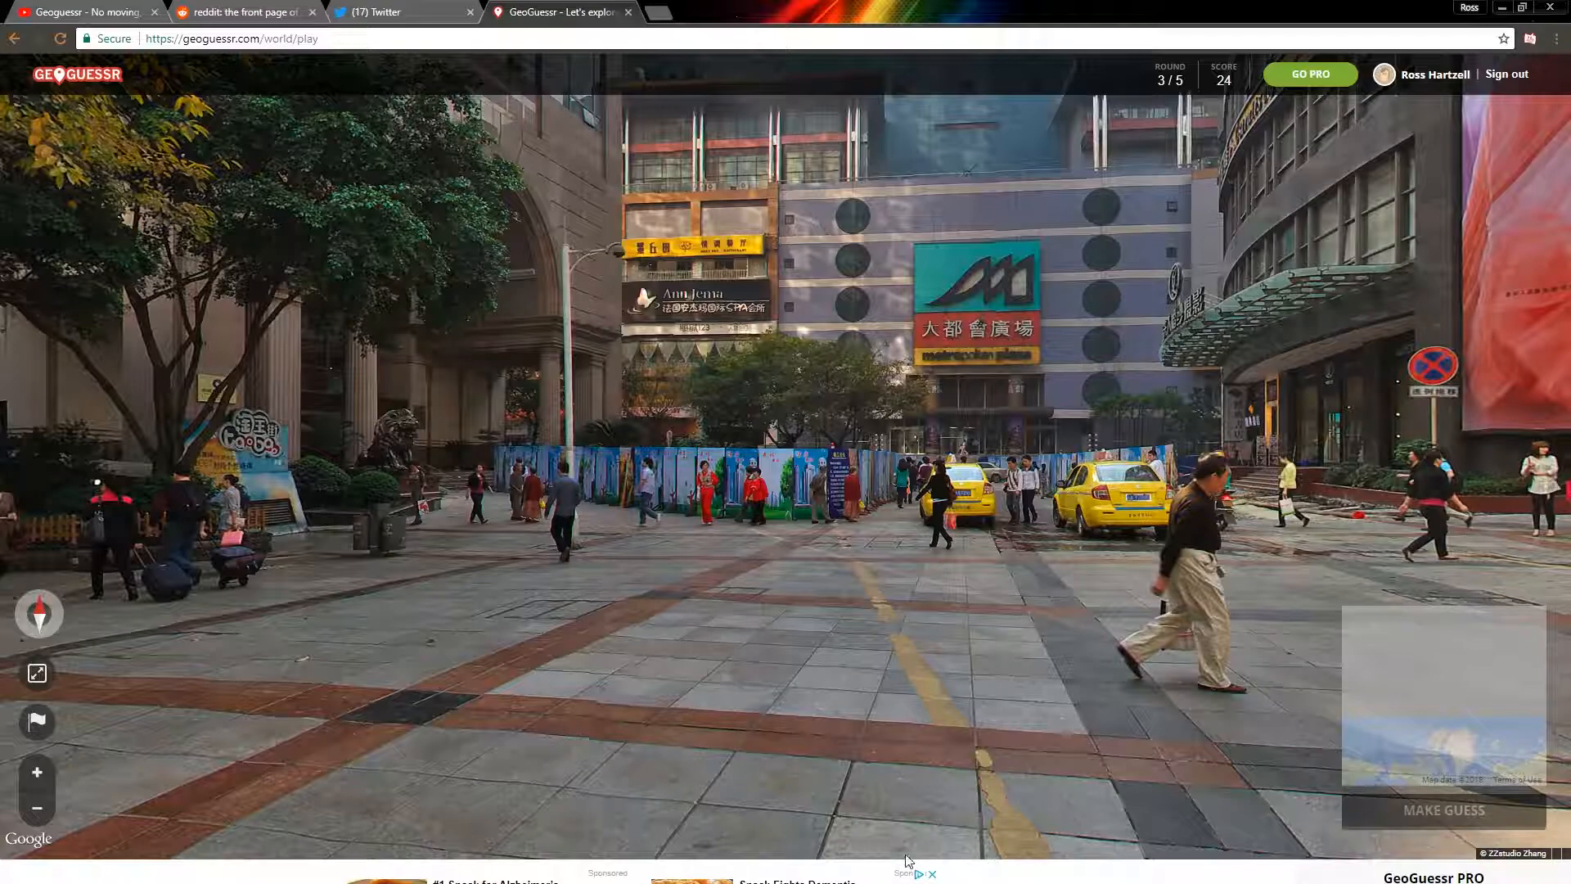
mouse_move(838, 702)
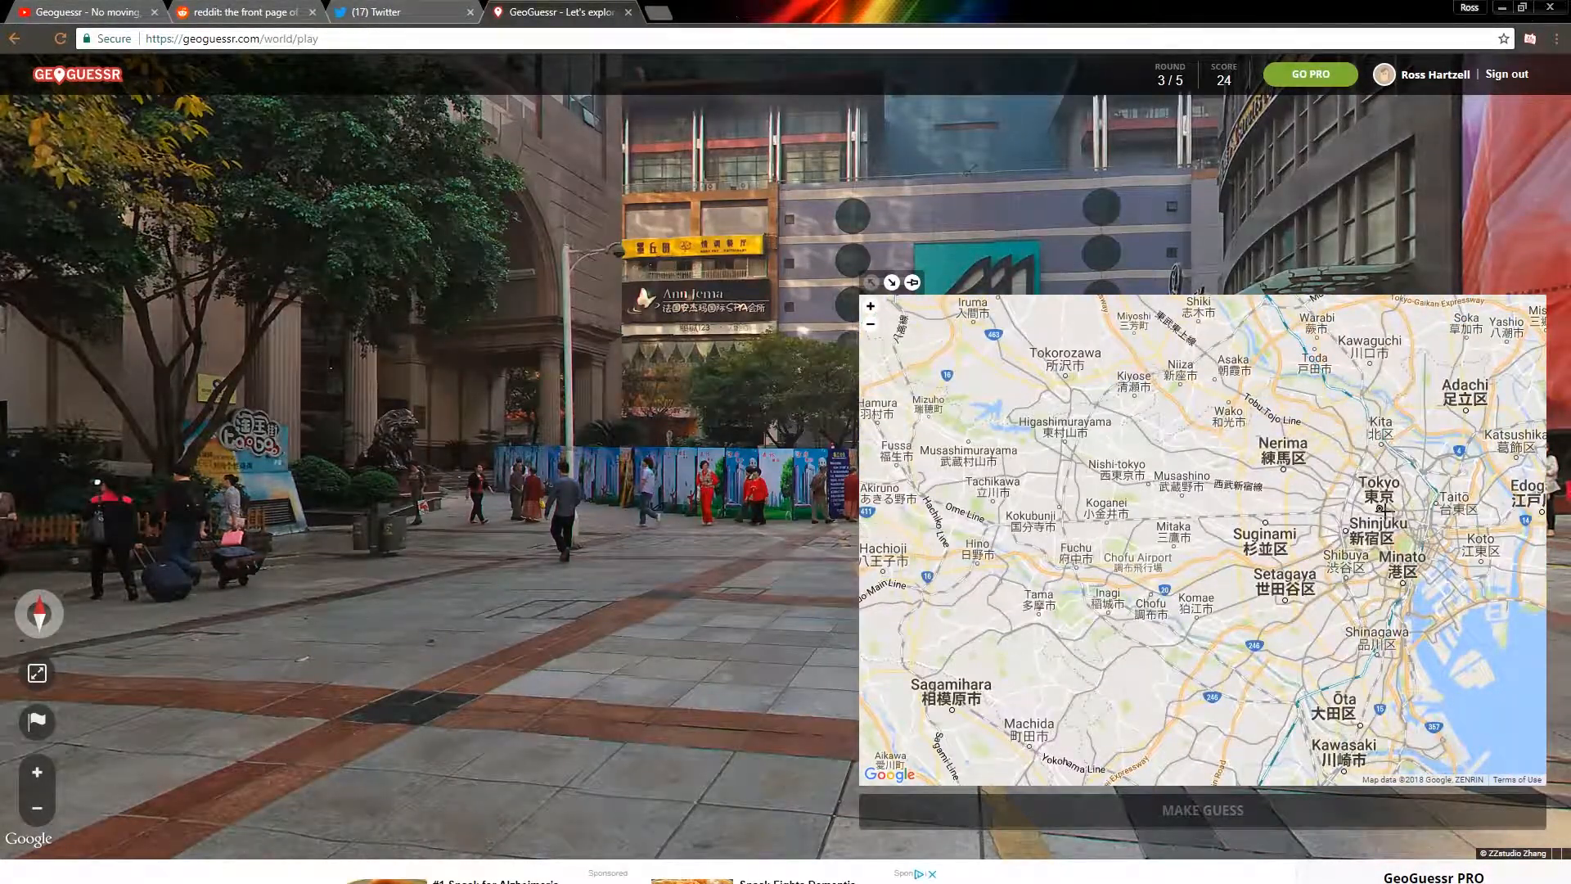
Pin the round 3 guess in central Tokyo and submit it.
click(1391, 513)
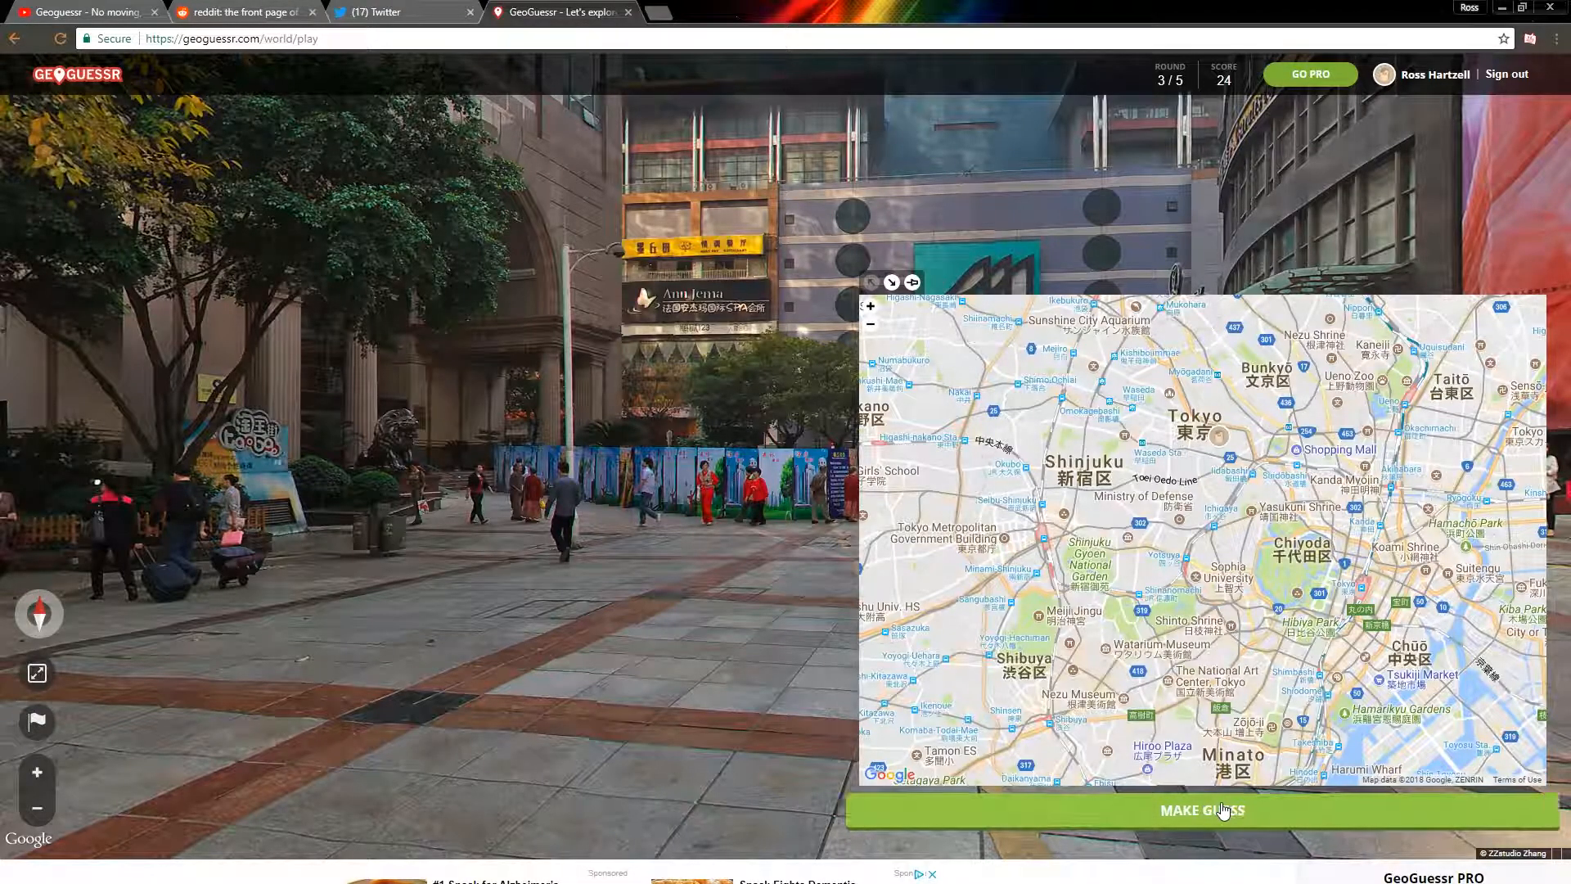
click(1201, 809)
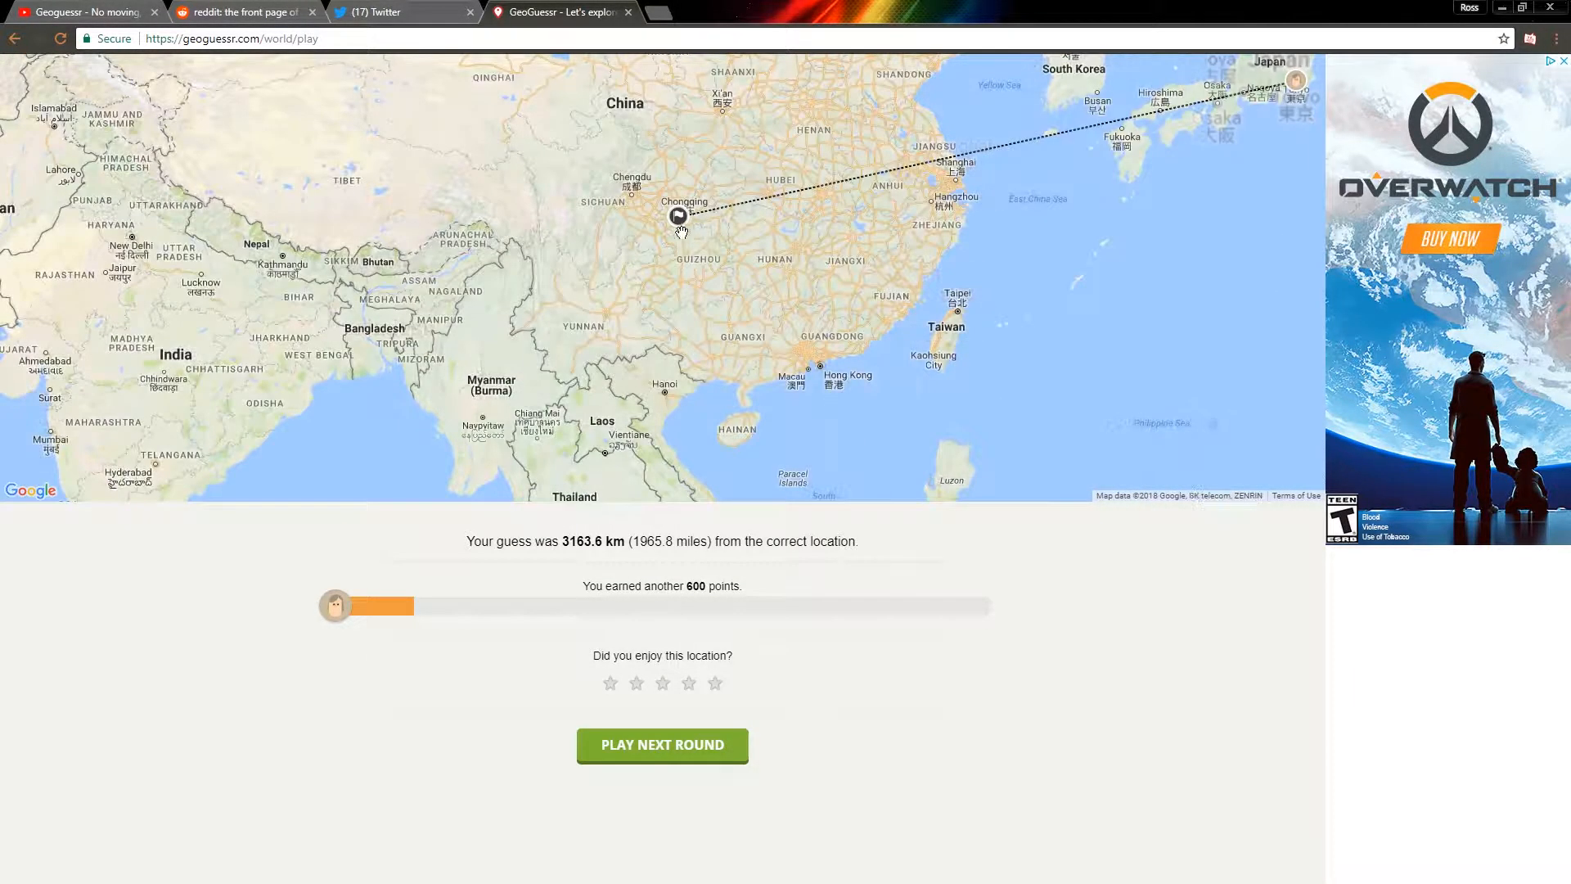
Zoom the round 3 result map (3163.6 km, 600 points) and start round 4.
scroll(up, 3)
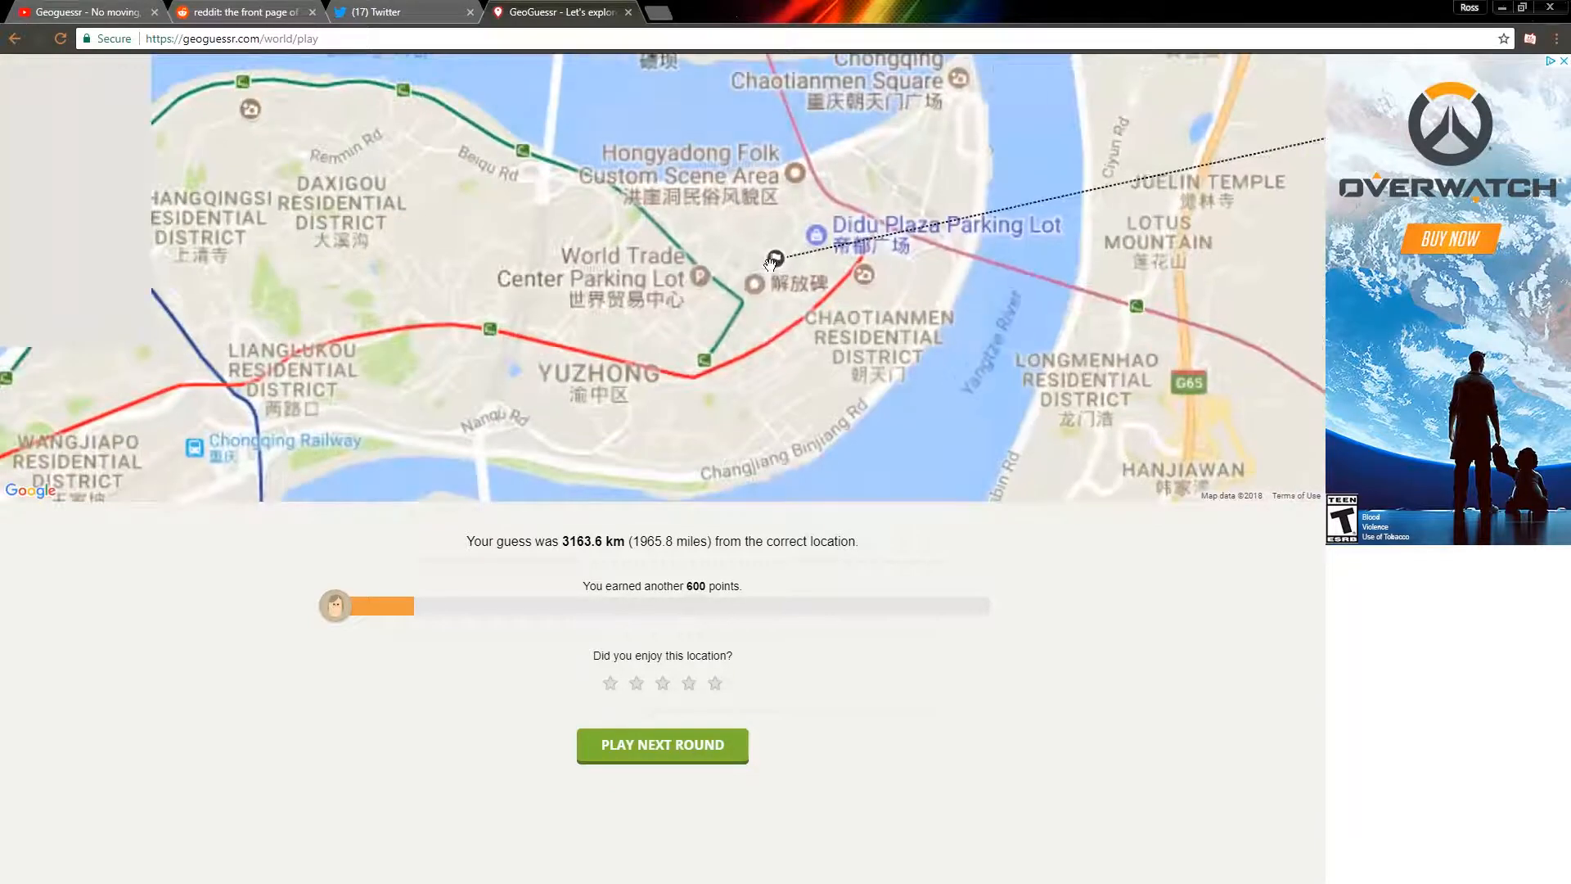
scroll(down, 3)
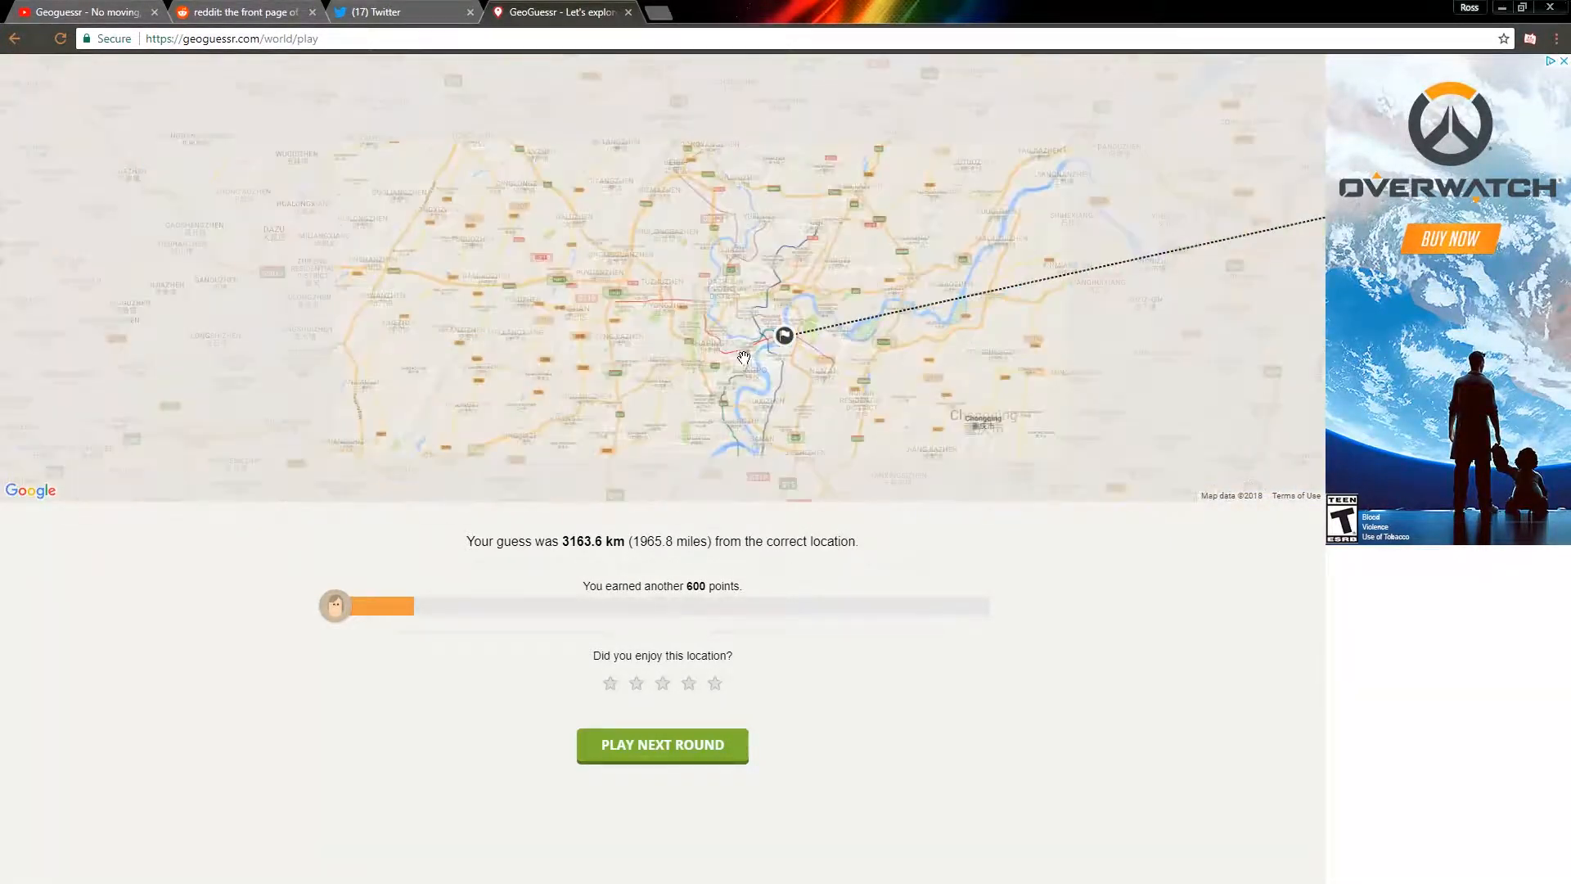
scroll(down, 3)
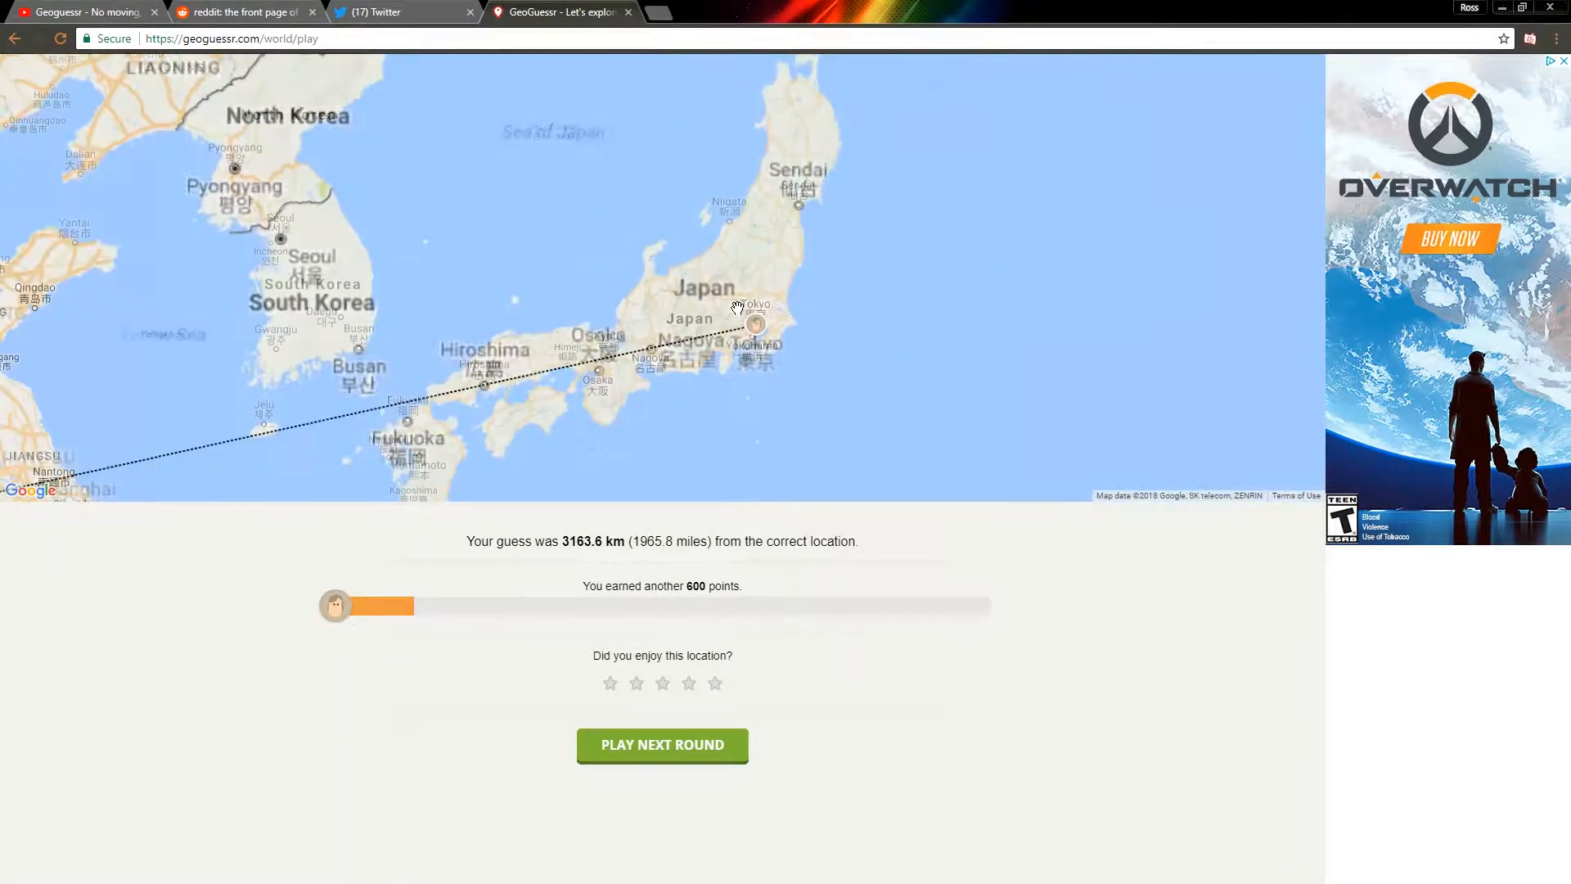
scroll(down, 3)
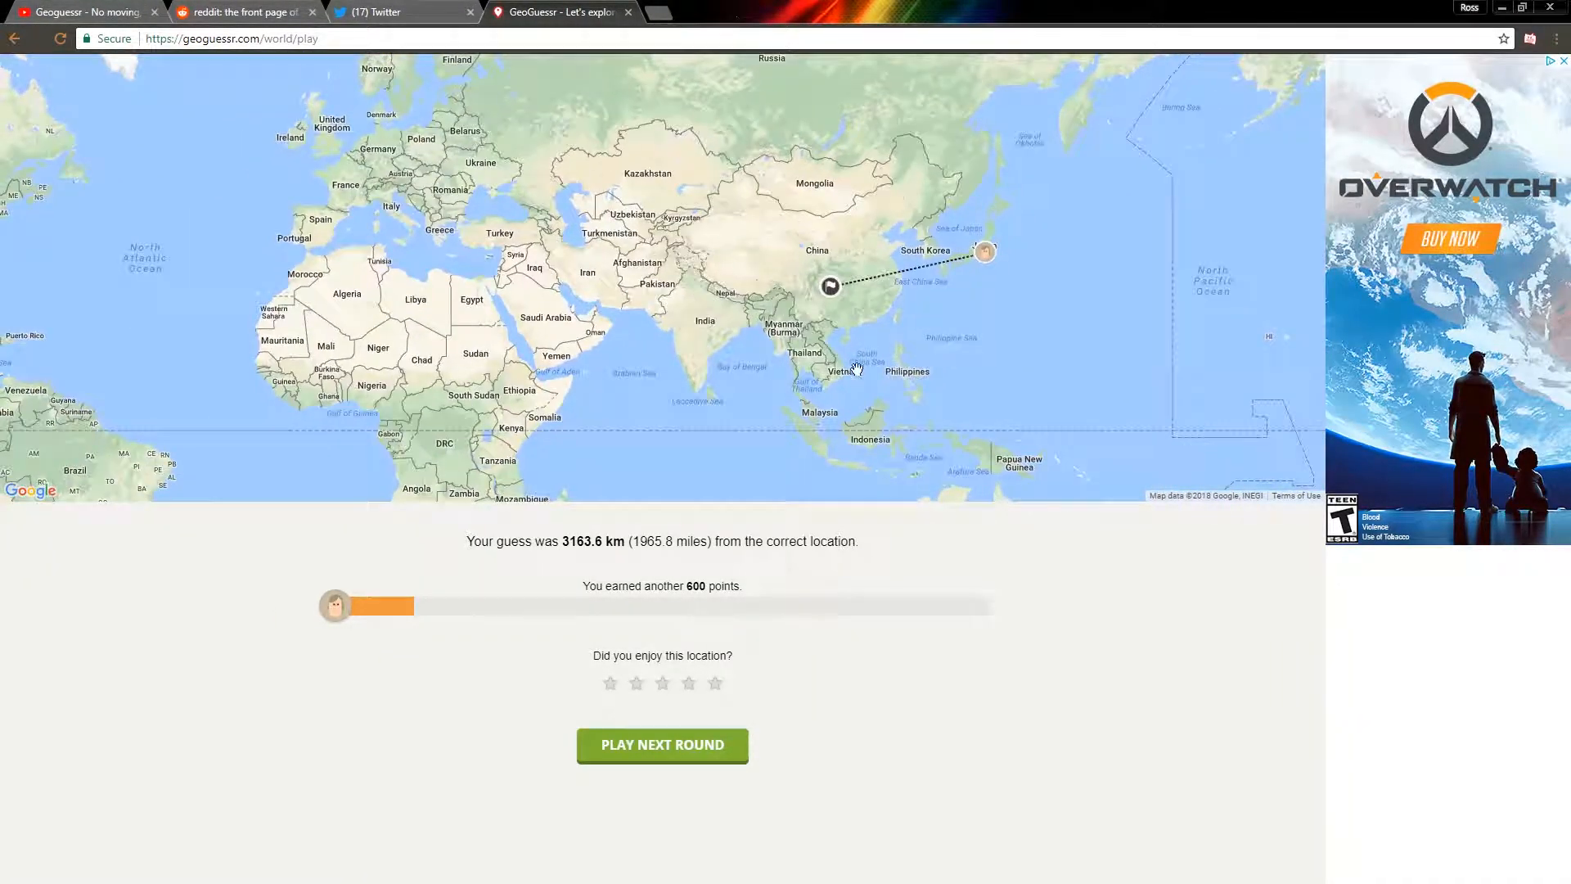
click(661, 745)
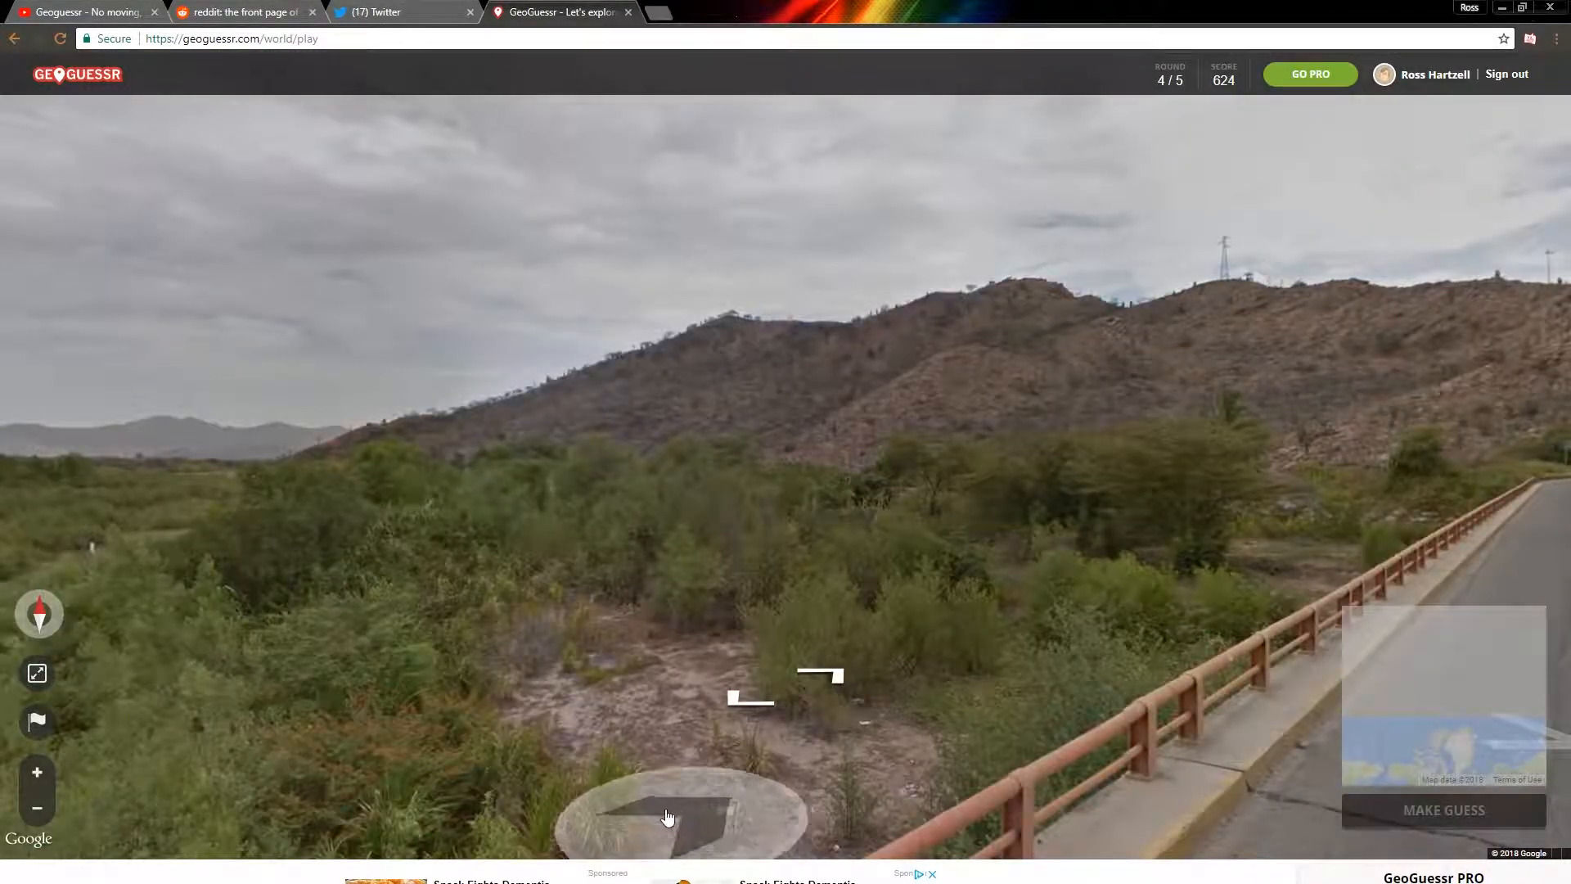
click(668, 813)
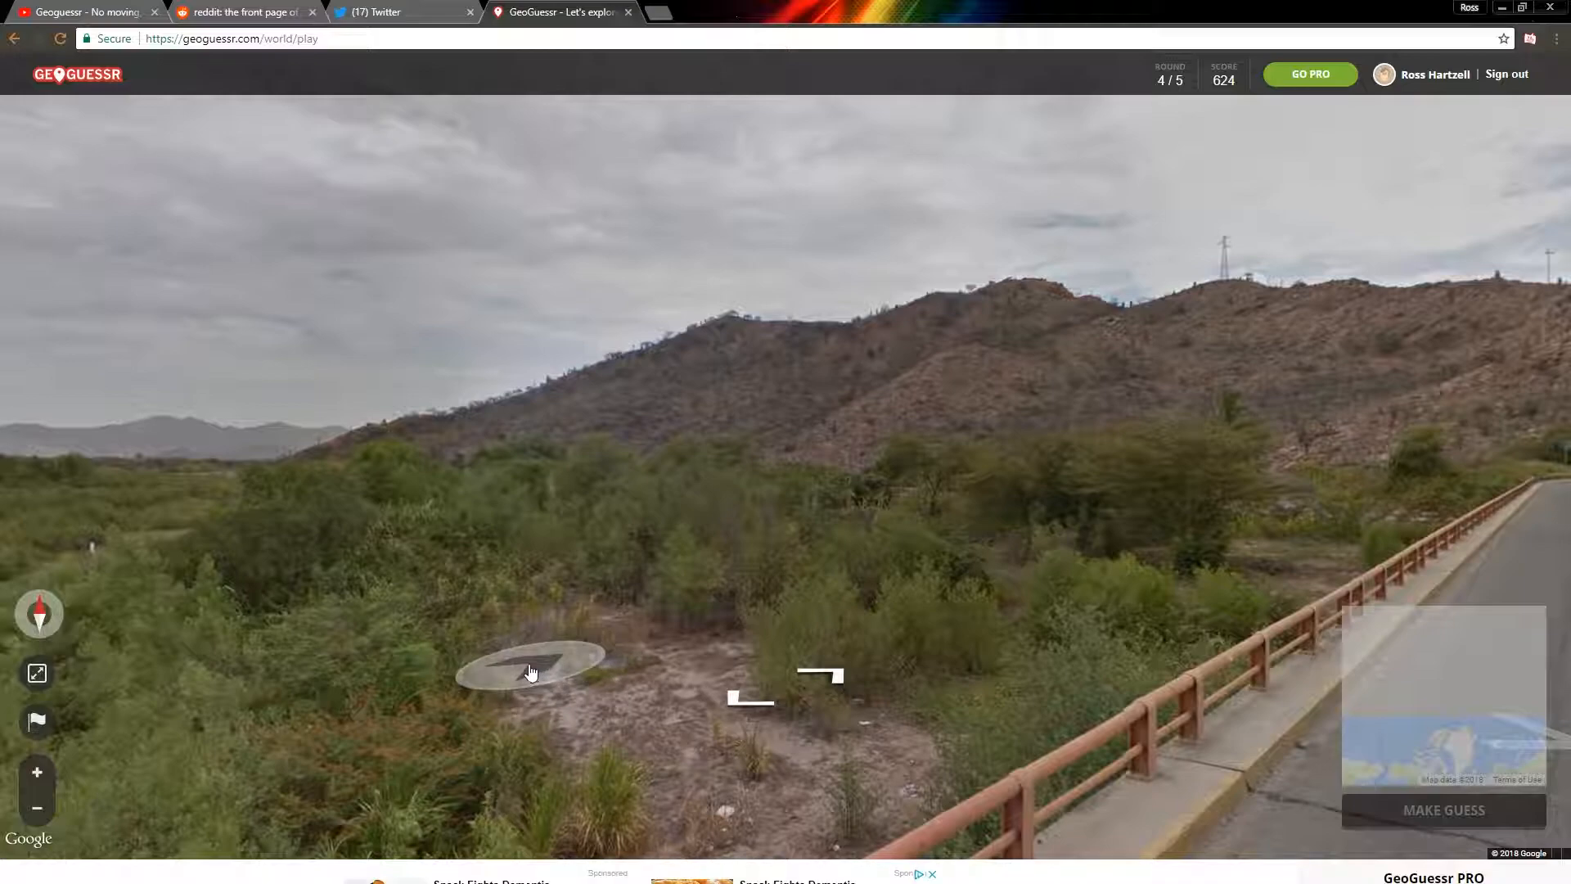
mouse_move(1293, 587)
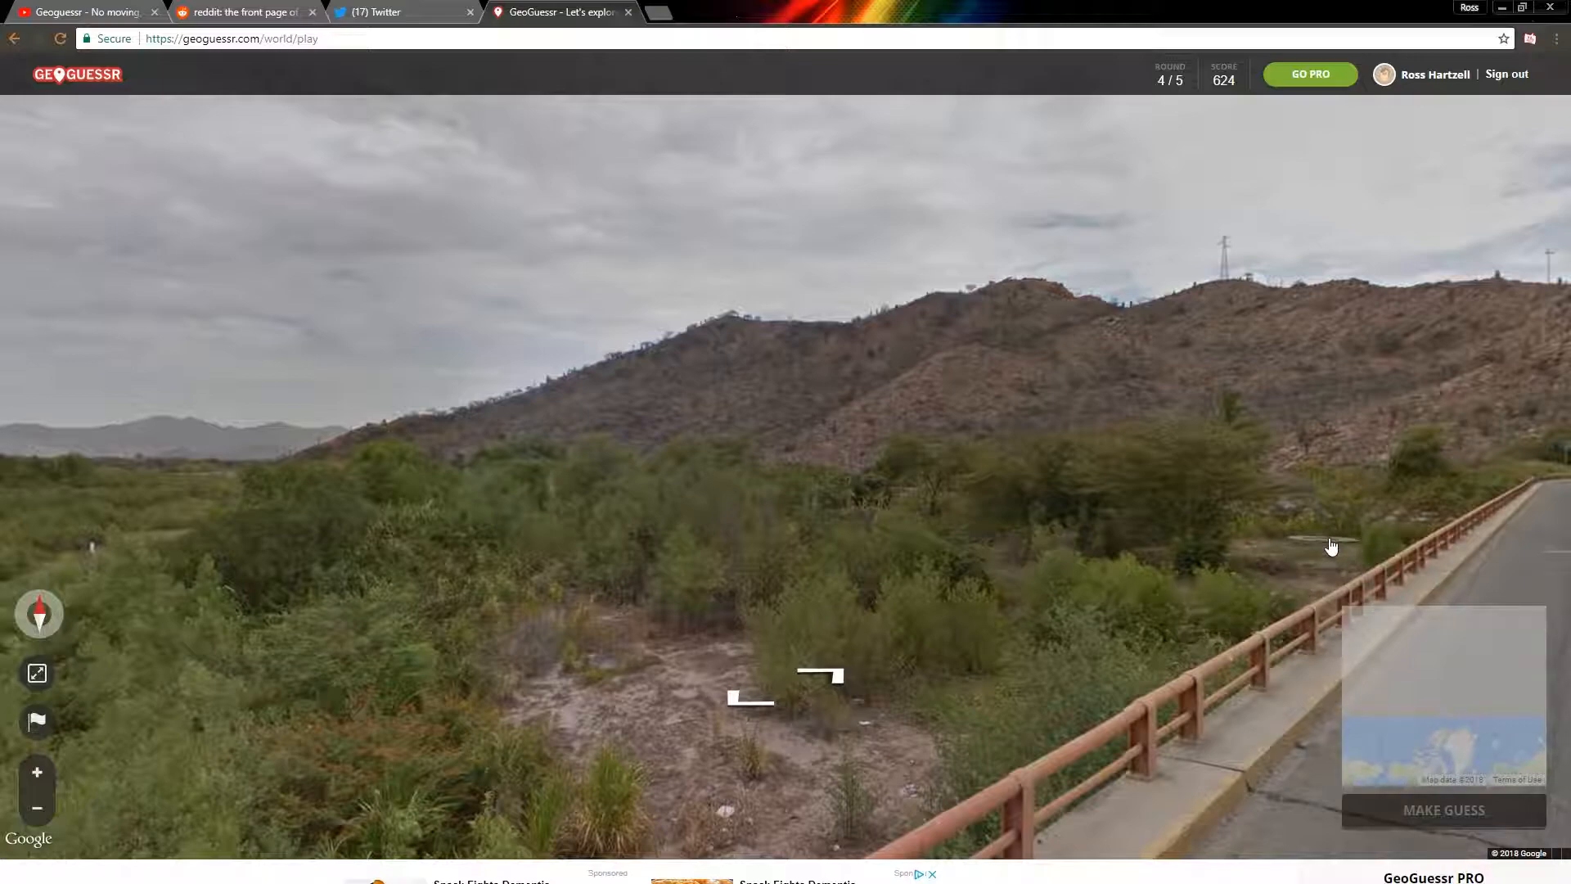
mouse_move(1320, 528)
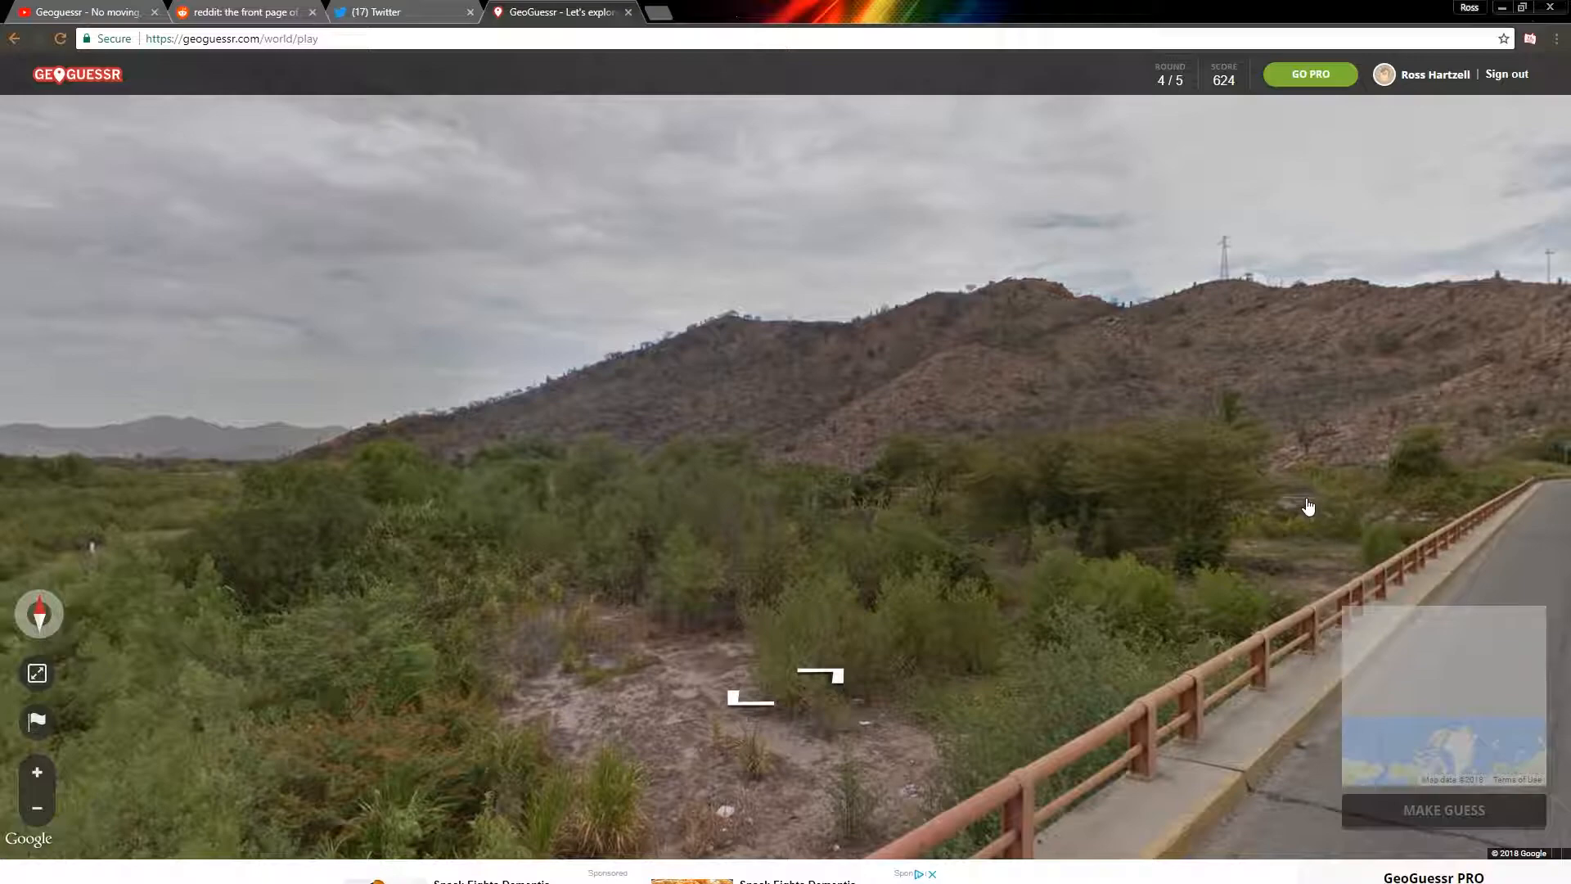
mouse_move(1251, 499)
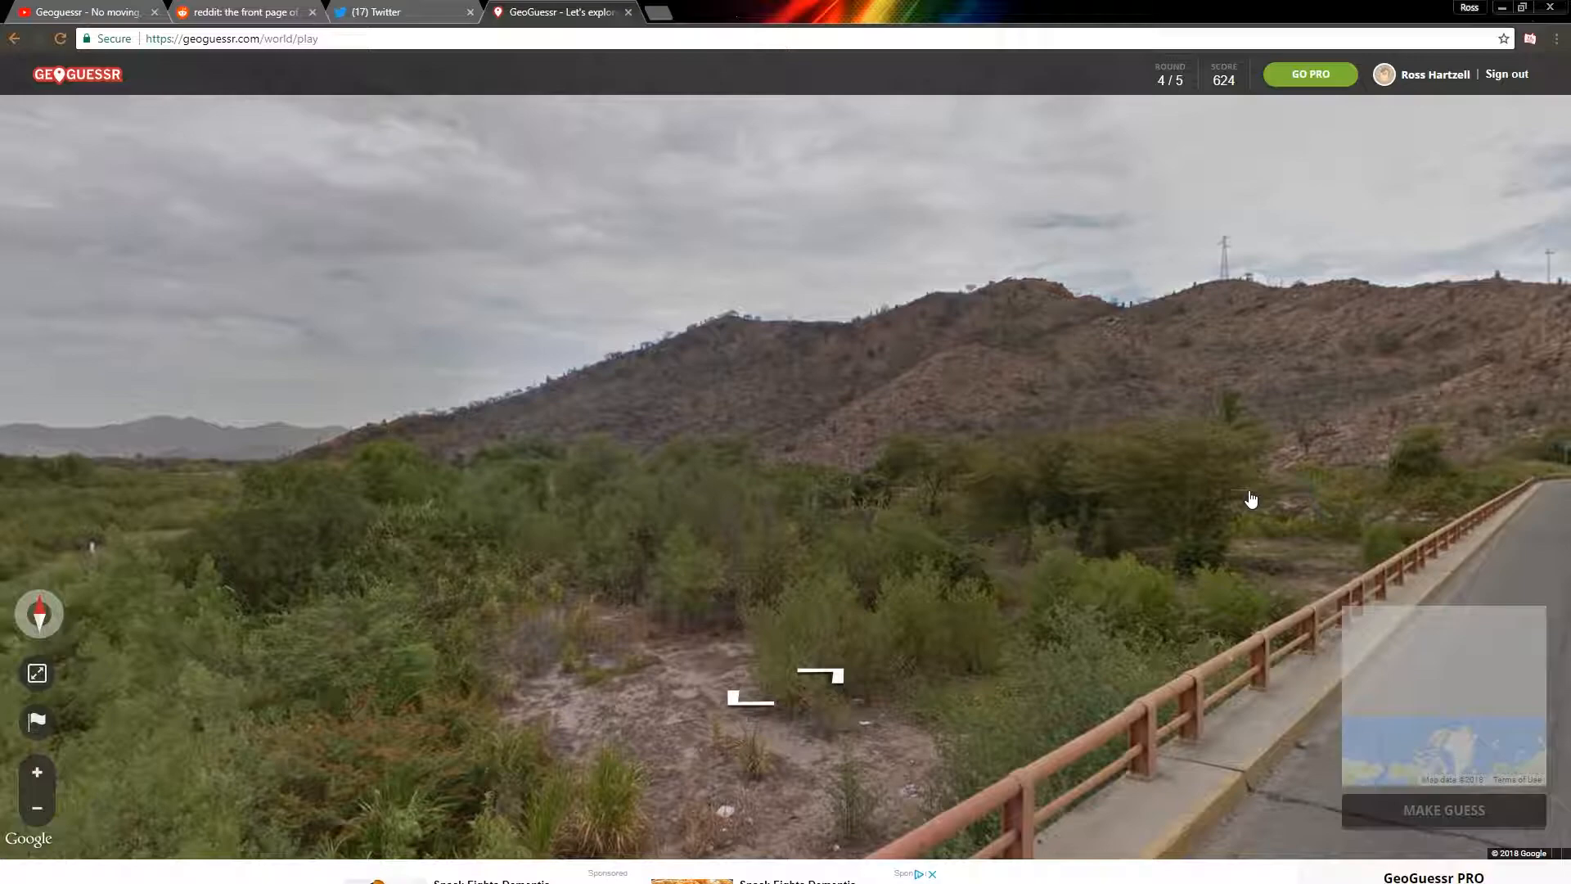
mouse_move(1242, 502)
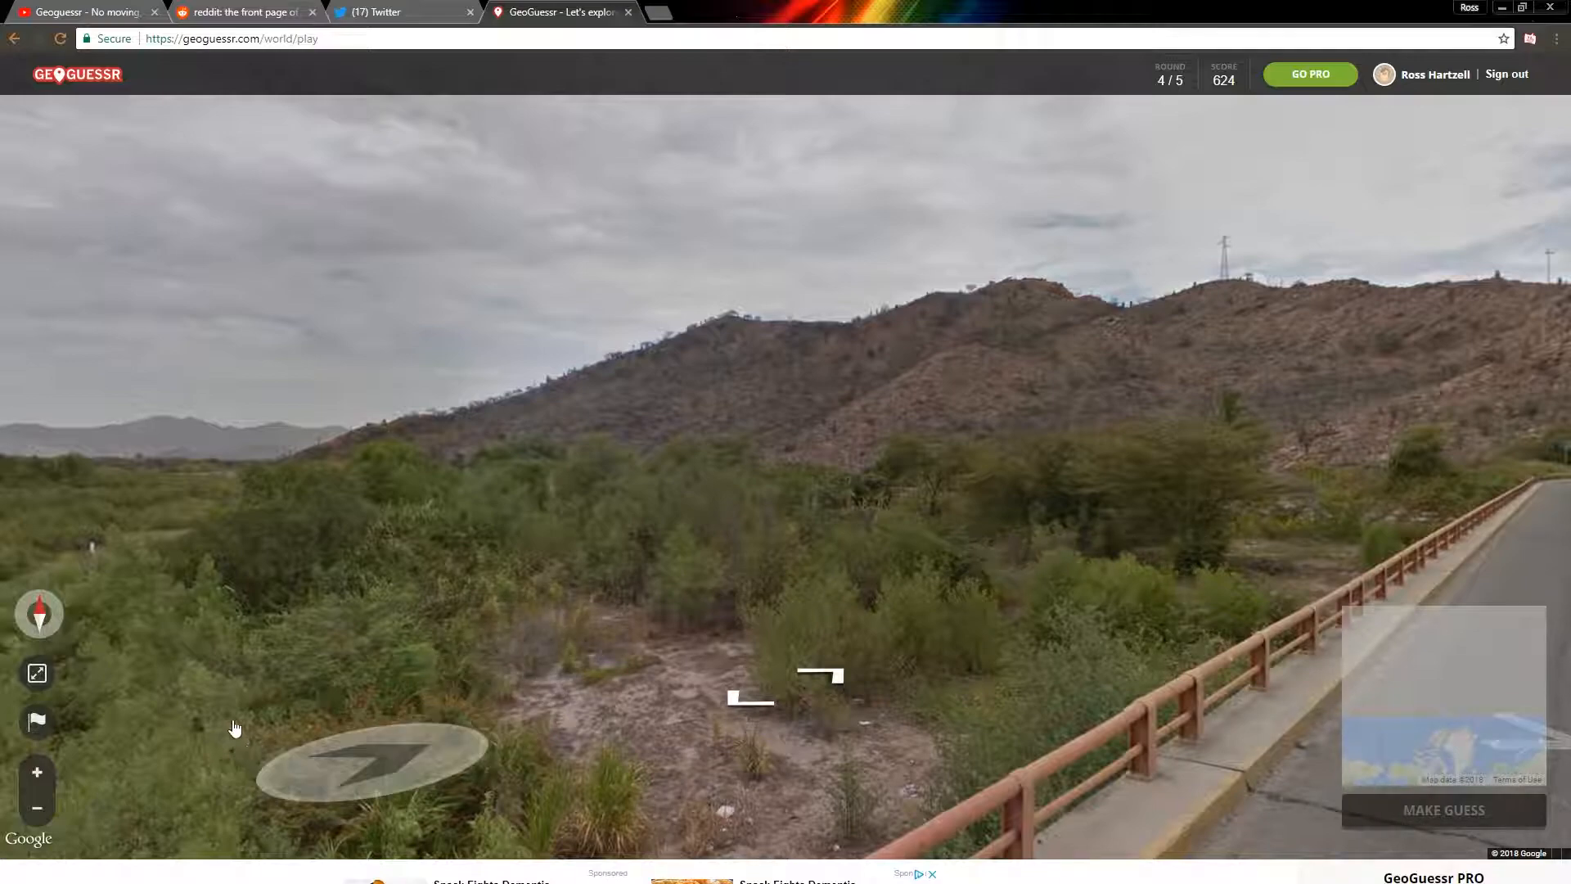
mouse_move(484, 500)
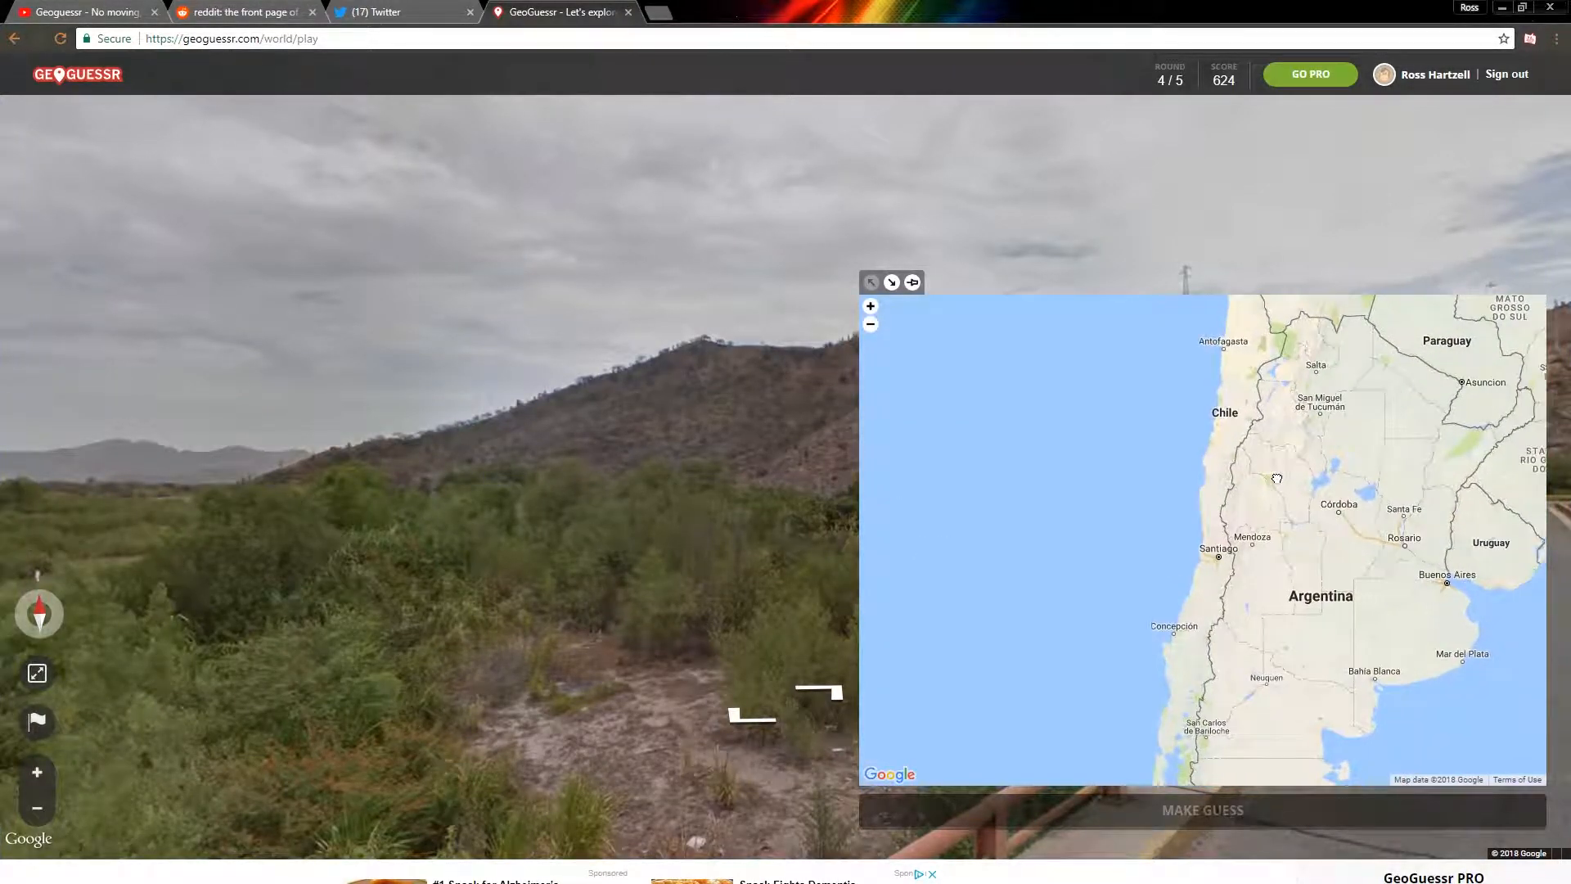
Pin the round 4 guess in northwestern Argentina and submit it.
click(1274, 468)
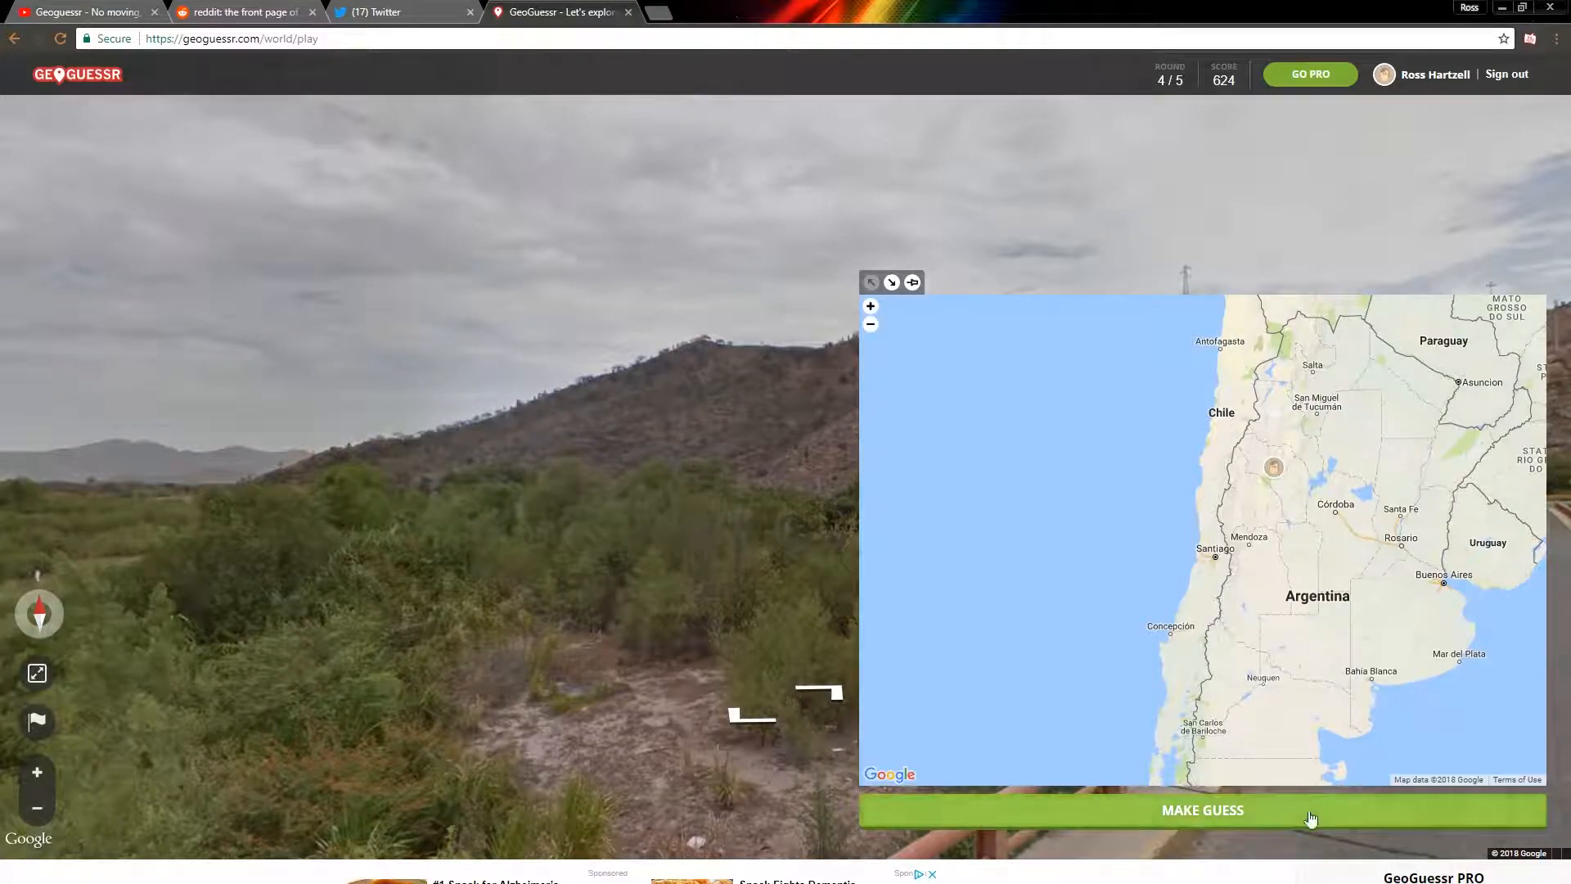
click(1201, 809)
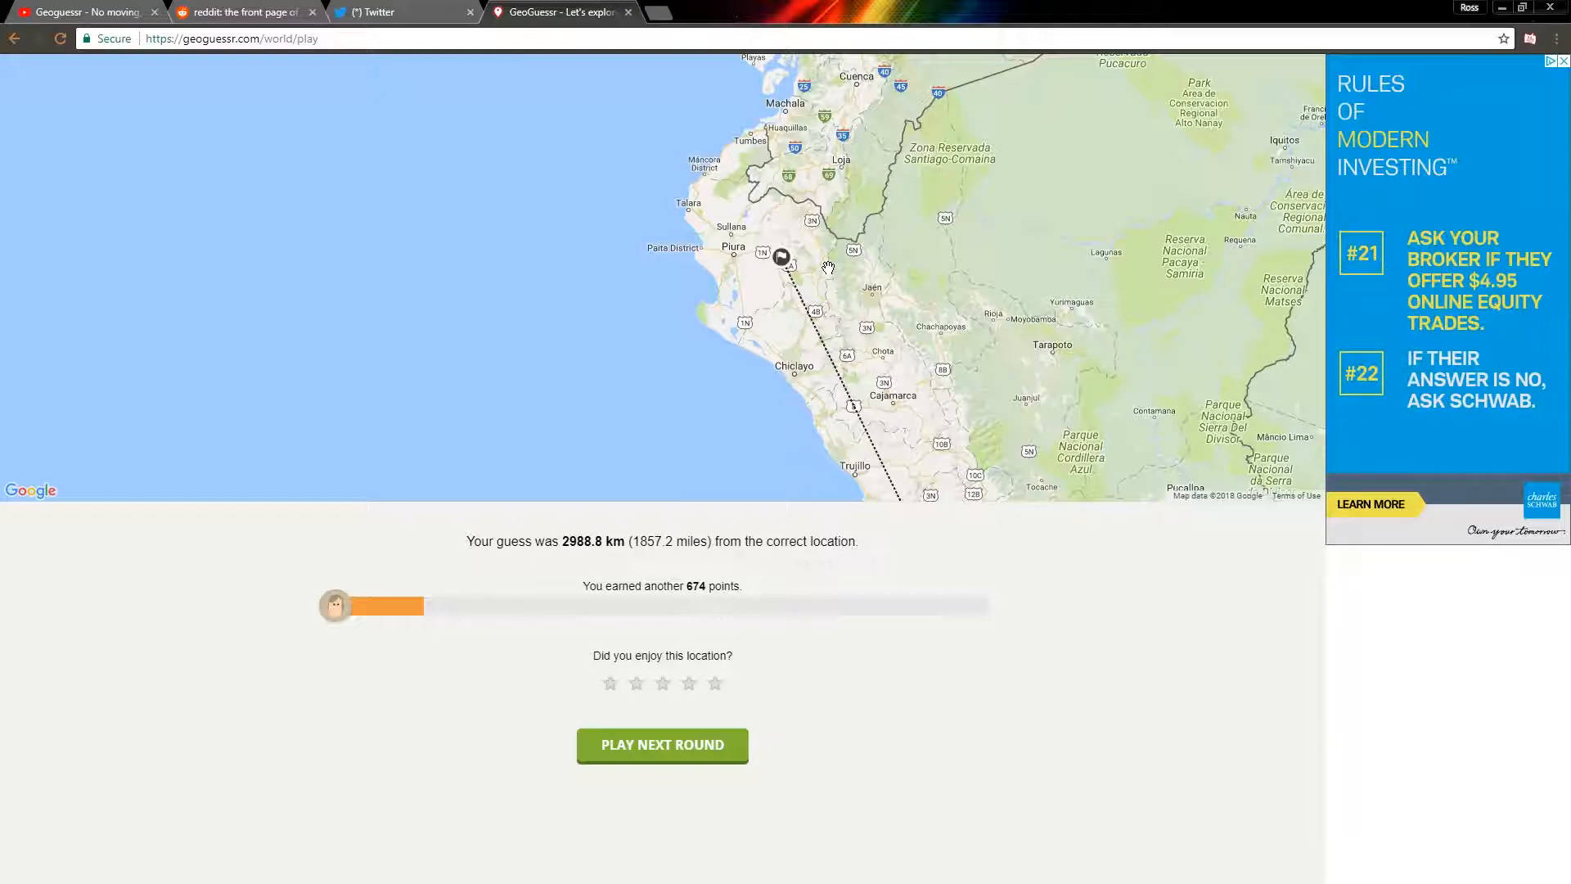
mouse_move(829, 263)
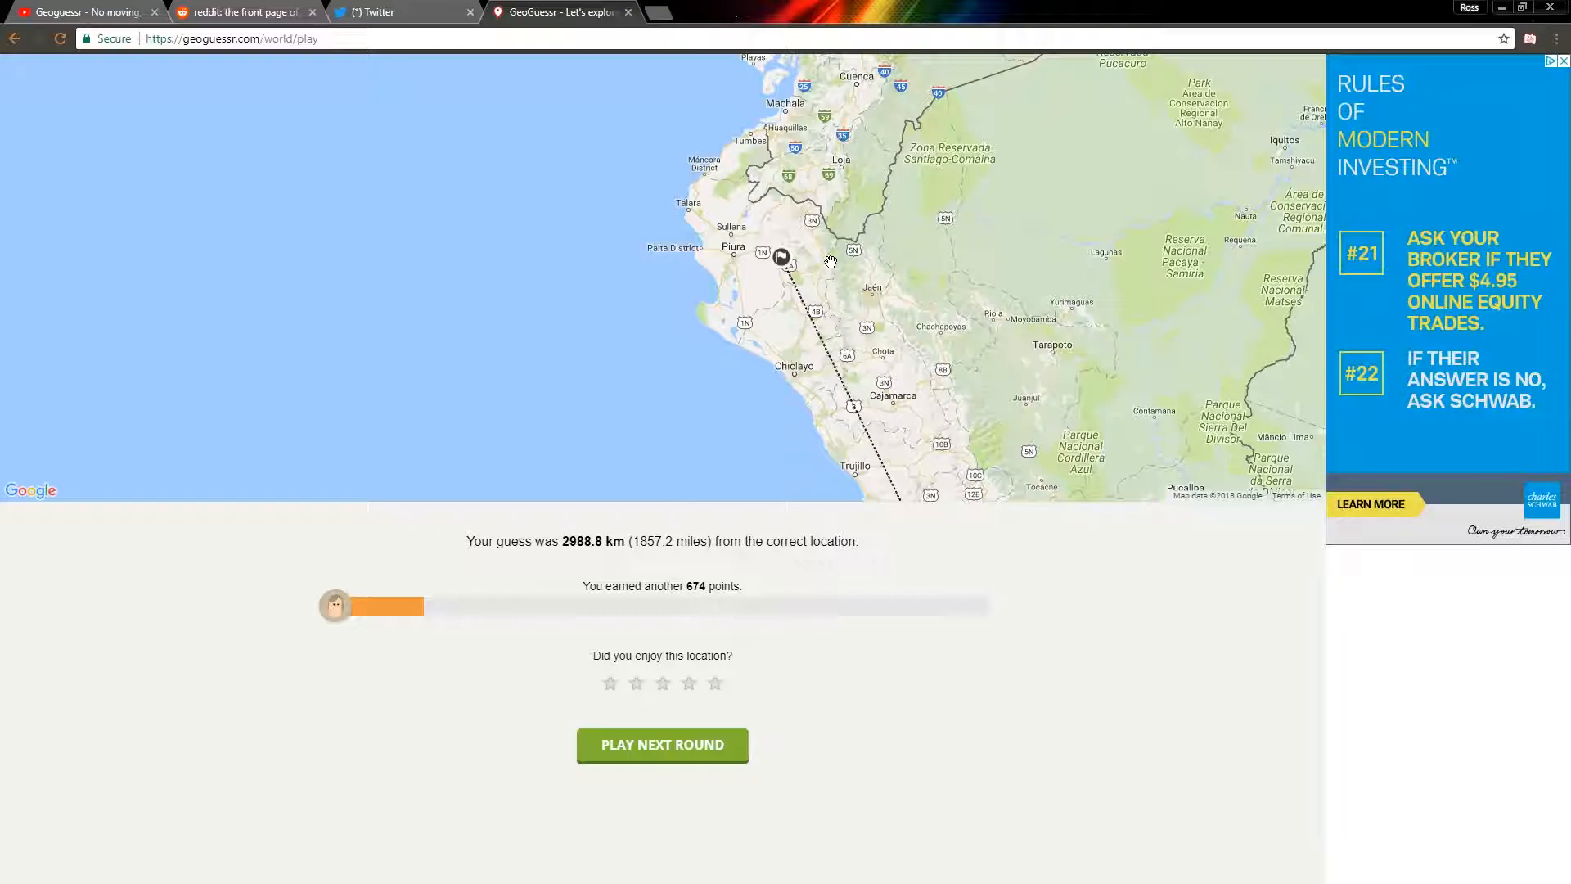
mouse_move(835, 710)
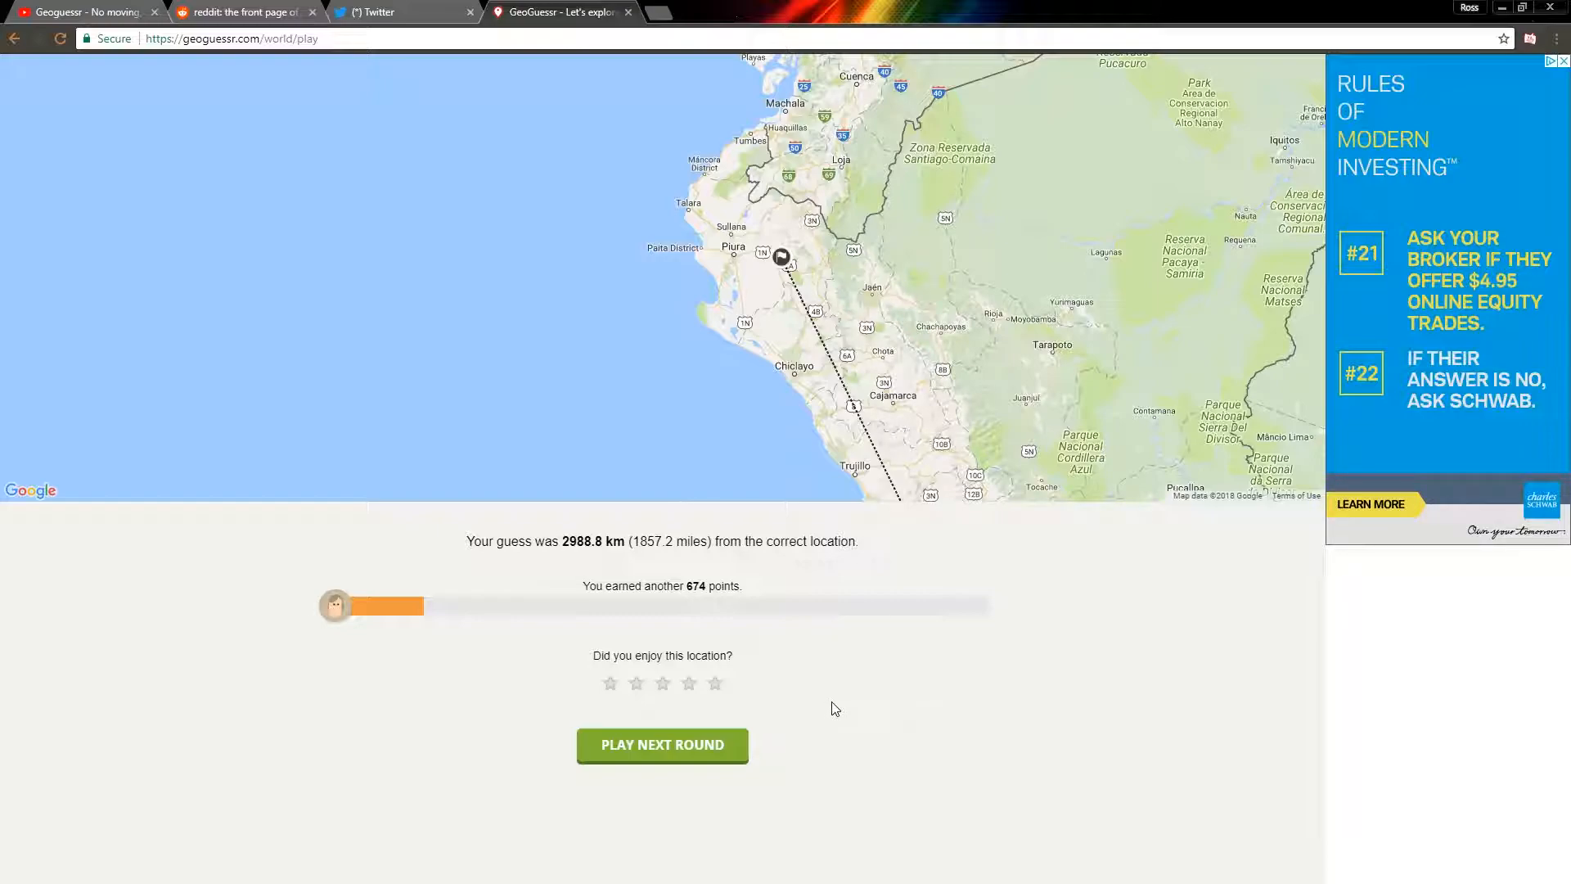
mouse_move(802, 748)
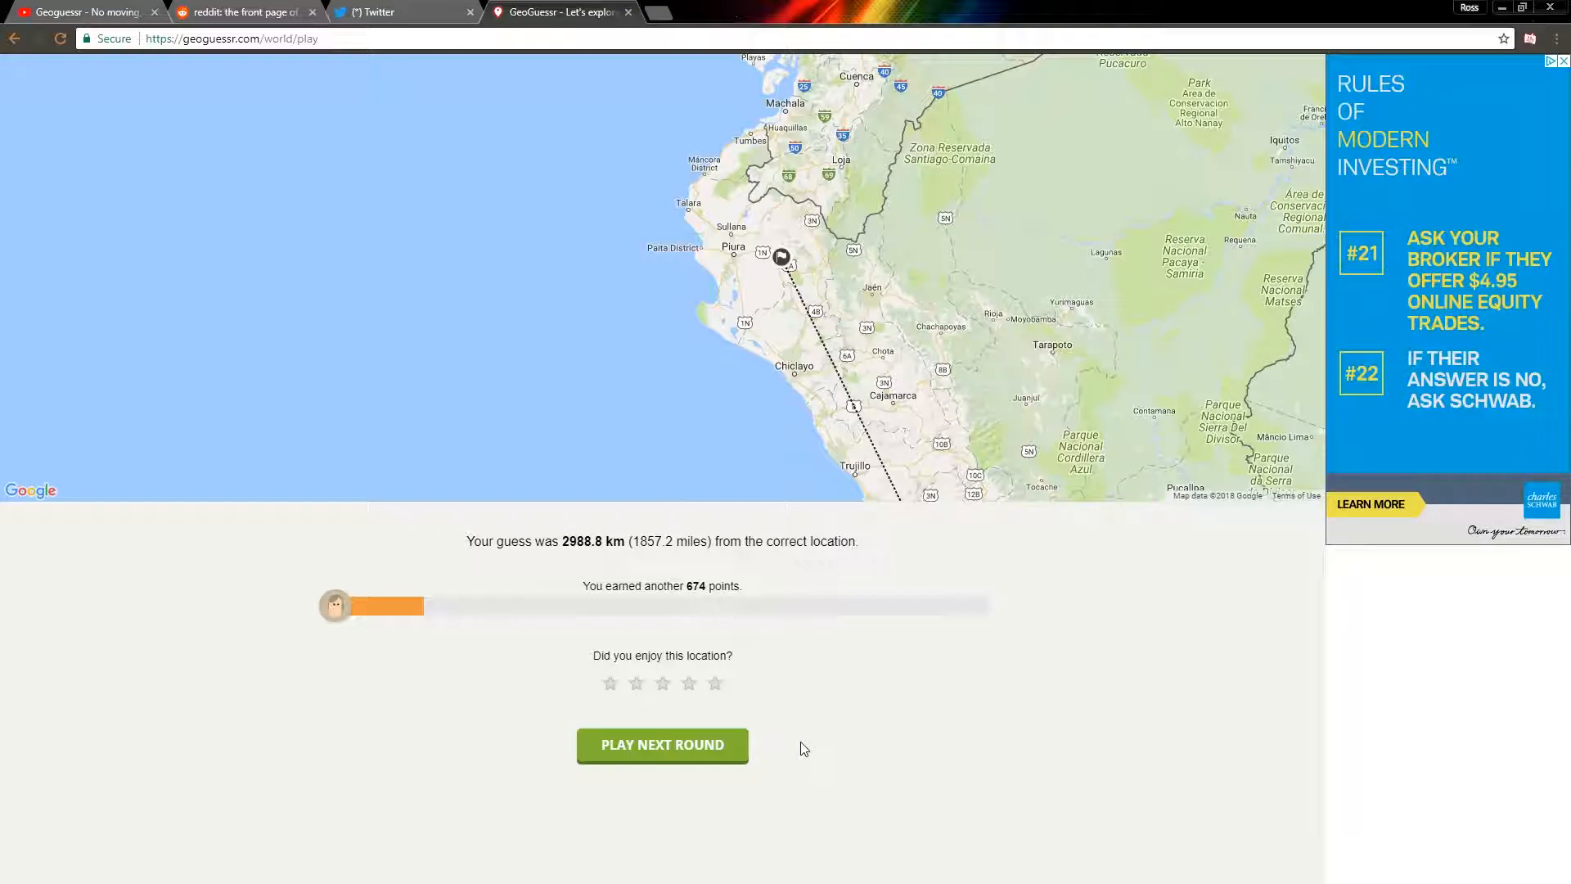
mouse_move(811, 753)
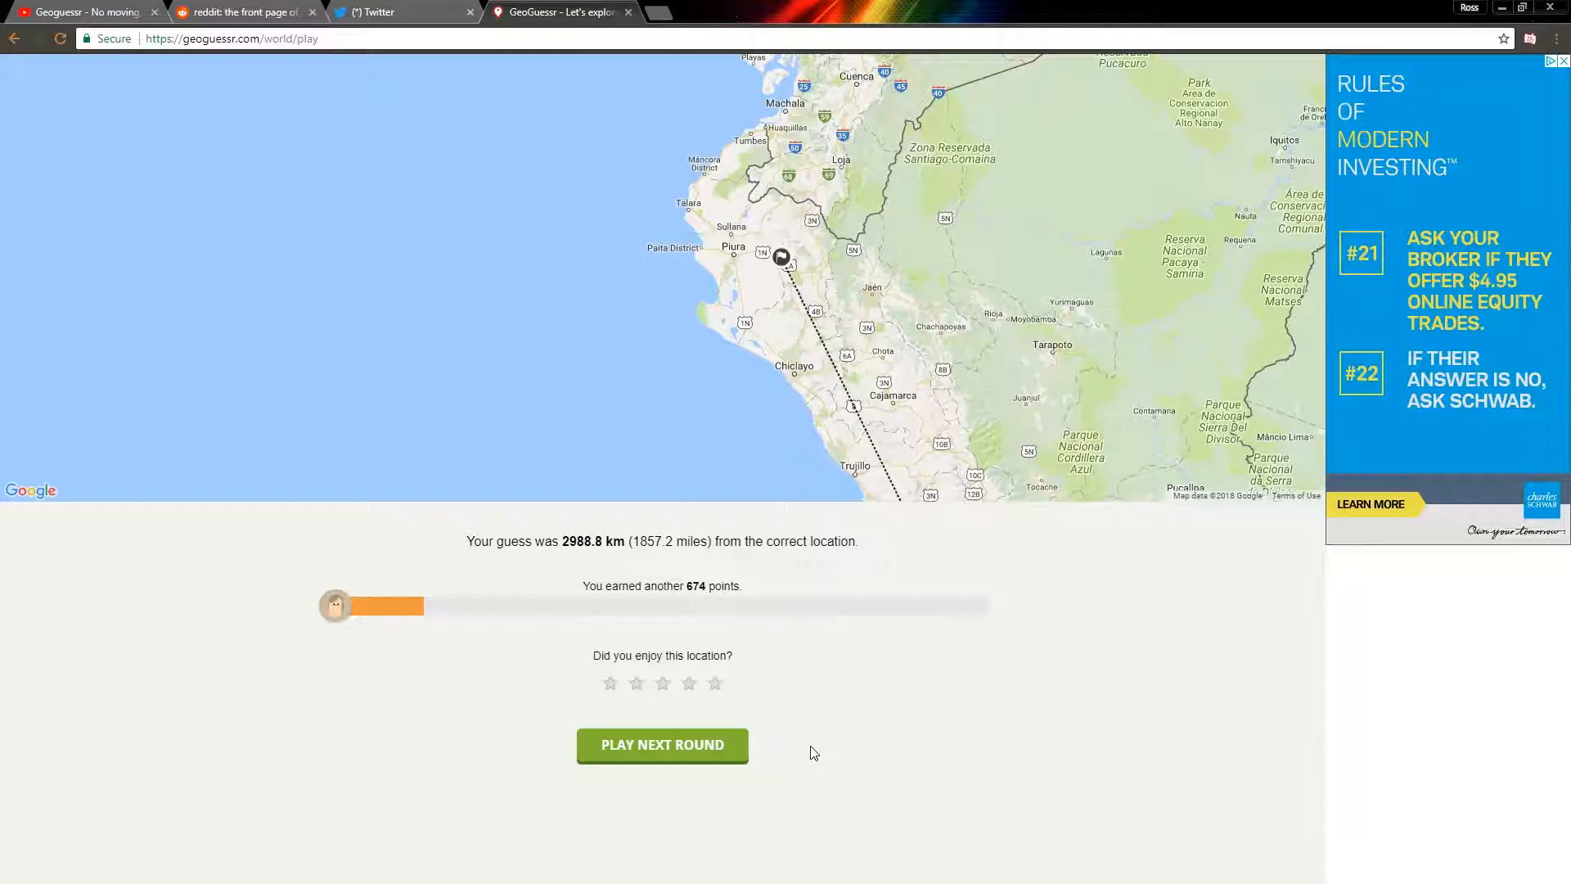
mouse_move(786, 745)
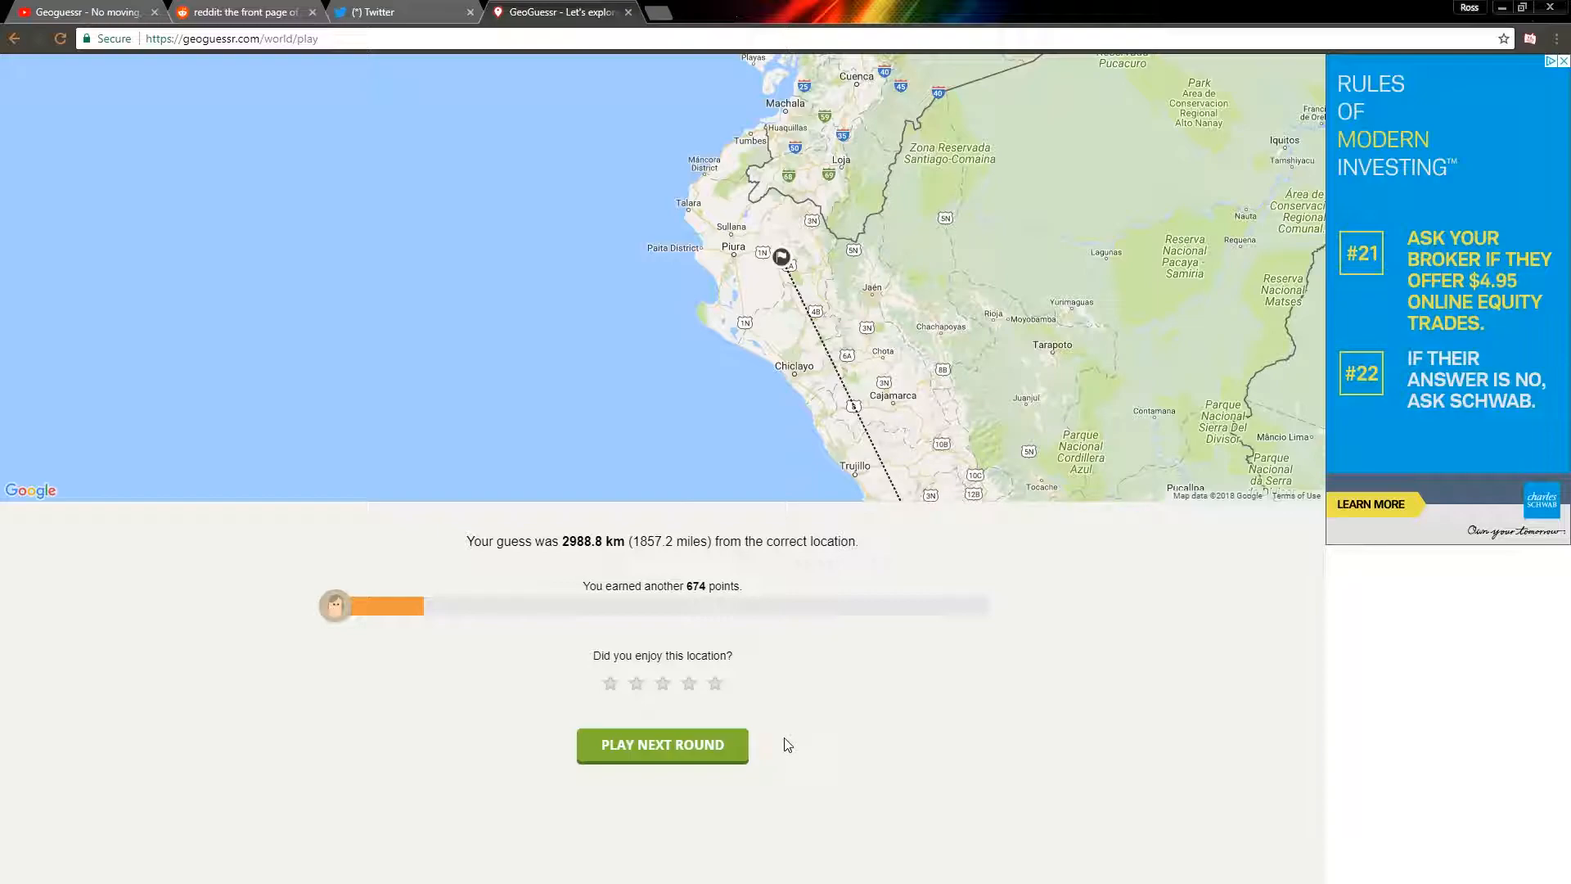
mouse_move(699, 745)
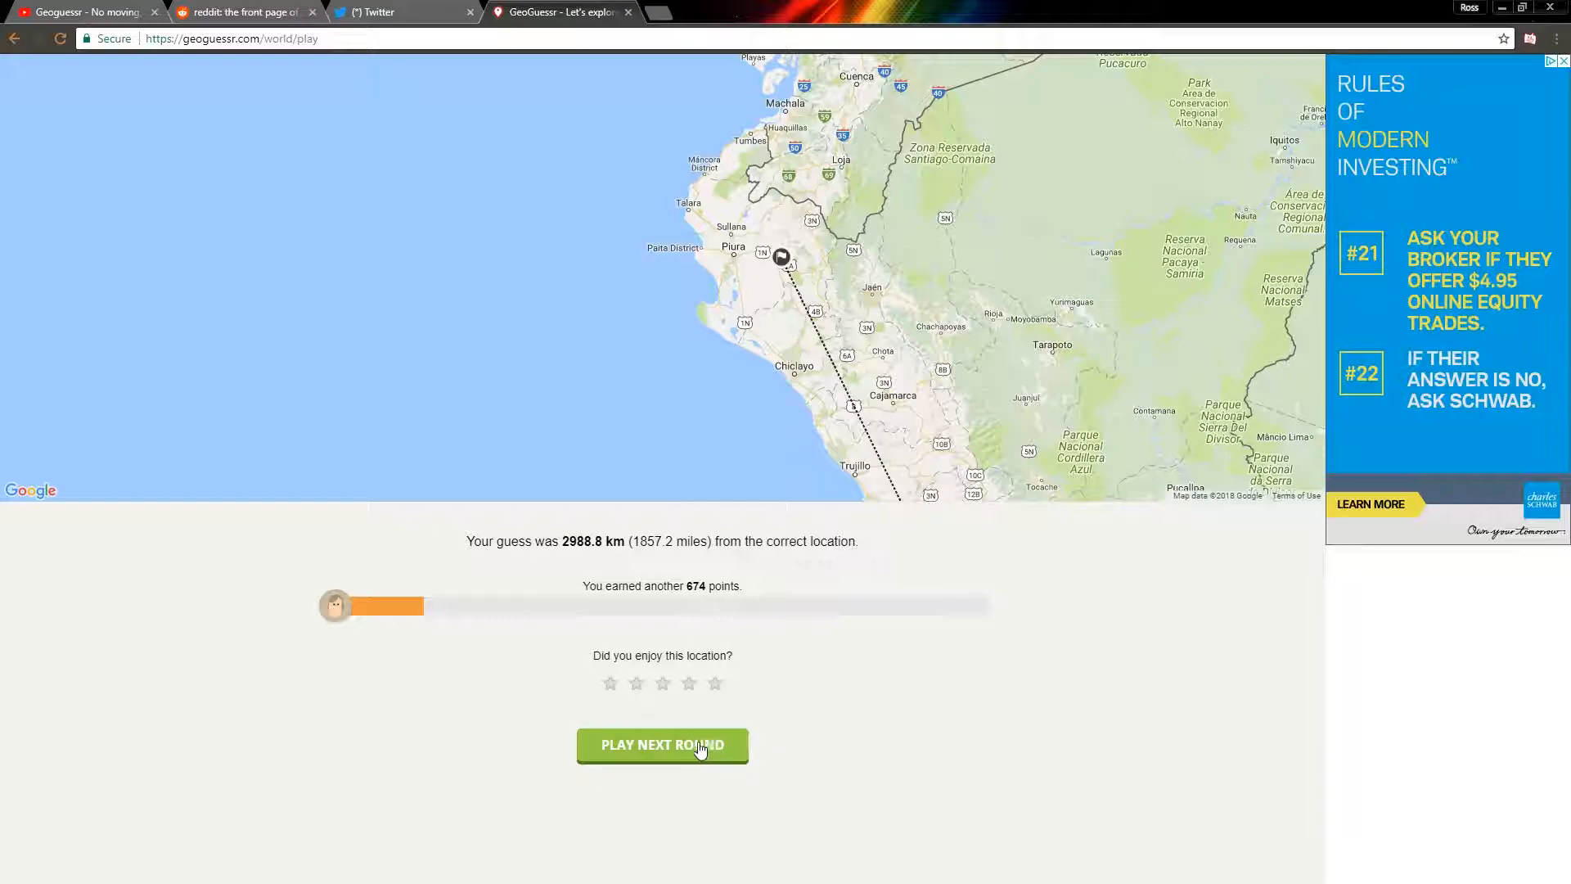
Leave the round 4 result (674 points) and start the final round 5.
click(661, 745)
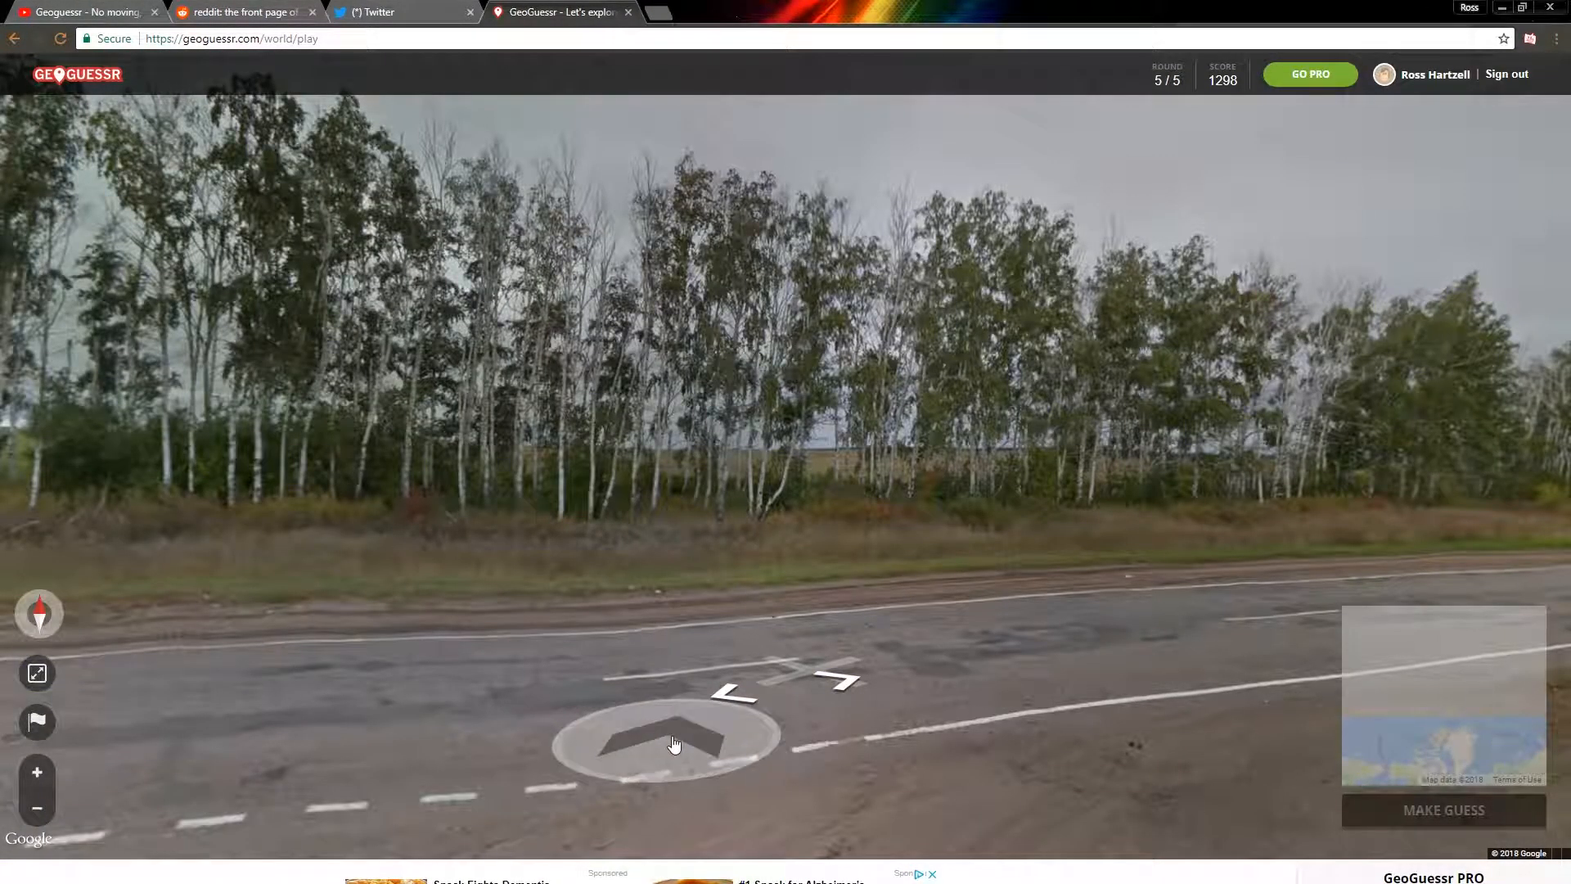
Try moving along the birch-lined road using the Street View arrows.
click(673, 744)
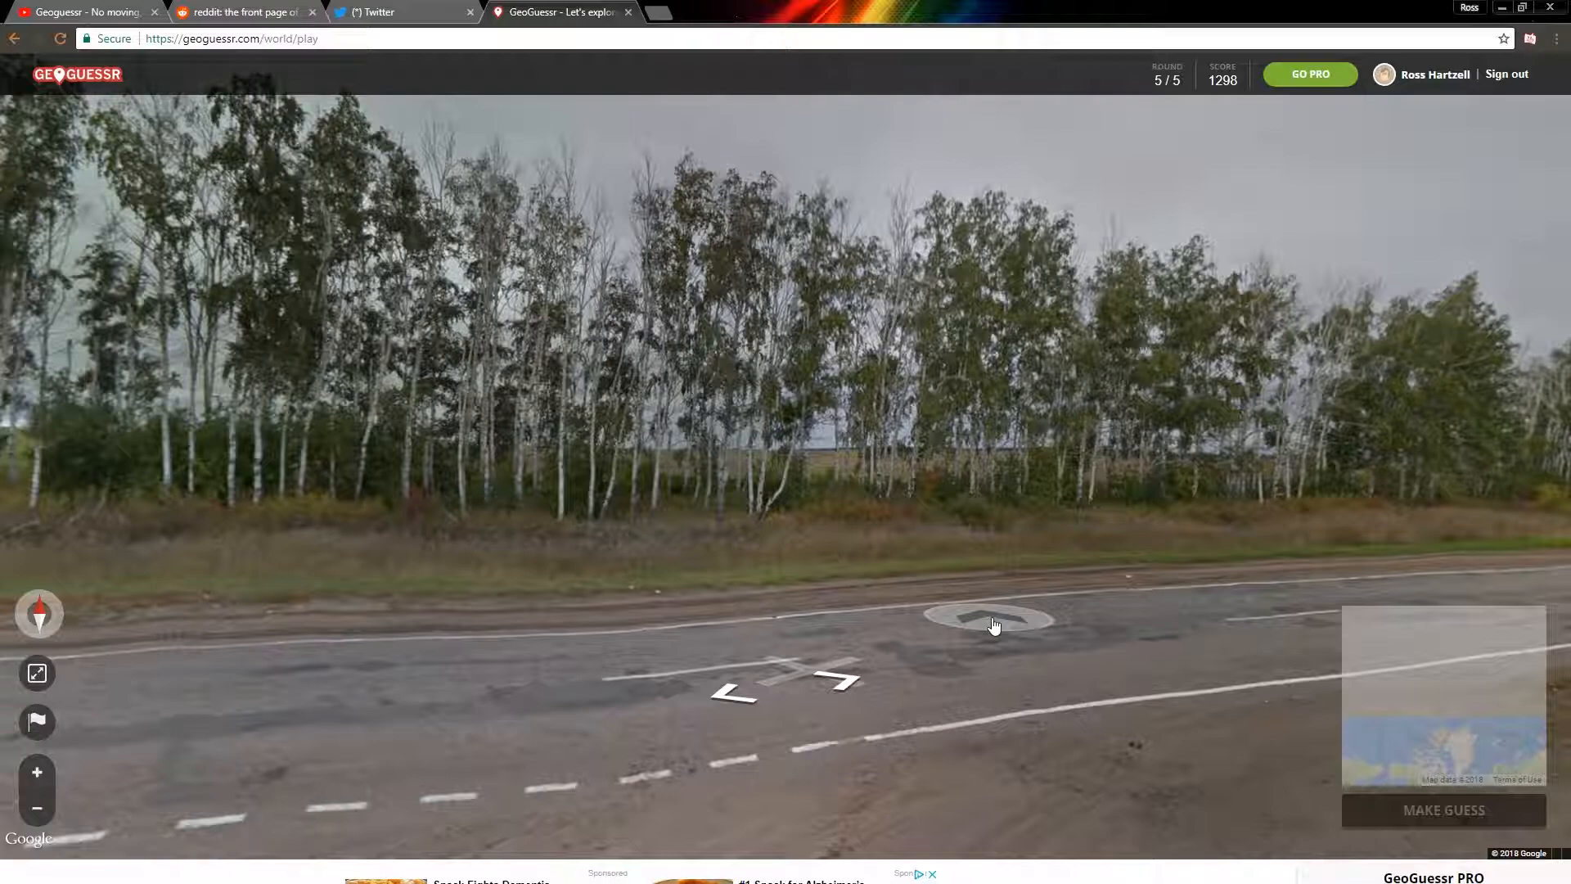
click(991, 619)
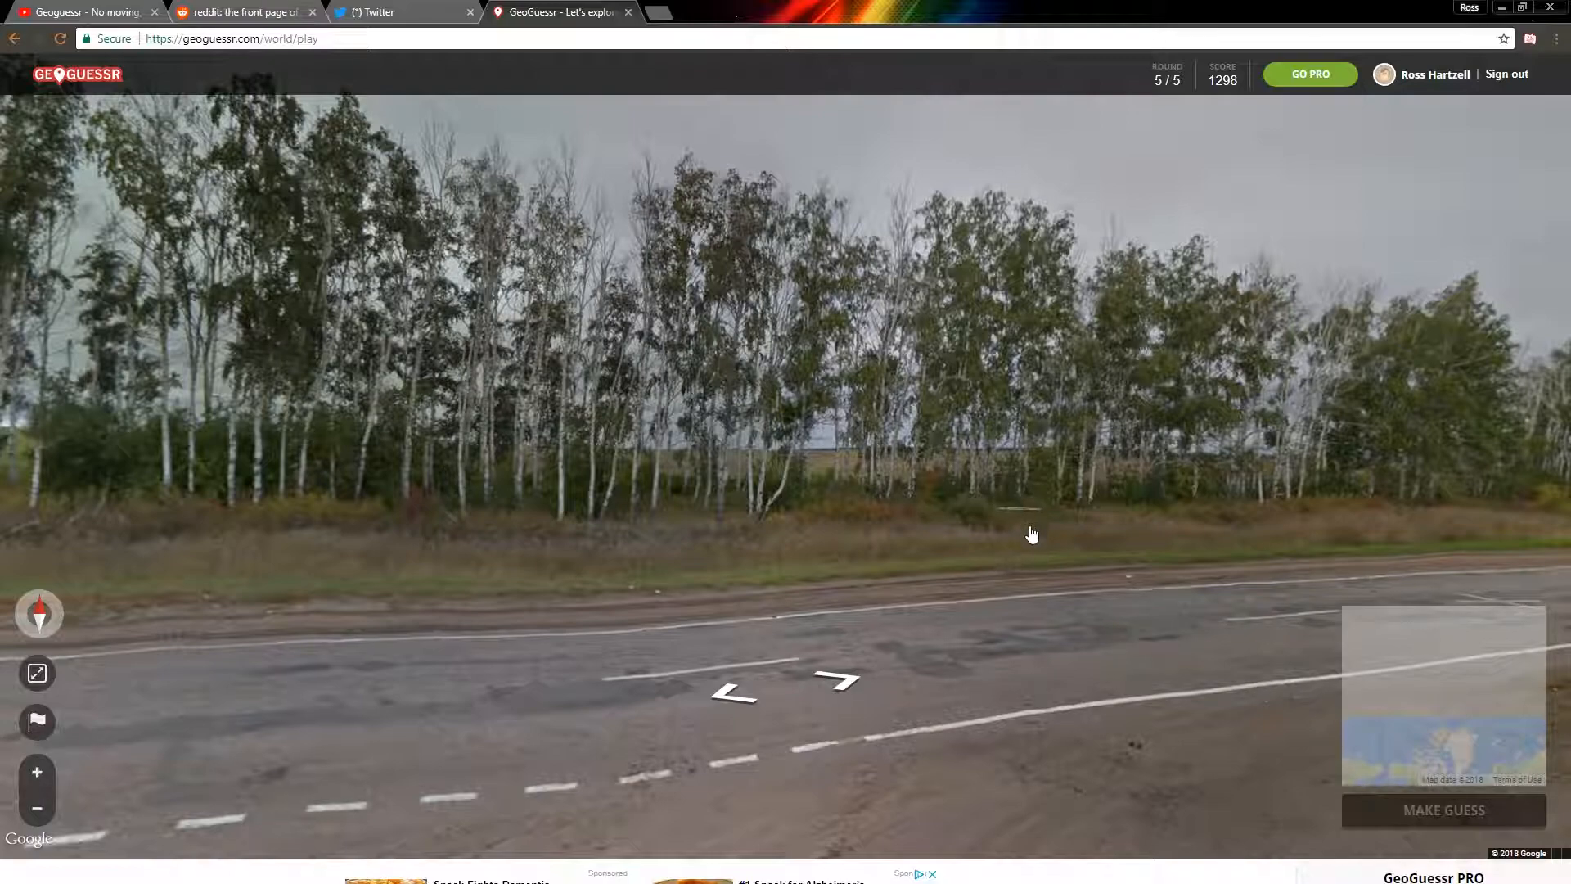
mouse_move(1052, 693)
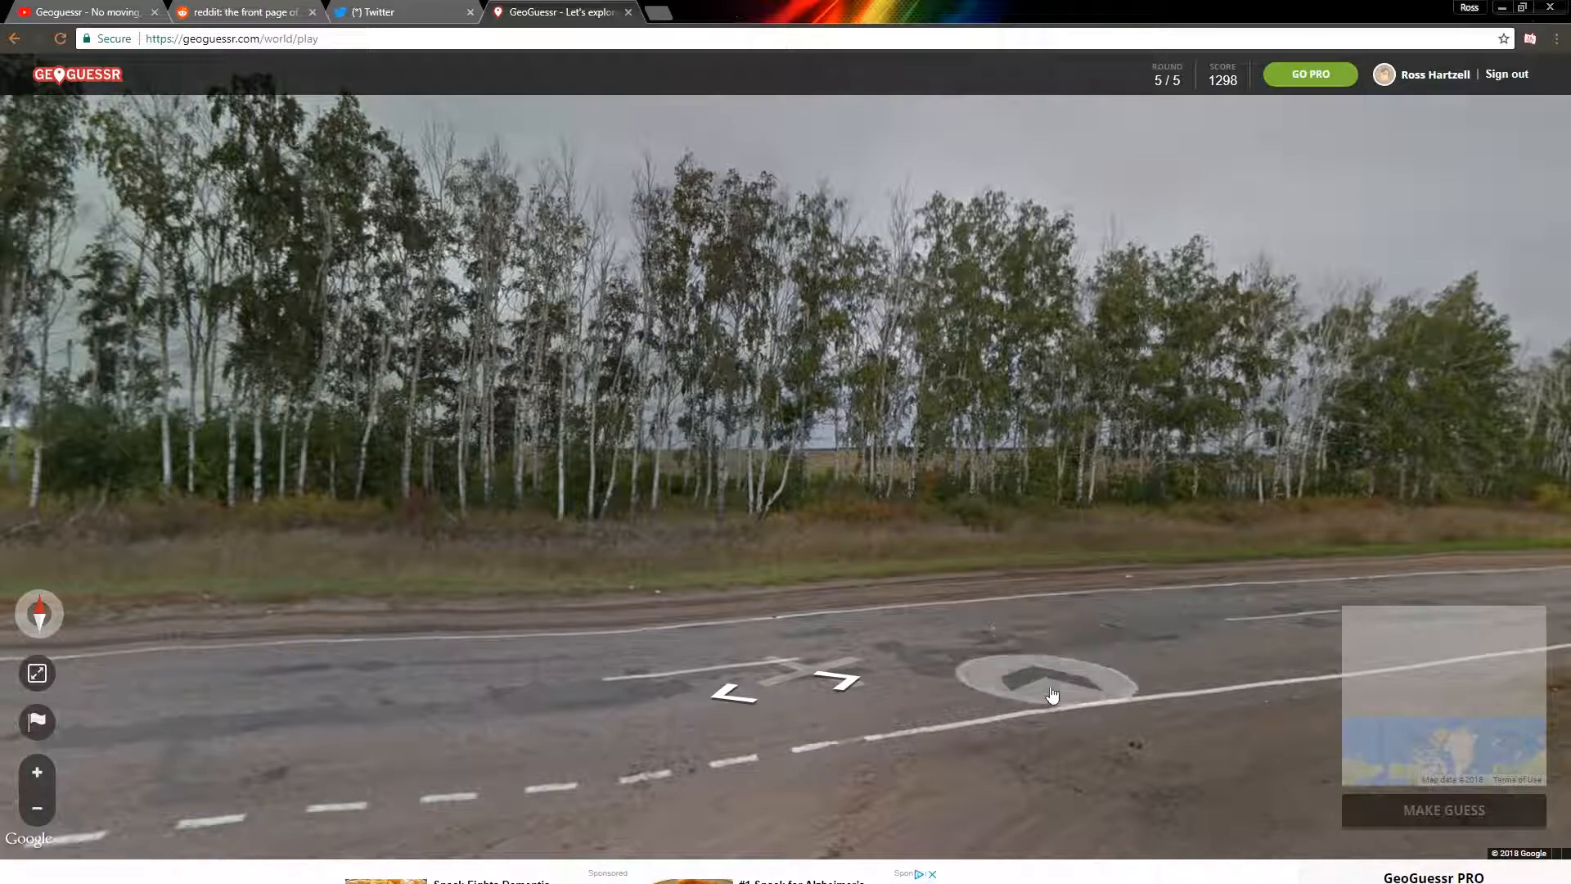
click(1052, 691)
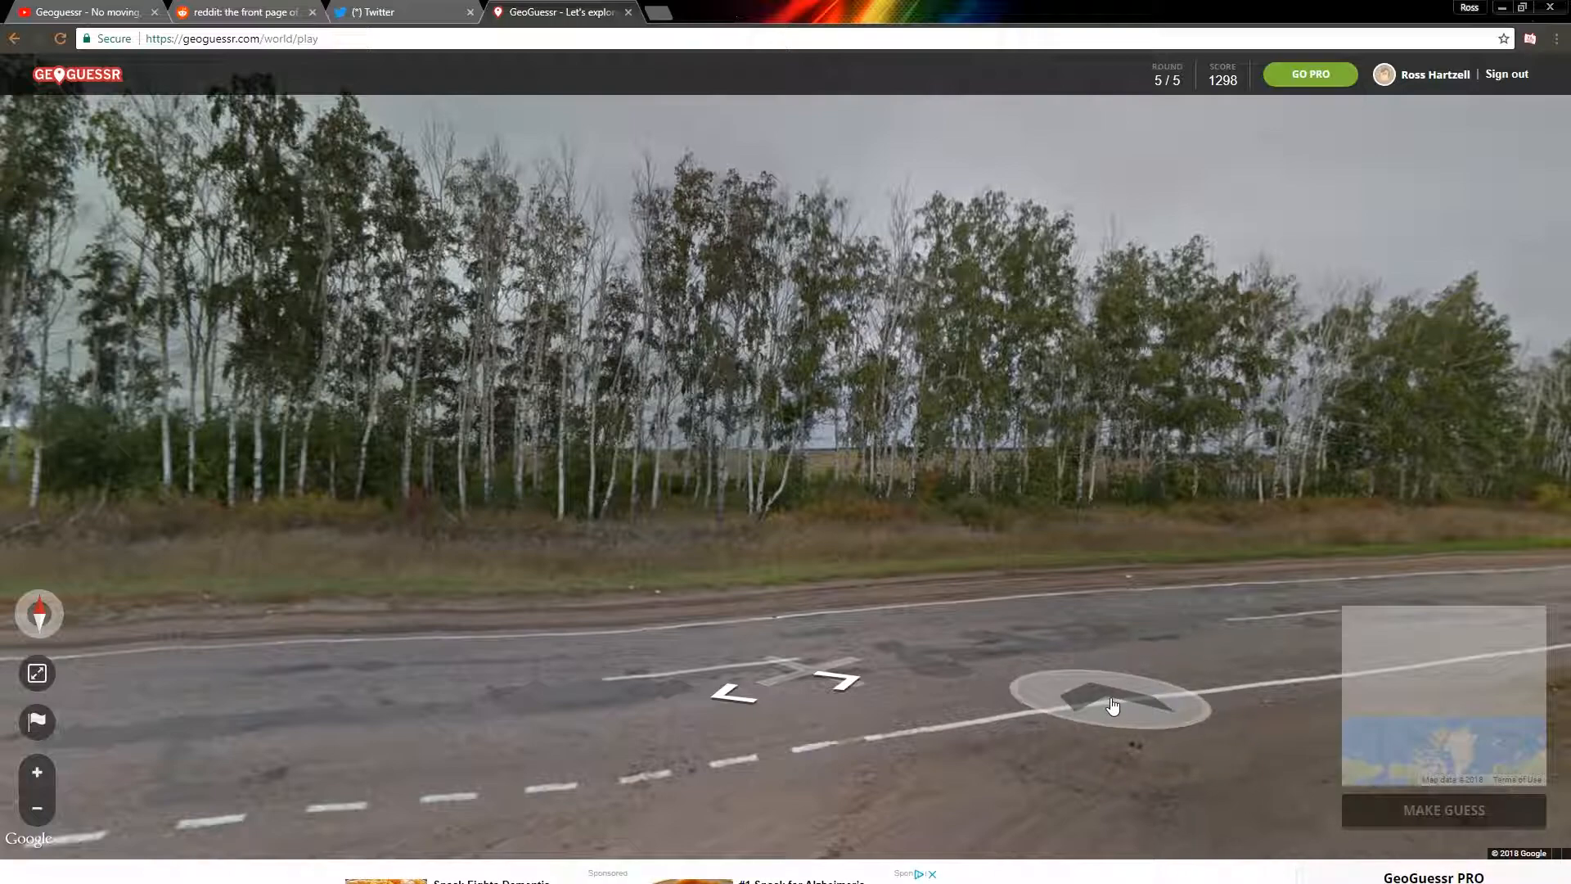
click(1110, 704)
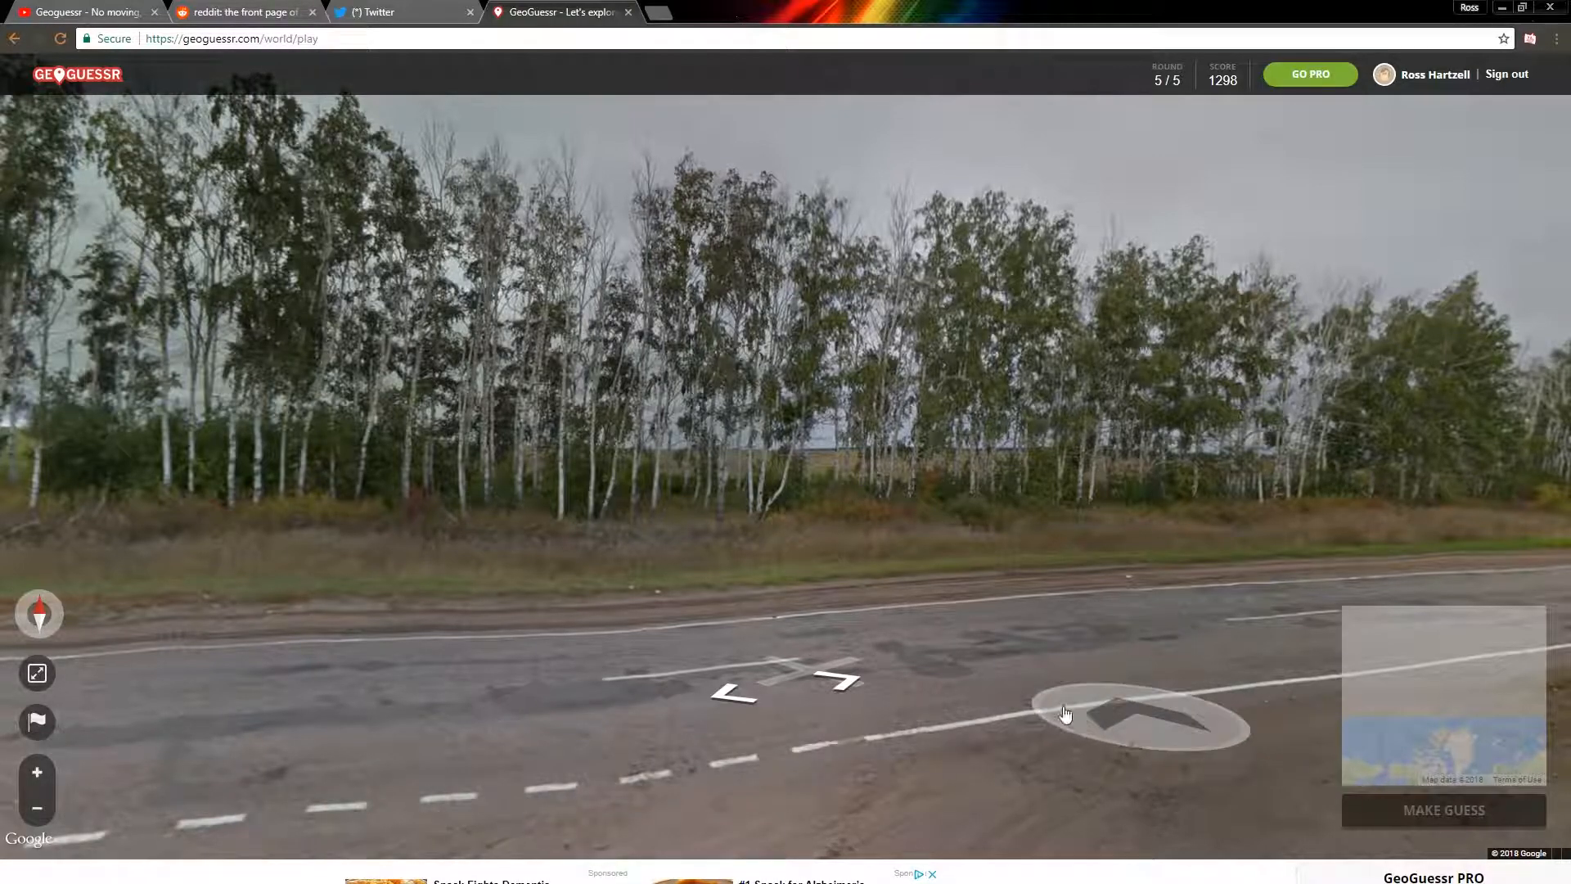
click(1141, 727)
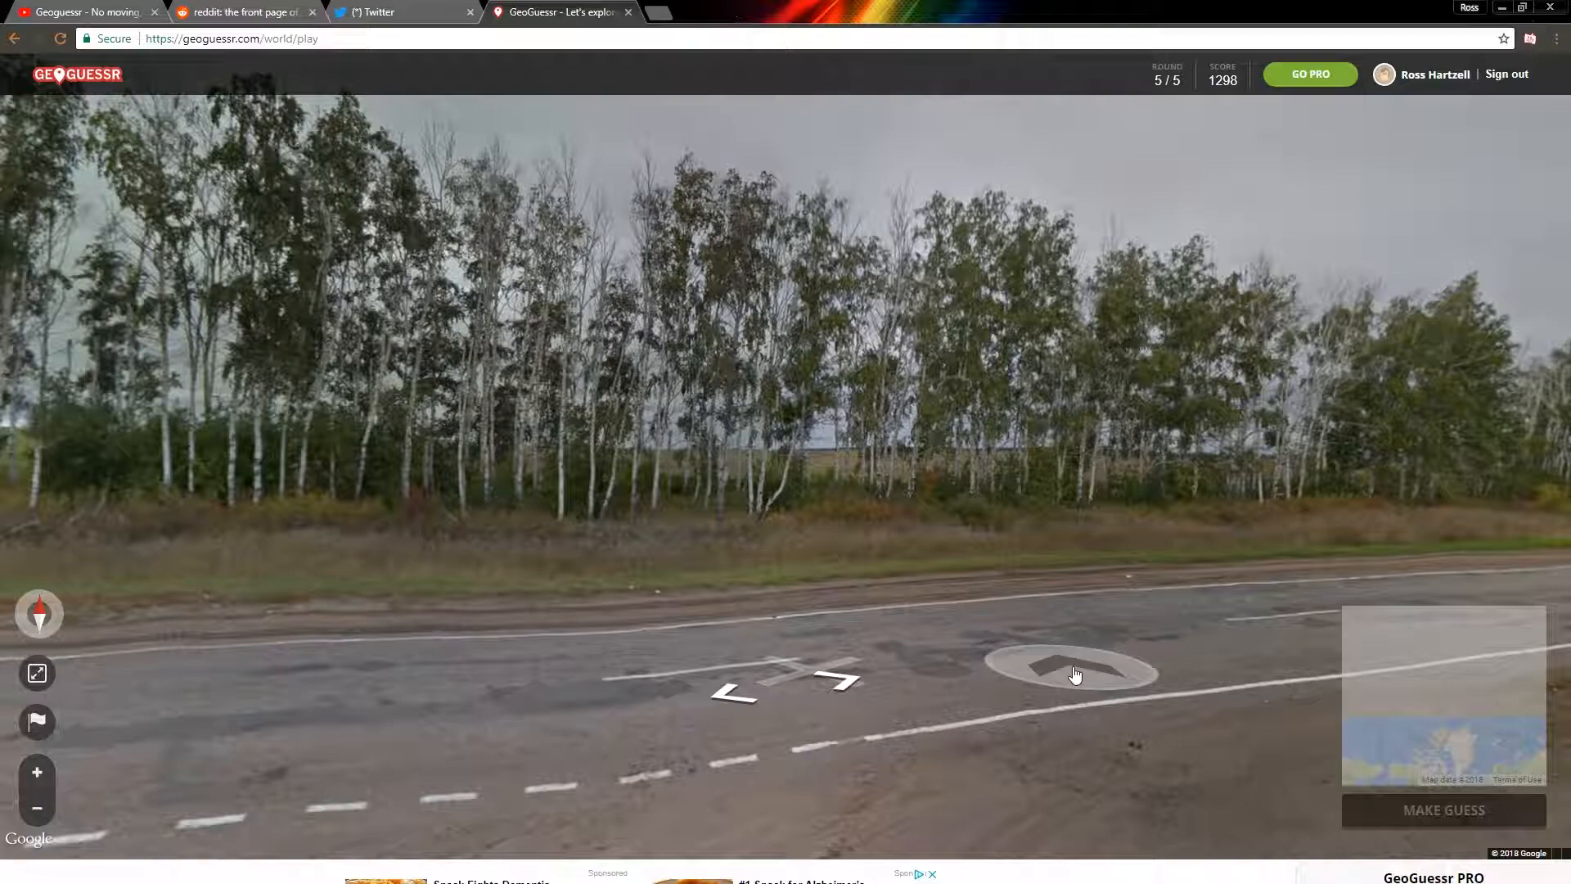
mouse_move(1215, 642)
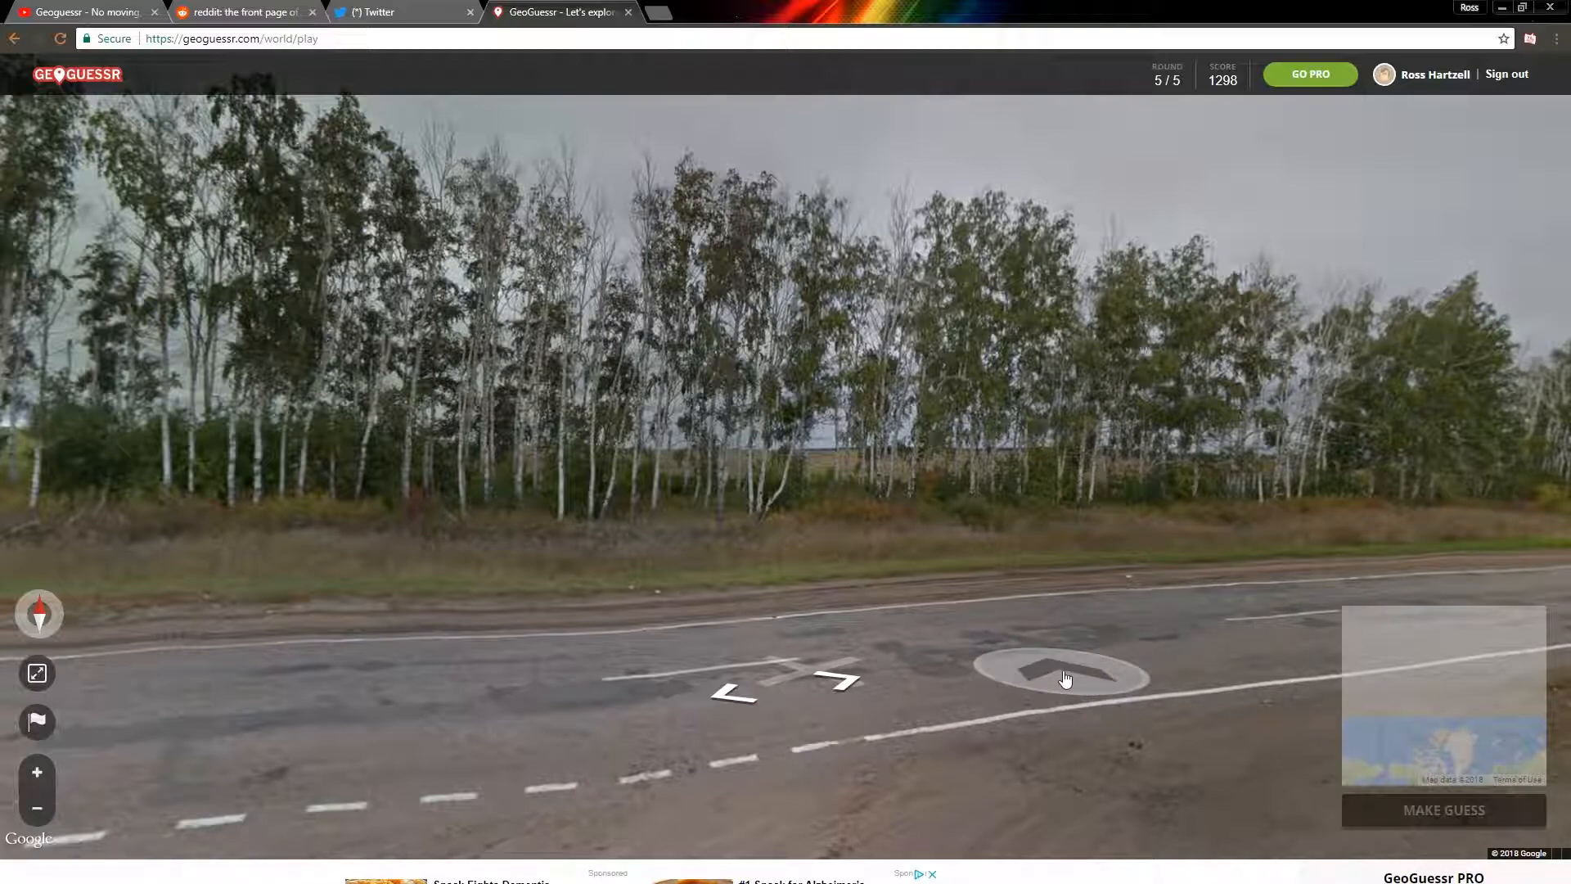
click(1062, 677)
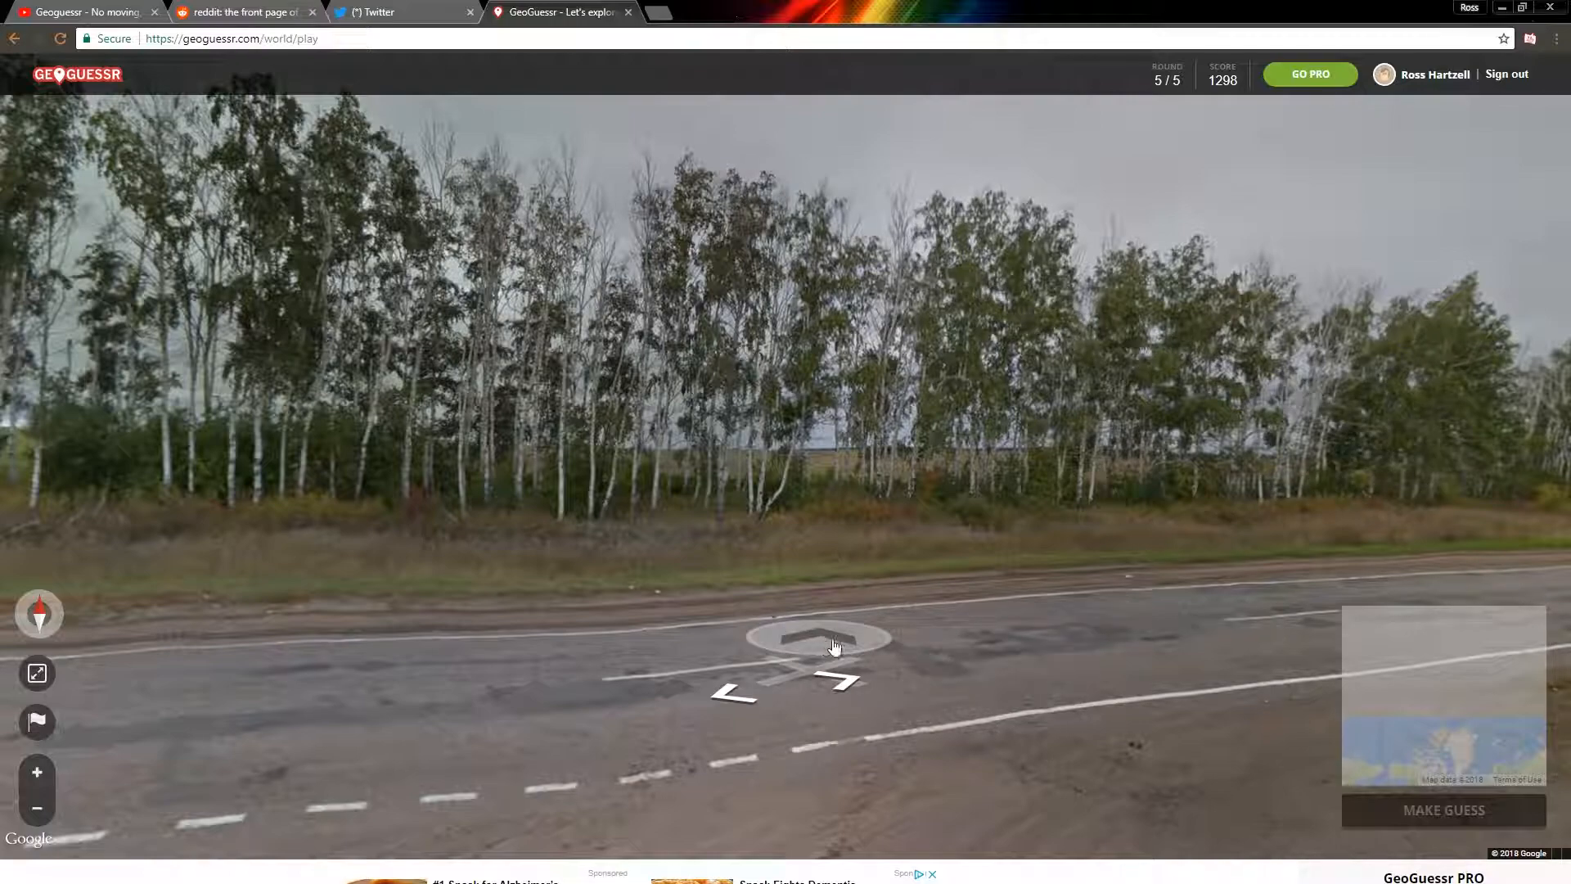
Click around the roadside scene, then enlarge the guess map over Eastern Europe and Russia.
click(834, 644)
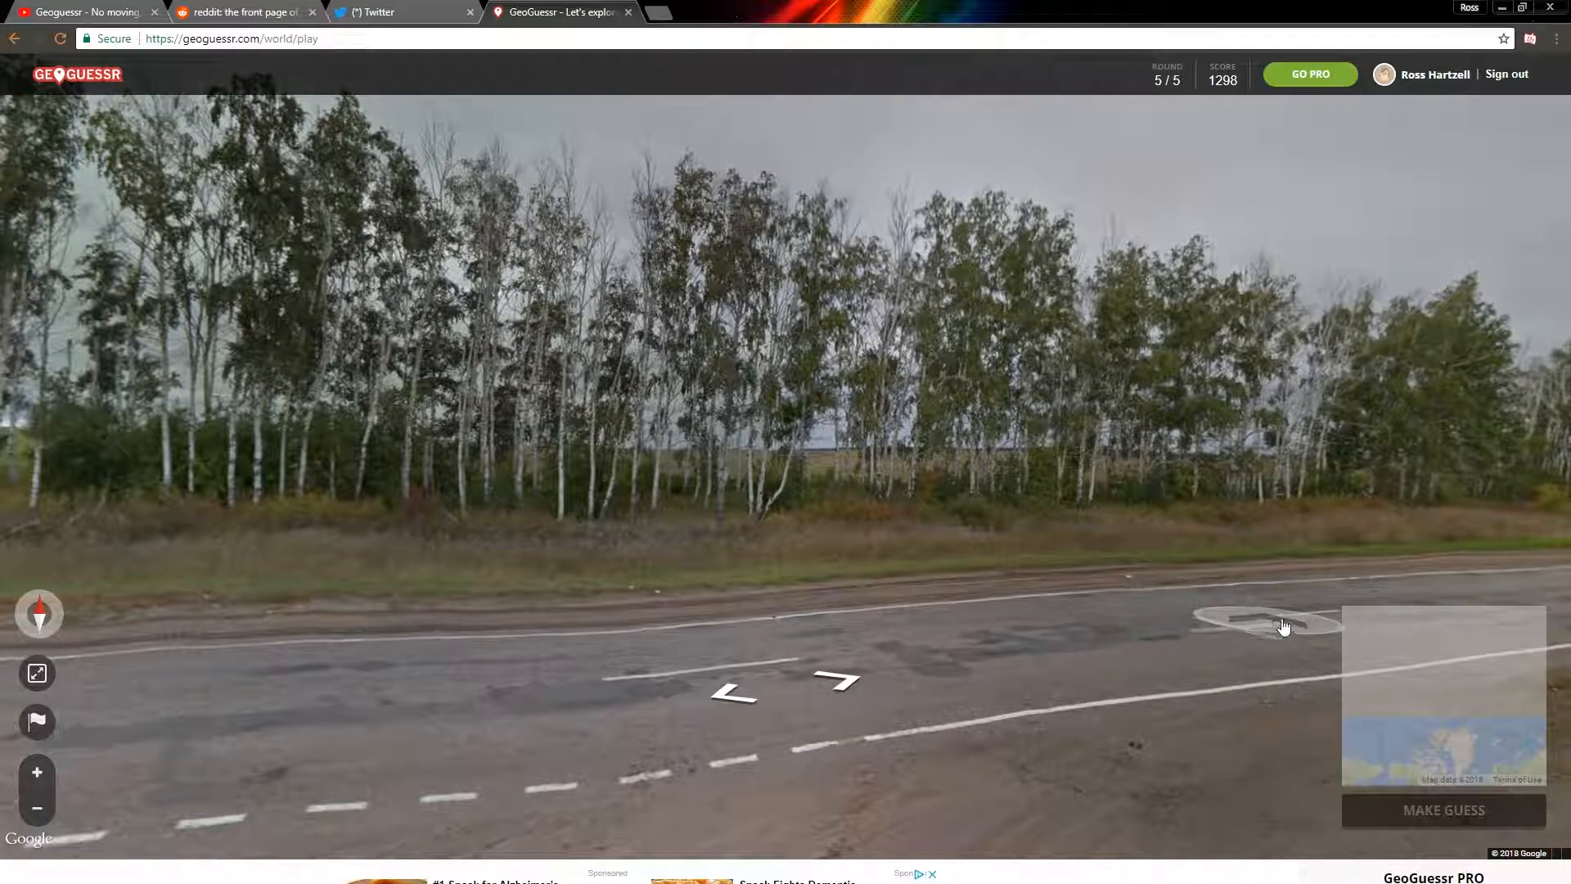
click(1282, 626)
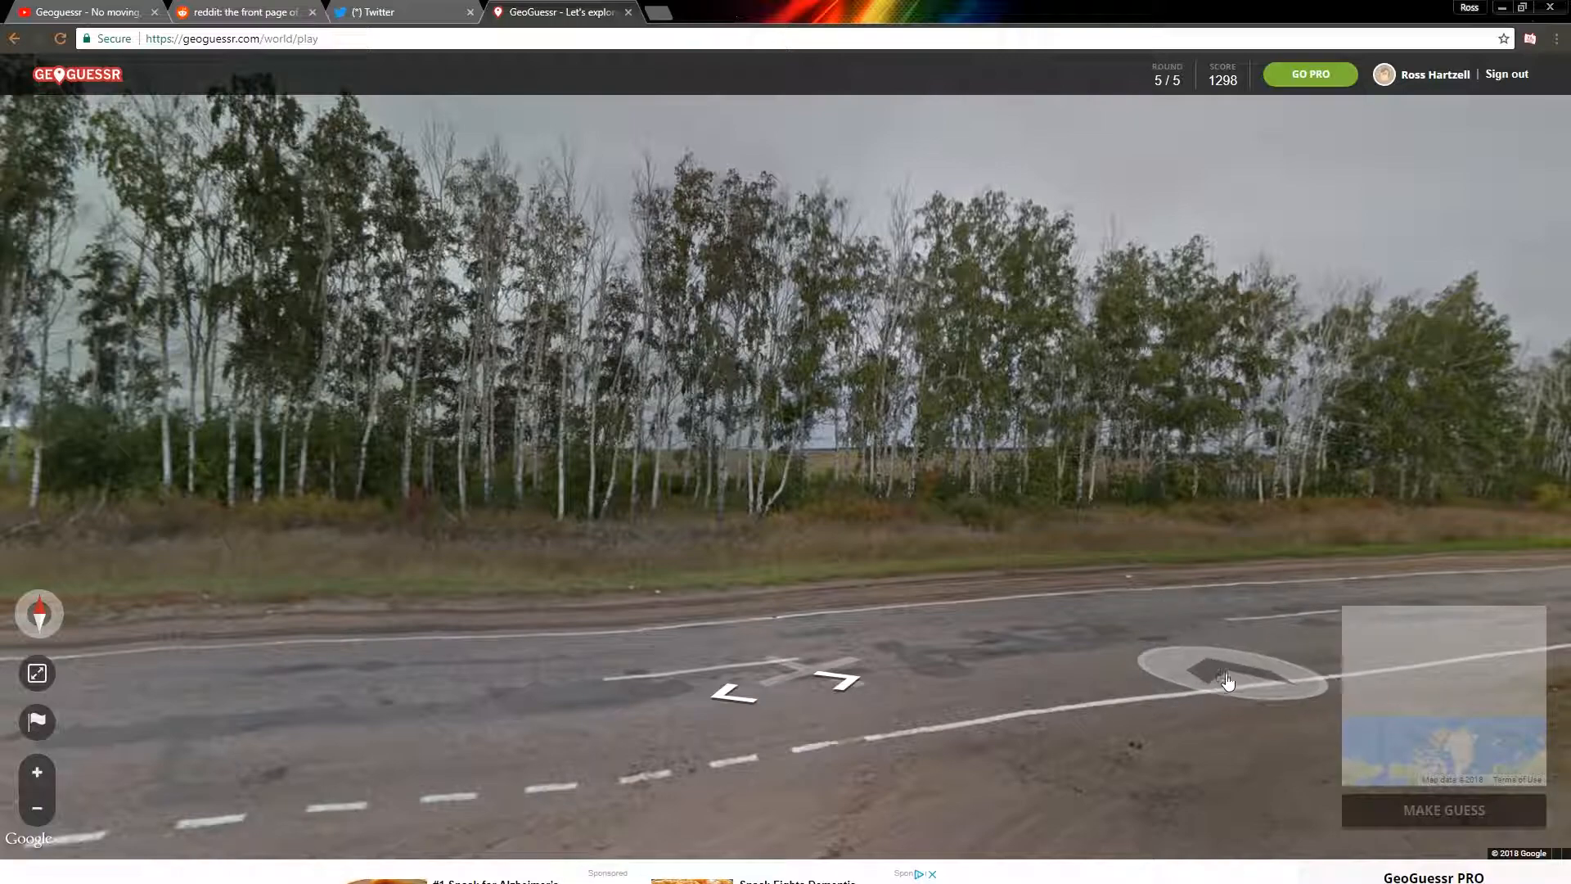
click(1227, 679)
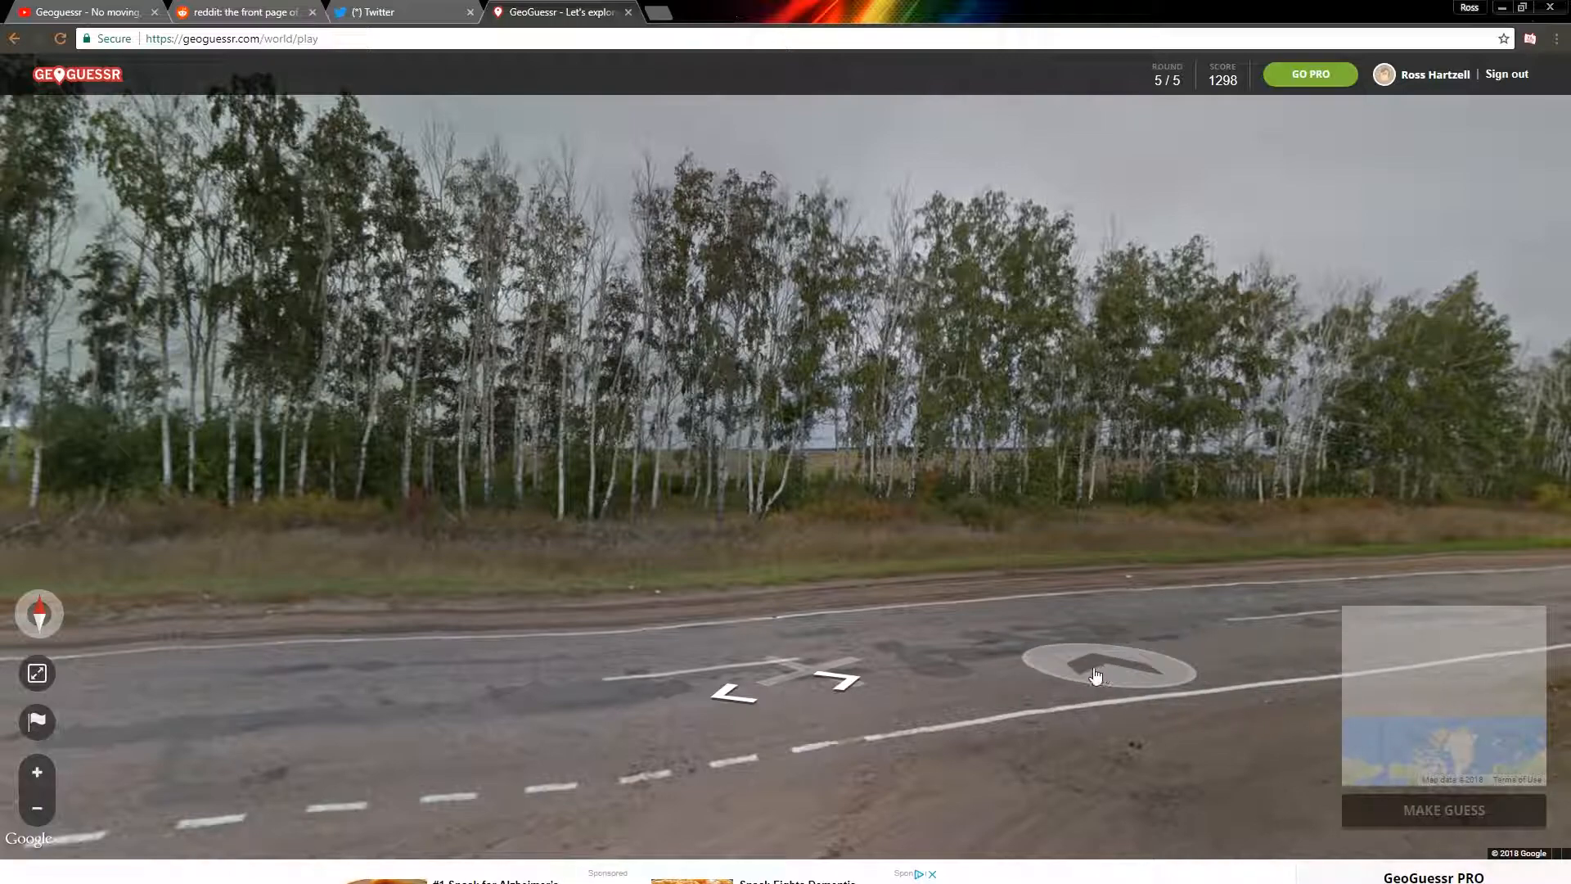
click(1098, 666)
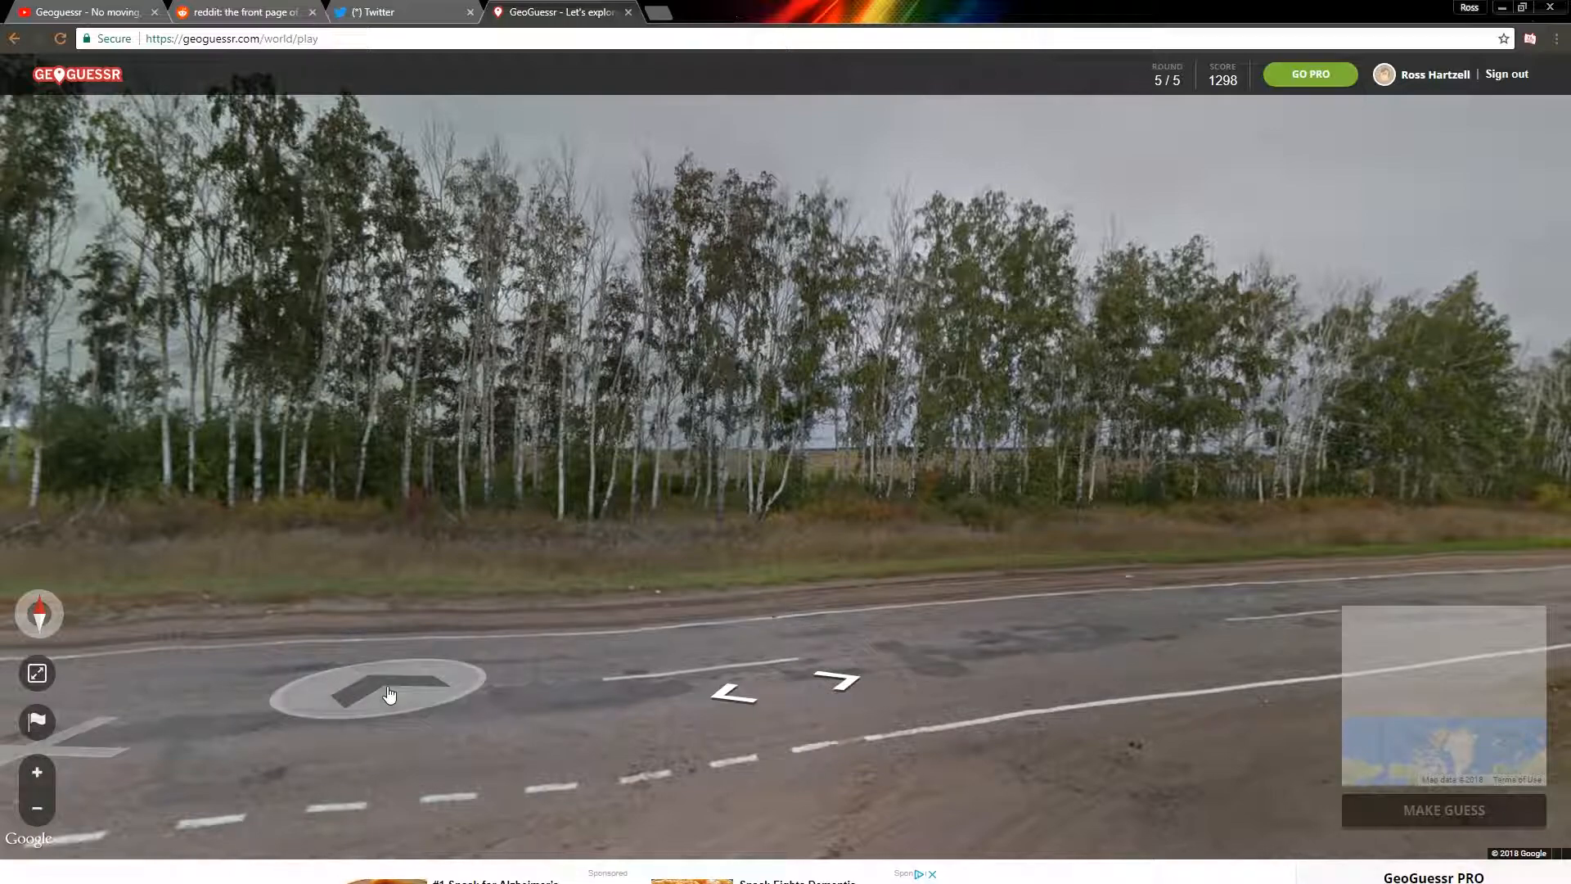
click(389, 693)
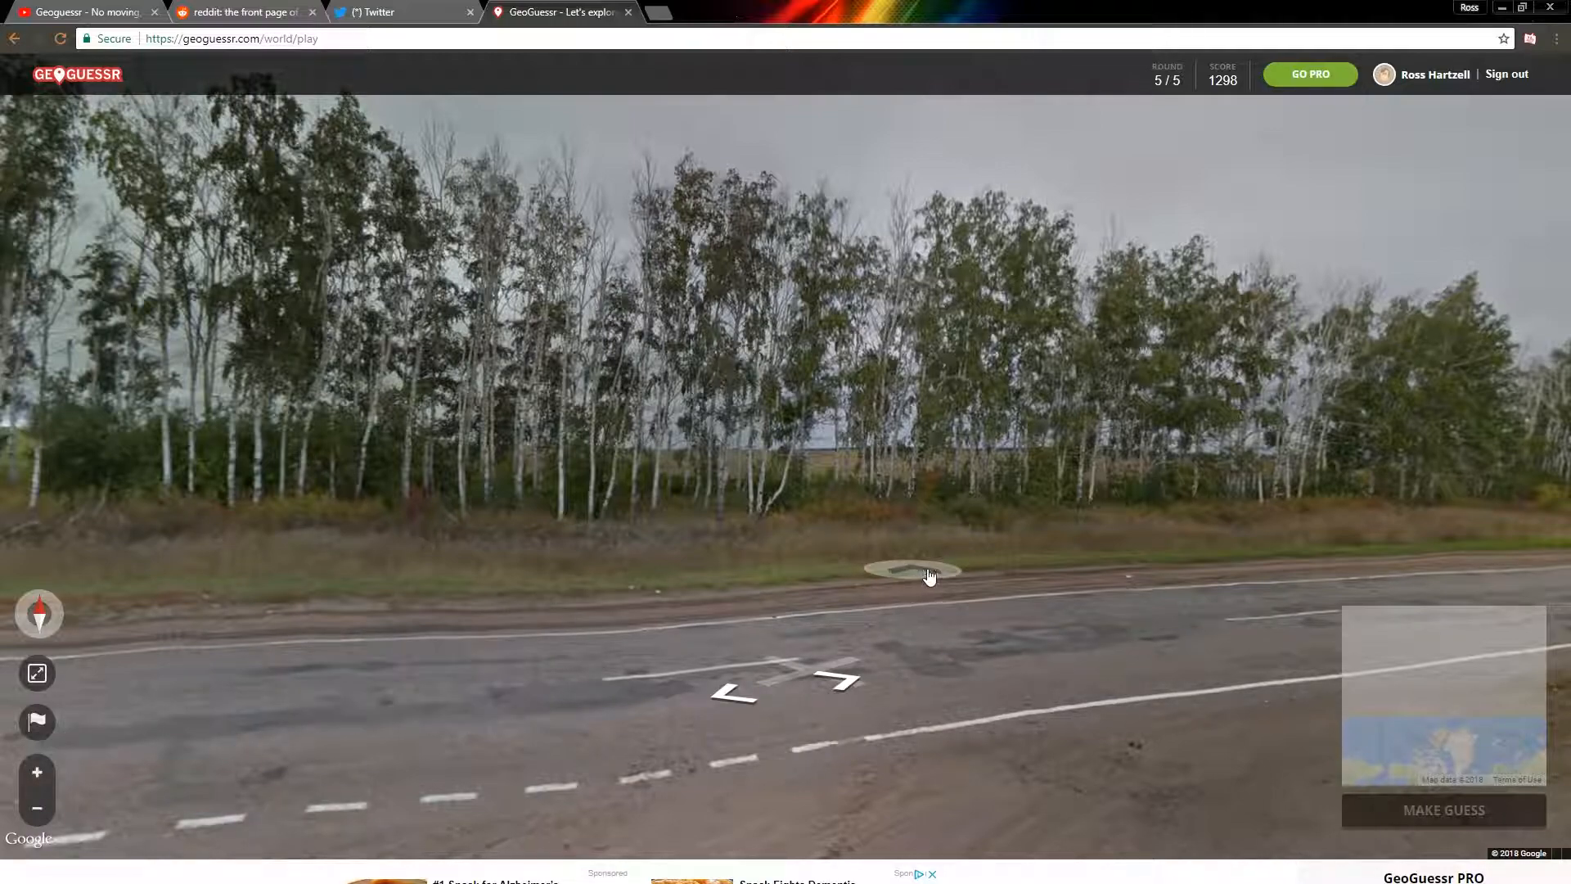
click(919, 574)
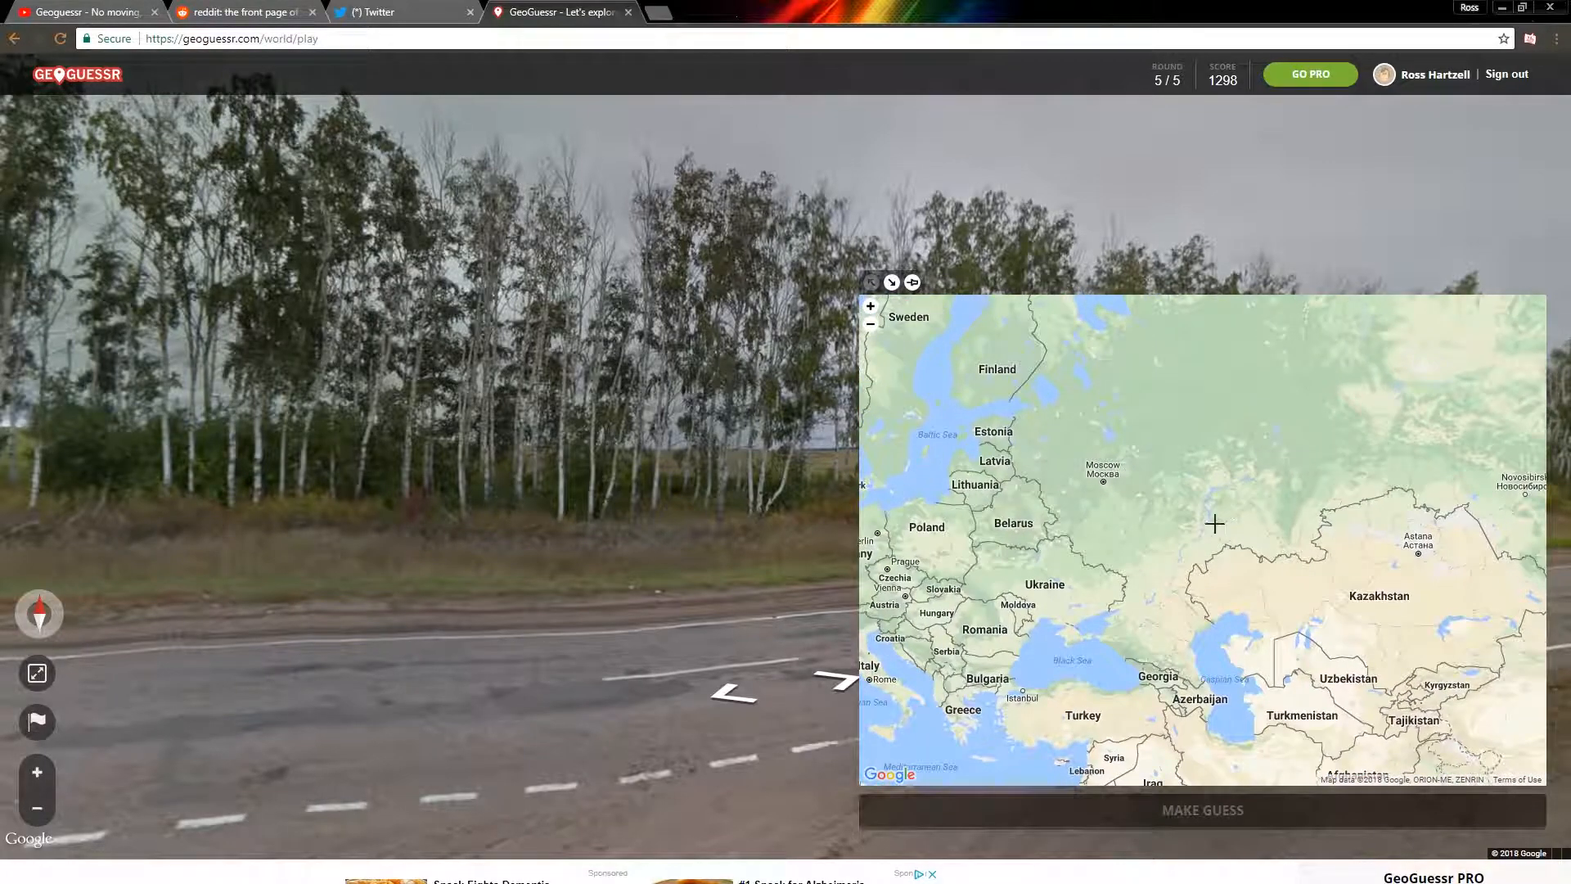
Pin the round 5 guess in western Russia near Syzran and submit it.
click(1215, 523)
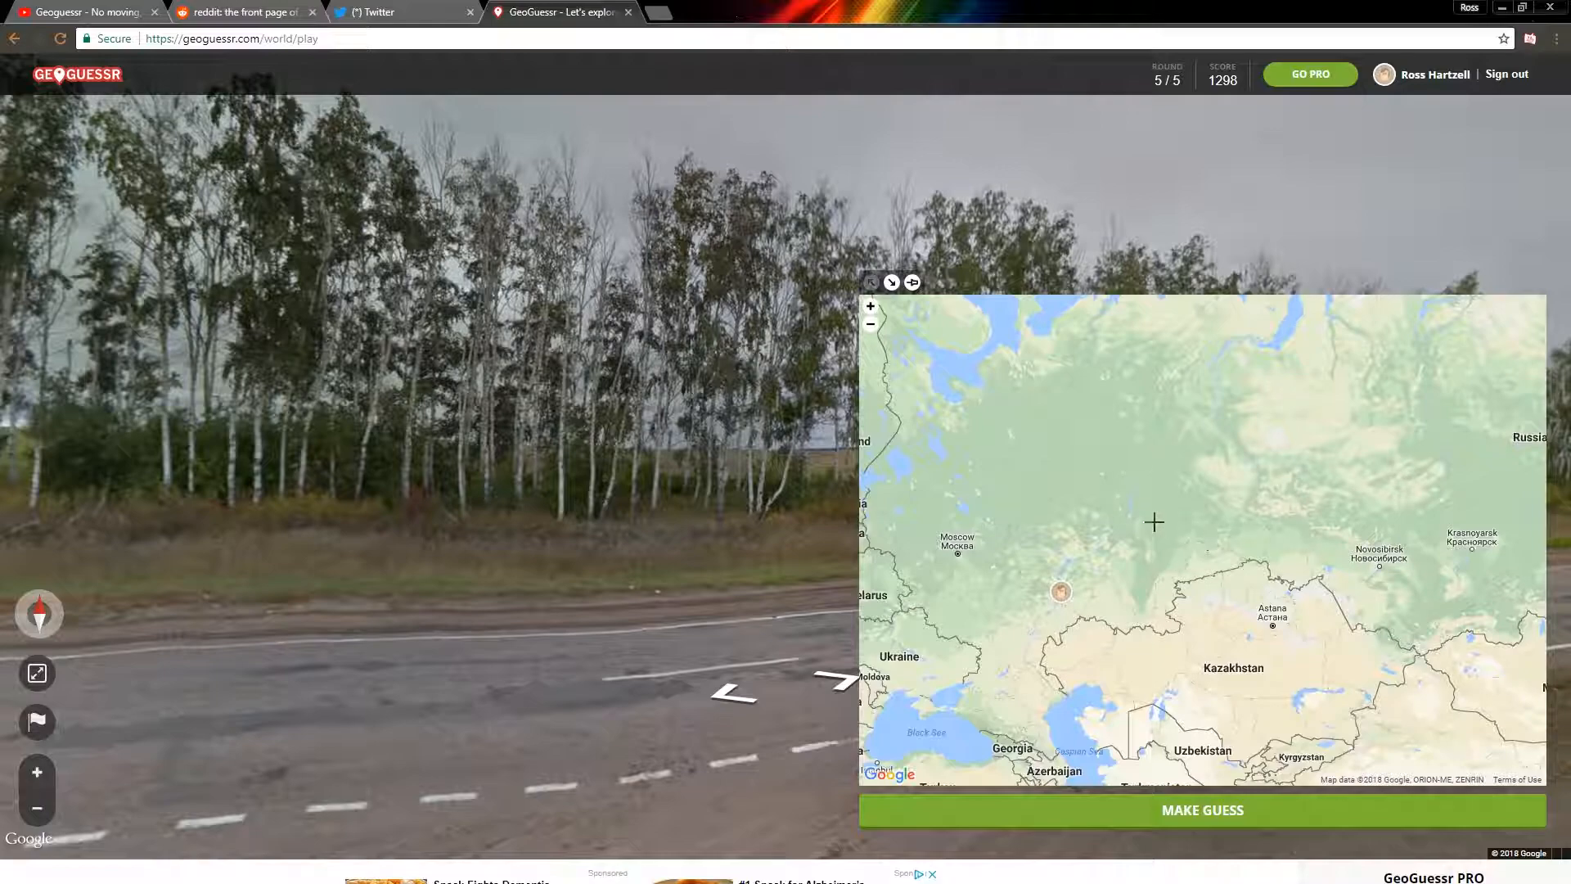
mouse_move(1420, 458)
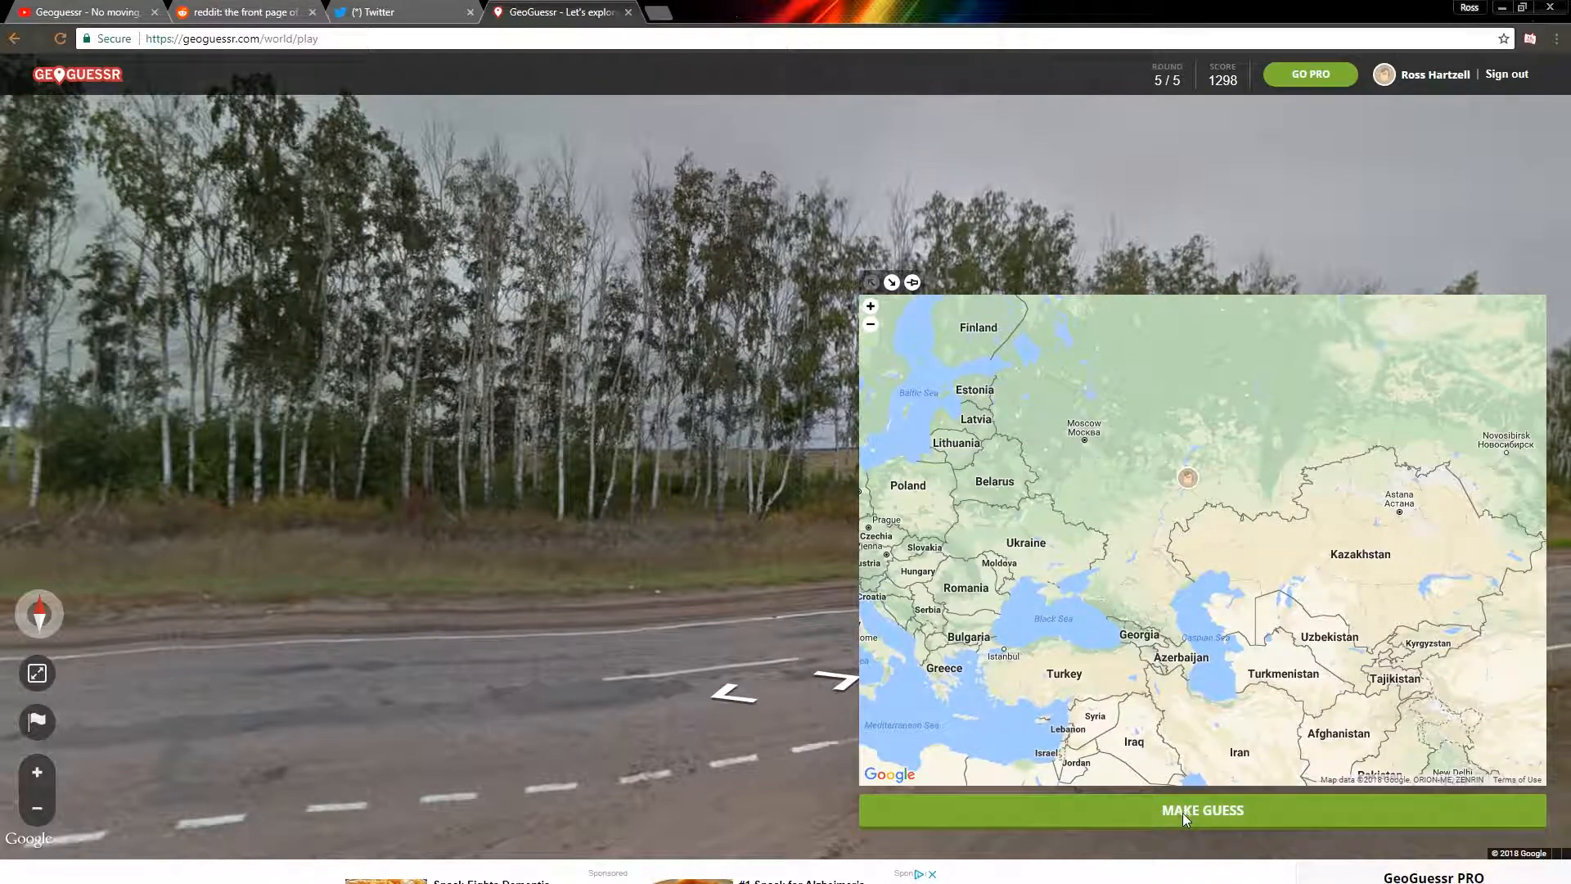
click(1201, 809)
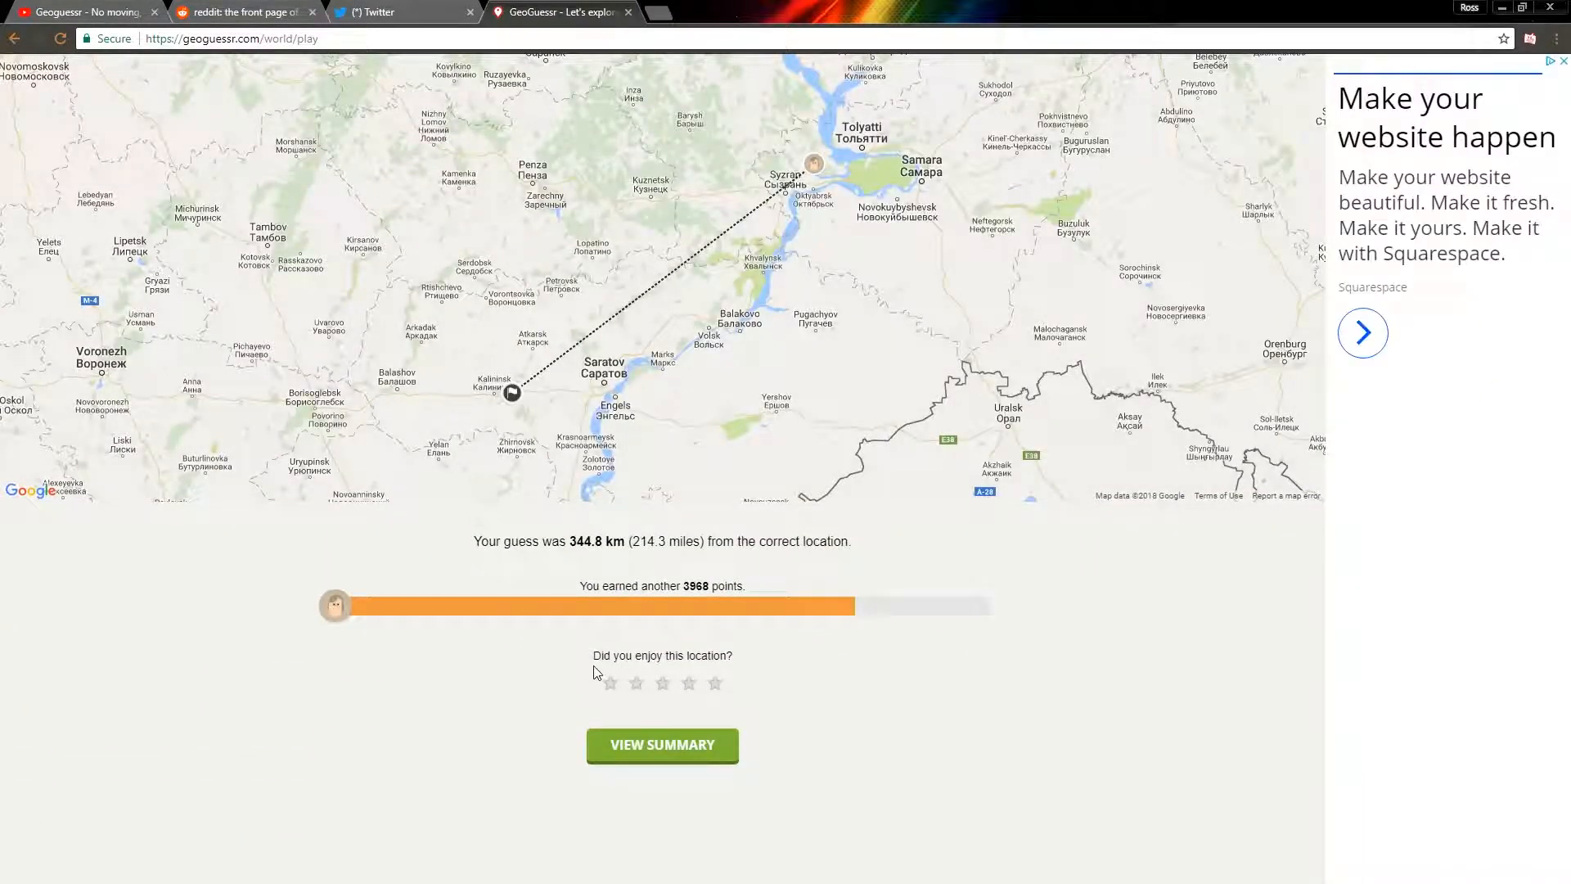
mouse_move(691, 651)
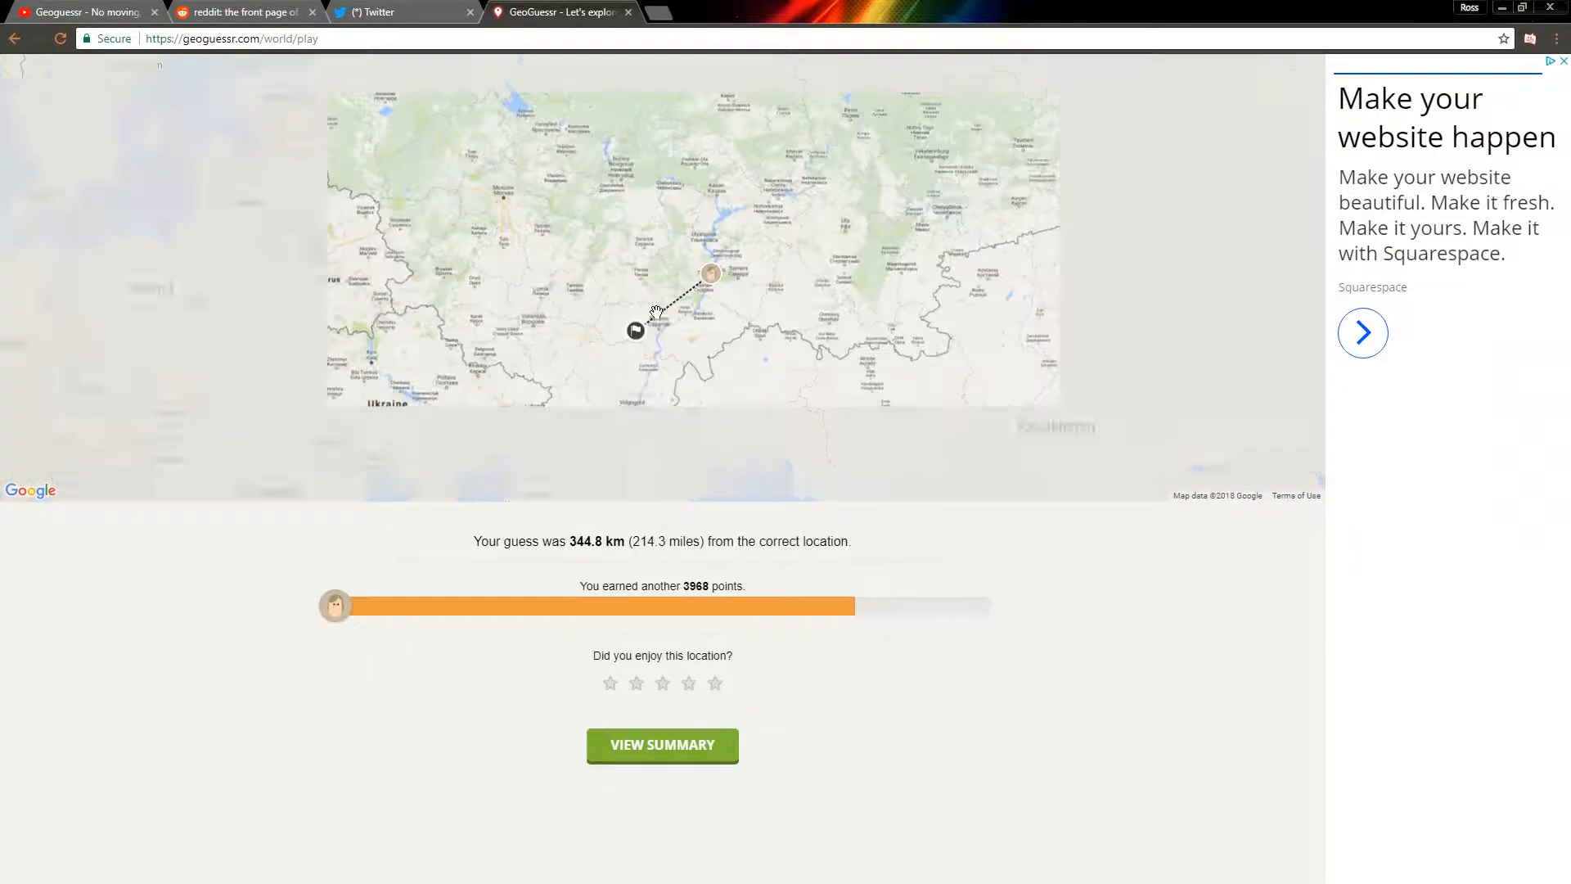
Zoom out on the round 5 result and open the game summary totalling 5266 points.
scroll(down, 3)
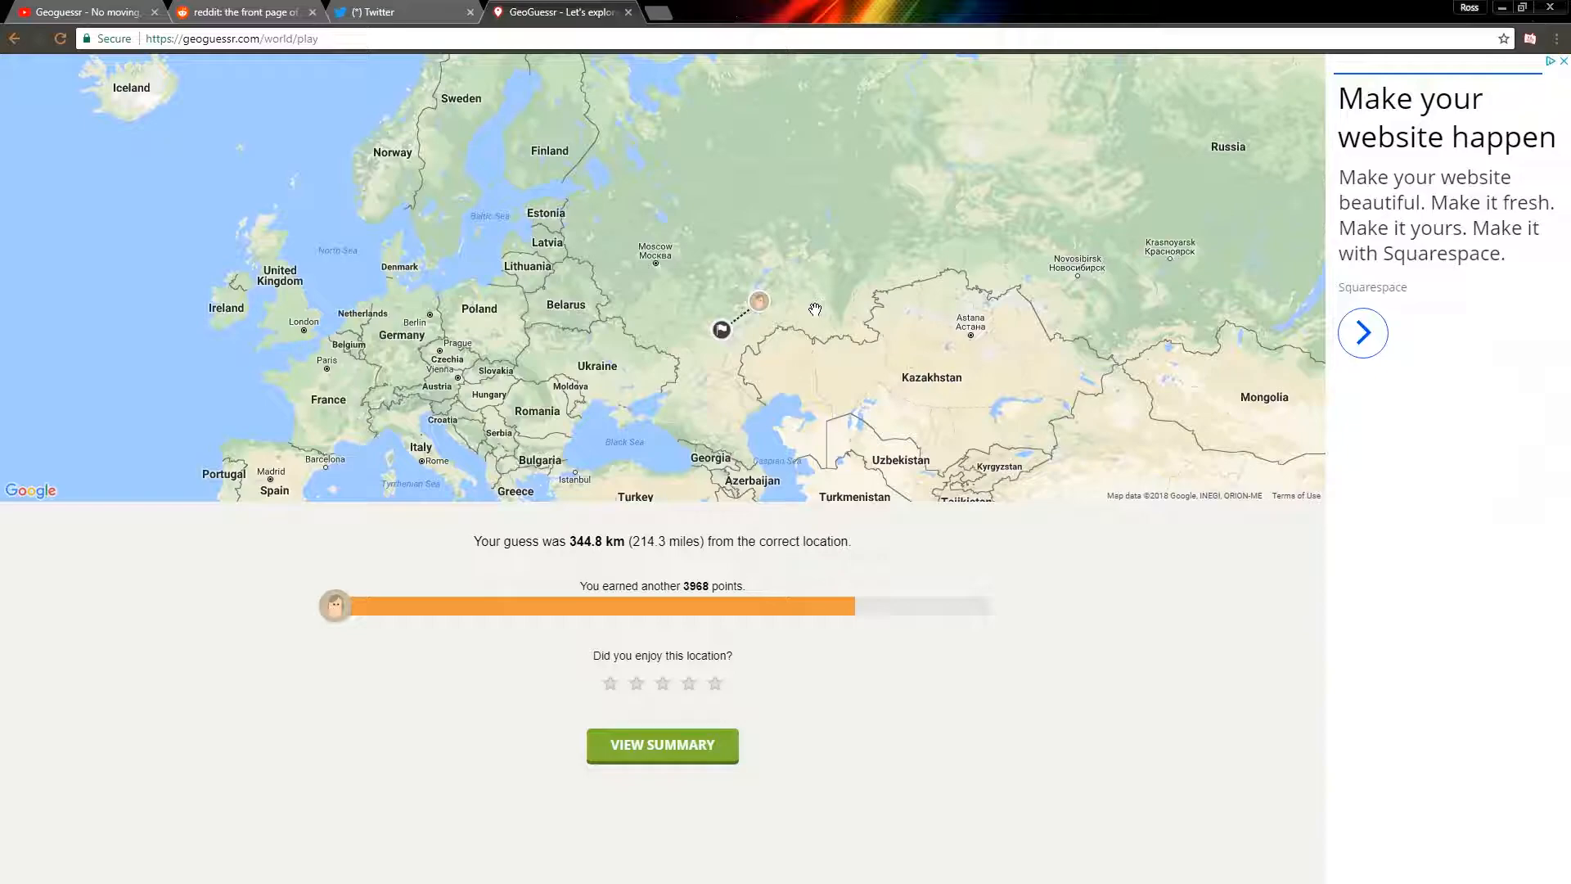
scroll(down, 3)
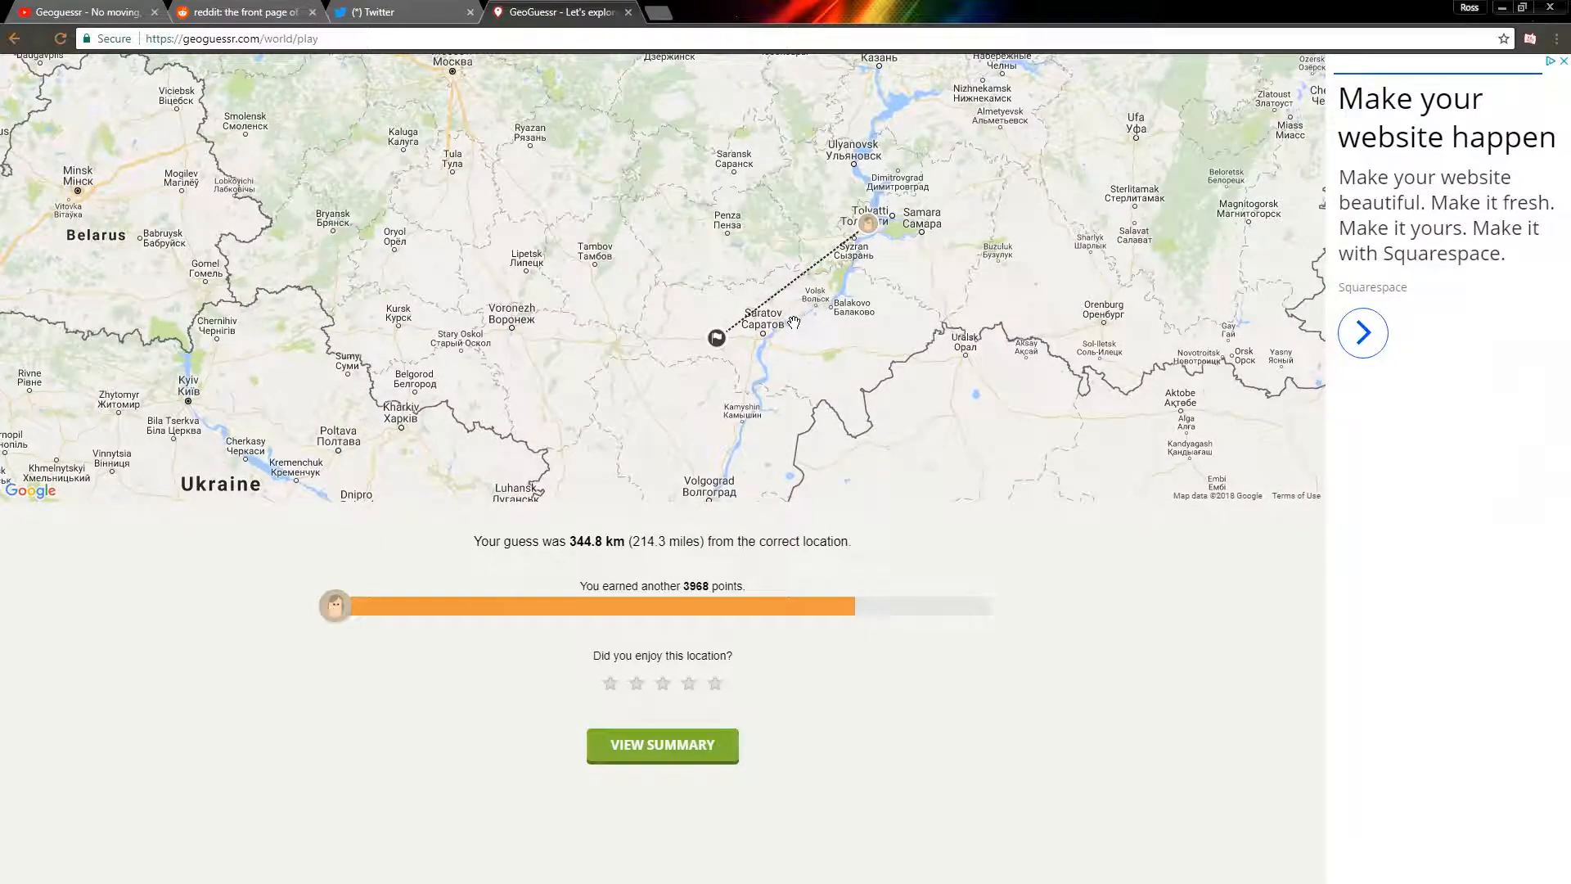
mouse_move(793, 320)
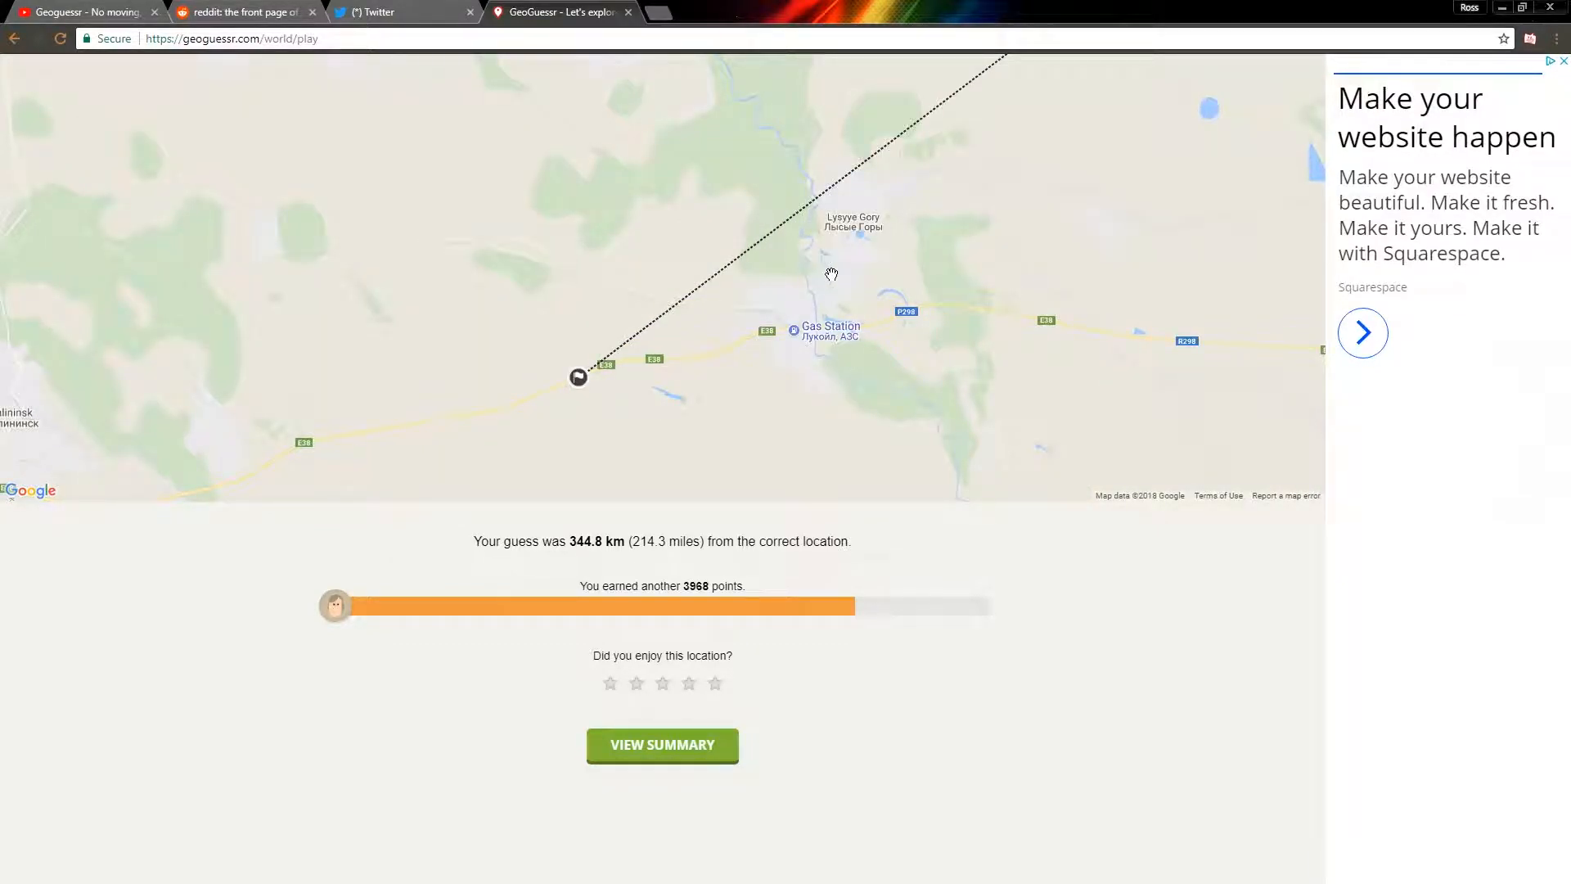
scroll(down, 3)
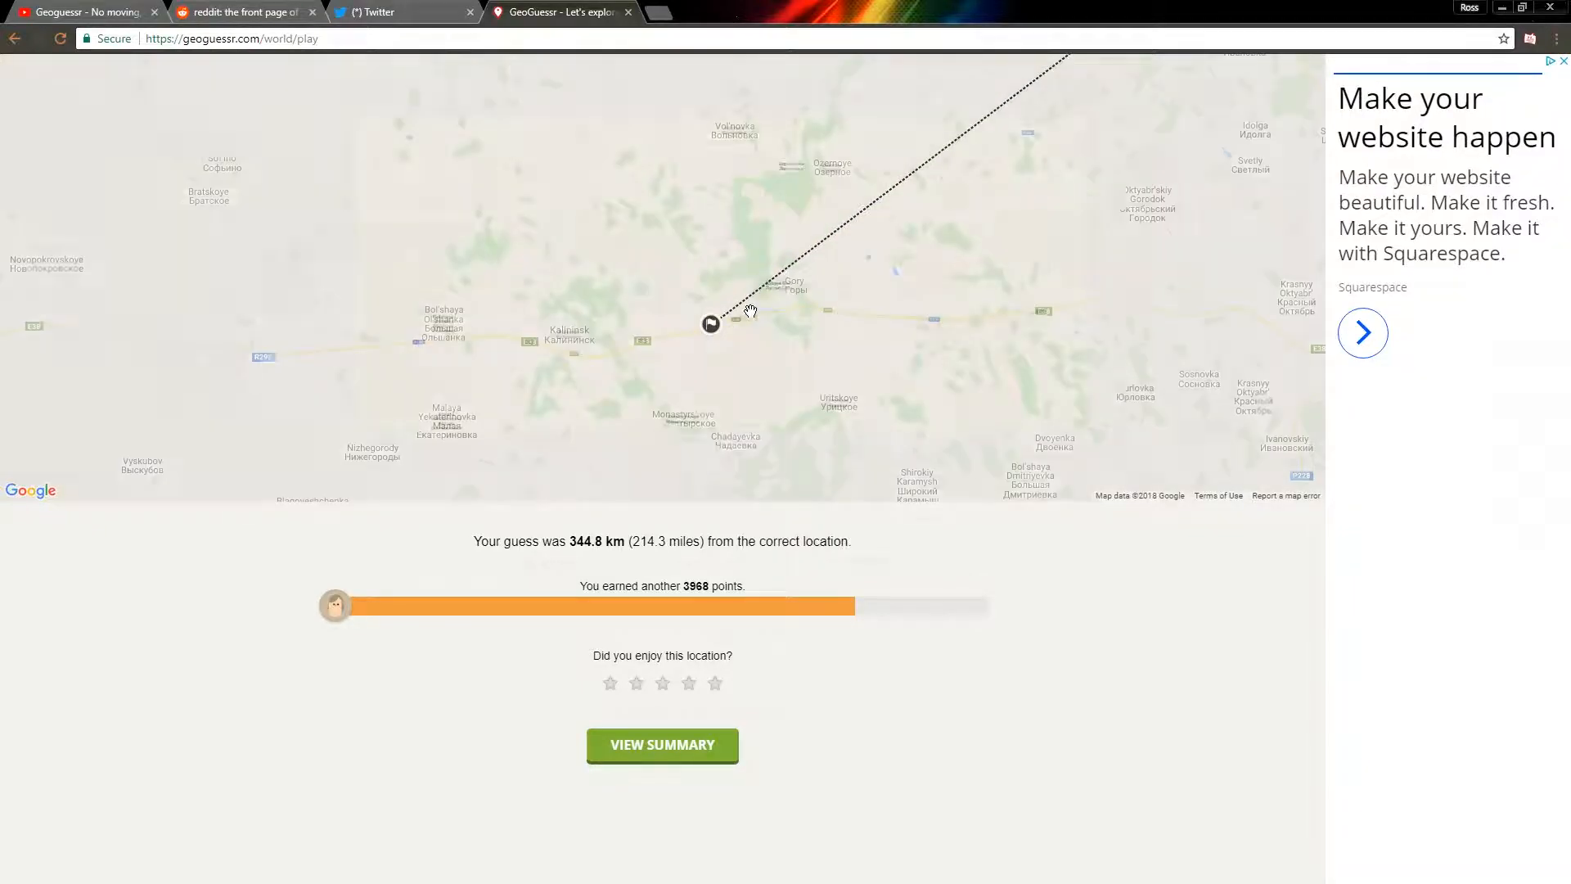
scroll(down, 3)
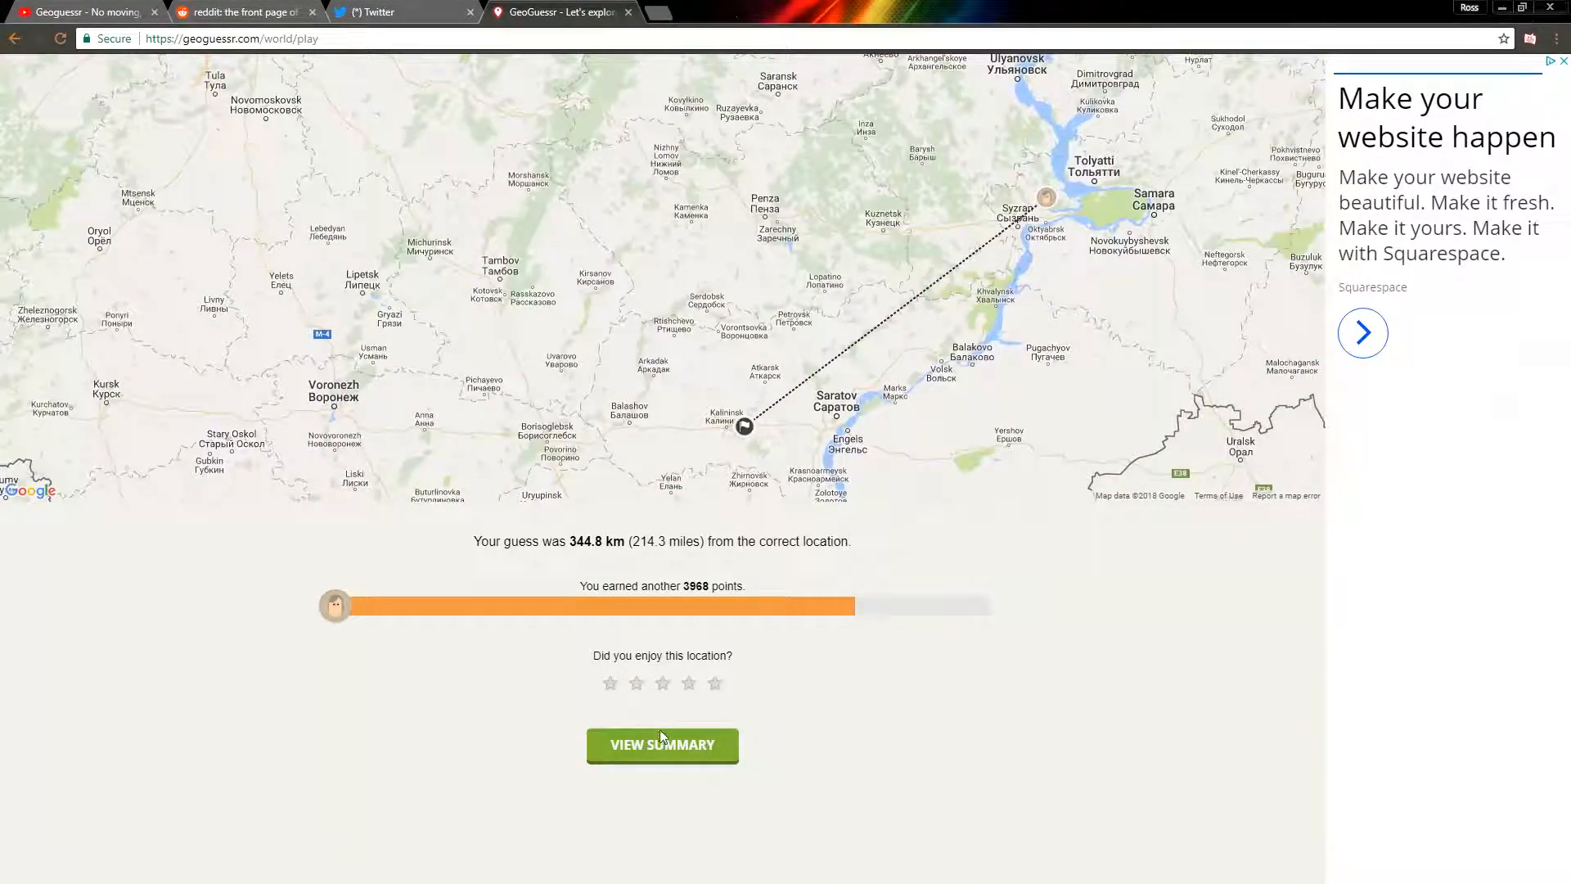
click(661, 745)
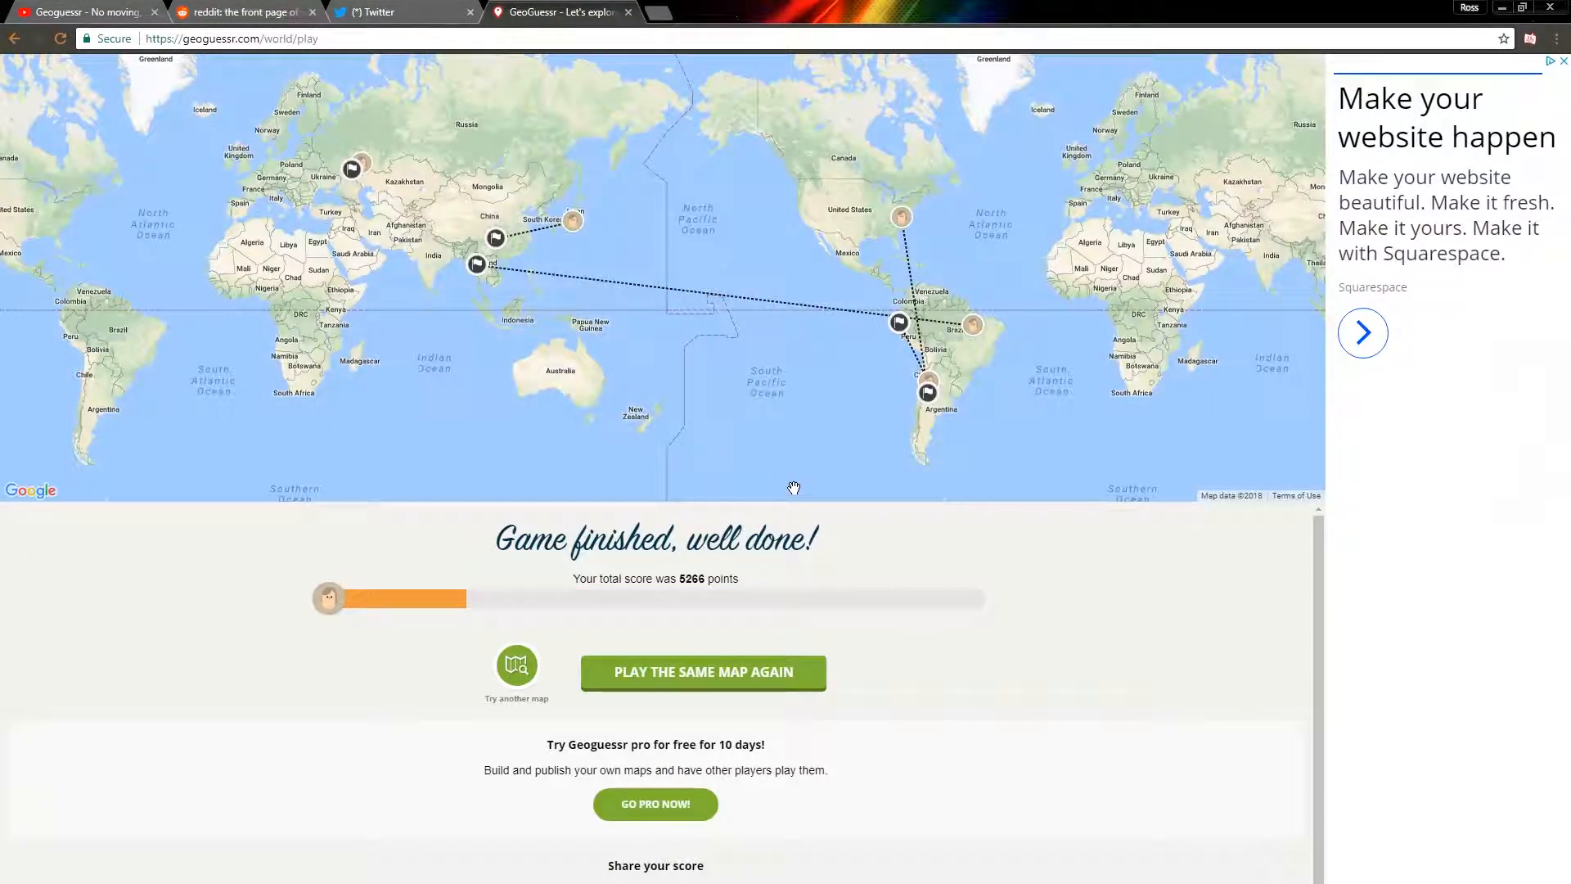
mouse_move(611, 335)
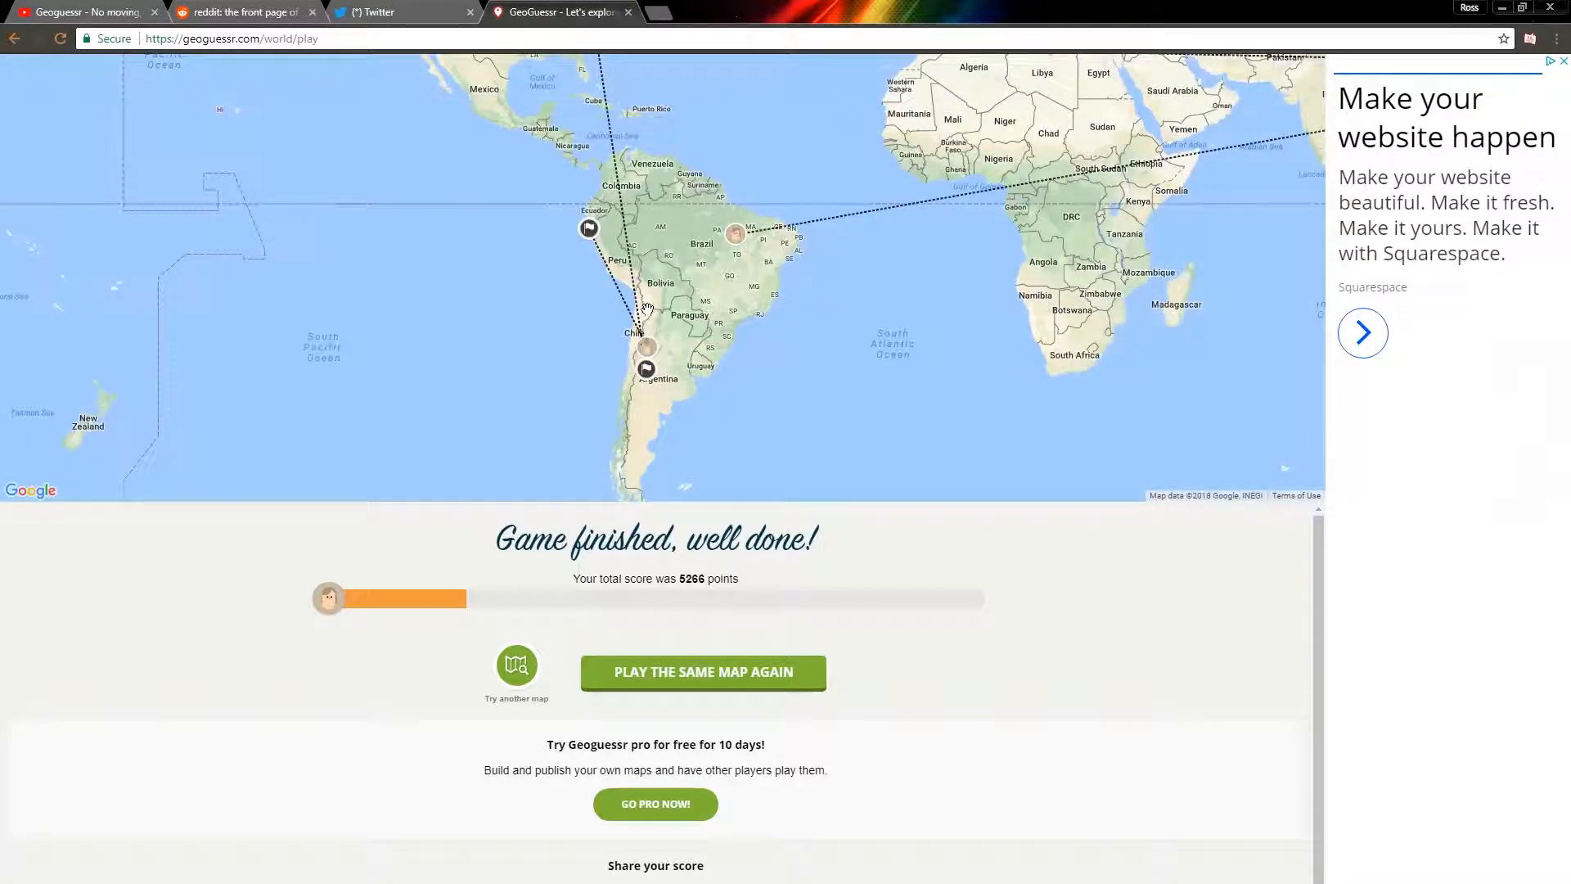
scroll(down, 3)
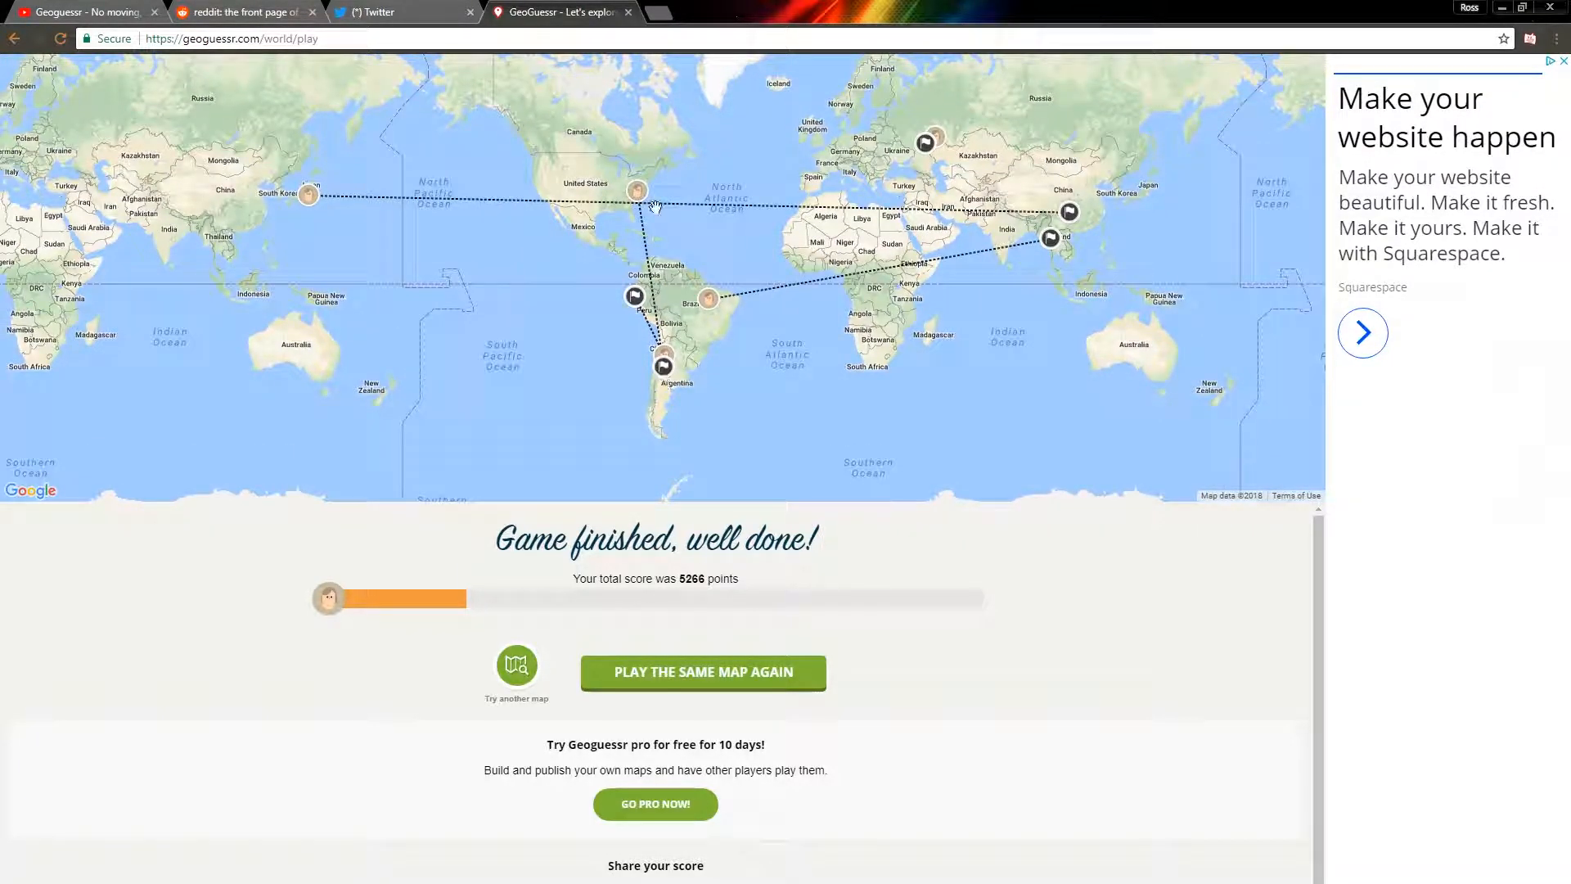
mouse_move(666, 375)
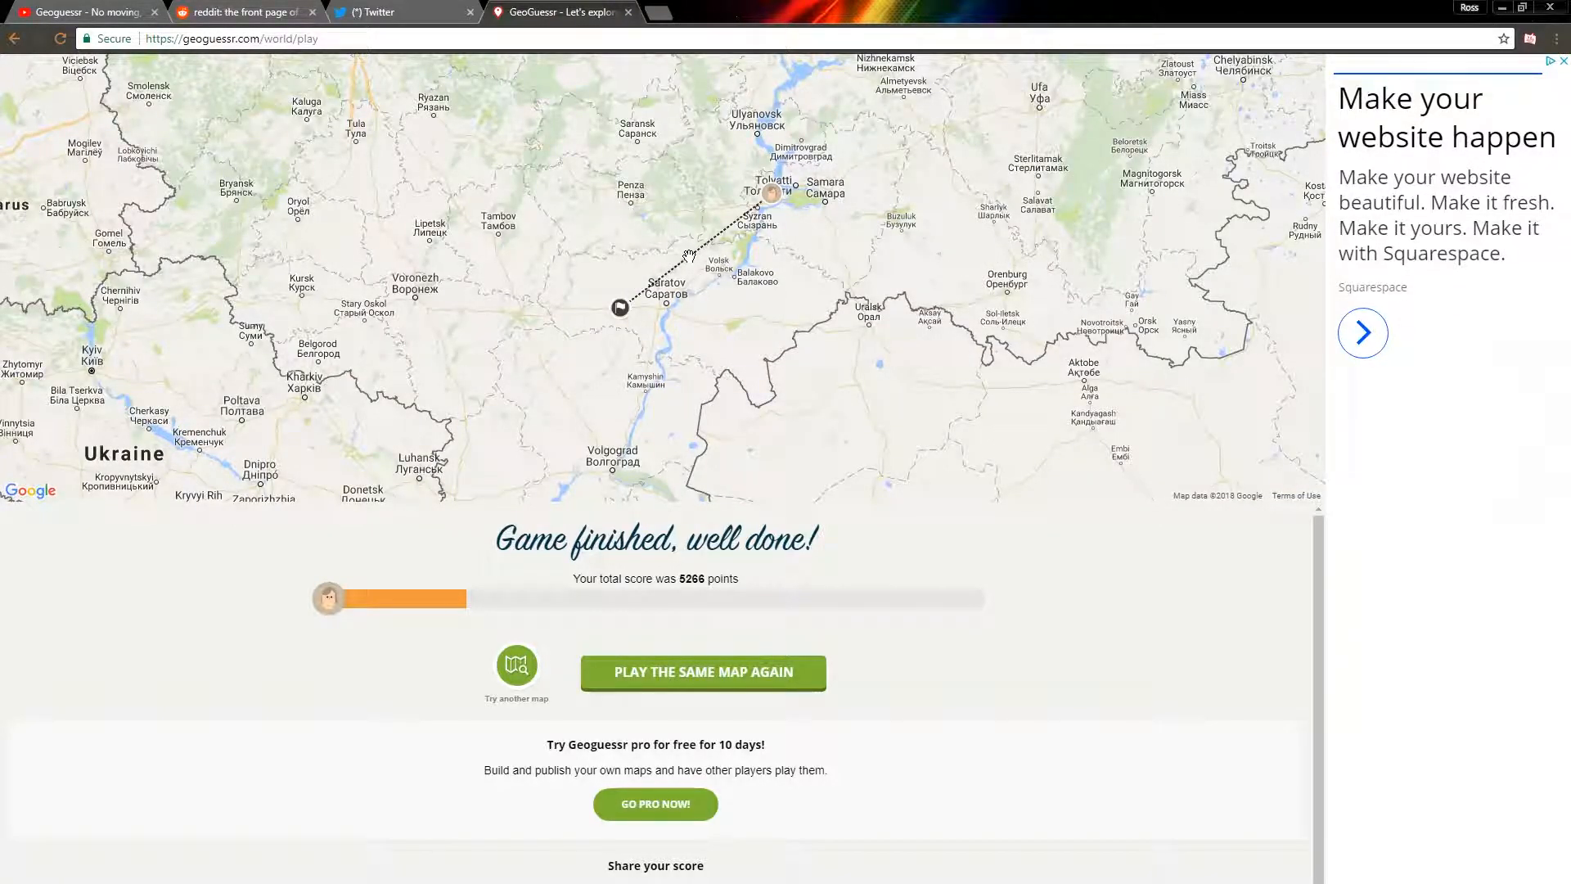
mouse_move(684, 249)
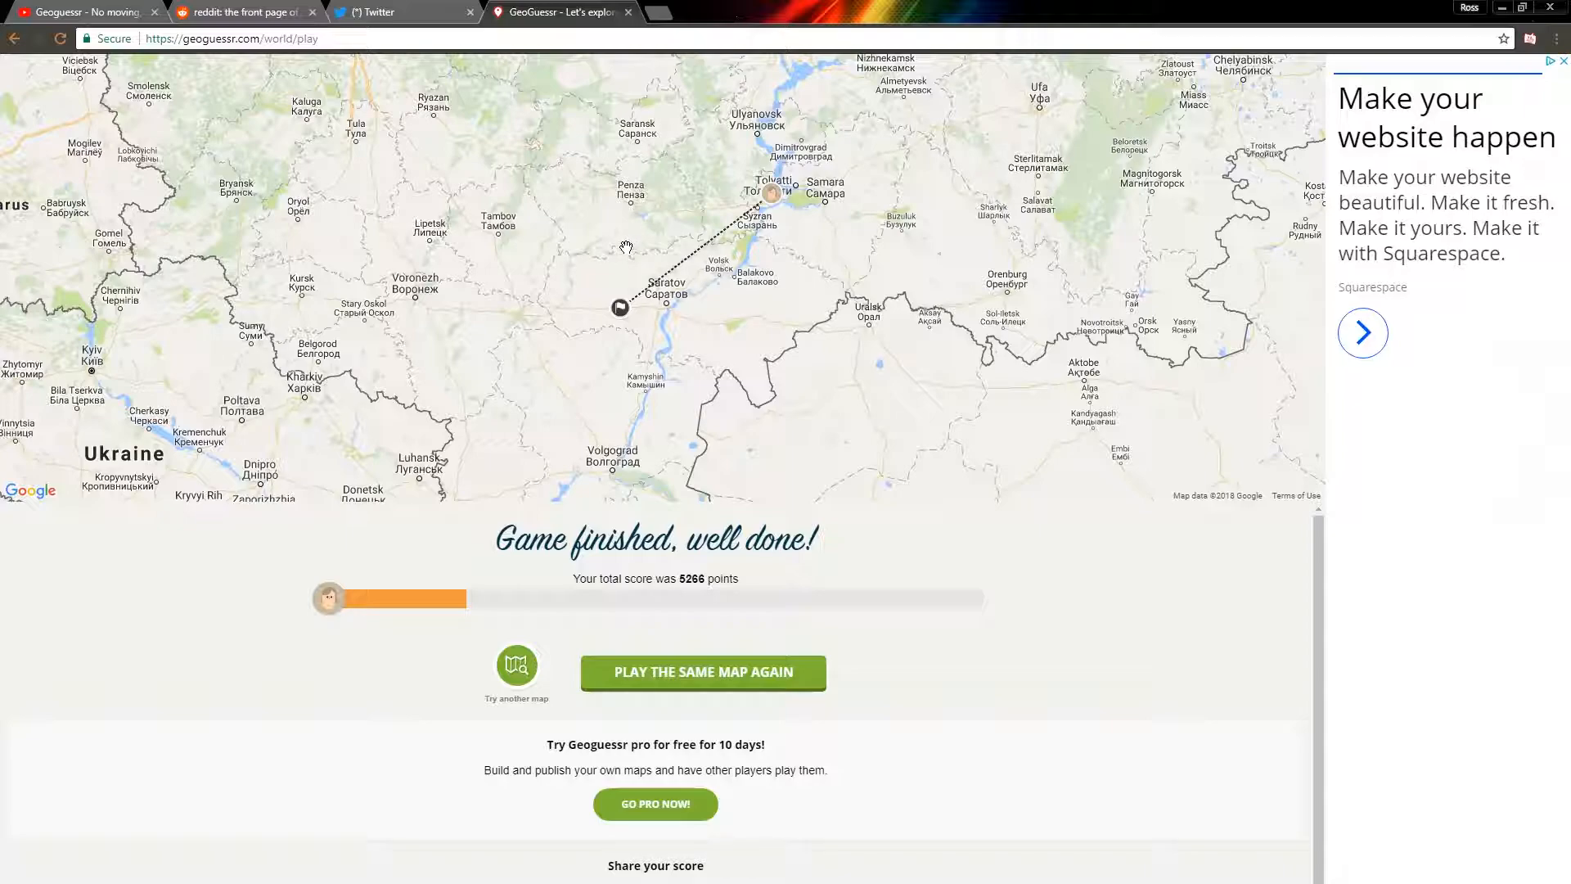
mouse_move(847, 291)
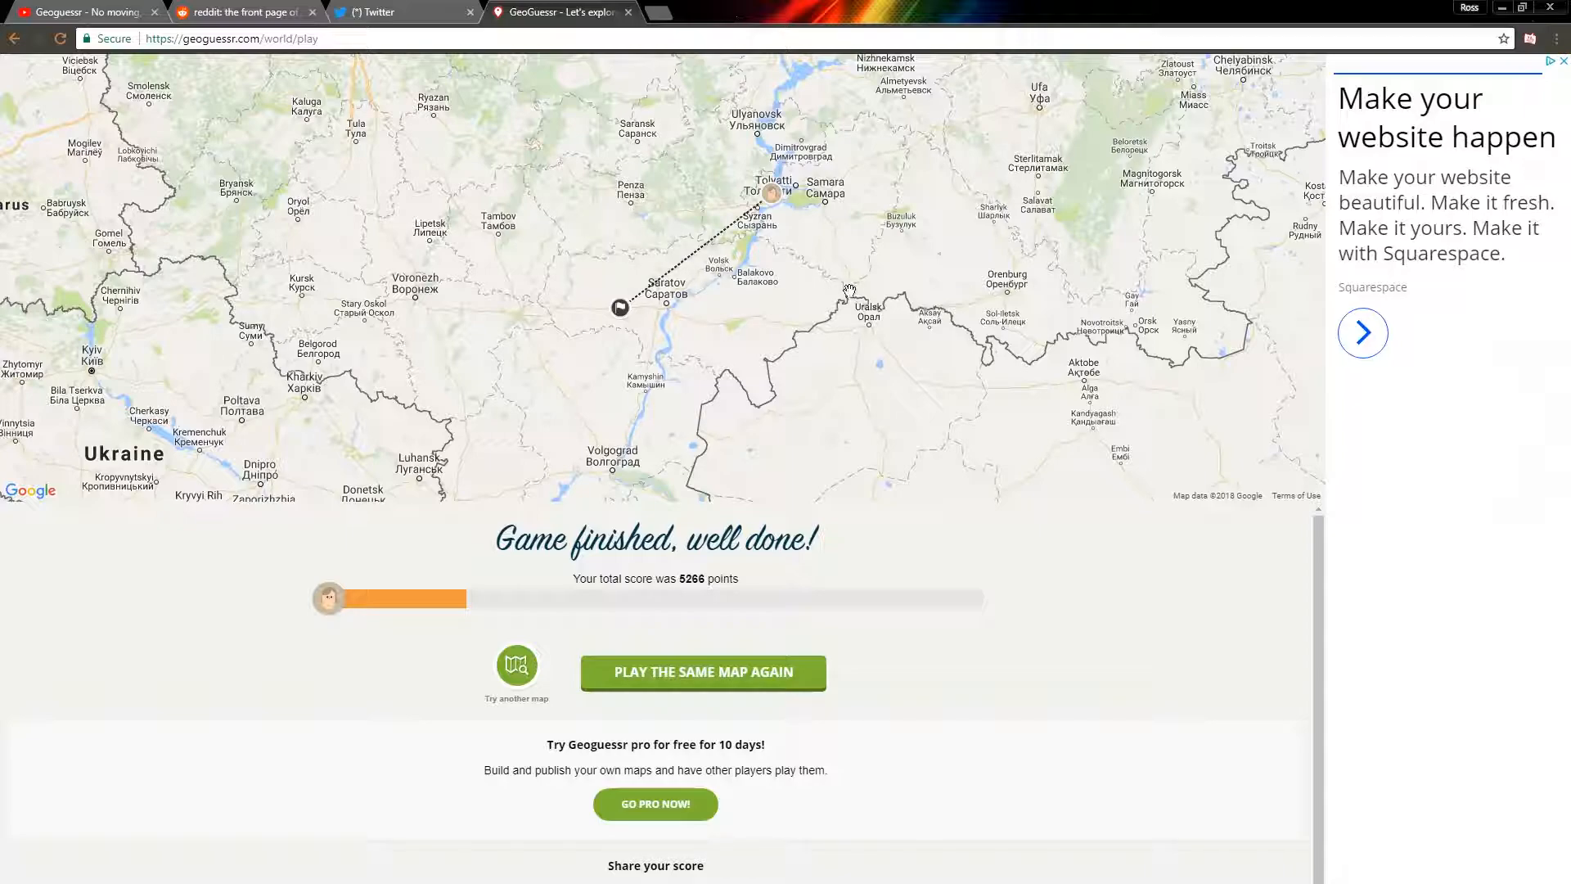
mouse_move(950, 579)
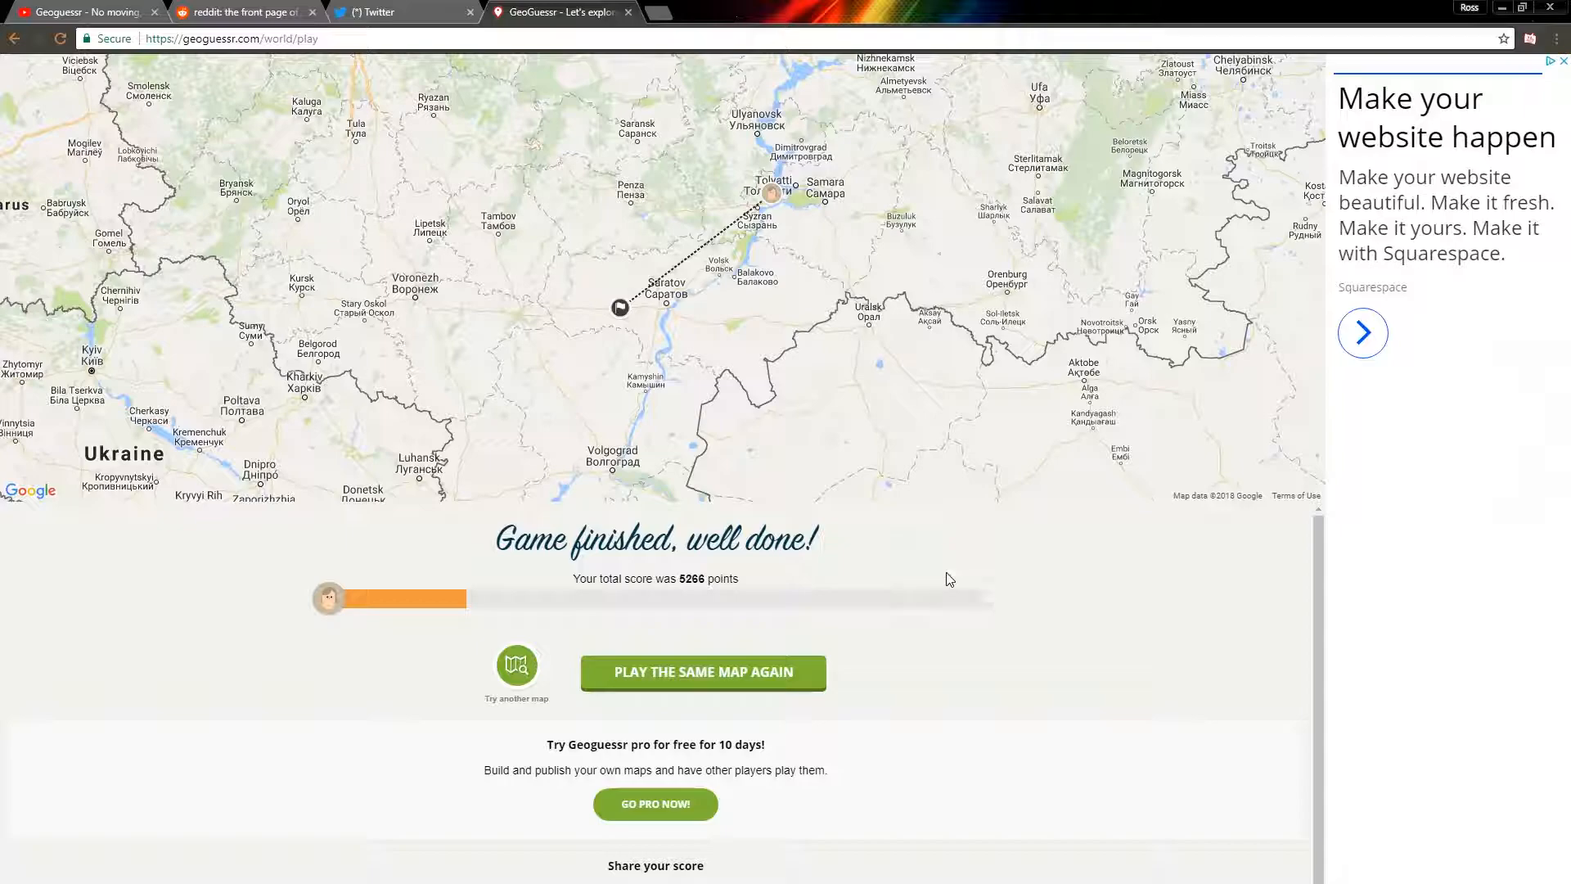
mouse_move(957, 615)
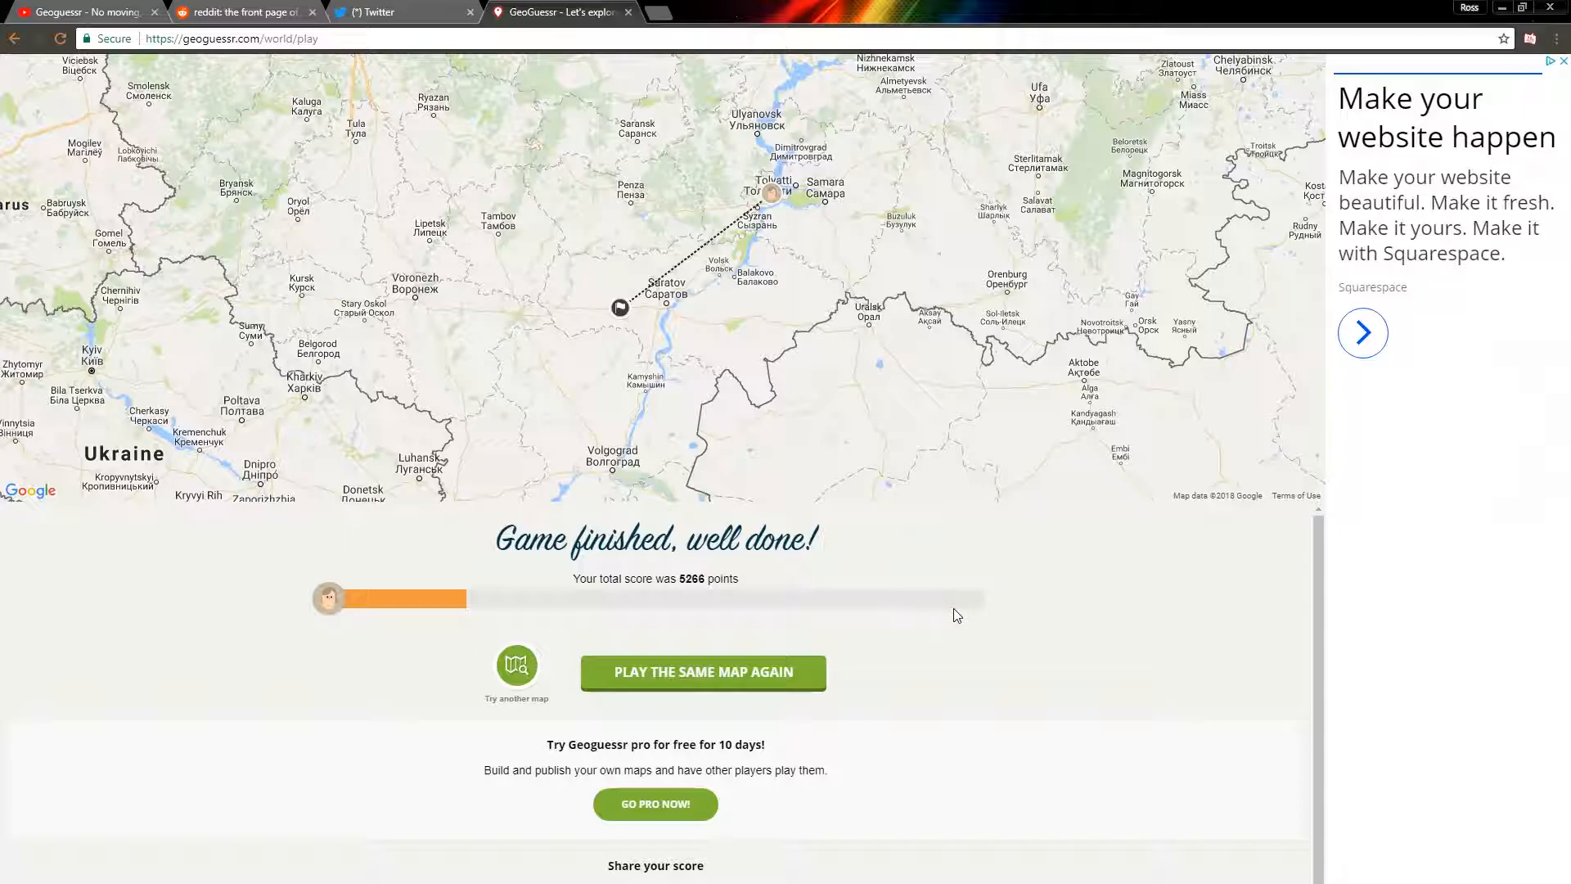
mouse_move(934, 616)
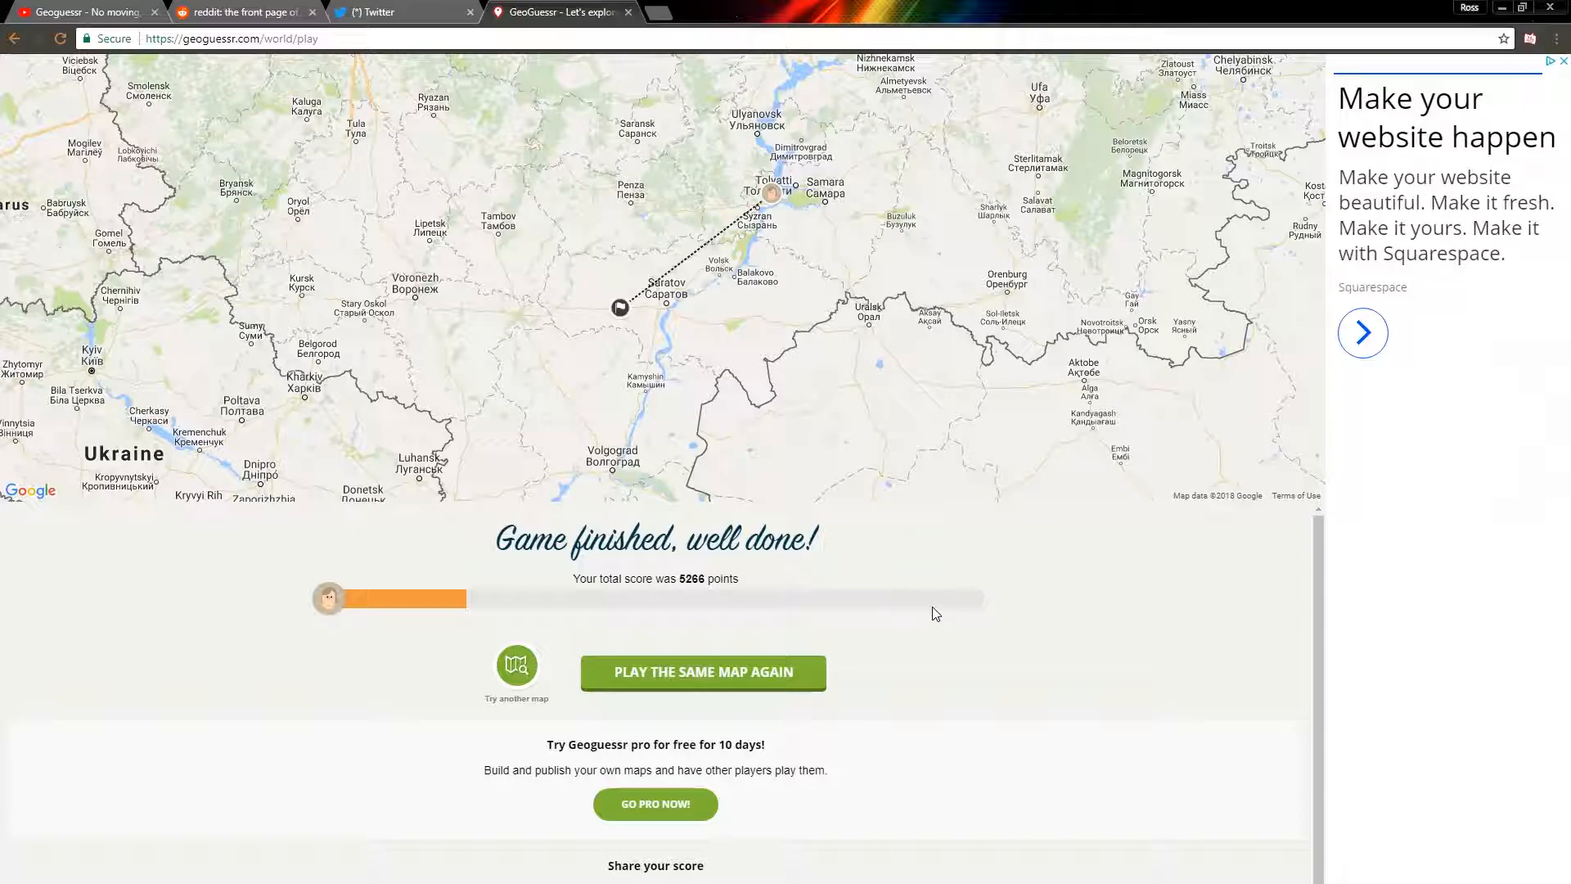
mouse_move(883, 620)
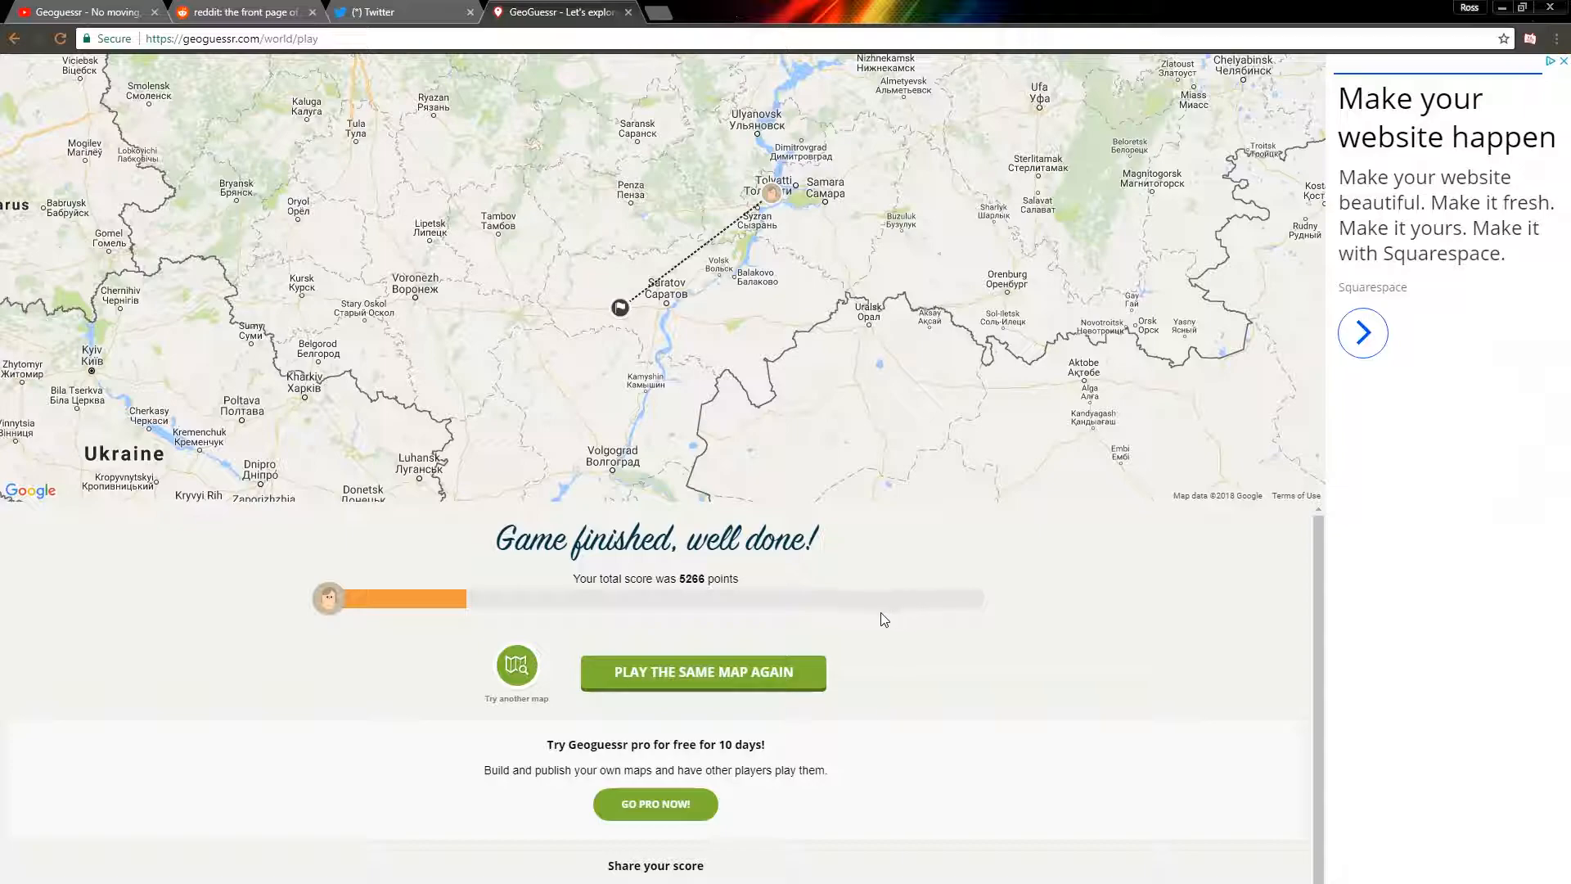
mouse_move(872, 621)
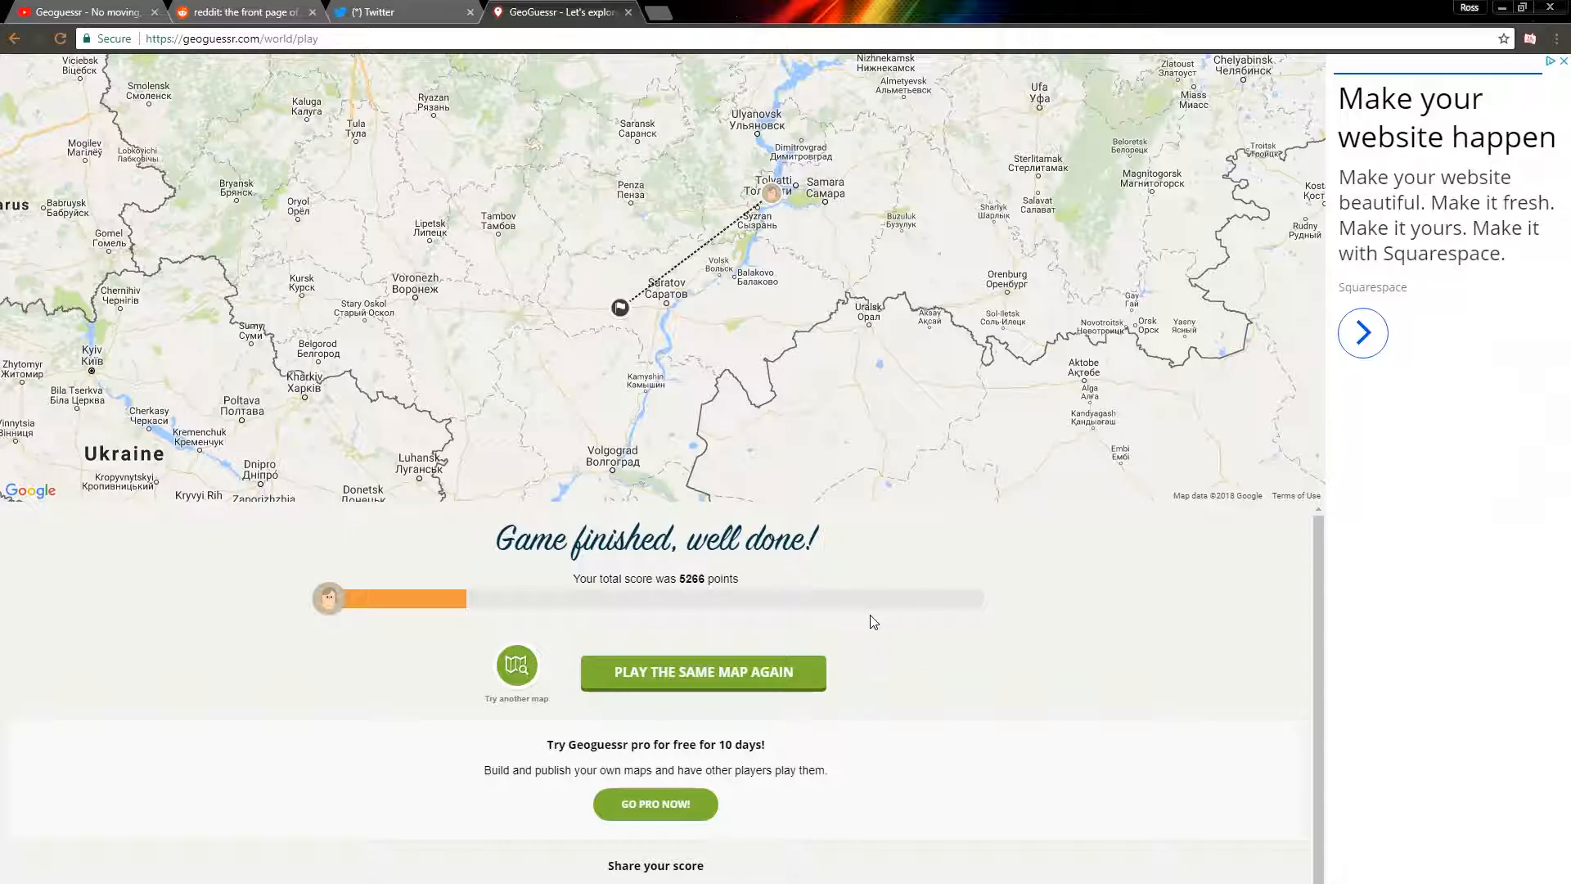